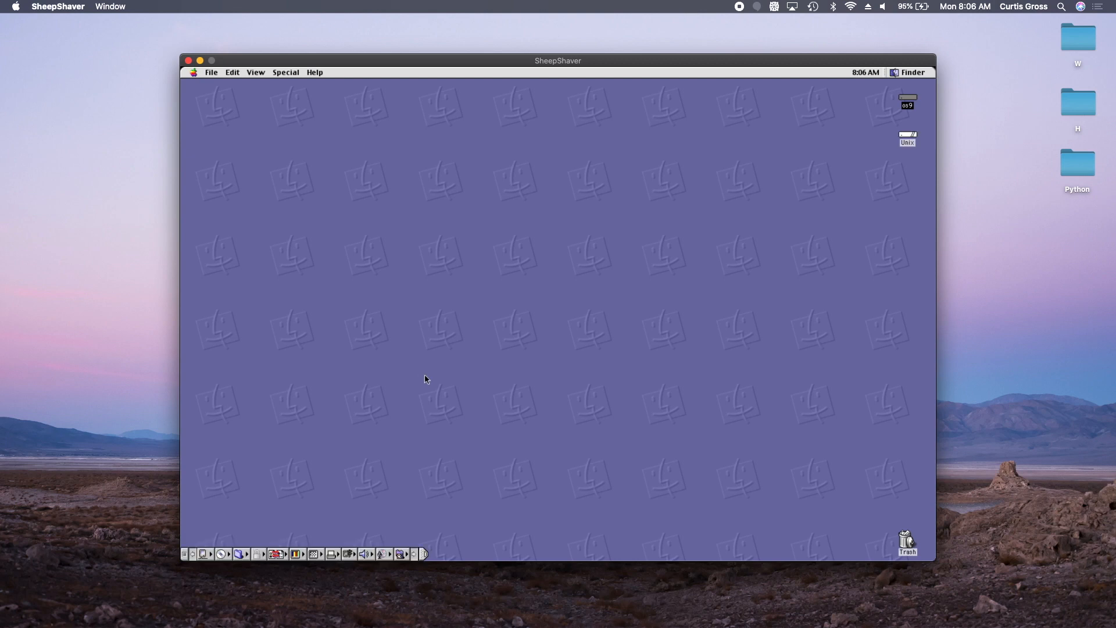
{"action": "mouse_move", "coordinate": [863, 110]}
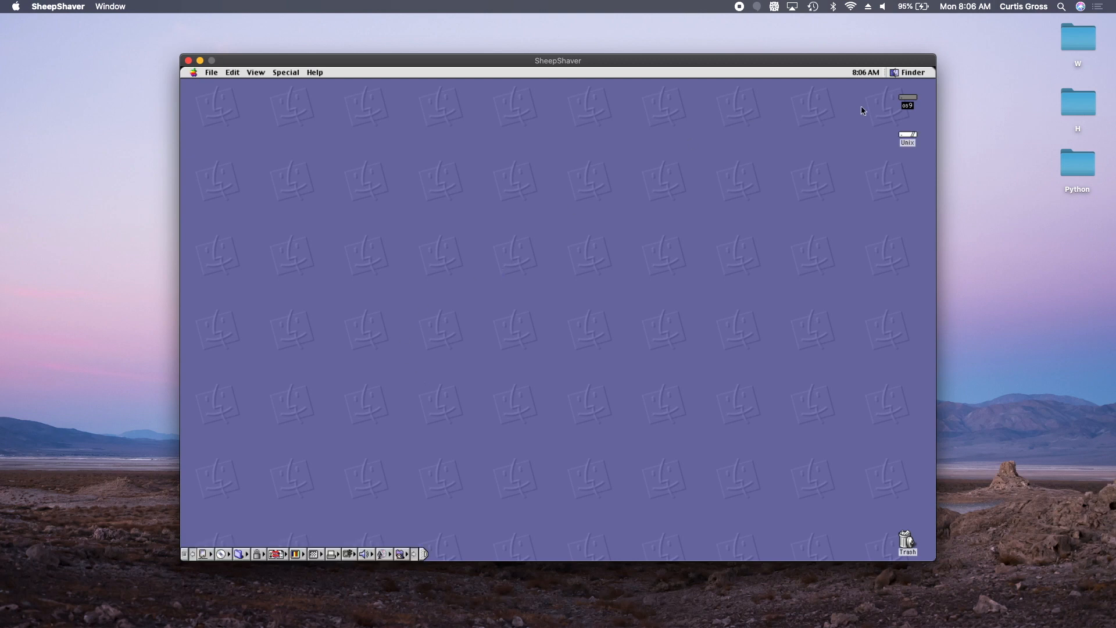
Open Applications on the os9 disk and launch SimpleText with an untitled blank note.
{"action": "double_click", "coordinate": [907, 100]}
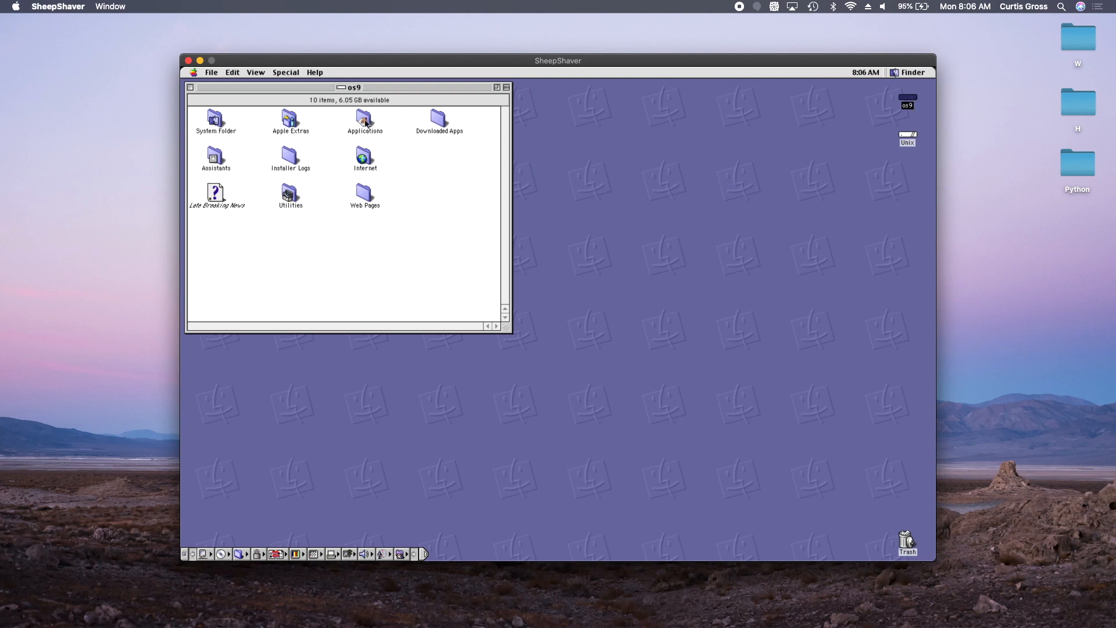
{"action": "double_click", "coordinate": [365, 118]}
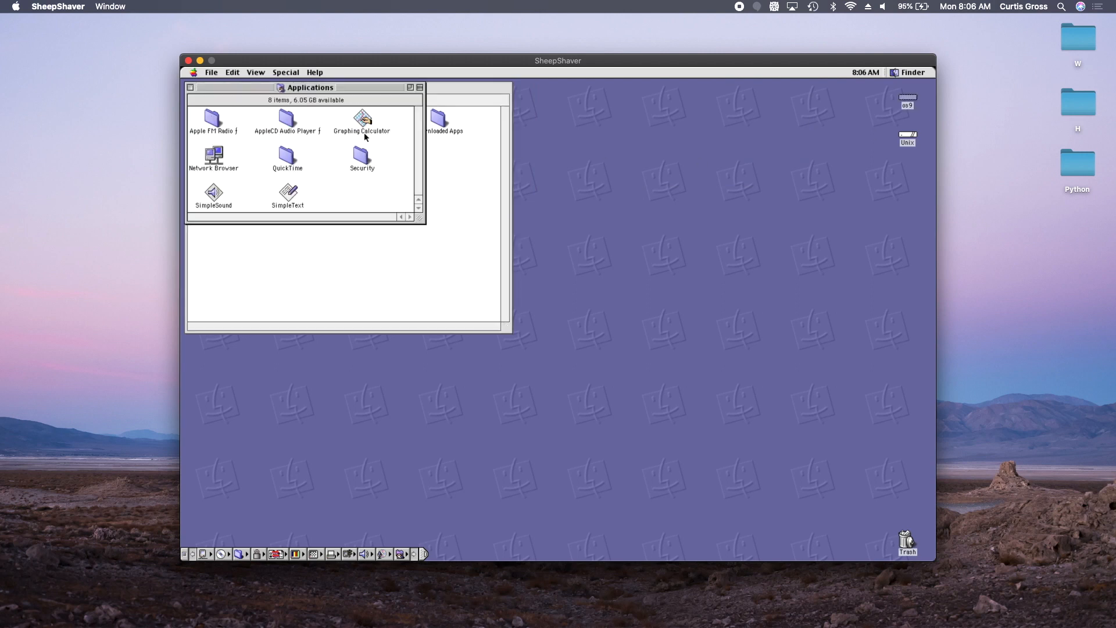
{"action": "double_click", "coordinate": [287, 193]}
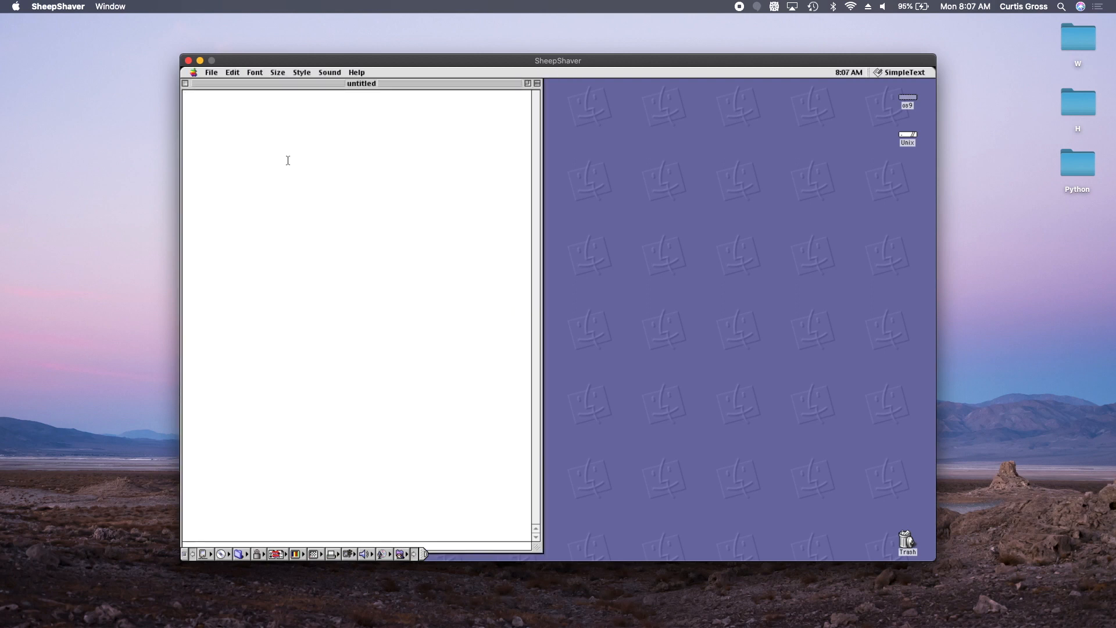
Type 'Now I can take even better notes!' into the note.
{"action": "type", "text": "Now I can tak"}
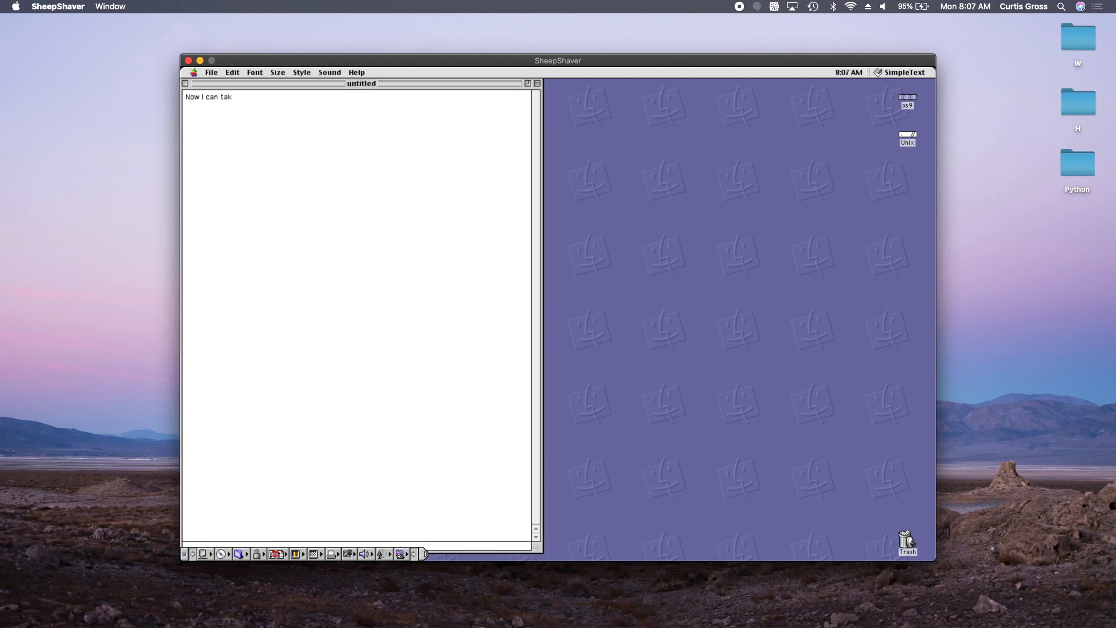
{"action": "type", "text": "e even better"}
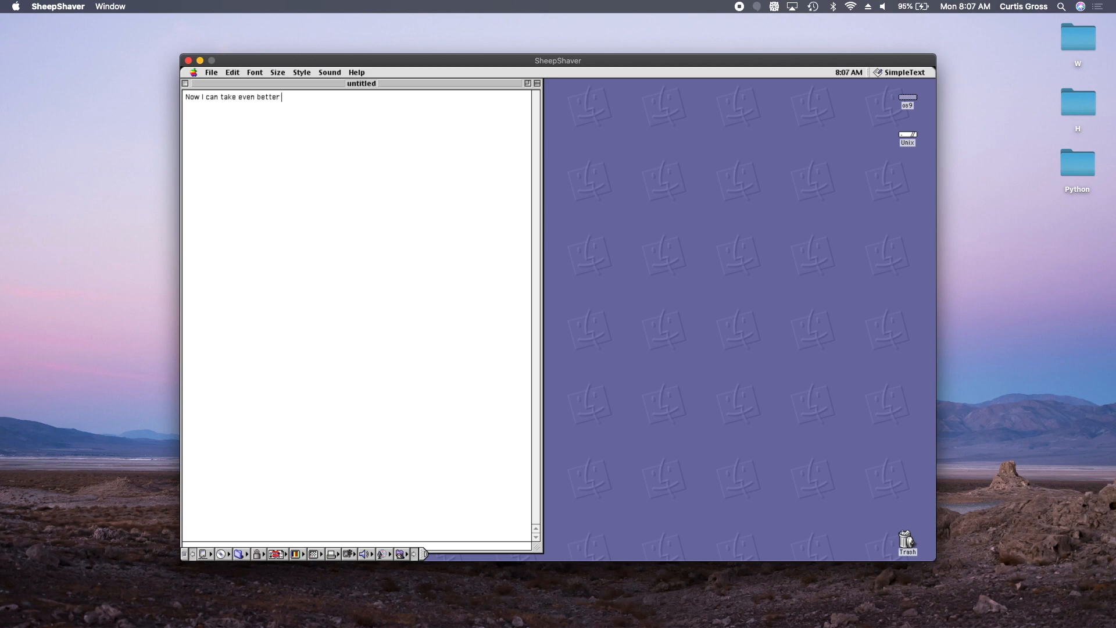
{"action": "type", "text": "notes!"}
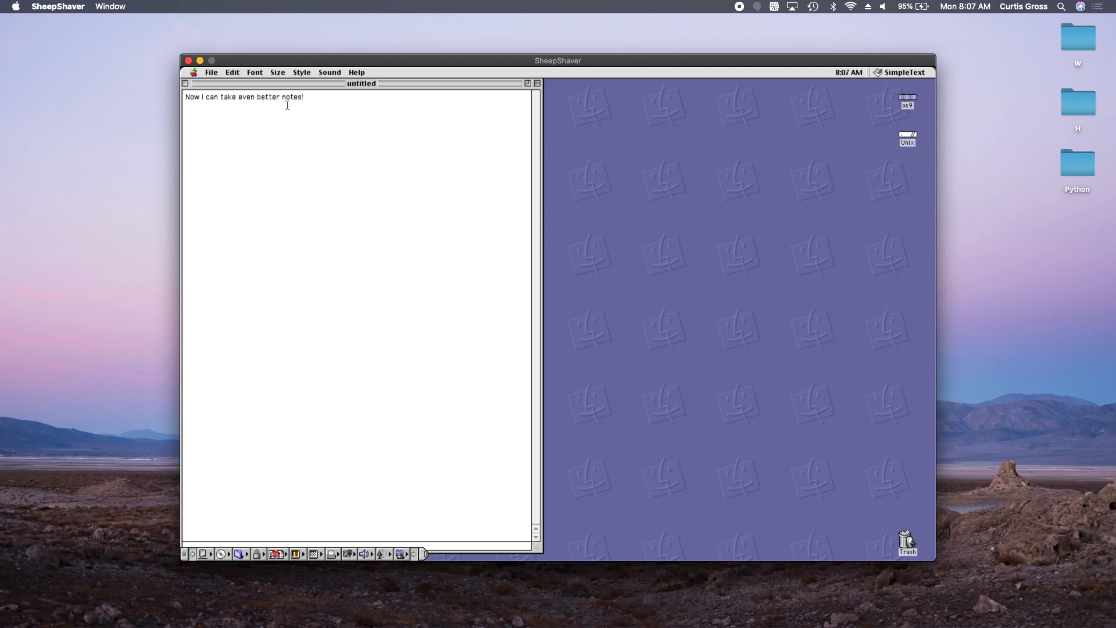
Style the note italic and underlined, then close it.
{"action": "left_click", "coordinate": [301, 72]}
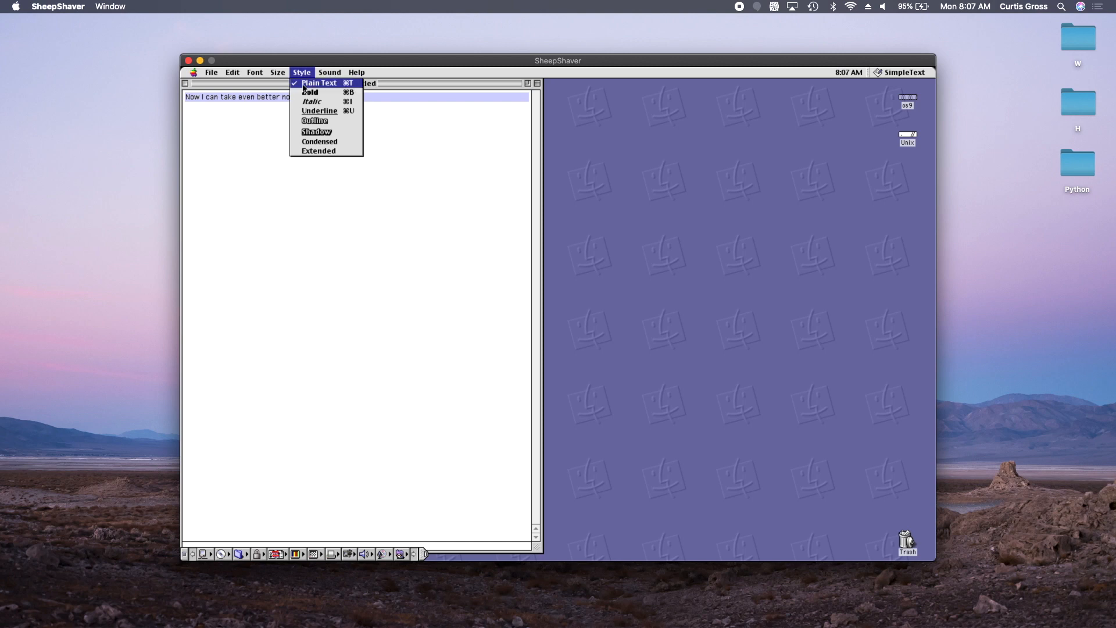
{"action": "left_click", "coordinate": [311, 101]}
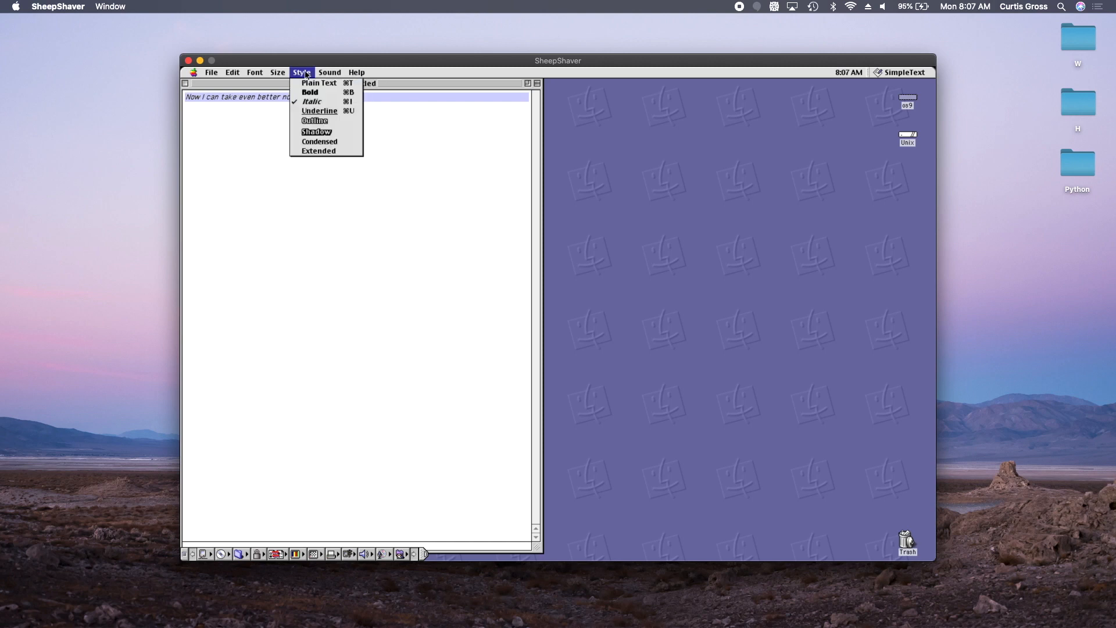
{"action": "left_click", "coordinate": [318, 111]}
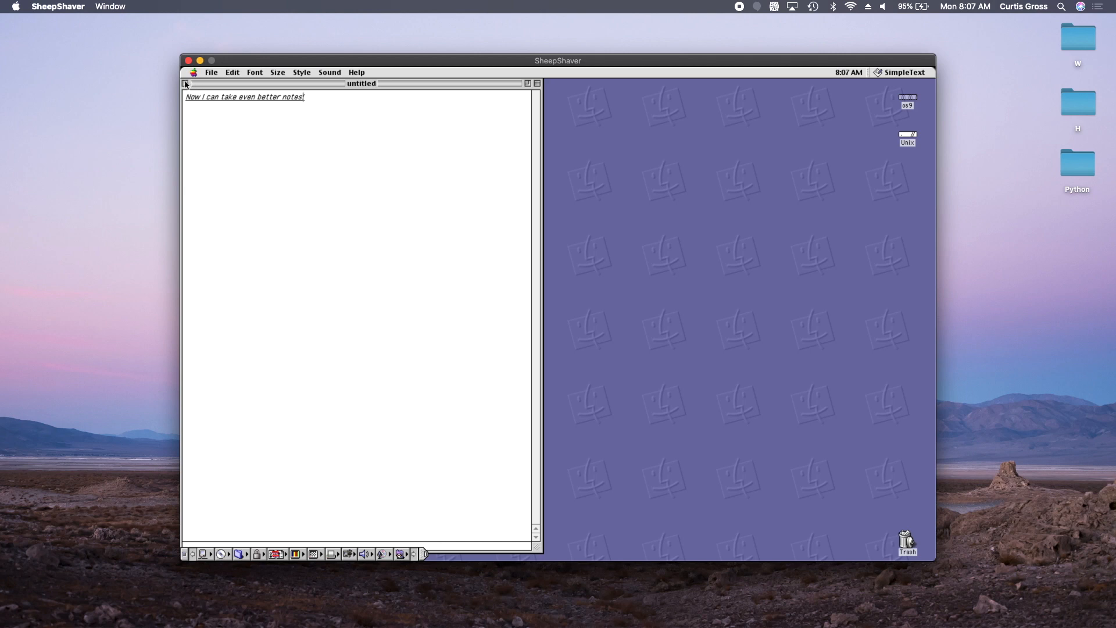
{"action": "left_click", "coordinate": [185, 83]}
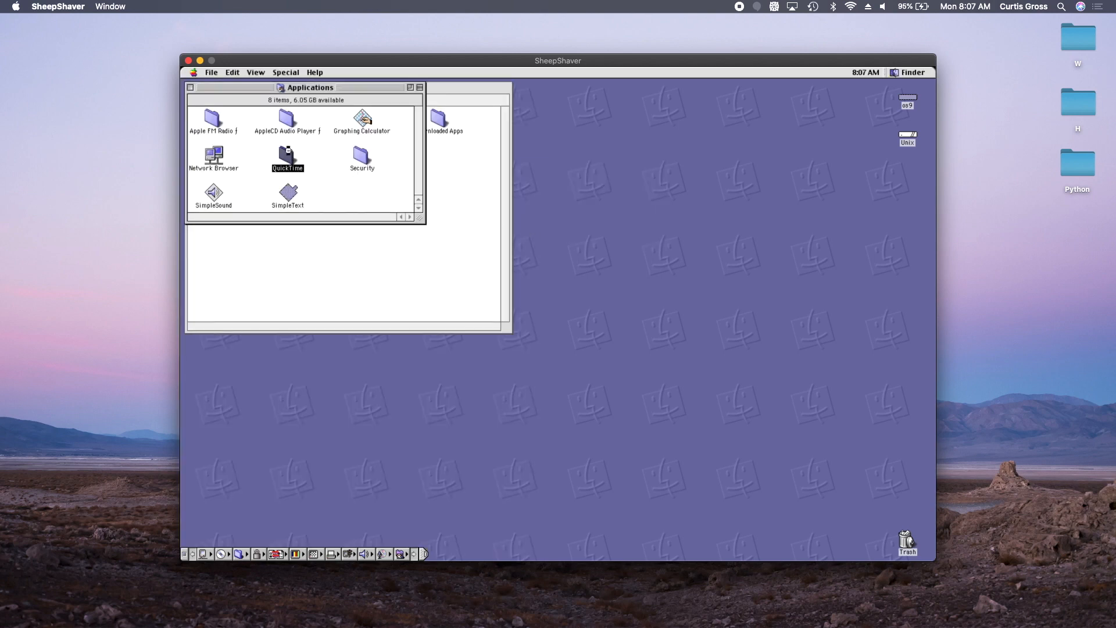
Open QuickTime's Sample Movie, dismissing the connection-speed and sound alerts.
{"action": "double_click", "coordinate": [288, 155]}
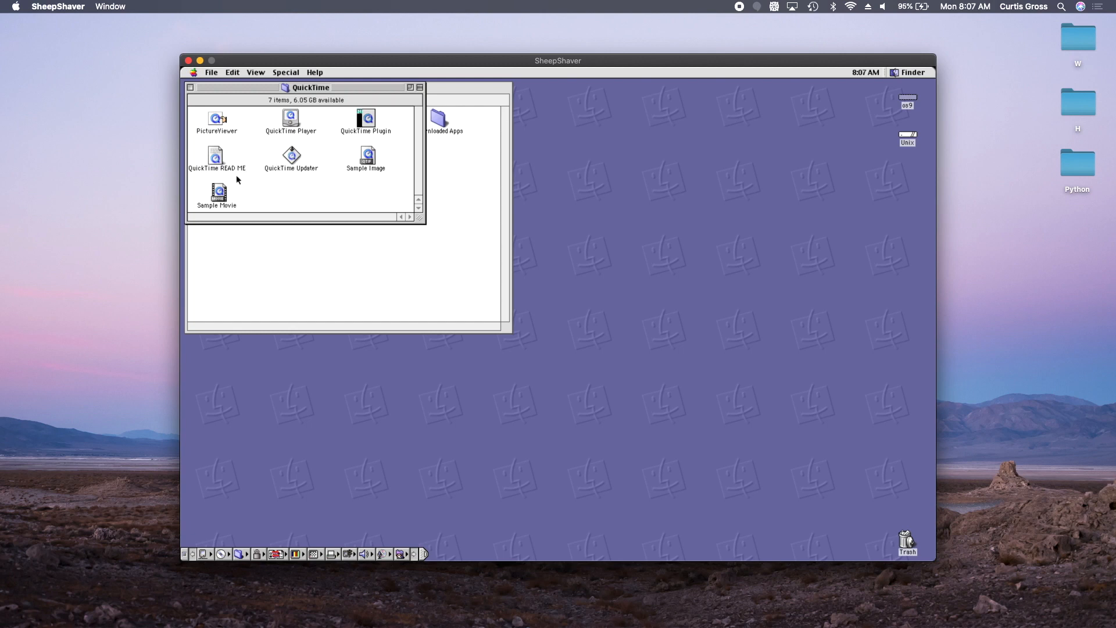
{"action": "double_click", "coordinate": [216, 192]}
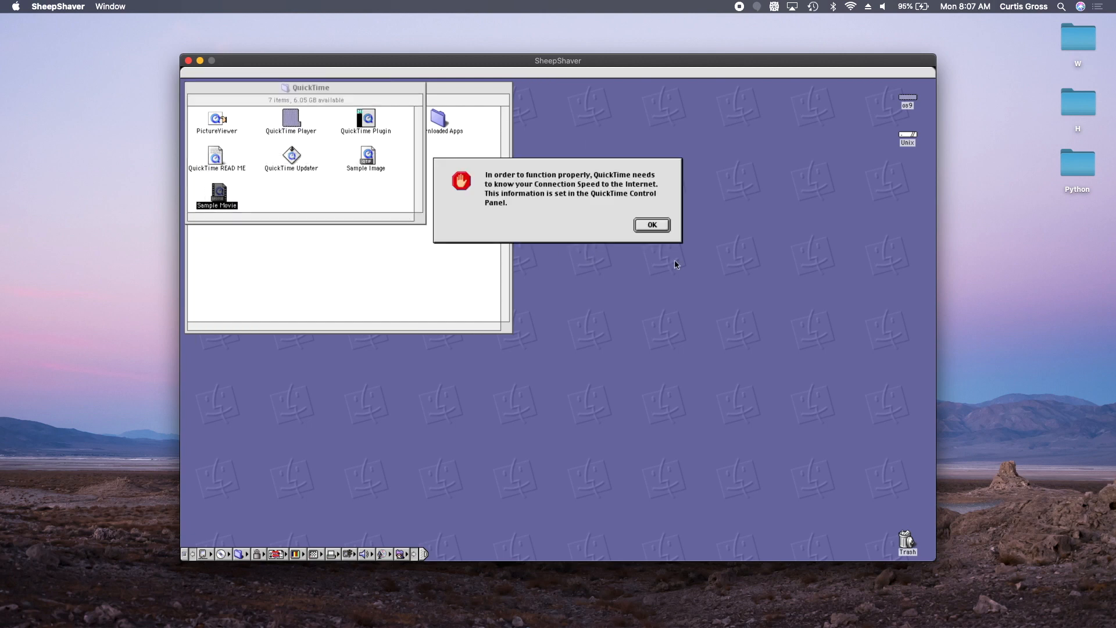
{"action": "left_click", "coordinate": [652, 225]}
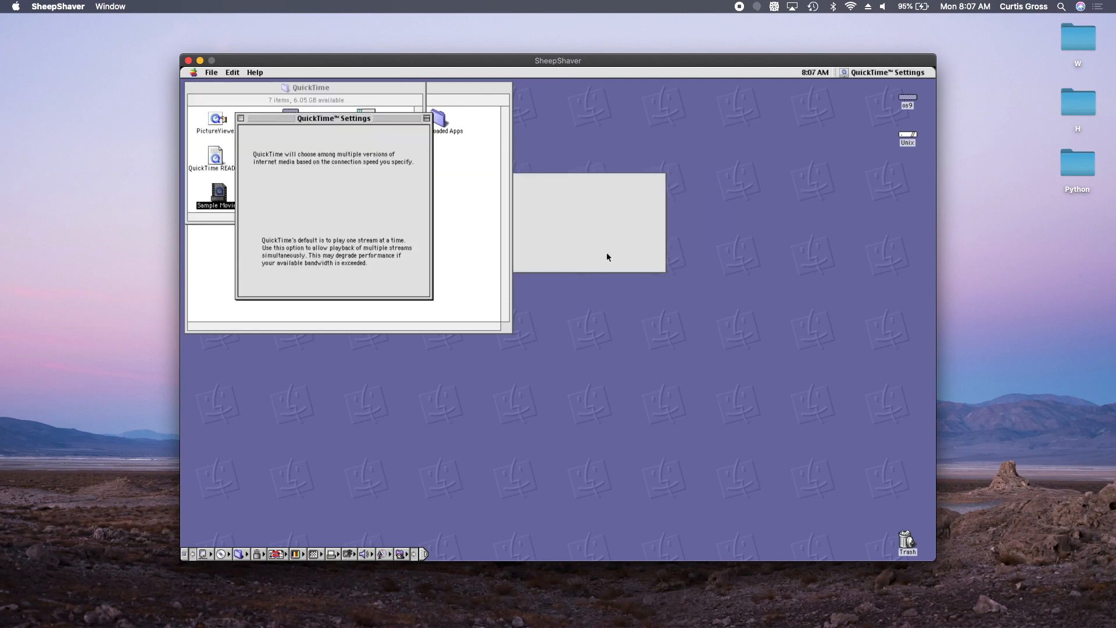
{"action": "double_click", "coordinate": [214, 195]}
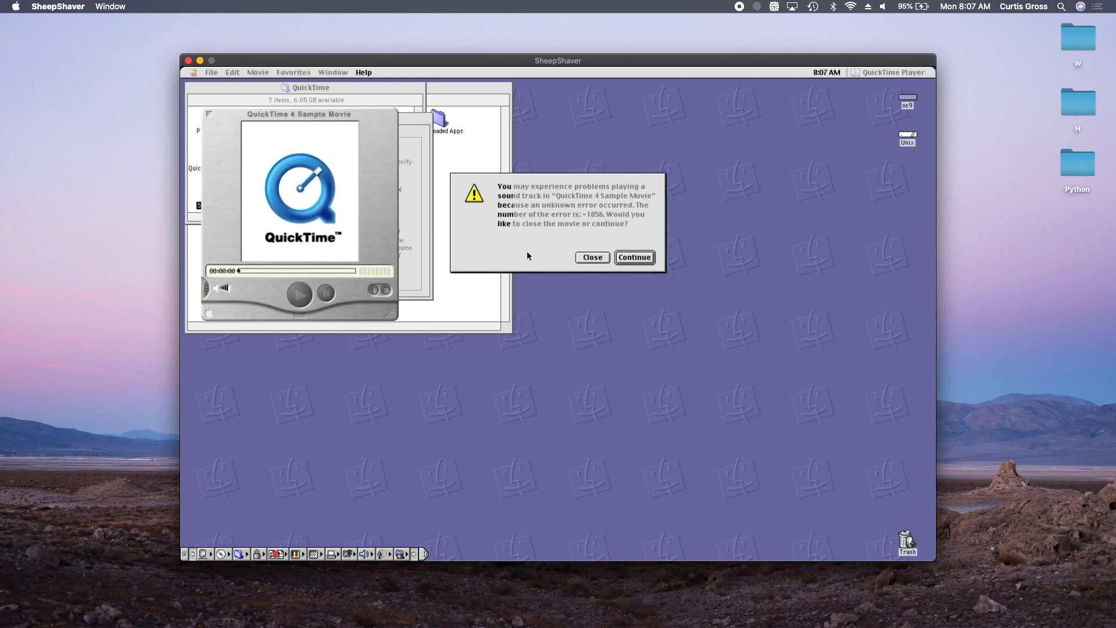
{"action": "left_click", "coordinate": [634, 258]}
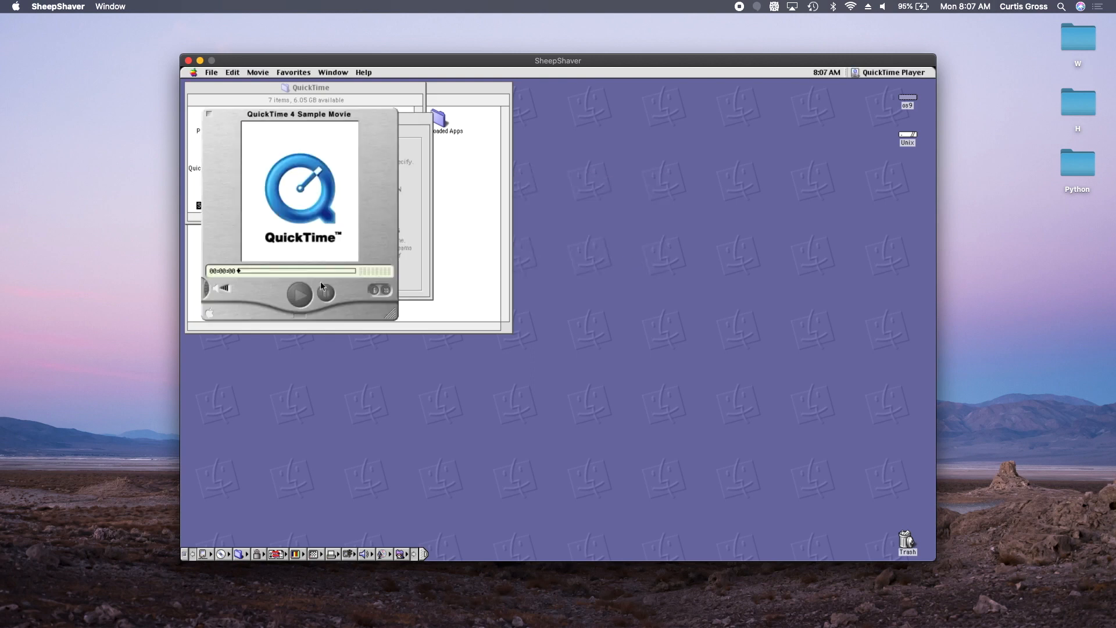
Set QuickTime's connection speed to Intranet/LAN and close the settings.
{"action": "left_click", "coordinate": [297, 311]}
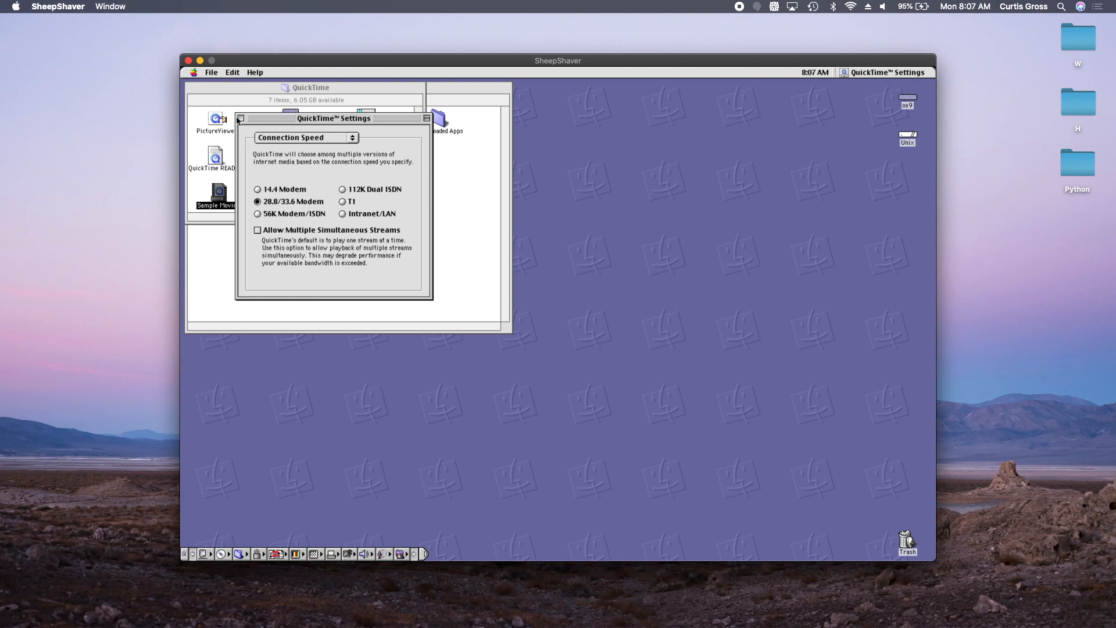
{"action": "mouse_move", "coordinate": [289, 196]}
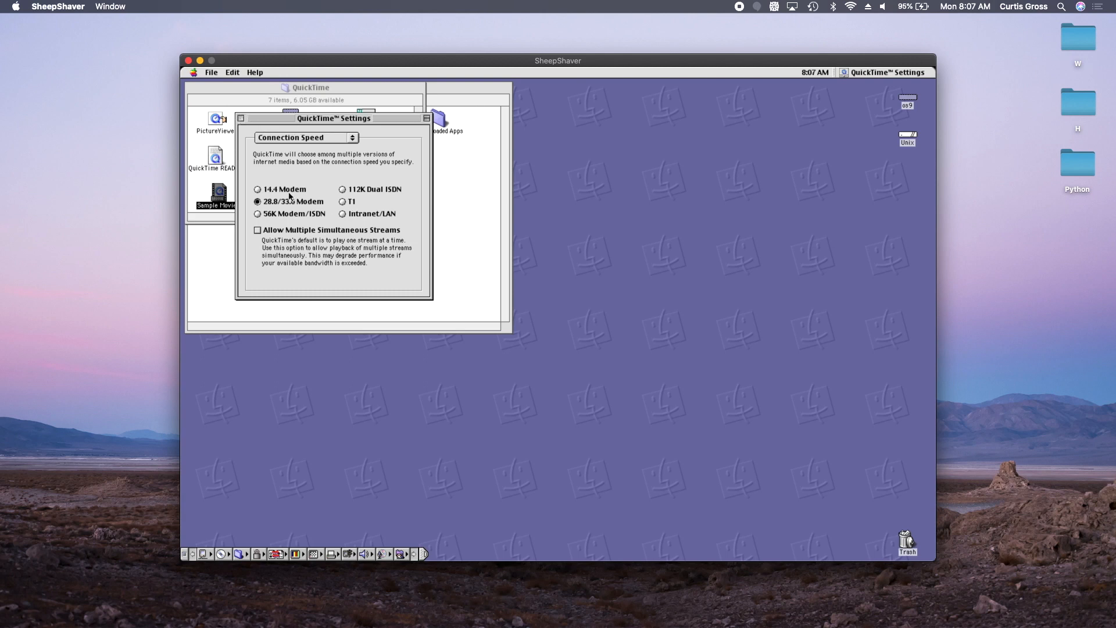
{"action": "left_click", "coordinate": [256, 189]}
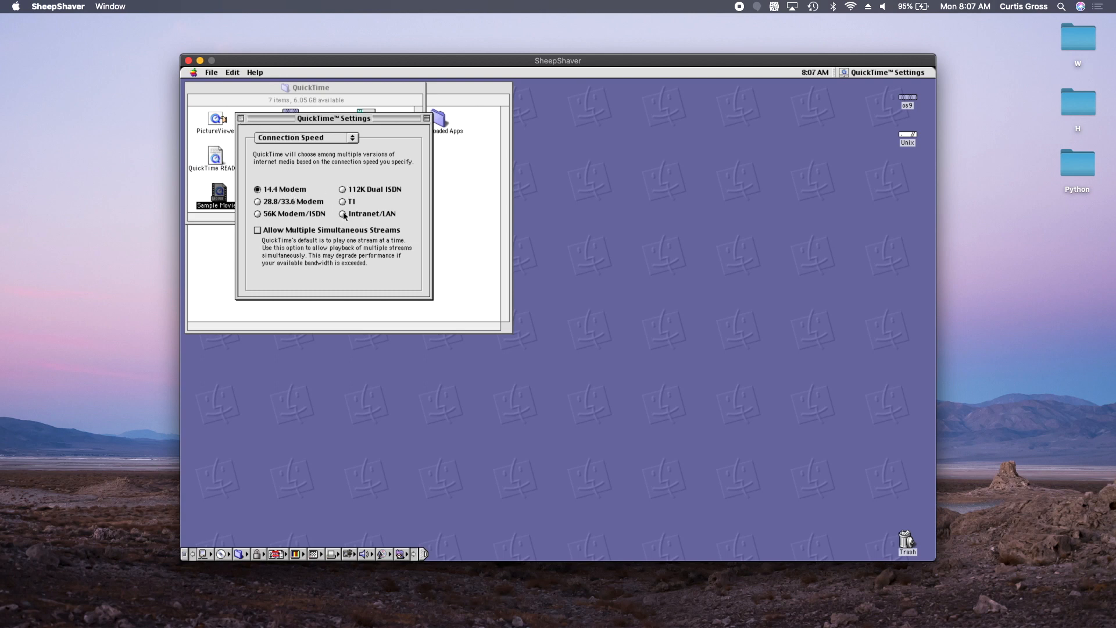
{"action": "left_click", "coordinate": [340, 213]}
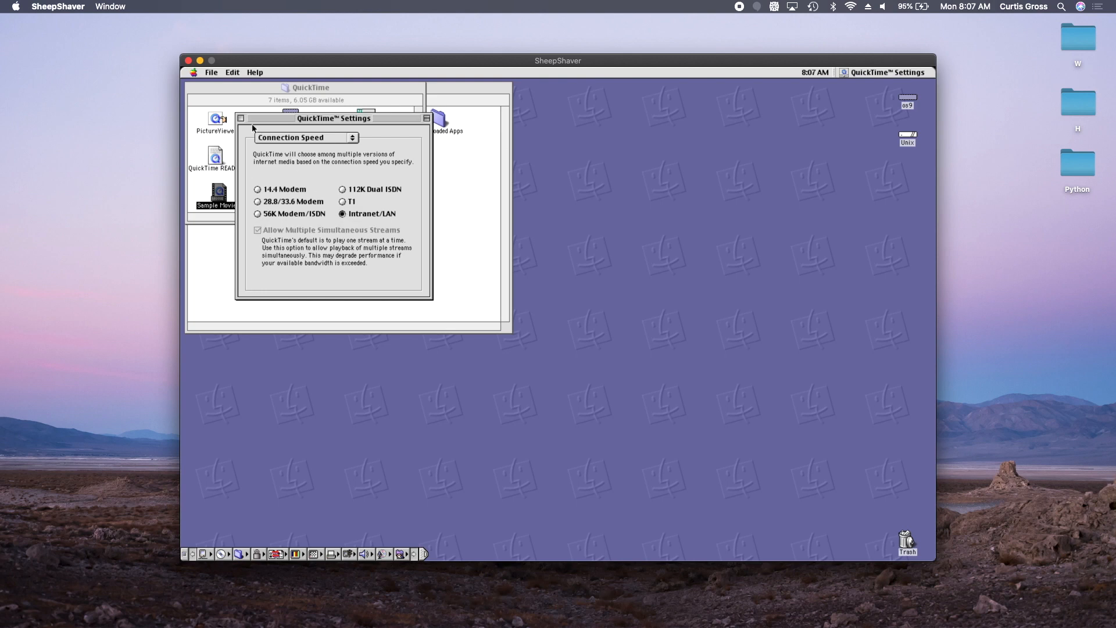
{"action": "left_click", "coordinate": [241, 118]}
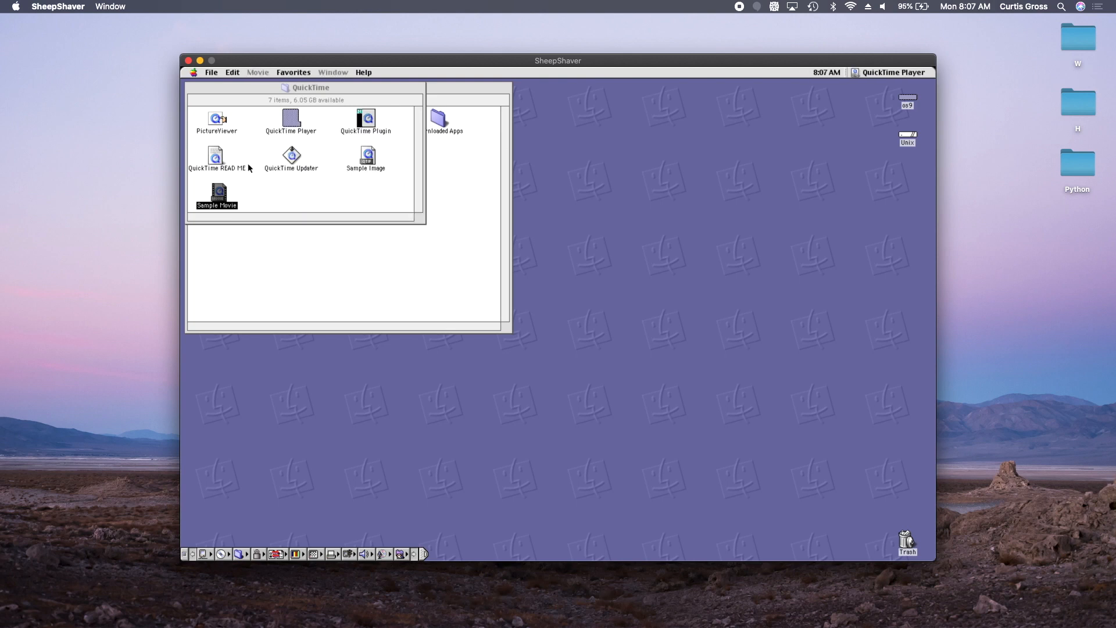
Launch QuickTime Updater and continue through both dialogs so it copies to os9.
{"action": "double_click", "coordinate": [292, 157]}
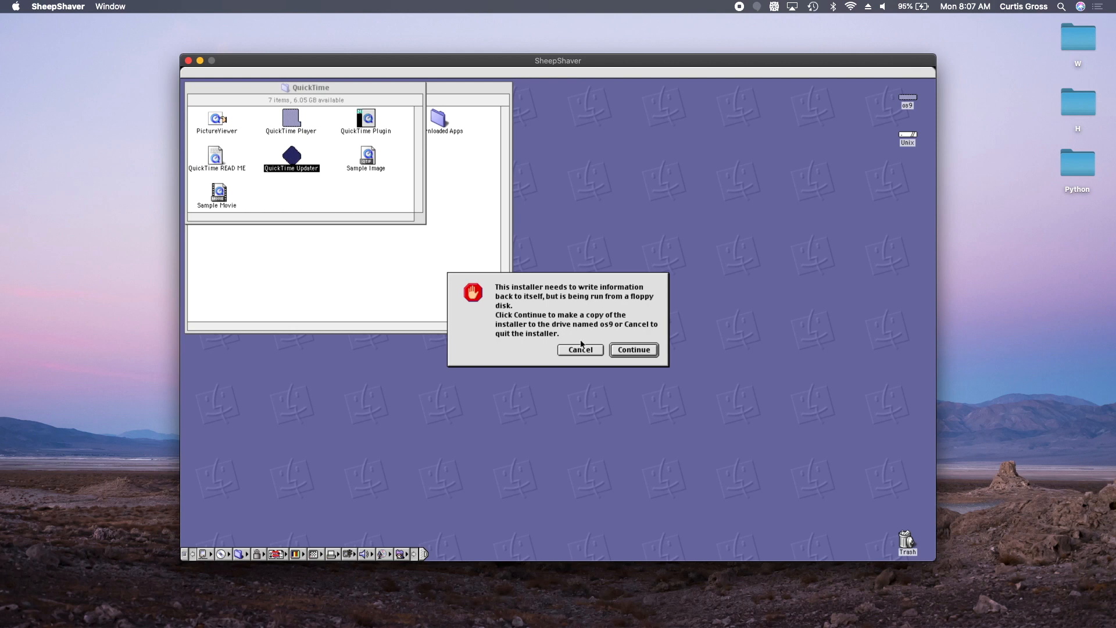
{"action": "left_click", "coordinate": [634, 349]}
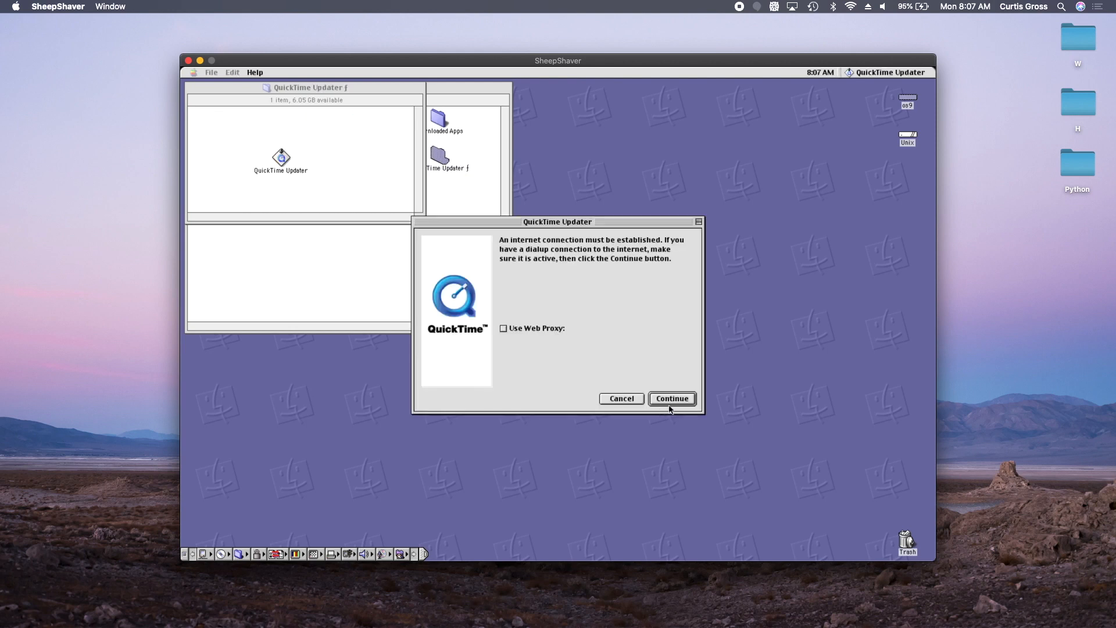
{"action": "left_click", "coordinate": [672, 398]}
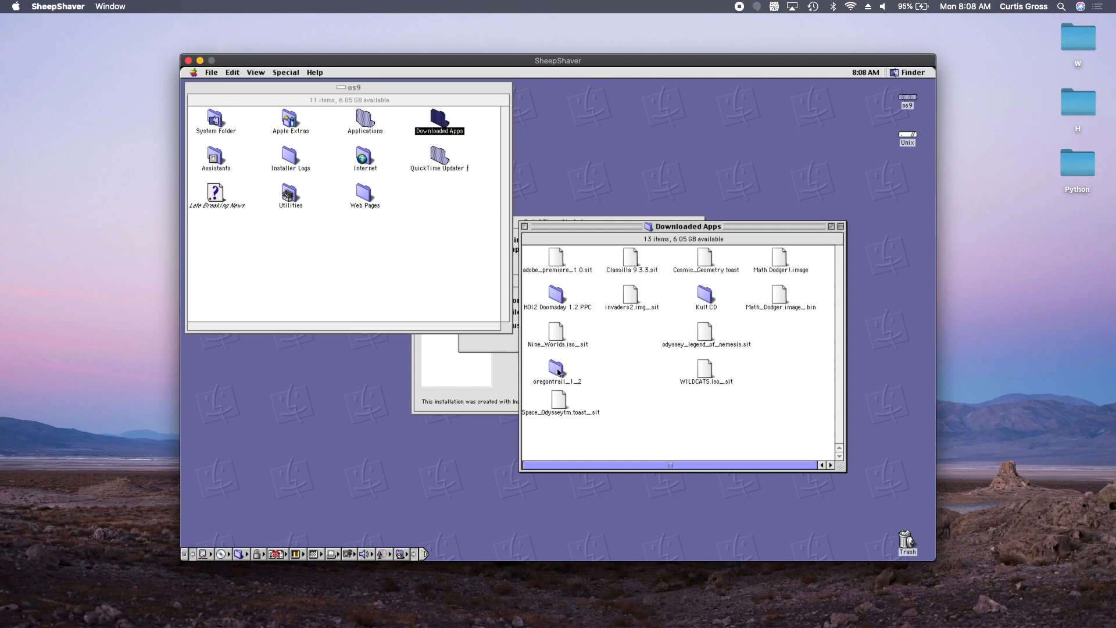
Mount oregontrail_1_2's Disk_1.dsk, accept the Disk Copy license, and launch Oregon Color.
{"action": "double_click", "coordinate": [553, 369]}
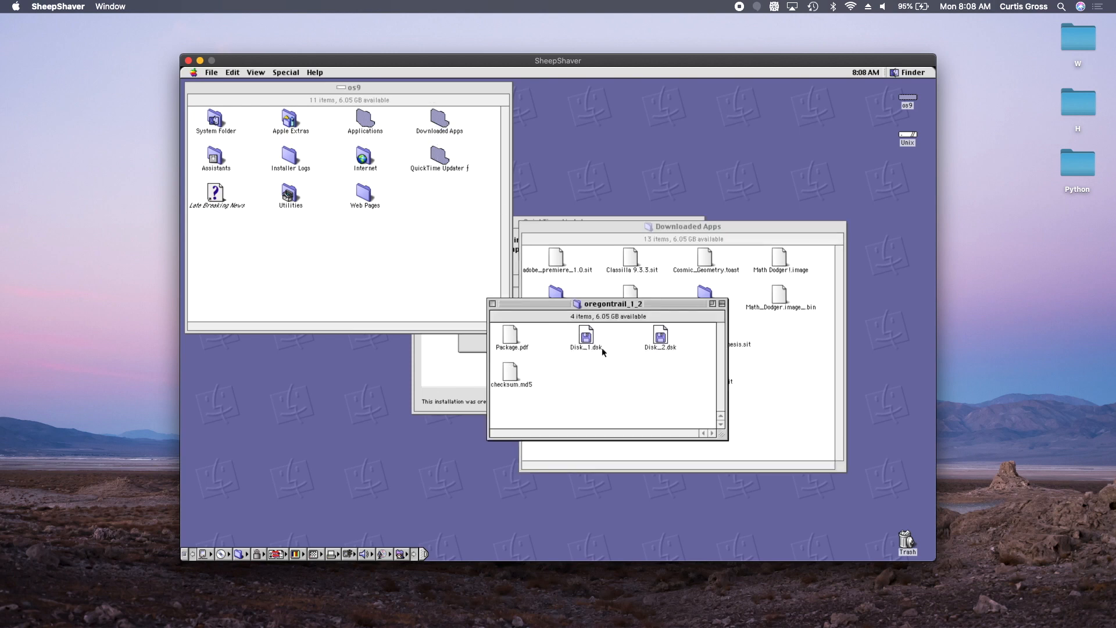
{"action": "left_click", "coordinate": [585, 337]}
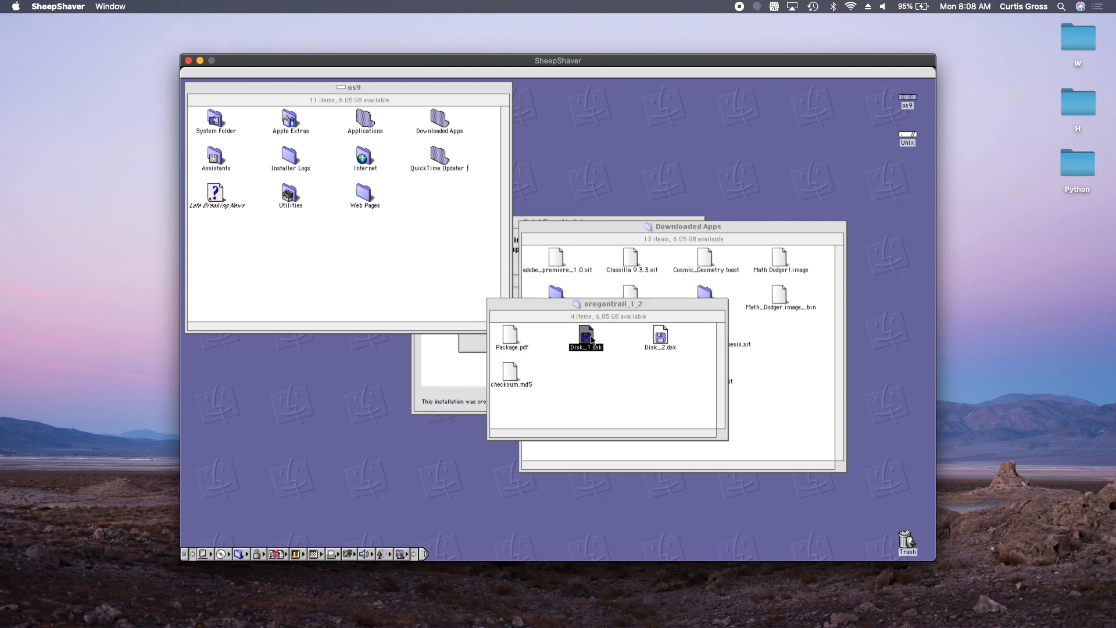
{"action": "double_click", "coordinate": [584, 336]}
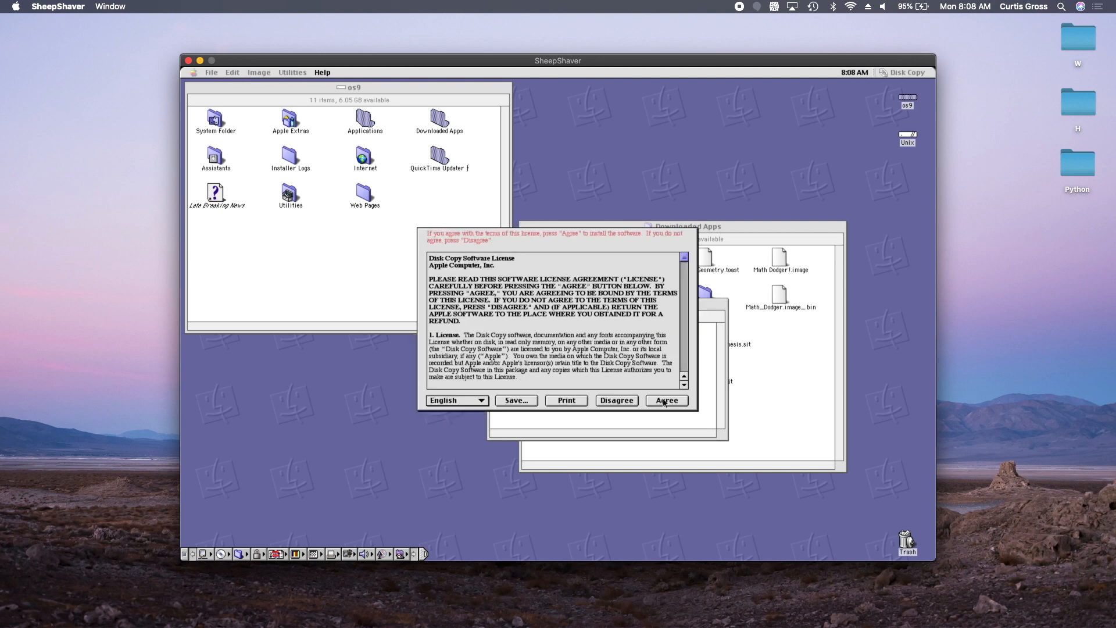
{"action": "left_click", "coordinate": [667, 400]}
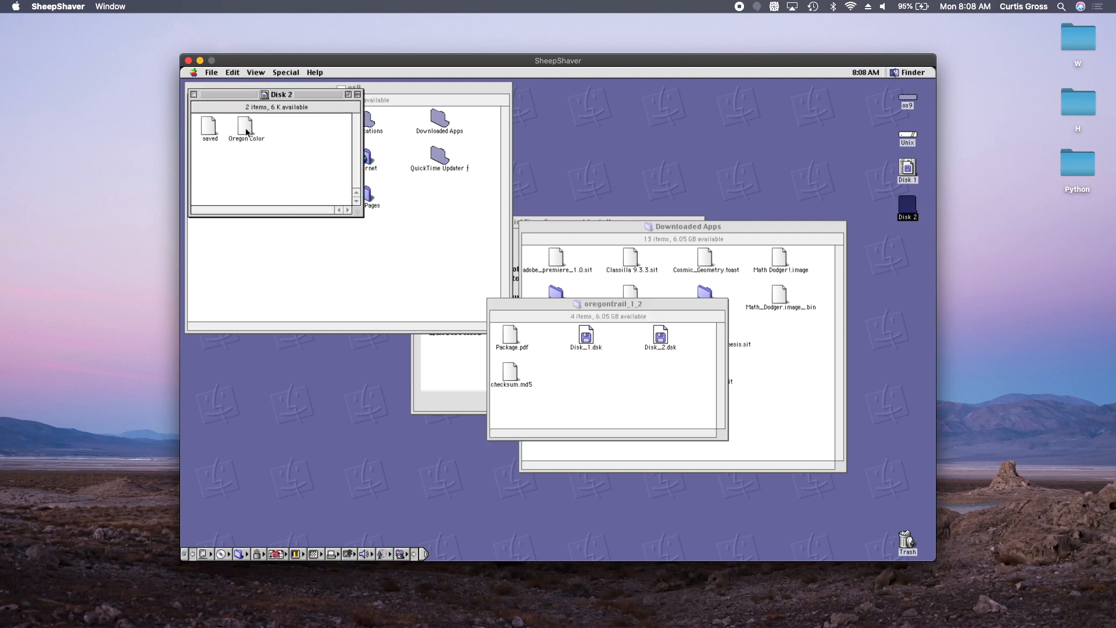
{"action": "double_click", "coordinate": [246, 126]}
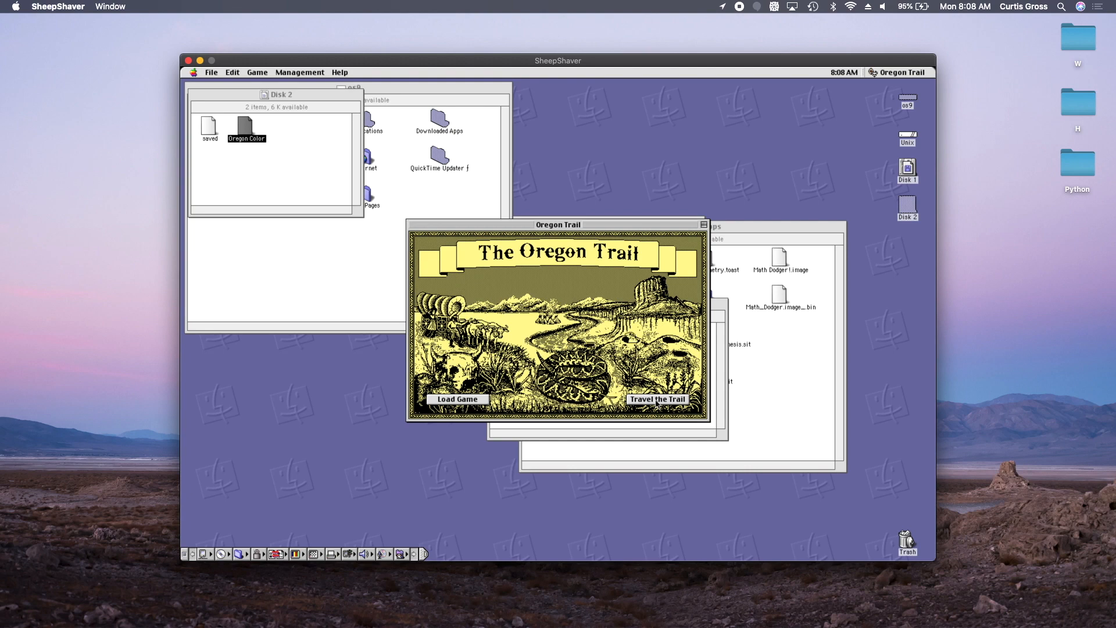
Start a new game with a saddlemaker leader named 'Loopuid'.
{"action": "left_click", "coordinate": [658, 399]}
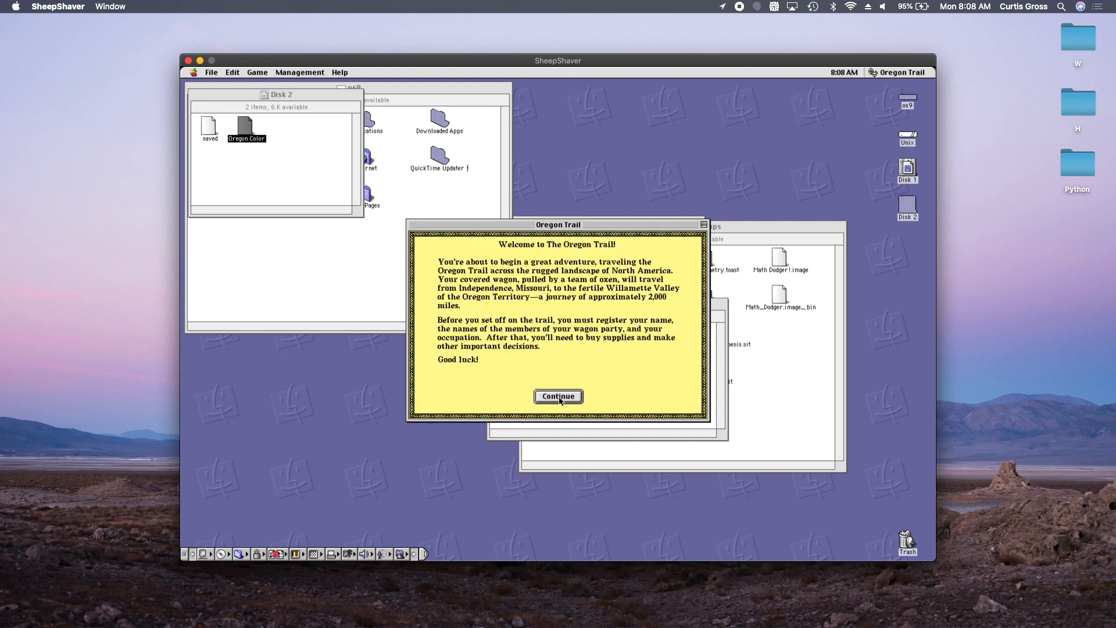
{"action": "left_click", "coordinate": [558, 396]}
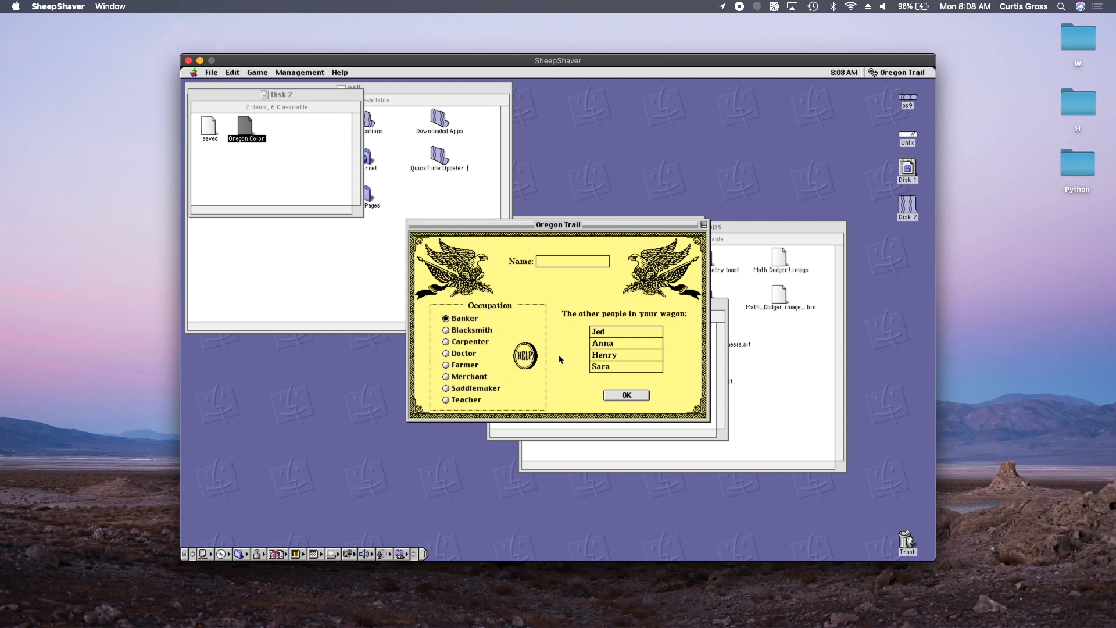
{"action": "type", "text": "Loo"}
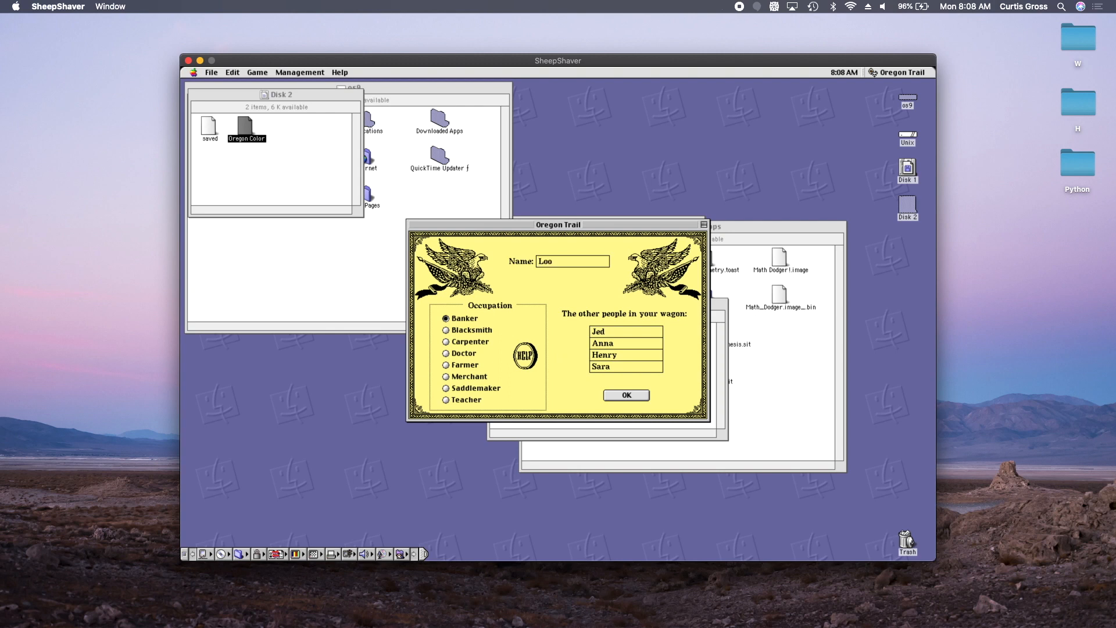
{"action": "type", "text": "pui"}
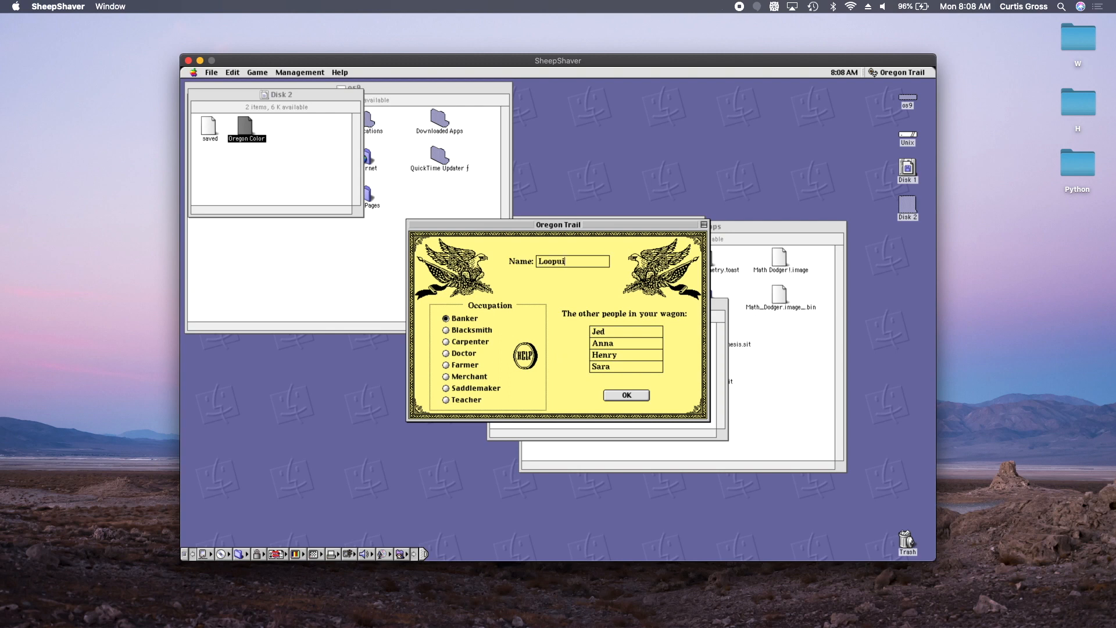
{"action": "type", "text": "d"}
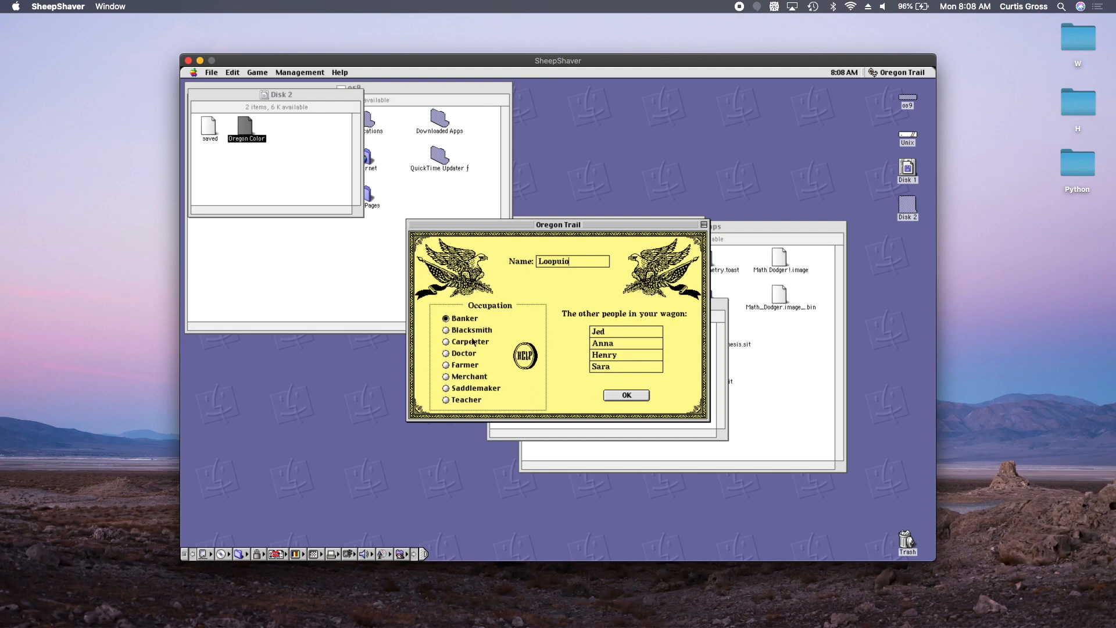
{"action": "left_click", "coordinate": [445, 387]}
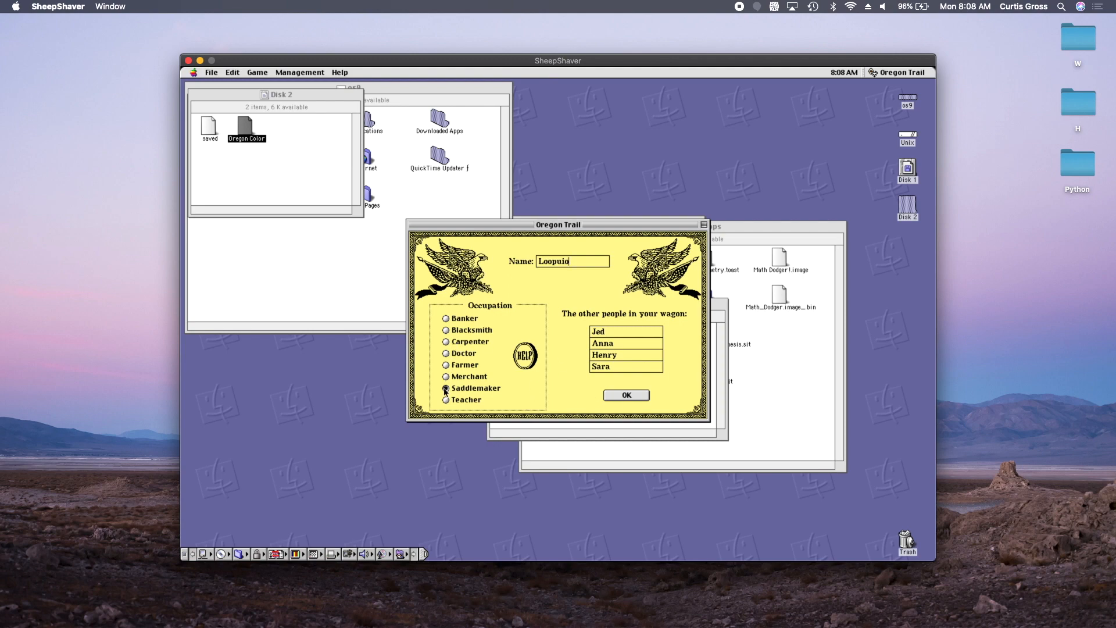
{"action": "left_click", "coordinate": [626, 395]}
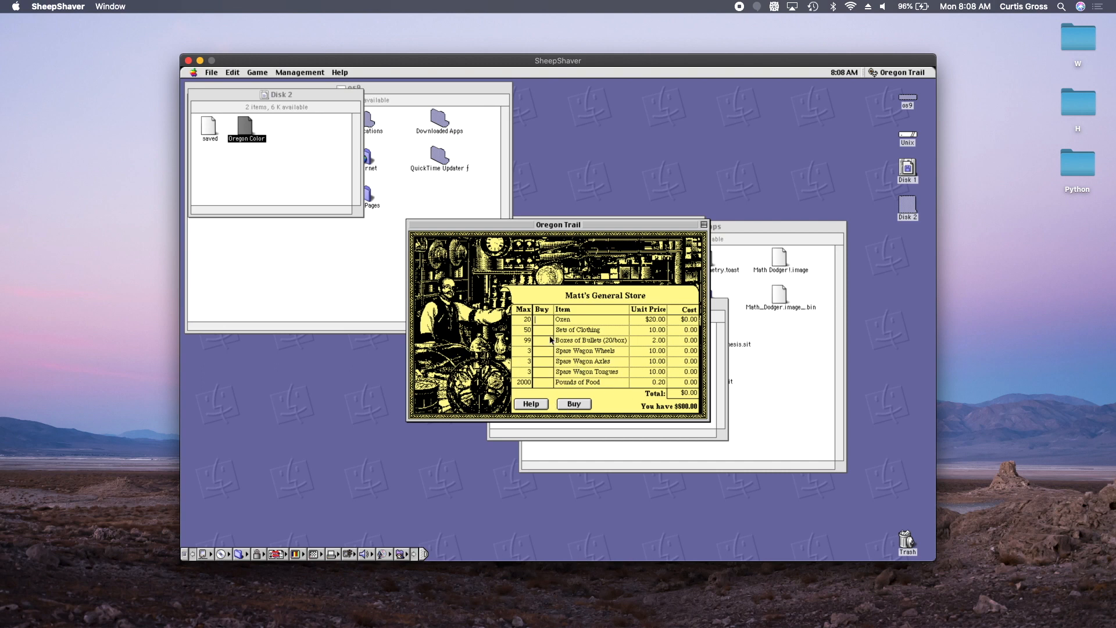
Buy supplies at Matt's General Store, including 1,000 pounds of food.
{"action": "type", "text": "6"}
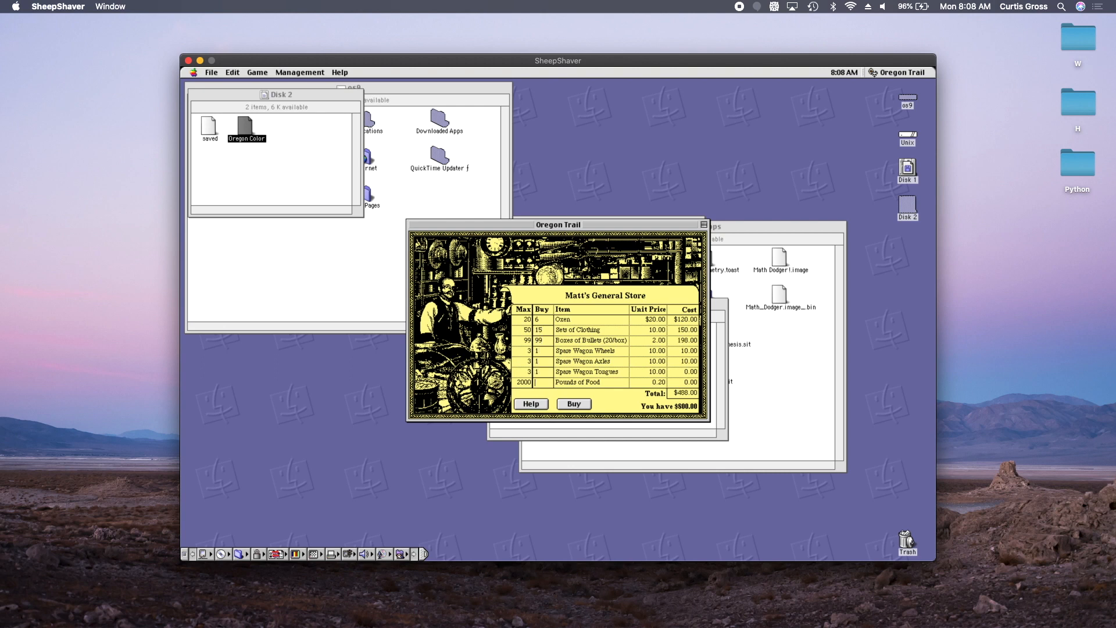
{"action": "type", "text": "1000"}
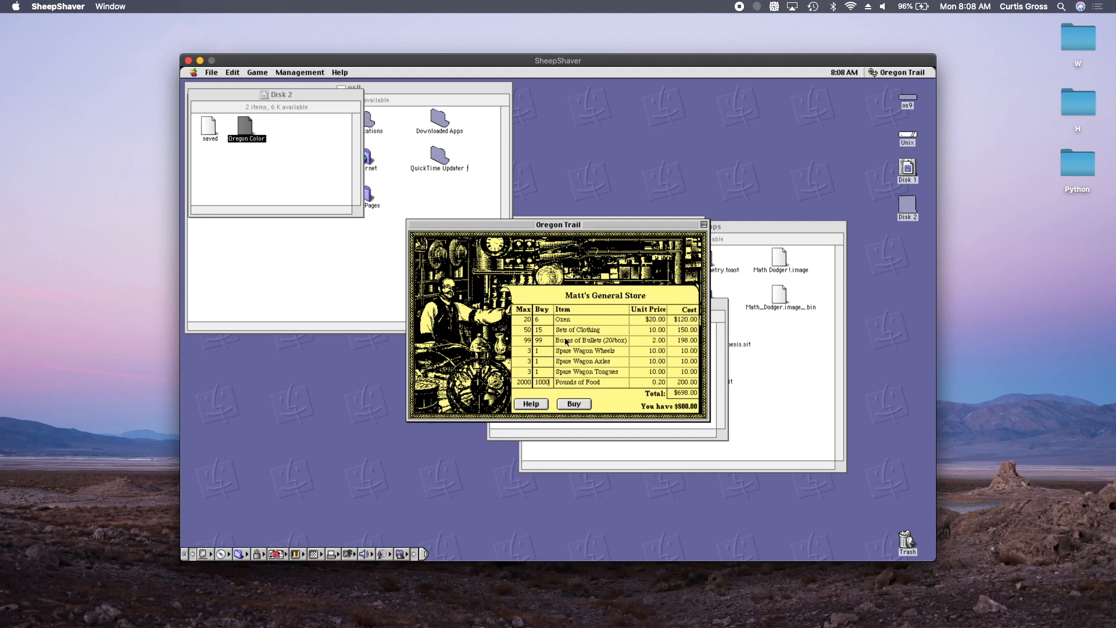
{"action": "left_click", "coordinate": [574, 404]}
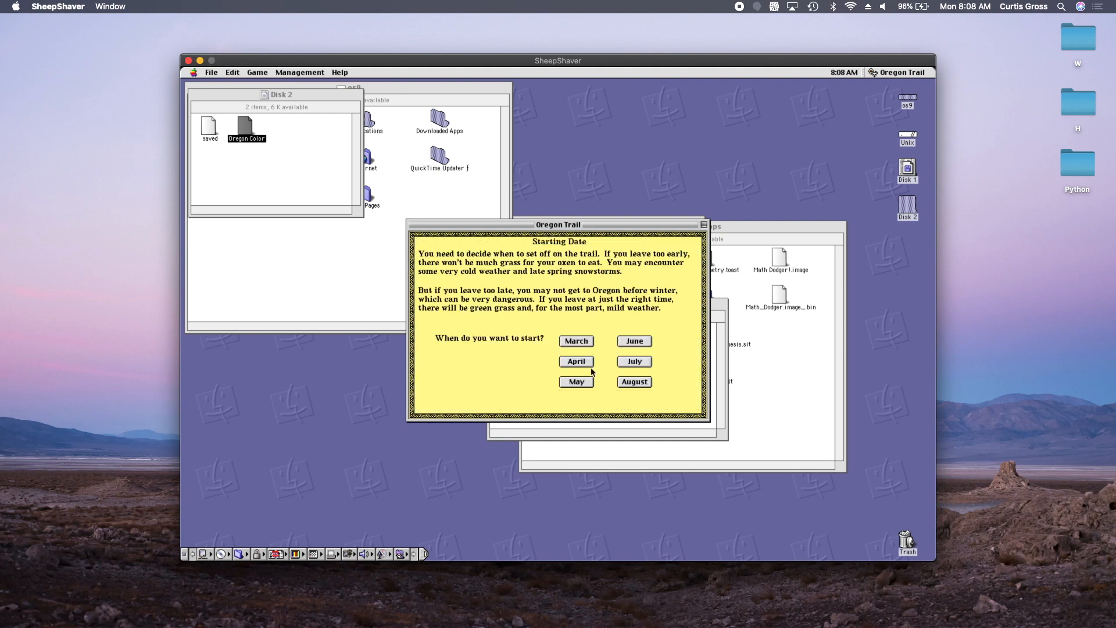
Choose an April start and leave Independence, Missouri on the trail.
{"action": "left_click", "coordinate": [576, 361]}
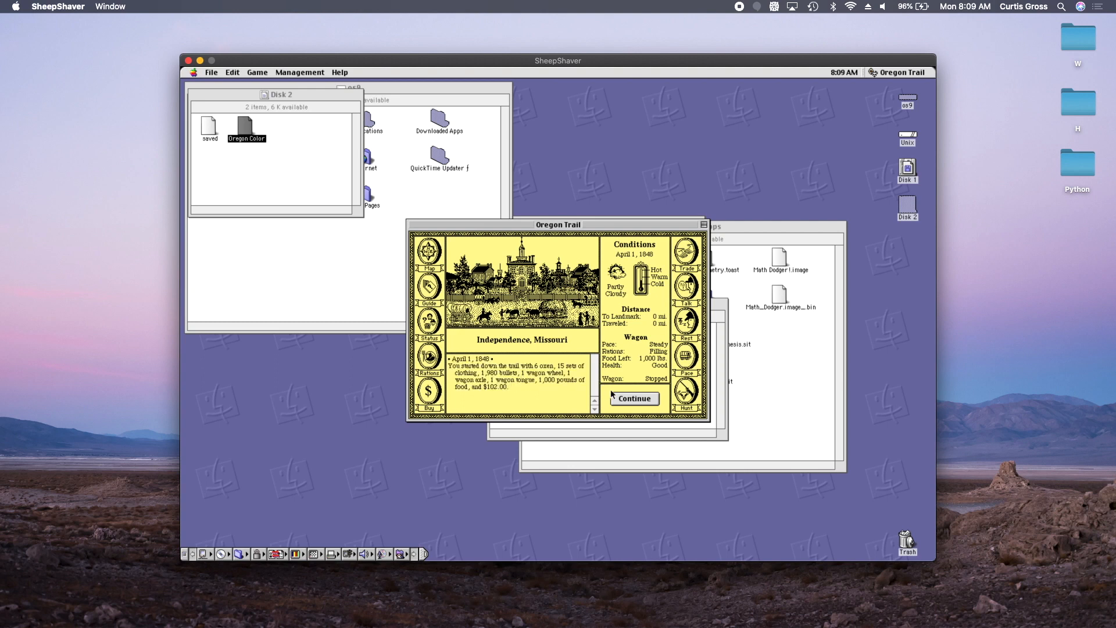
{"action": "left_click", "coordinate": [634, 399]}
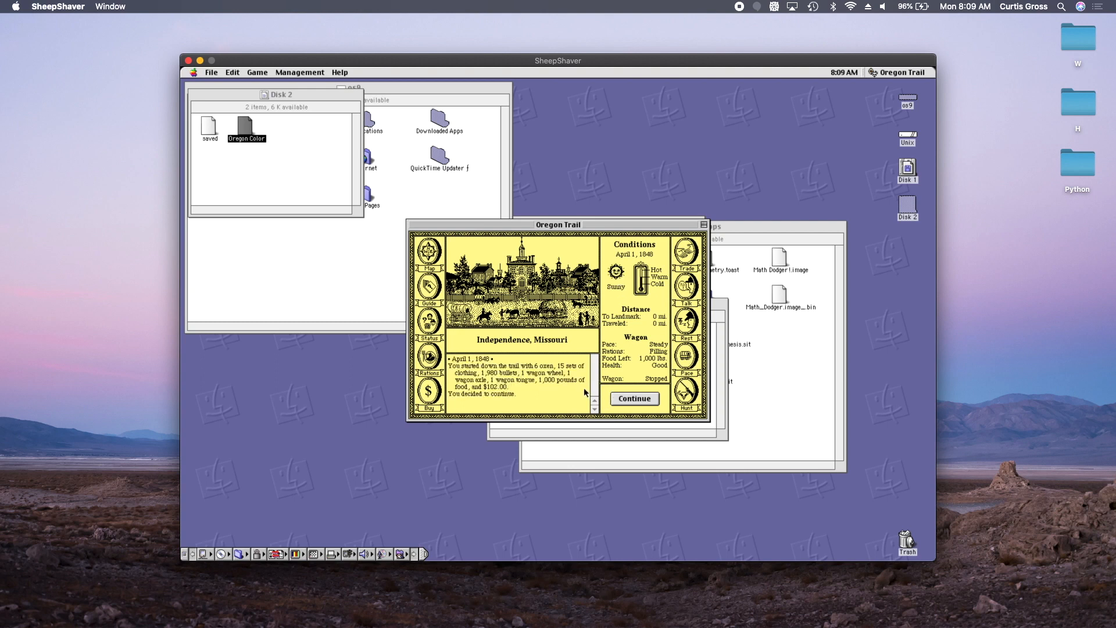
{"action": "left_click", "coordinate": [634, 398]}
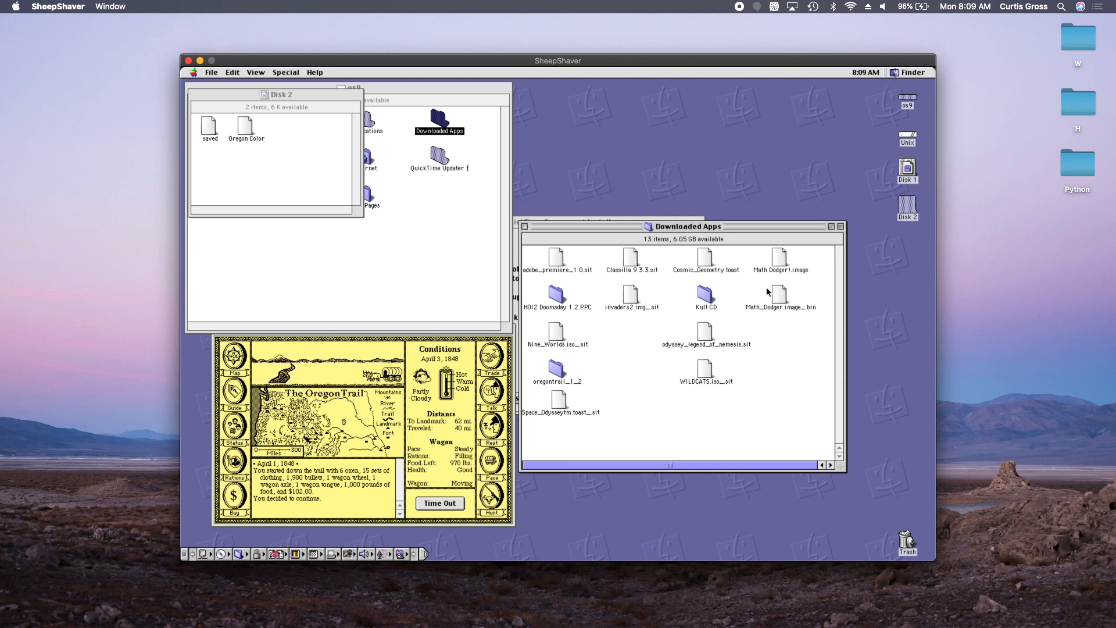
Try Math Dodger!.image, cancel its missing-application alert, then unstuff WILDCATS.iso_.sit.
{"action": "left_click", "coordinate": [780, 258]}
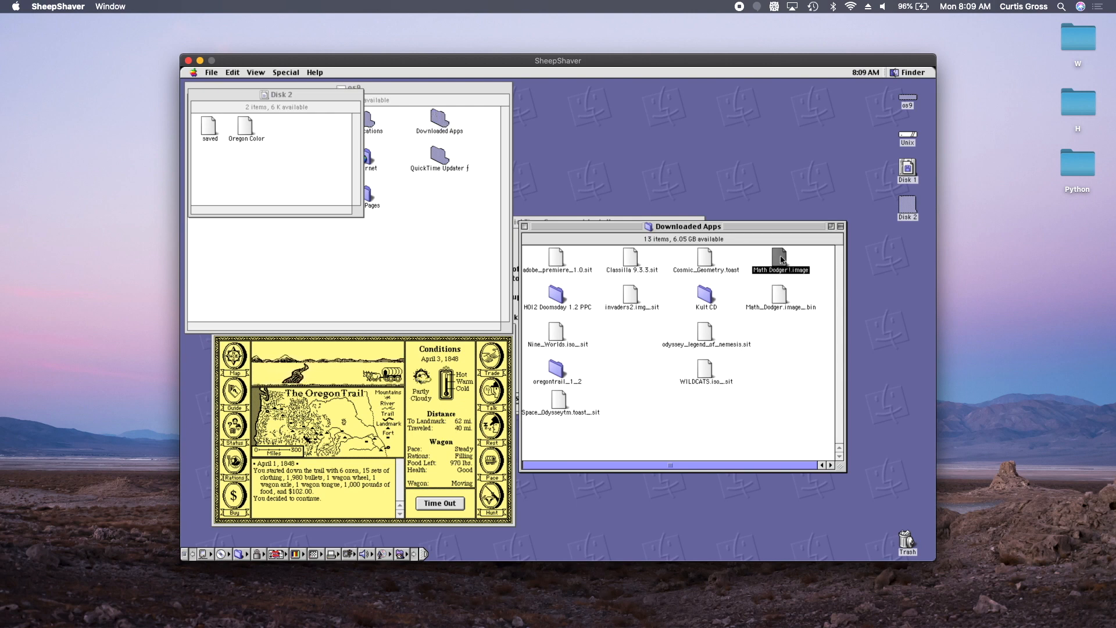
{"action": "double_click", "coordinate": [781, 256]}
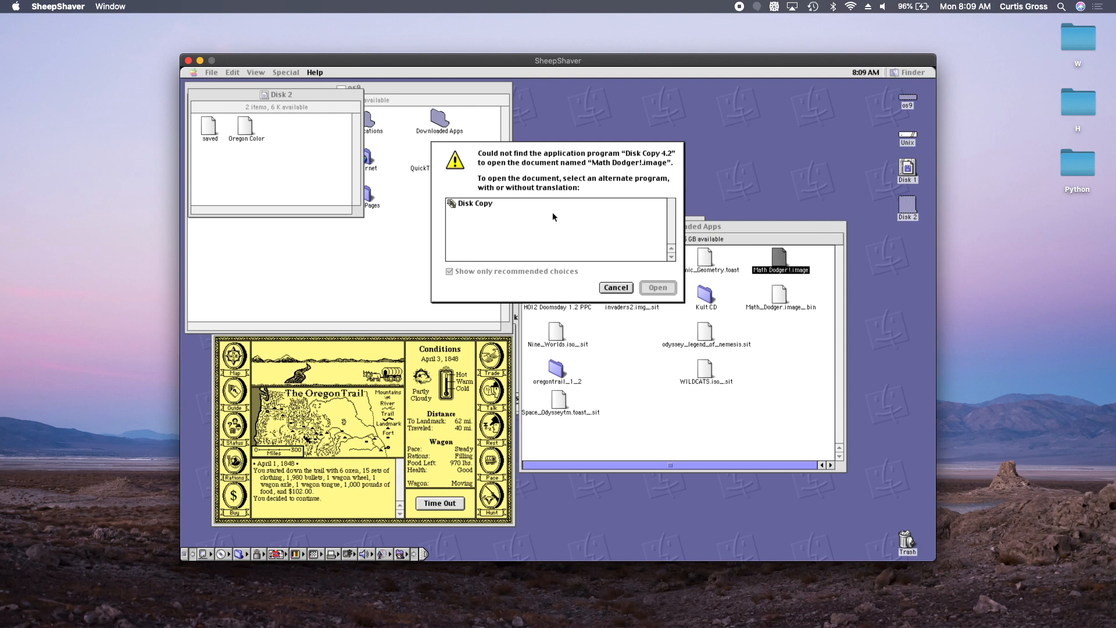
{"action": "left_click", "coordinate": [615, 287]}
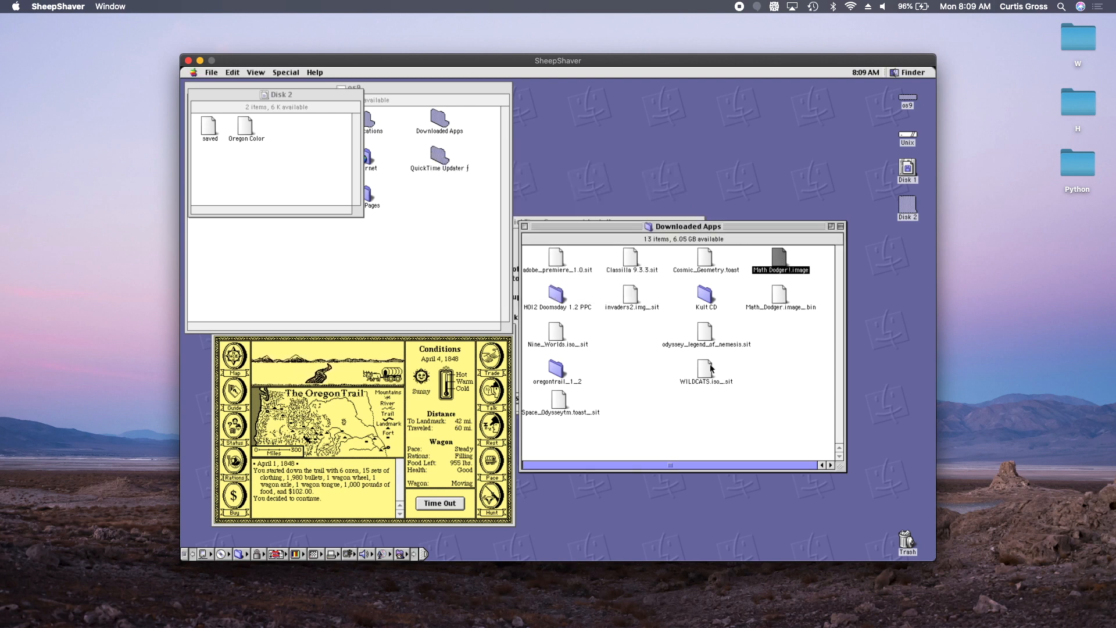
{"action": "double_click", "coordinate": [705, 366]}
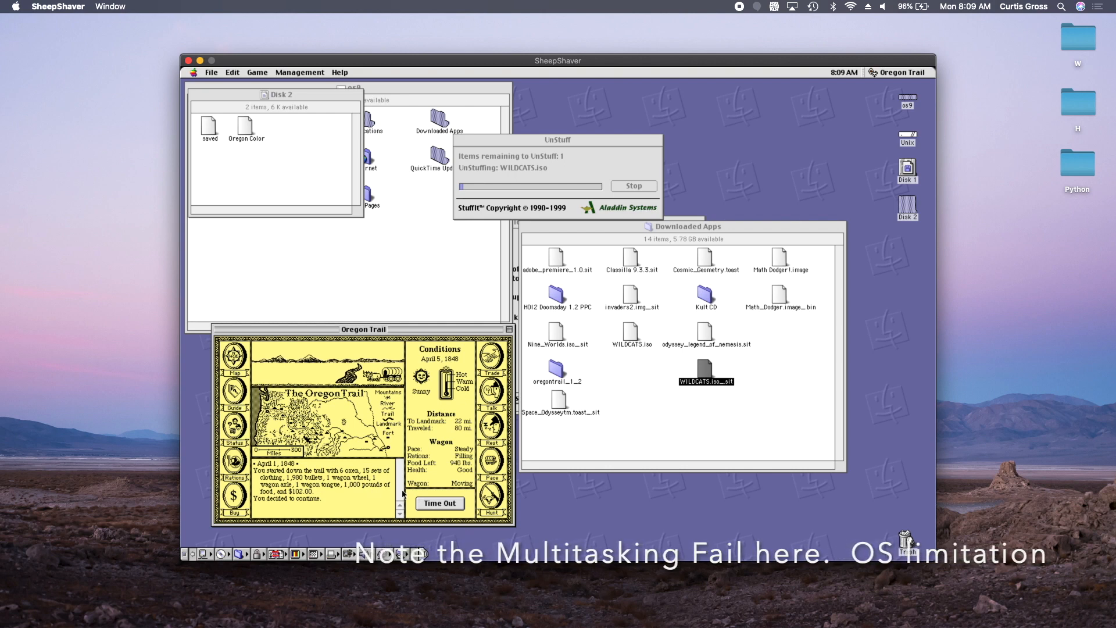
Hunt from a different spot, stop with no food, and resume travelling.
{"action": "left_click", "coordinate": [440, 503]}
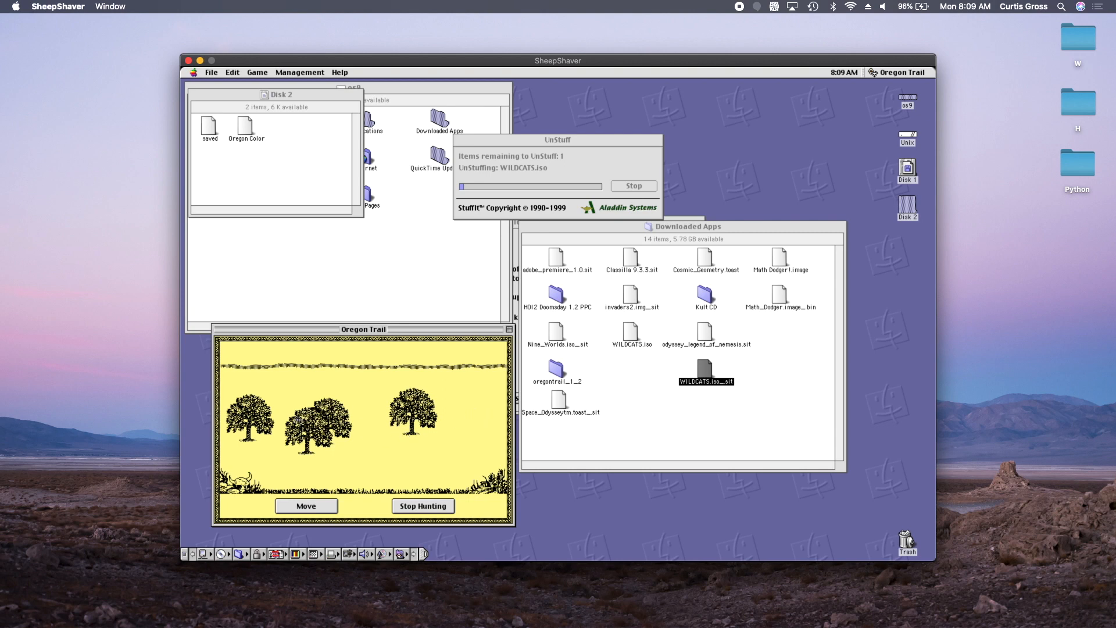
{"action": "mouse_move", "coordinate": [370, 421]}
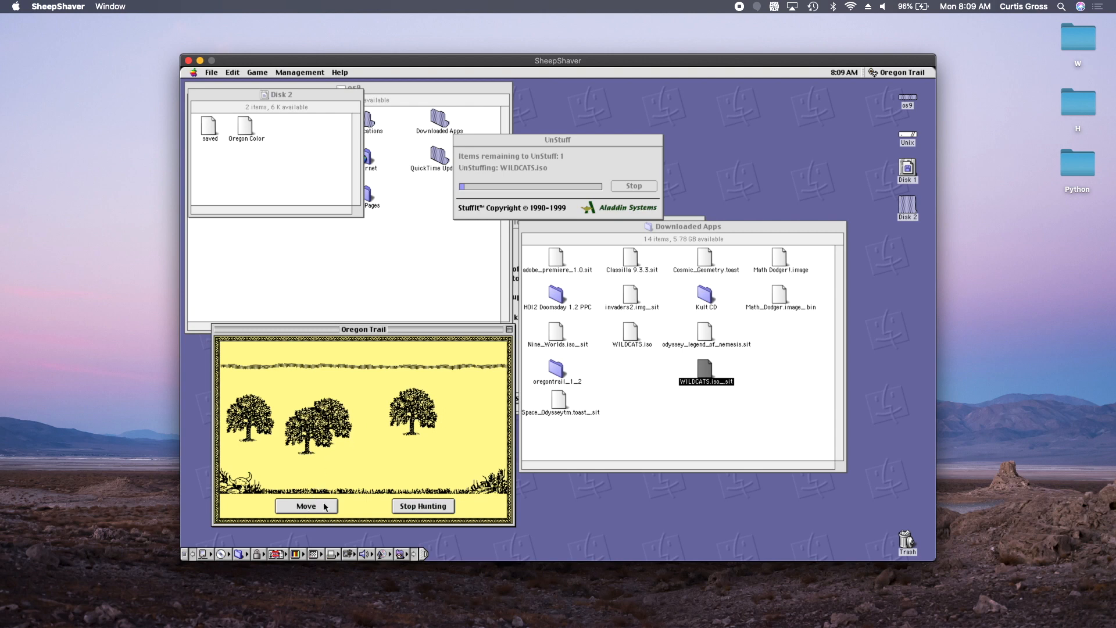
{"action": "left_click", "coordinate": [305, 506]}
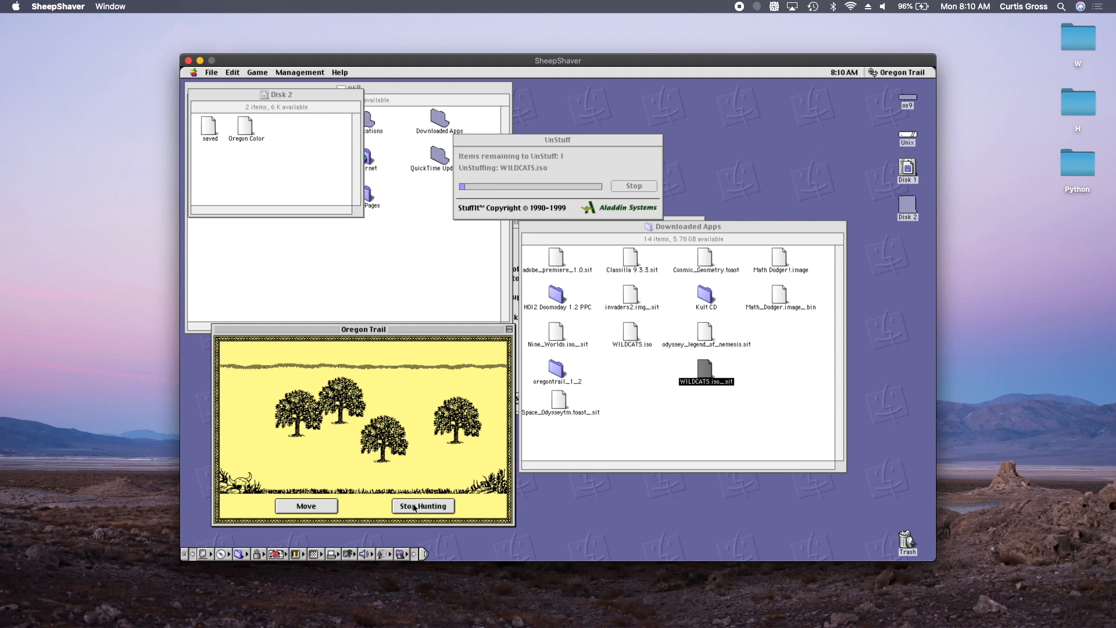
{"action": "left_click", "coordinate": [424, 506]}
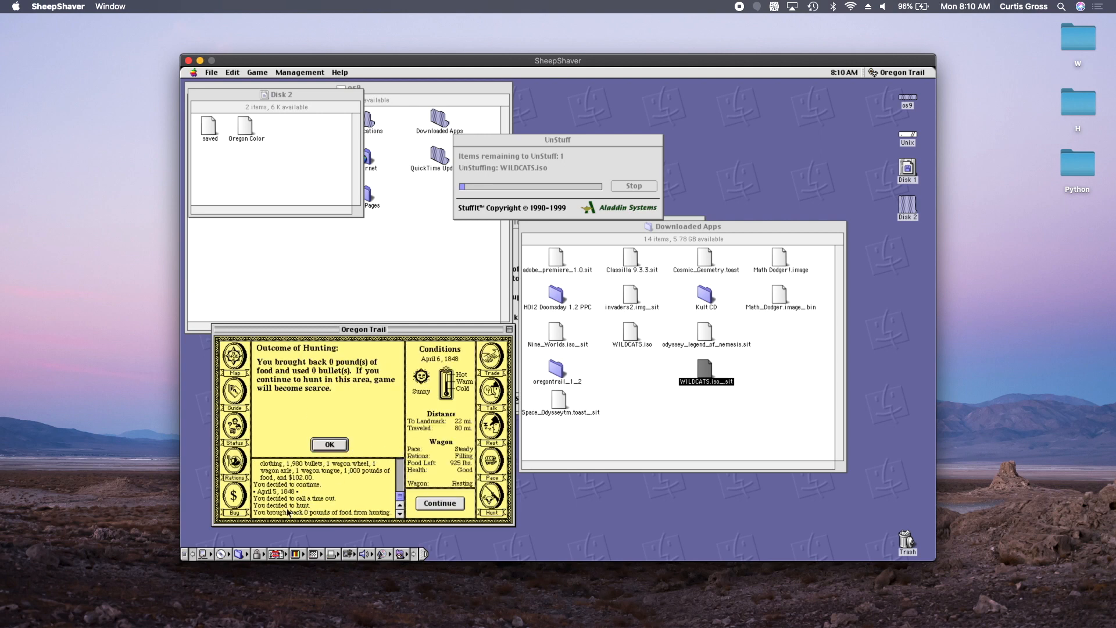
{"action": "left_click", "coordinate": [439, 503]}
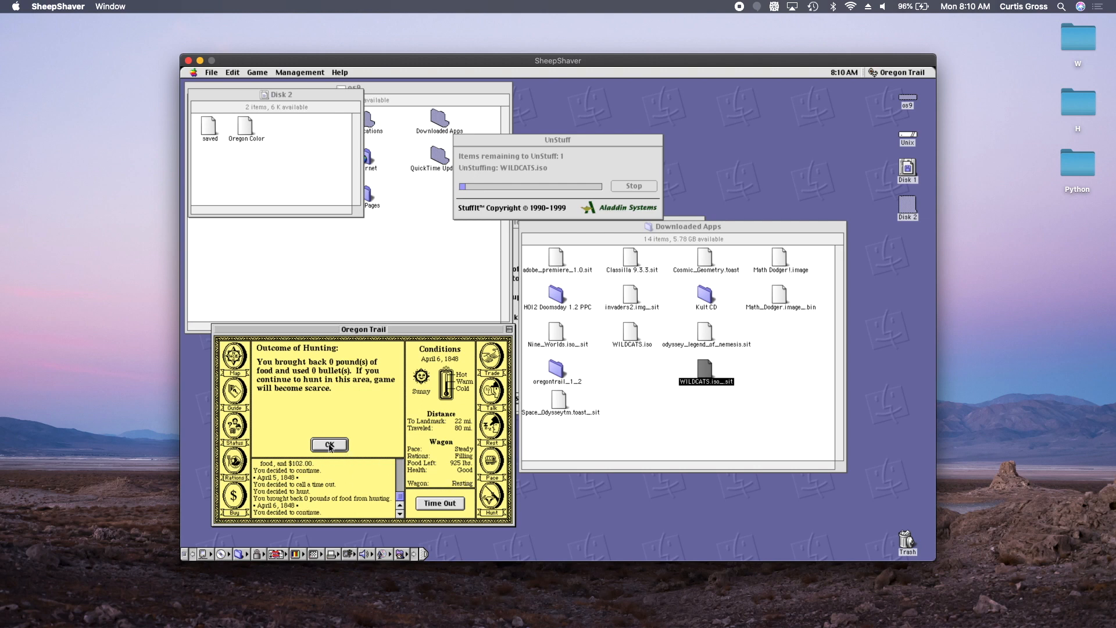
{"action": "left_click", "coordinate": [330, 444]}
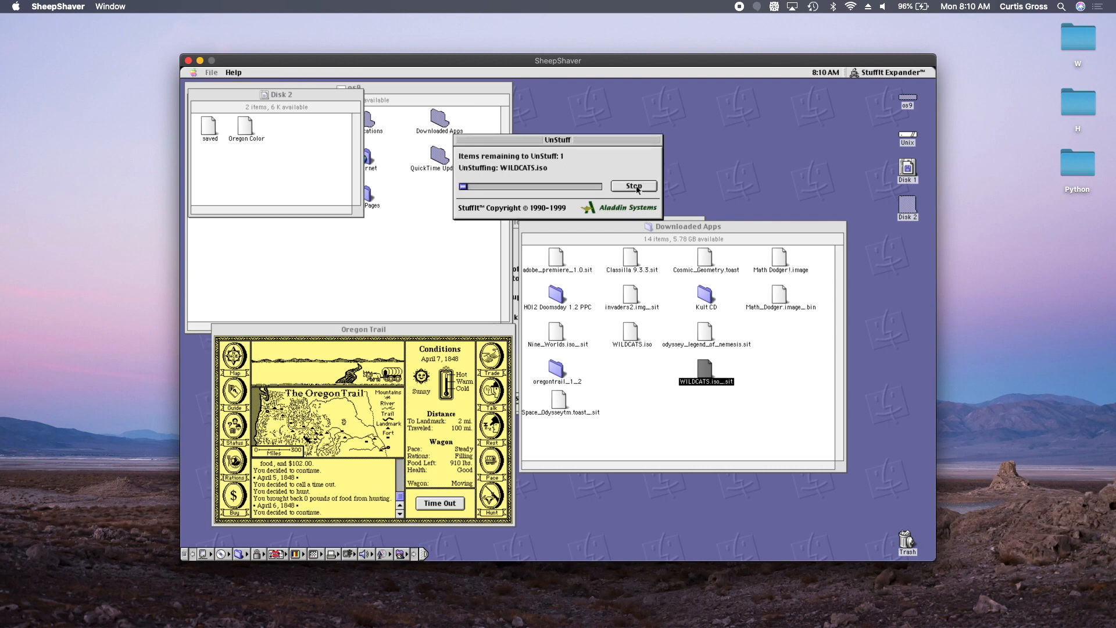
Cancel the WILDCATS expansion and set the Oregon Trail pace to strenuous.
{"action": "left_click", "coordinate": [634, 186]}
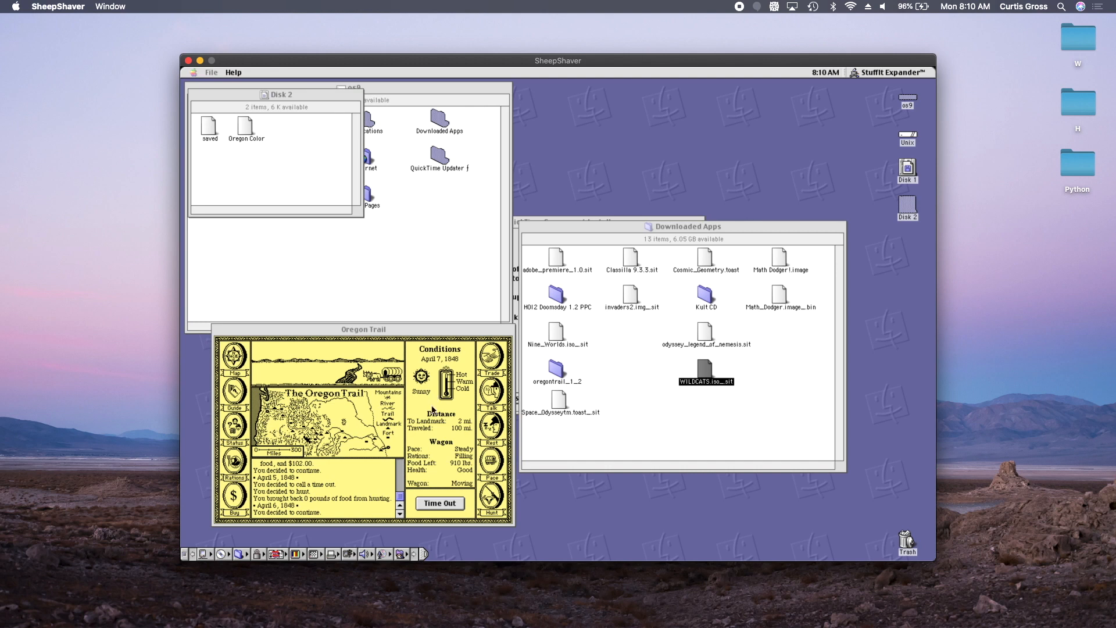
{"action": "left_click", "coordinate": [363, 329]}
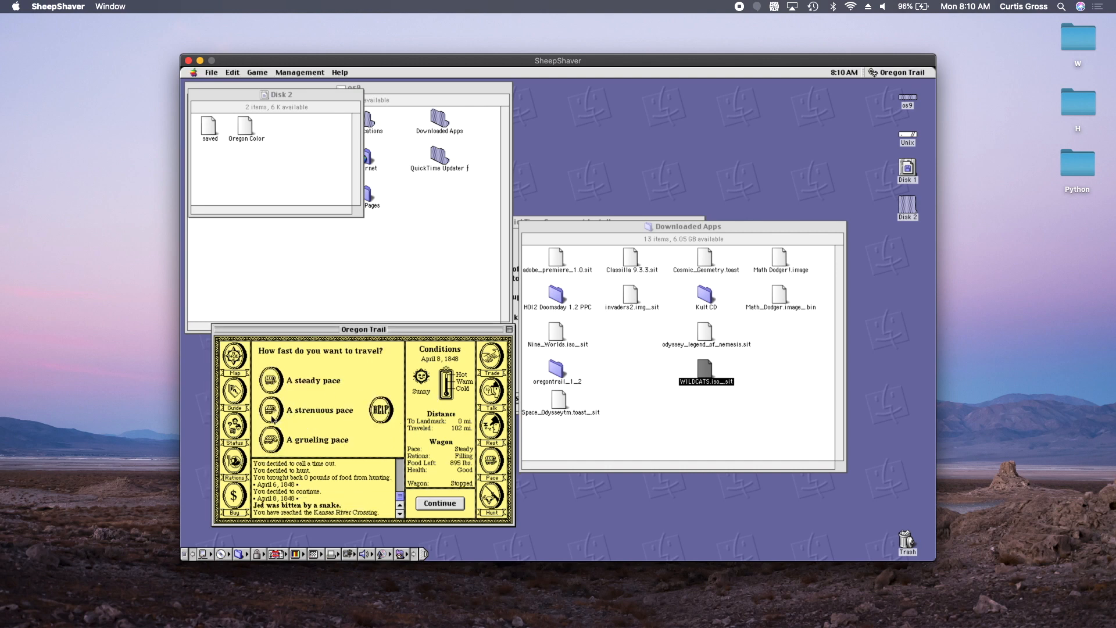
{"action": "left_click", "coordinate": [271, 411]}
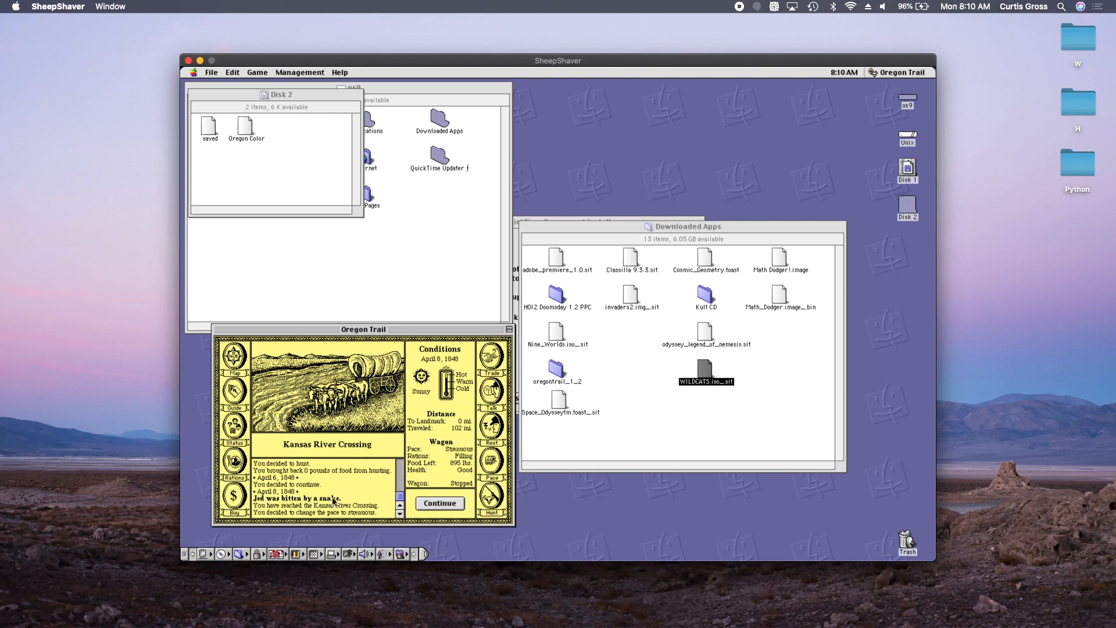
Cross the Kansas River by ferry and continue the journey.
{"action": "left_click", "coordinate": [440, 503]}
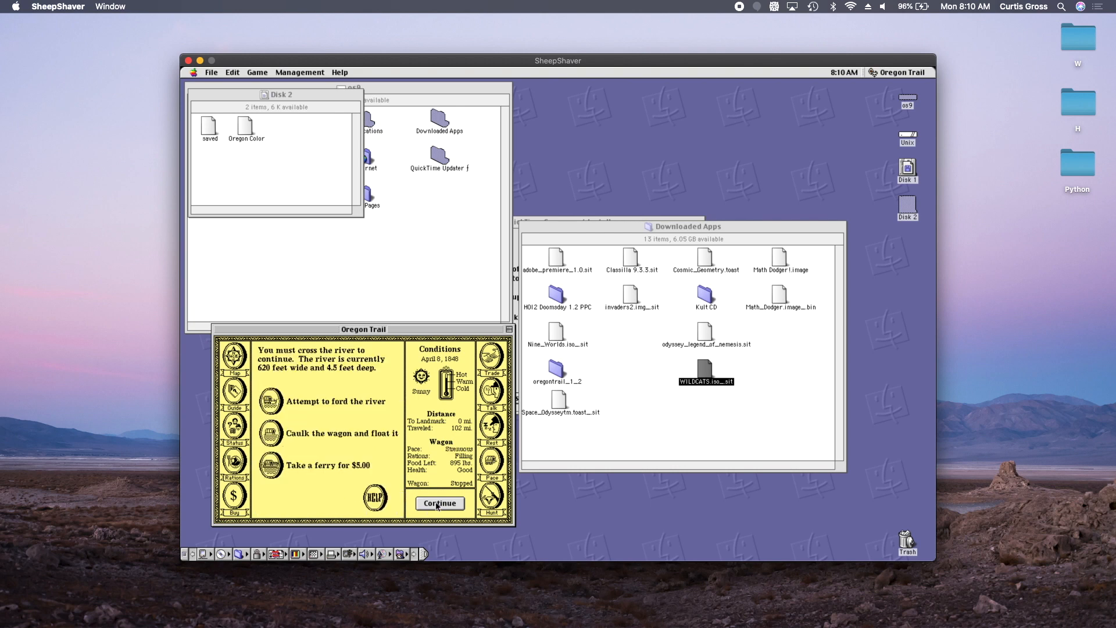
{"action": "left_click", "coordinate": [440, 503]}
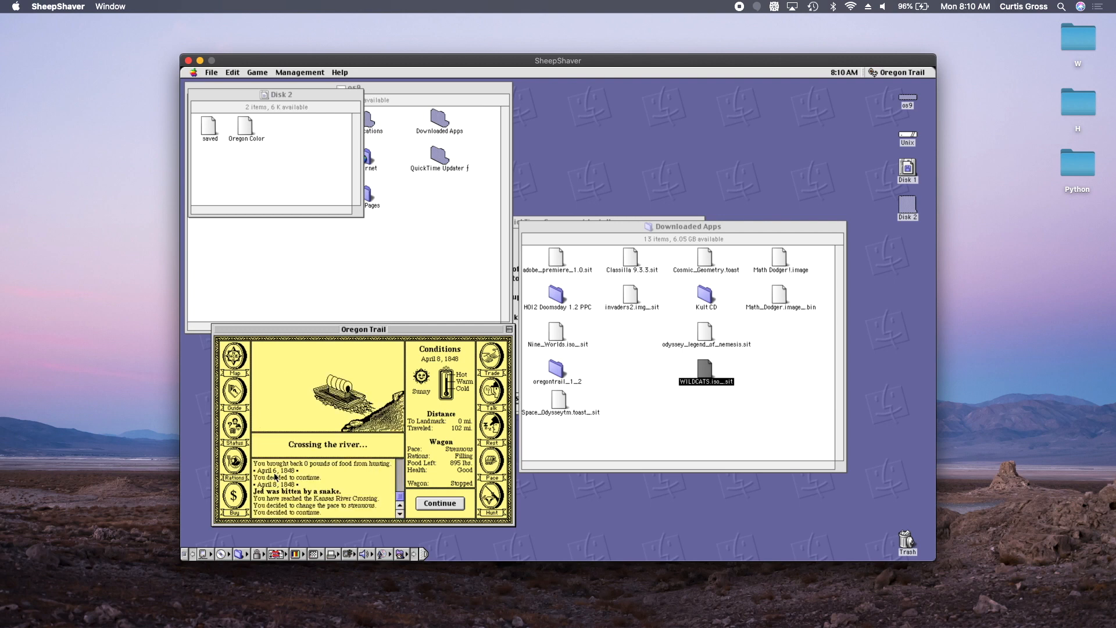
{"action": "left_click", "coordinate": [440, 504]}
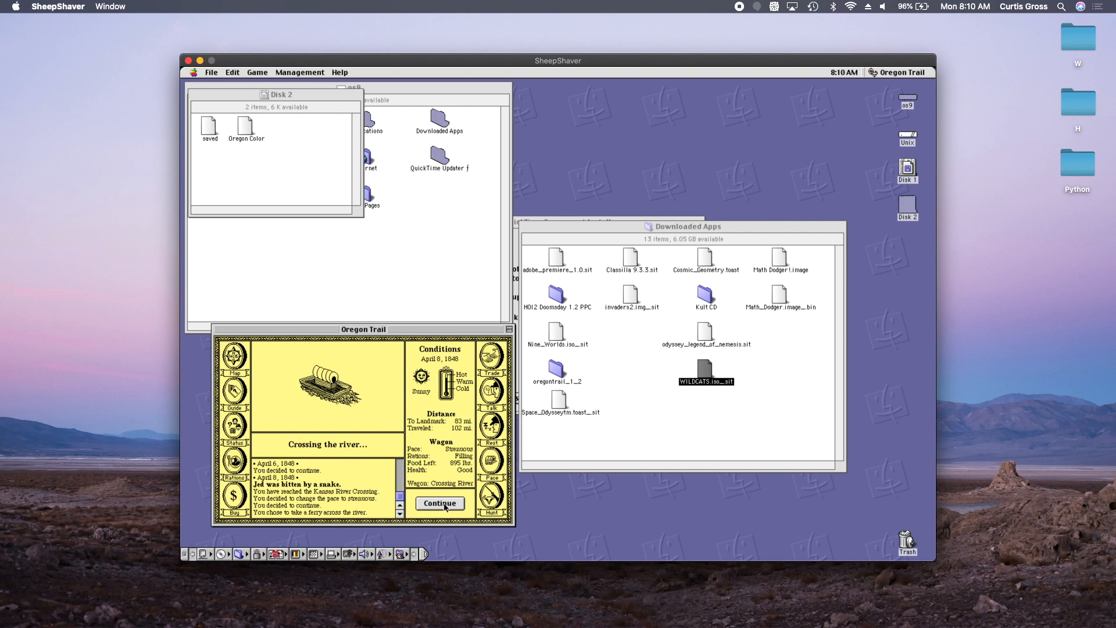
{"action": "left_click", "coordinate": [440, 503]}
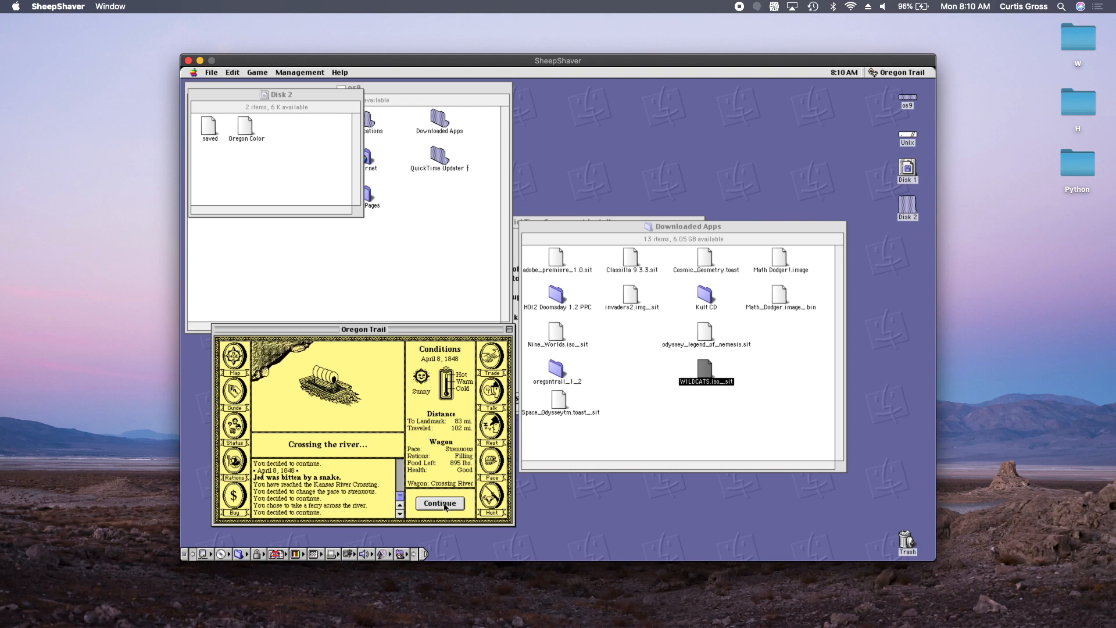
{"action": "left_click", "coordinate": [440, 504]}
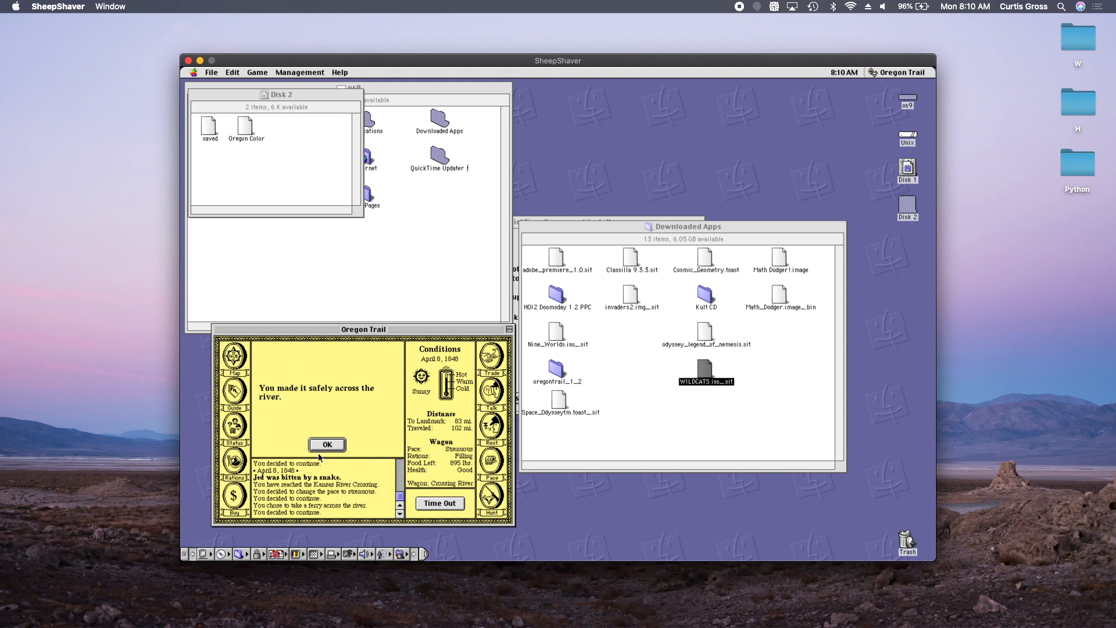
{"action": "left_click", "coordinate": [327, 444]}
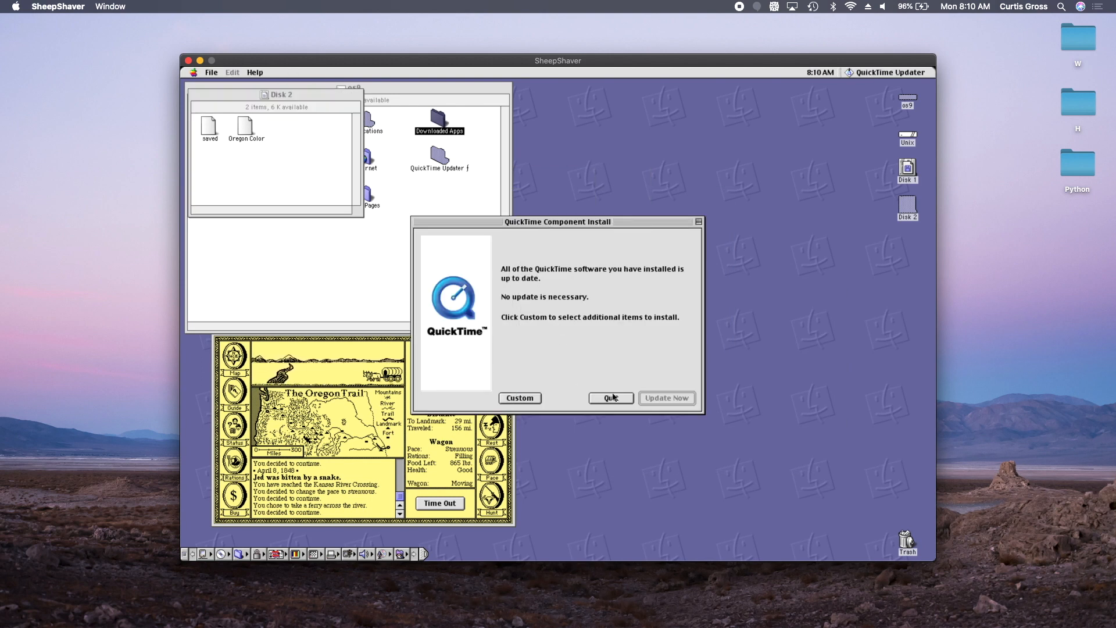
Quit the QuickTime Component Install updater and close the Applications window.
{"action": "left_click", "coordinate": [611, 397]}
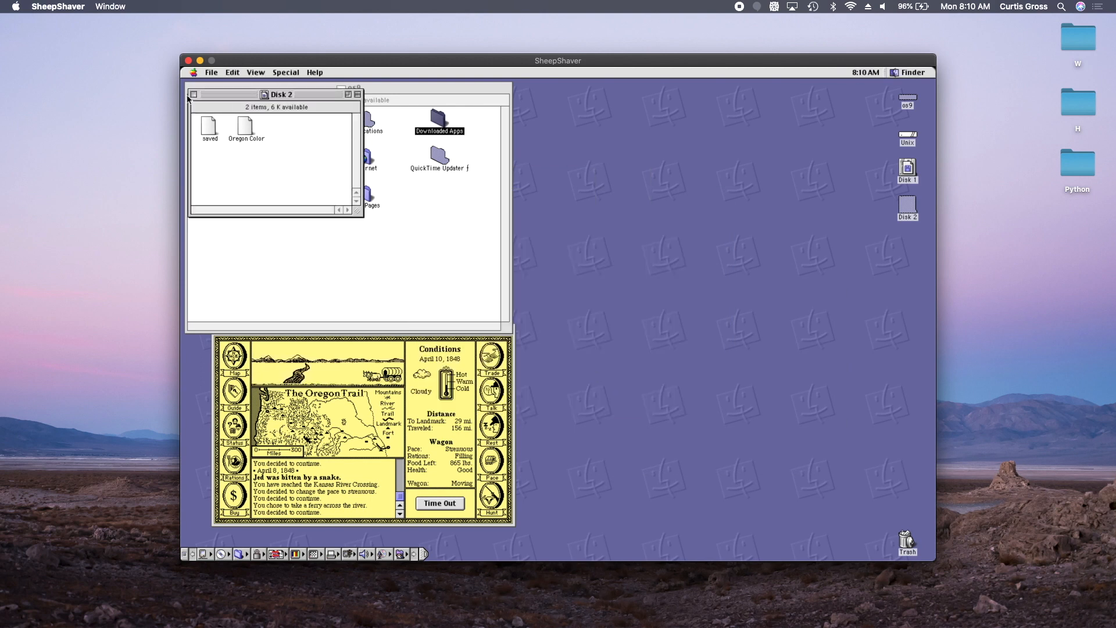
{"action": "double_click", "coordinate": [437, 157]}
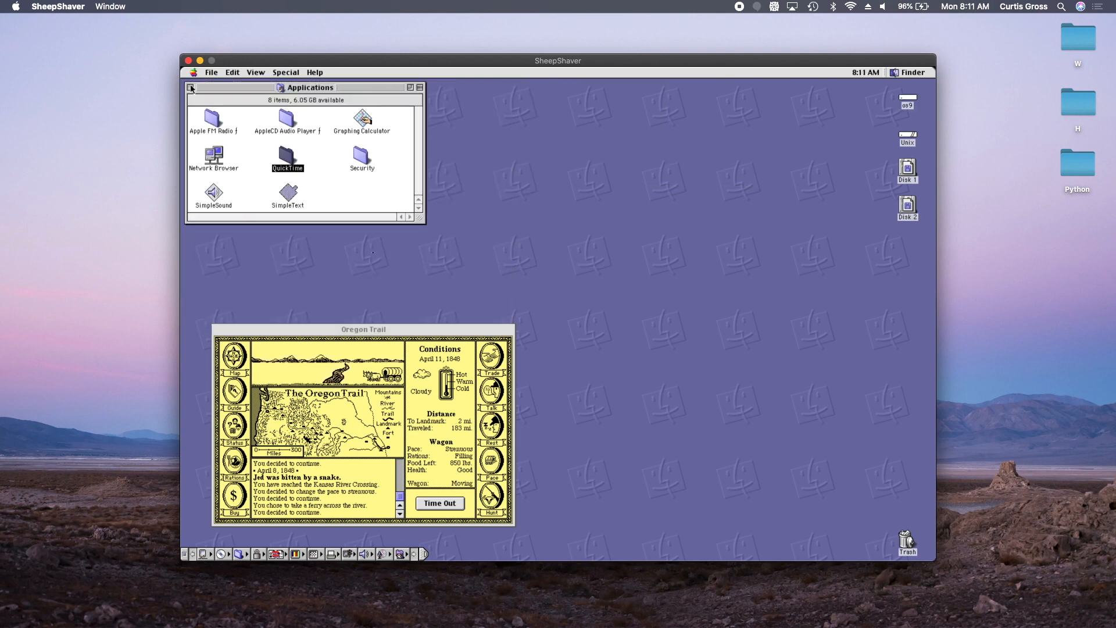
{"action": "left_click", "coordinate": [191, 88]}
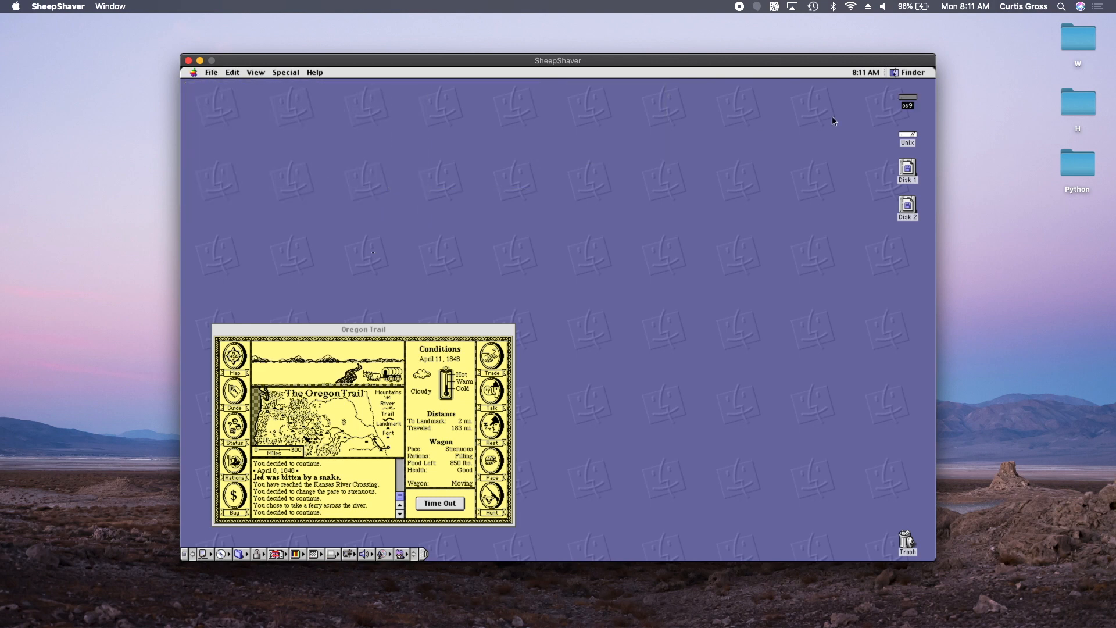
{"action": "mouse_move", "coordinate": [475, 234]}
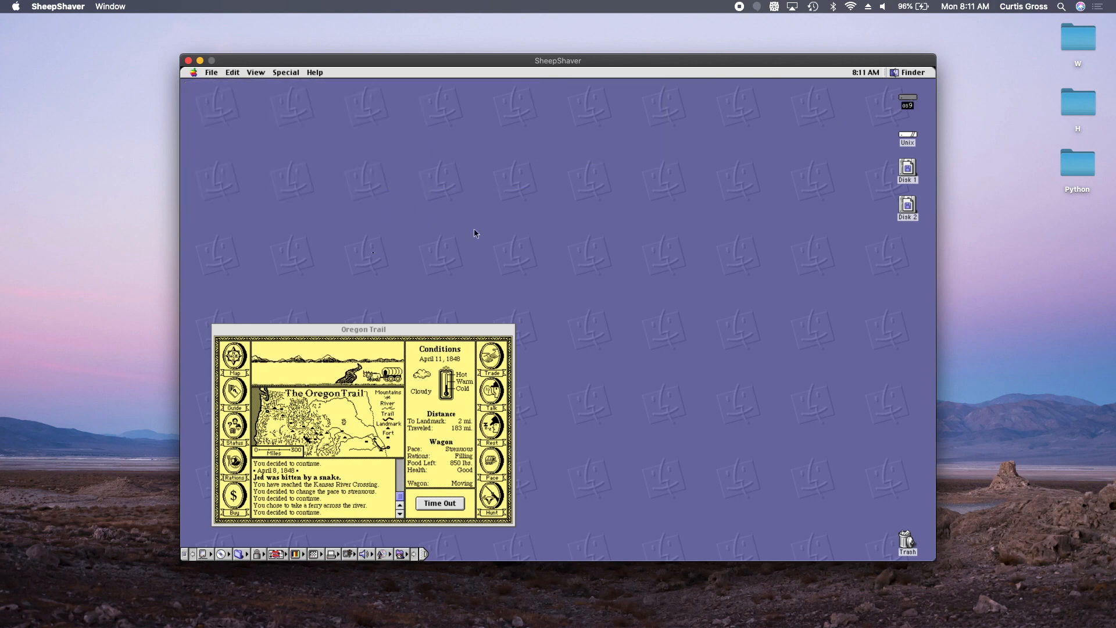
Open Downloaded Apps on the os9 disk and start unstuffing Classilla 9.3.3.sit.
{"action": "left_click", "coordinate": [440, 503]}
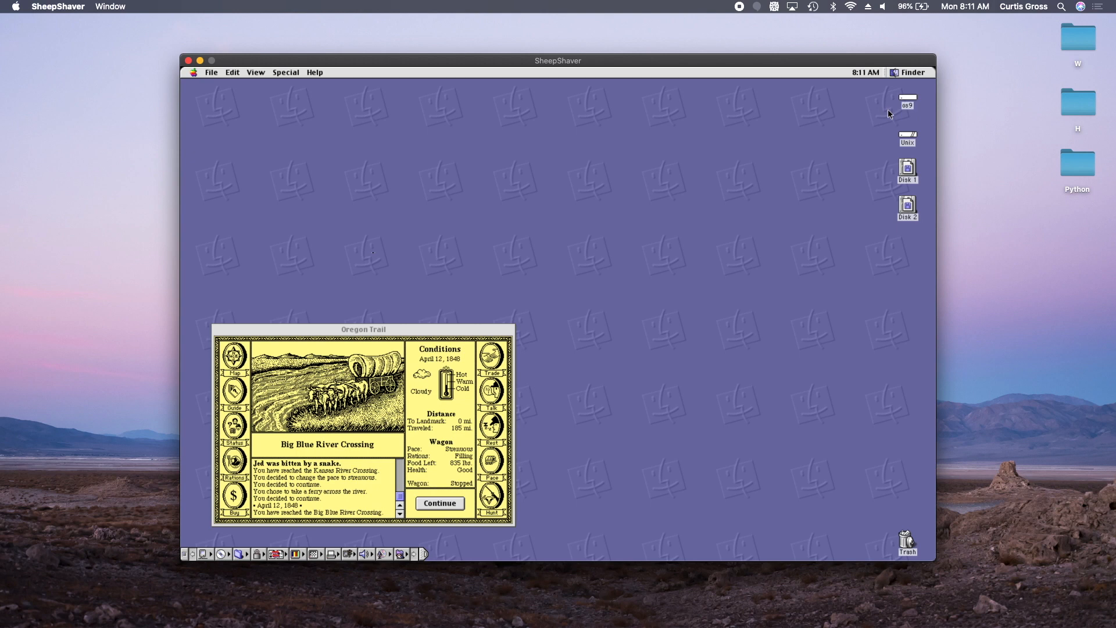
{"action": "double_click", "coordinate": [908, 99]}
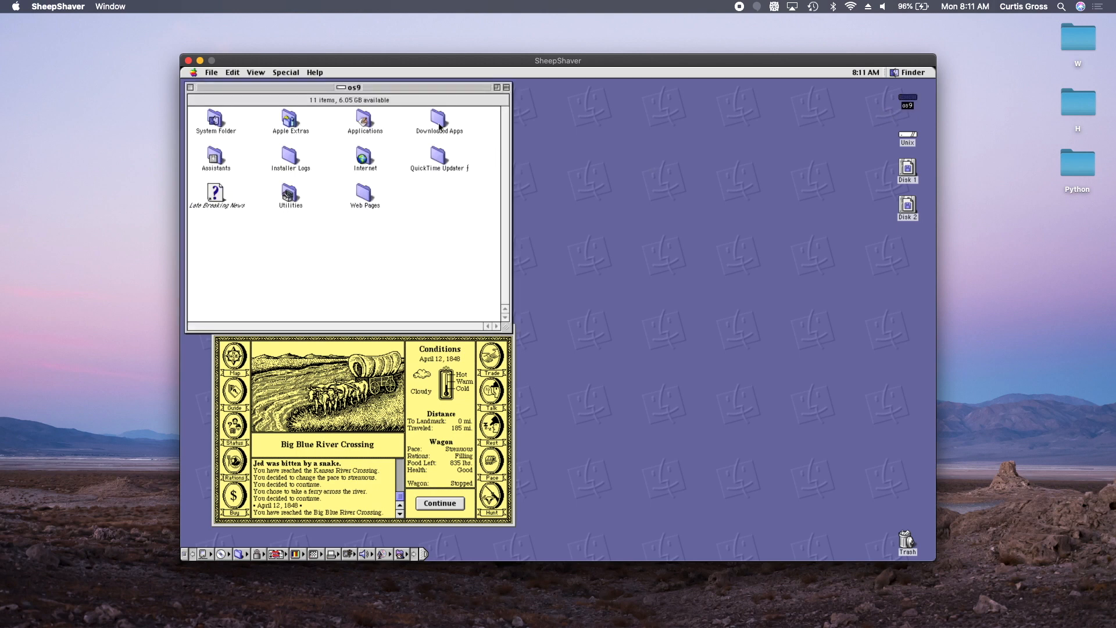
{"action": "double_click", "coordinate": [439, 118]}
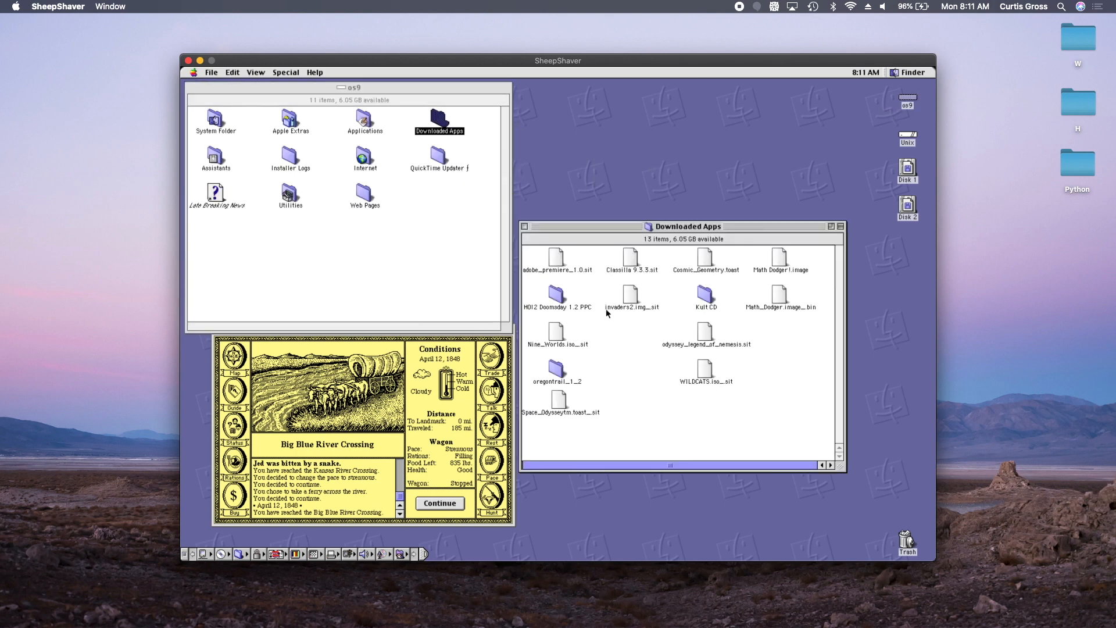
{"action": "mouse_move", "coordinate": [491, 212]}
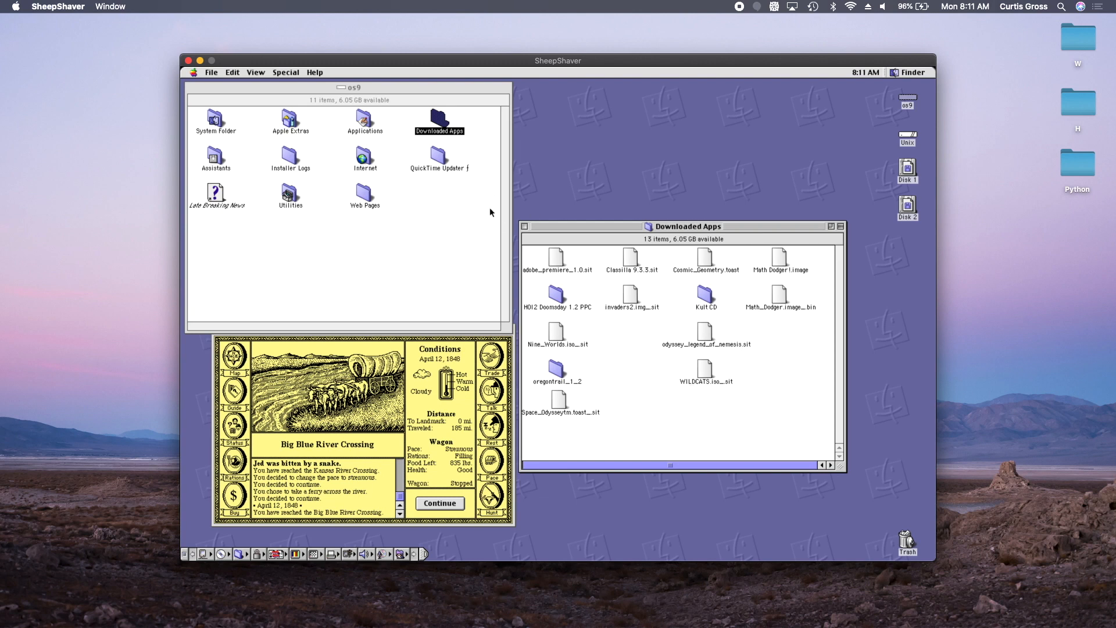
{"action": "mouse_move", "coordinate": [470, 235]}
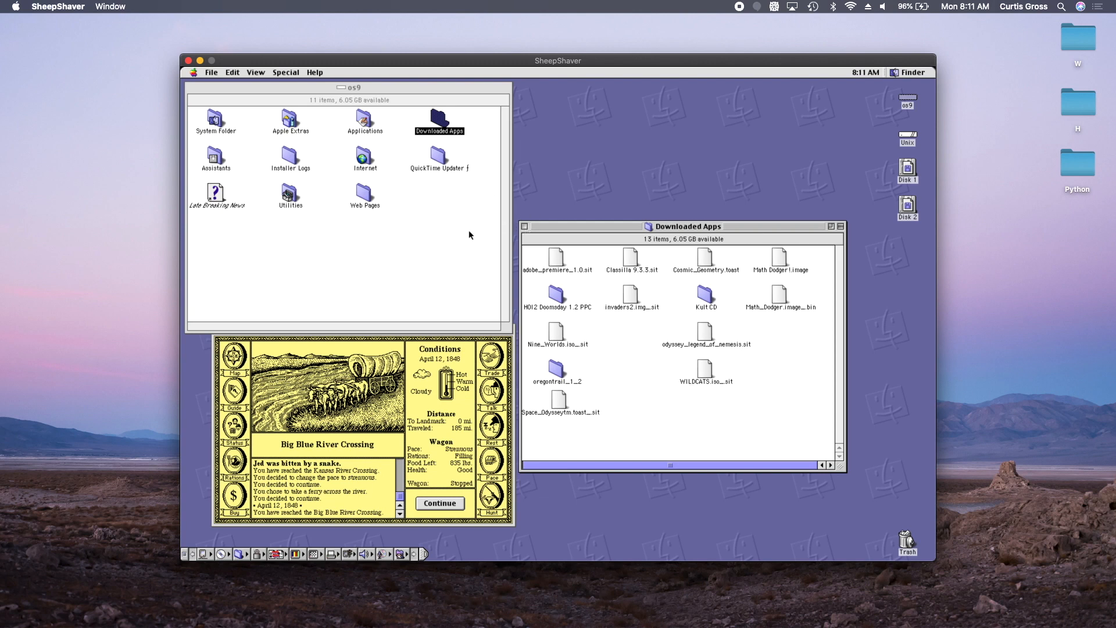
{"action": "mouse_move", "coordinate": [293, 150]}
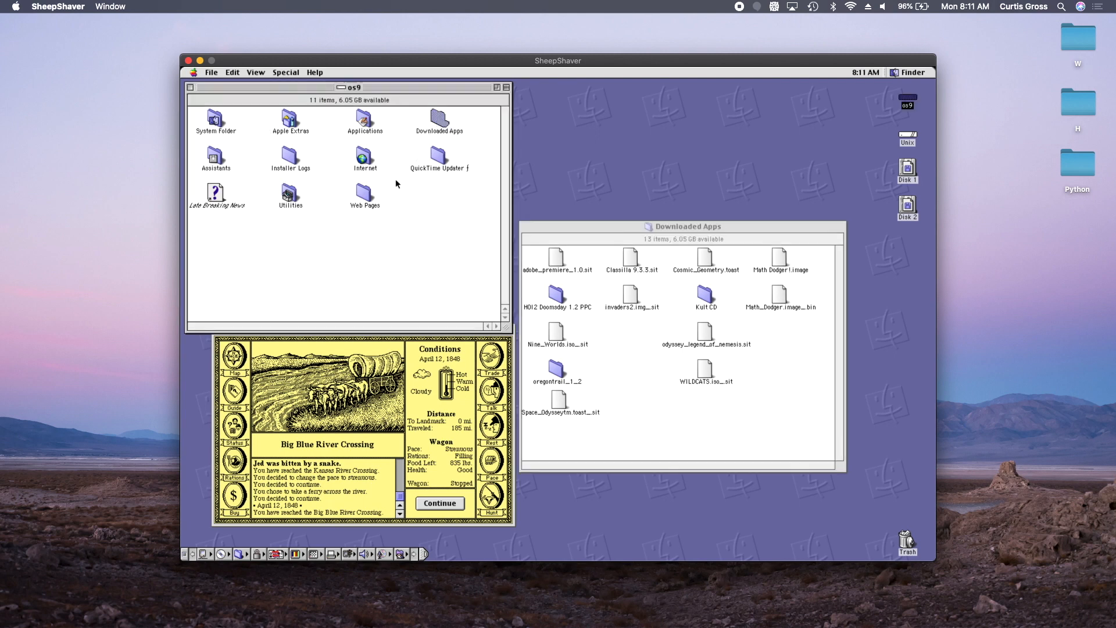
{"action": "double_click", "coordinate": [364, 118]}
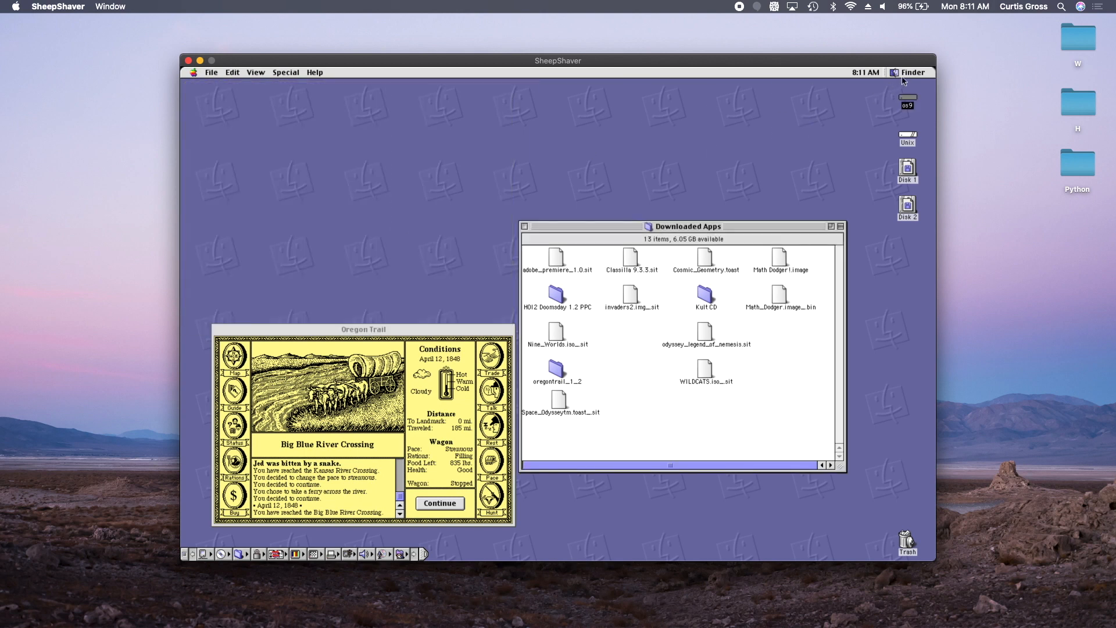
{"action": "left_click", "coordinate": [910, 71]}
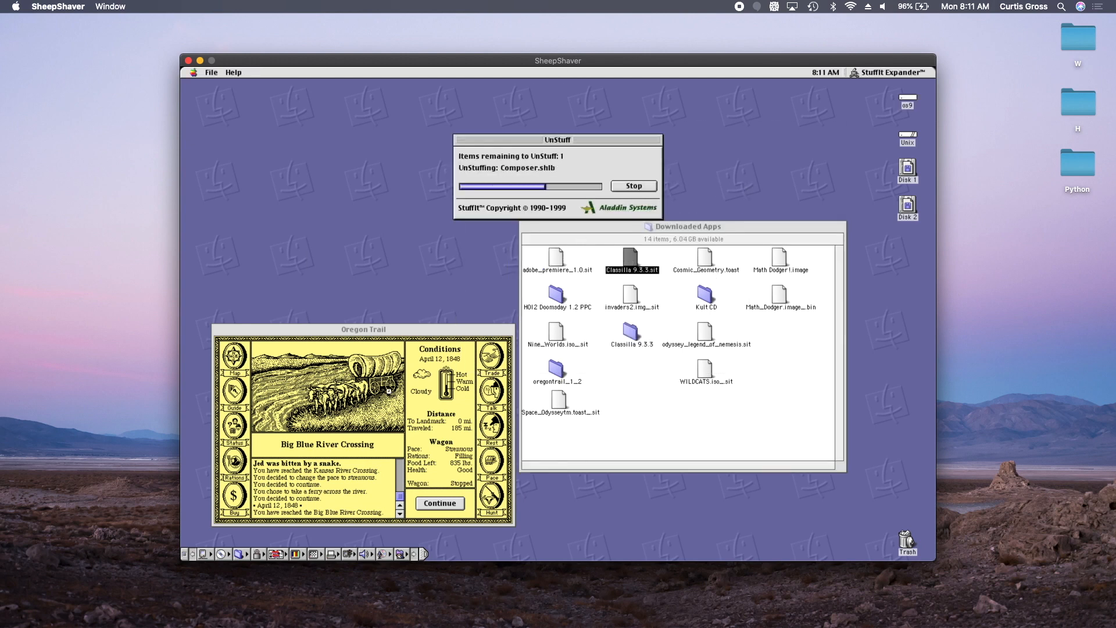
At the Oregon Trail river crossing, caulk the wagon and float it across.
{"action": "left_click", "coordinate": [440, 503]}
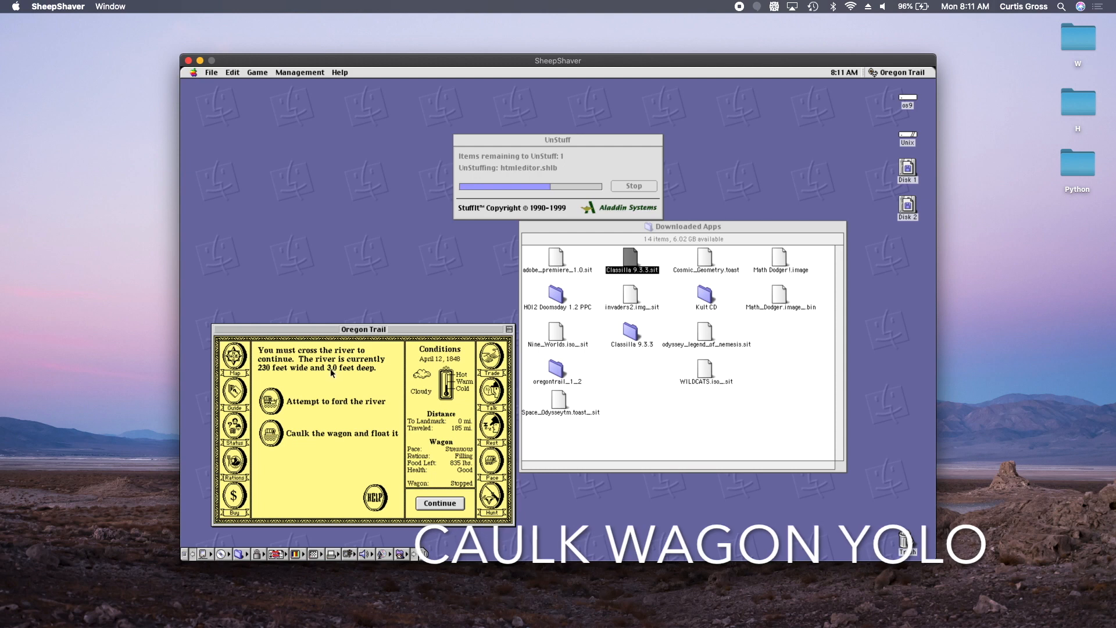
{"action": "left_click", "coordinate": [281, 434]}
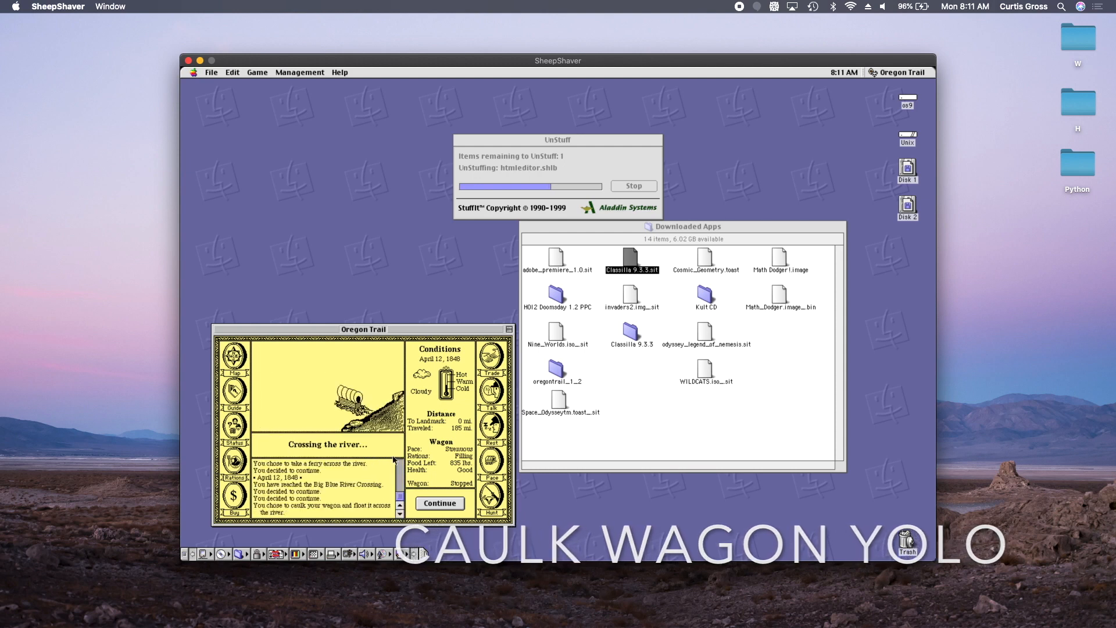
{"action": "left_click", "coordinate": [439, 503]}
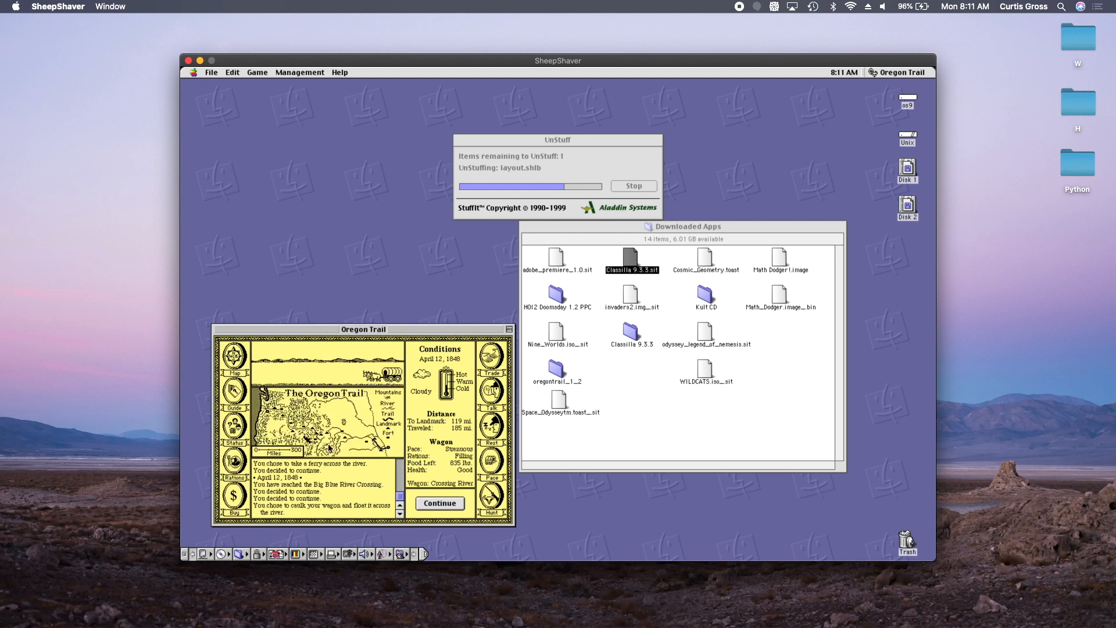
Take a time out to hunt, bring back 94 pounds of food, and continue.
{"action": "left_click", "coordinate": [439, 503]}
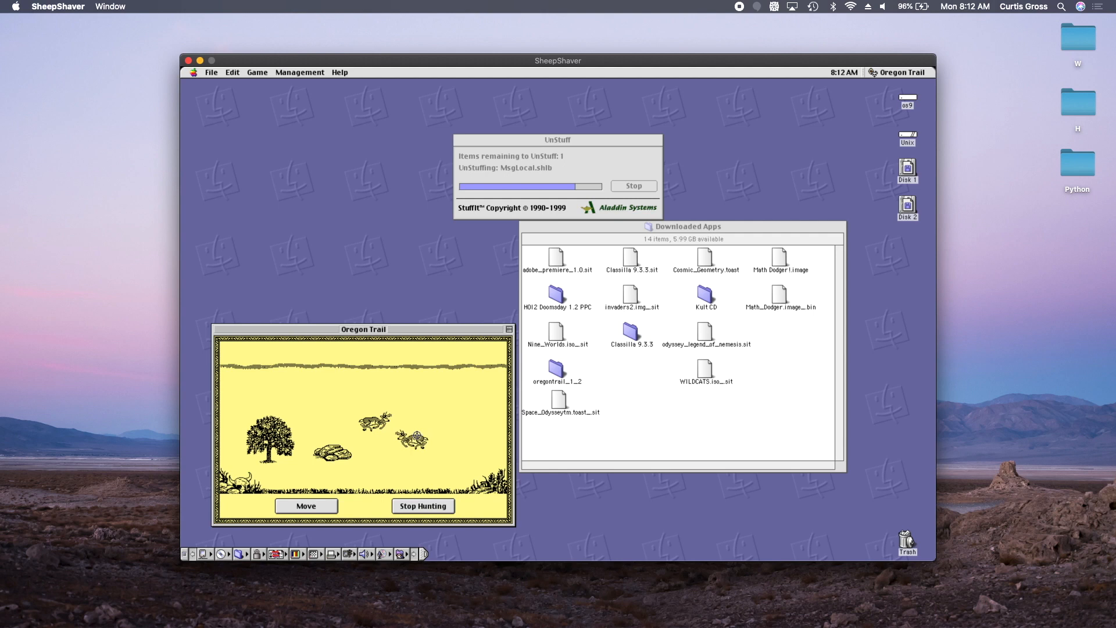
{"action": "left_click", "coordinate": [423, 506]}
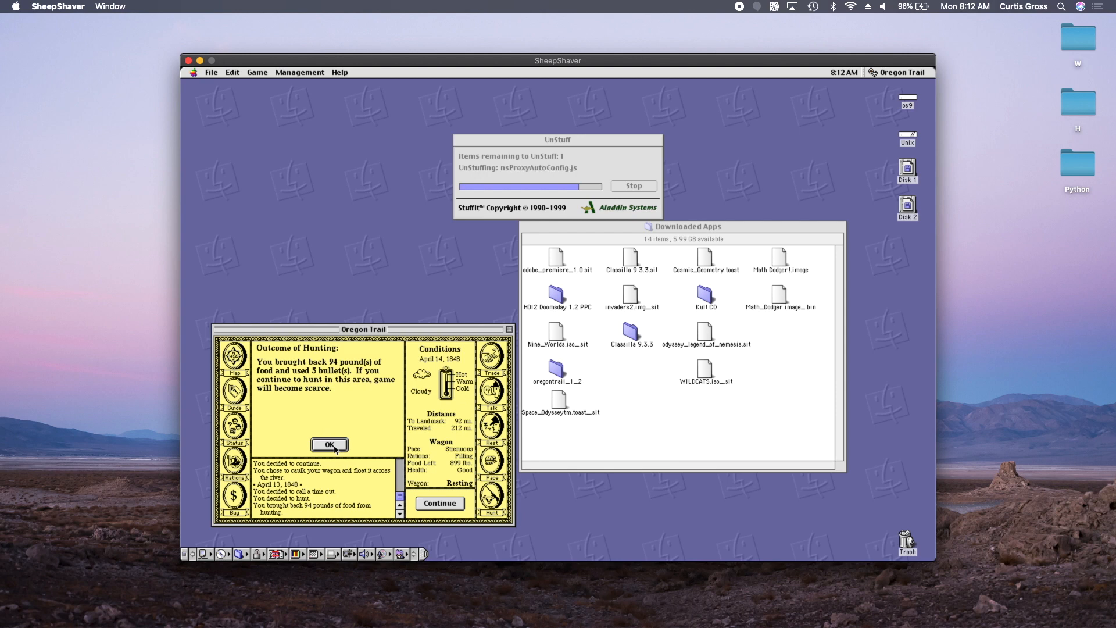
{"action": "left_click", "coordinate": [329, 444]}
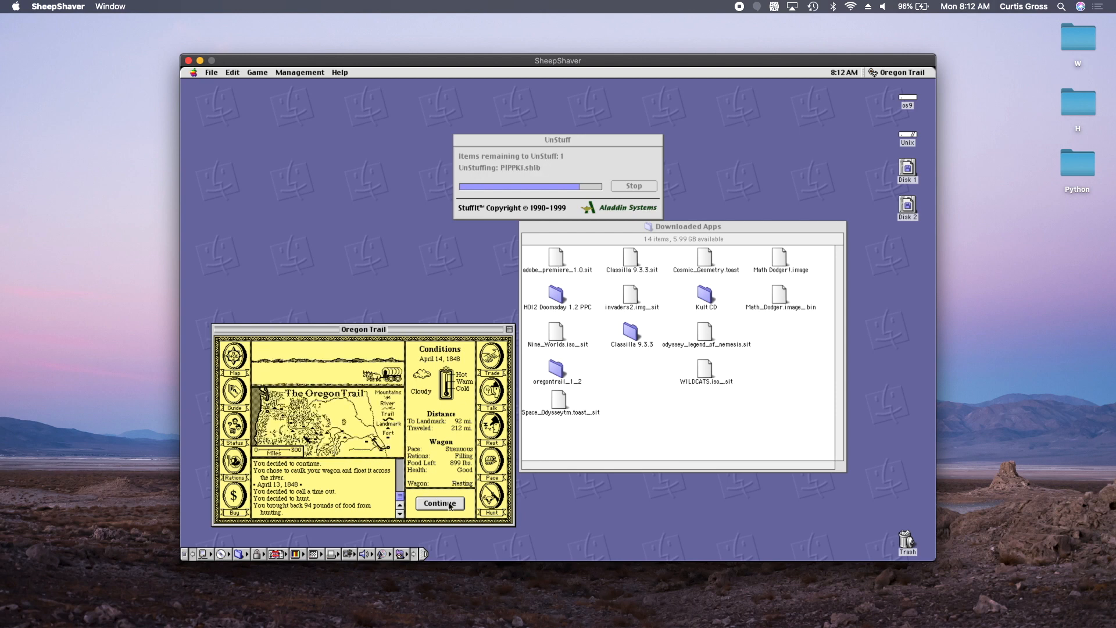
{"action": "left_click", "coordinate": [440, 503]}
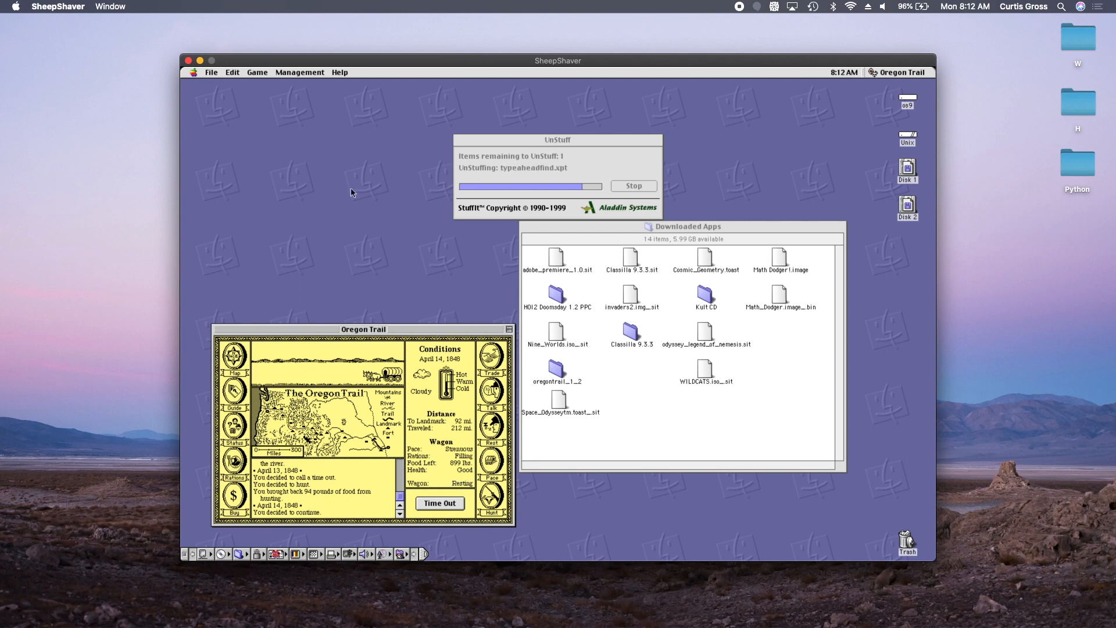
Look over the game's Edit and File menus.
{"action": "left_click", "coordinate": [232, 72]}
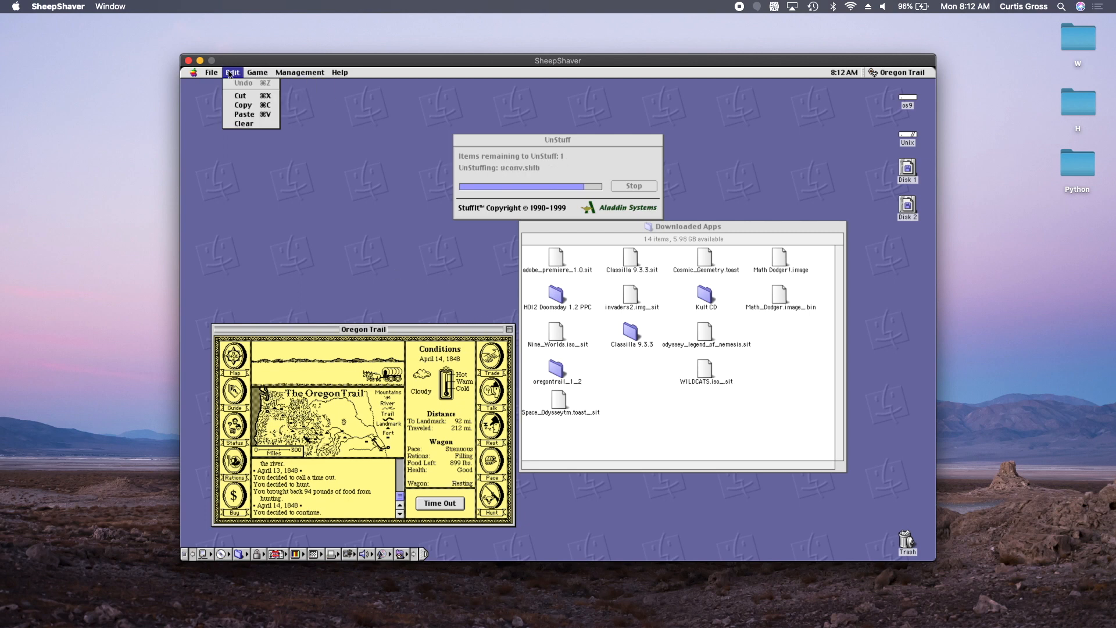
{"action": "left_click", "coordinate": [211, 72]}
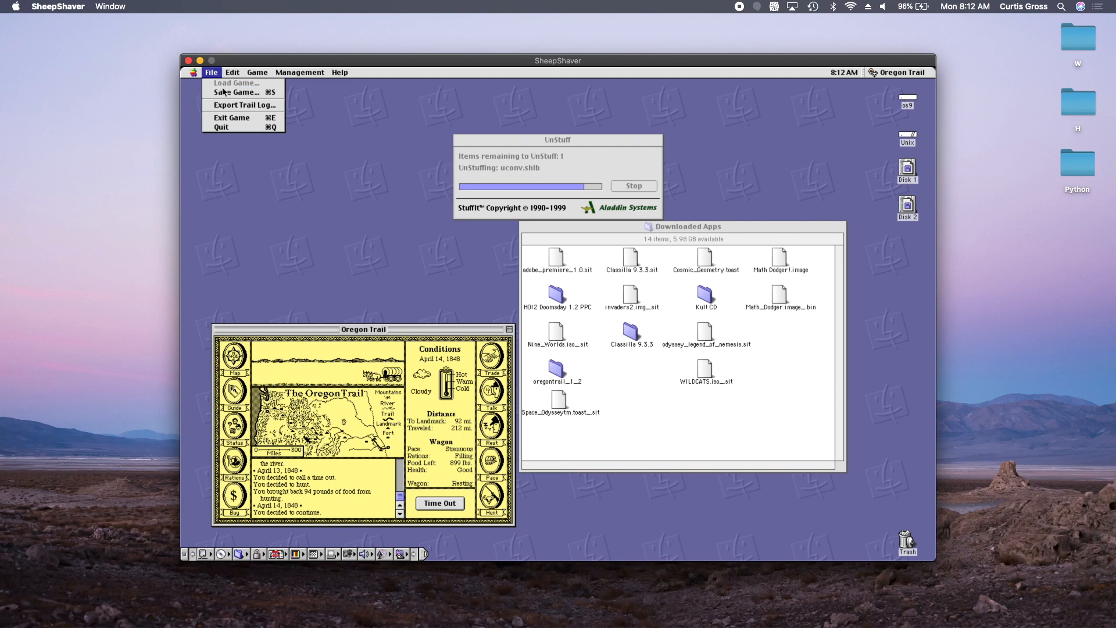
{"action": "left_click", "coordinate": [236, 92]}
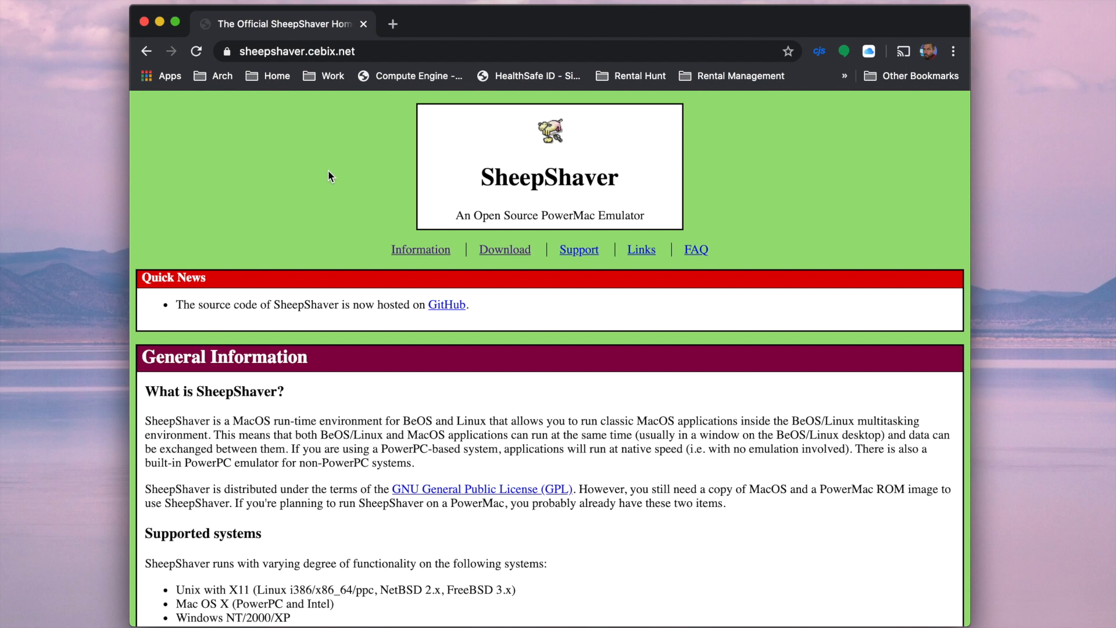
{"action": "mouse_move", "coordinate": [660, 336]}
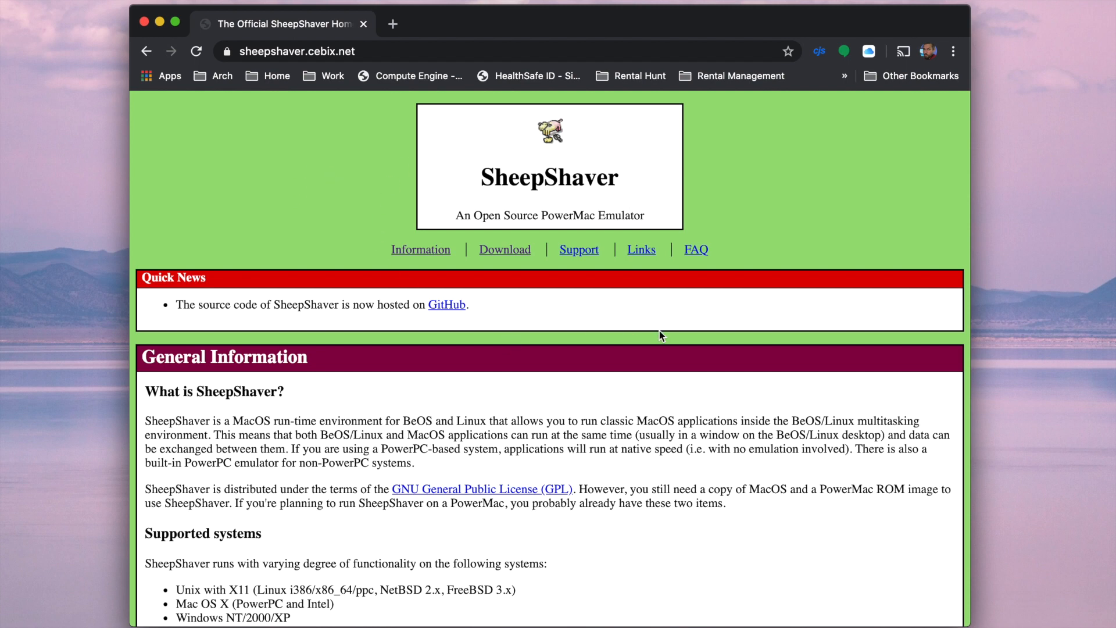
Scroll to the Download SheepShaver section and follow the E-Maculation Forums link.
{"action": "scroll", "scroll_direction": "down", "scroll_amount": 3}
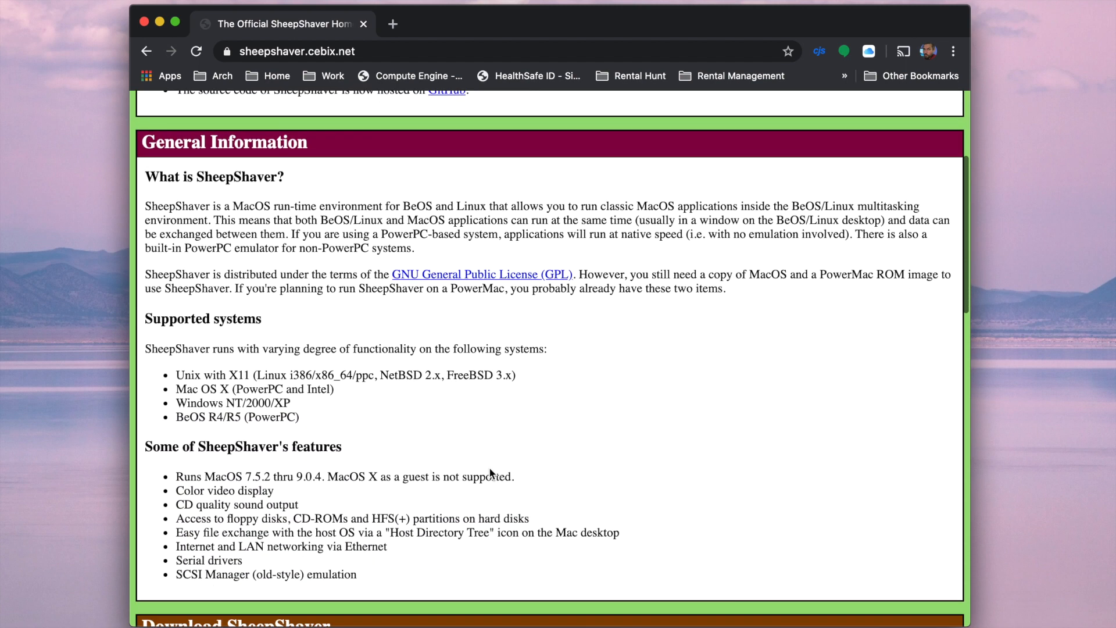
{"action": "scroll", "scroll_direction": "down", "scroll_amount": 3}
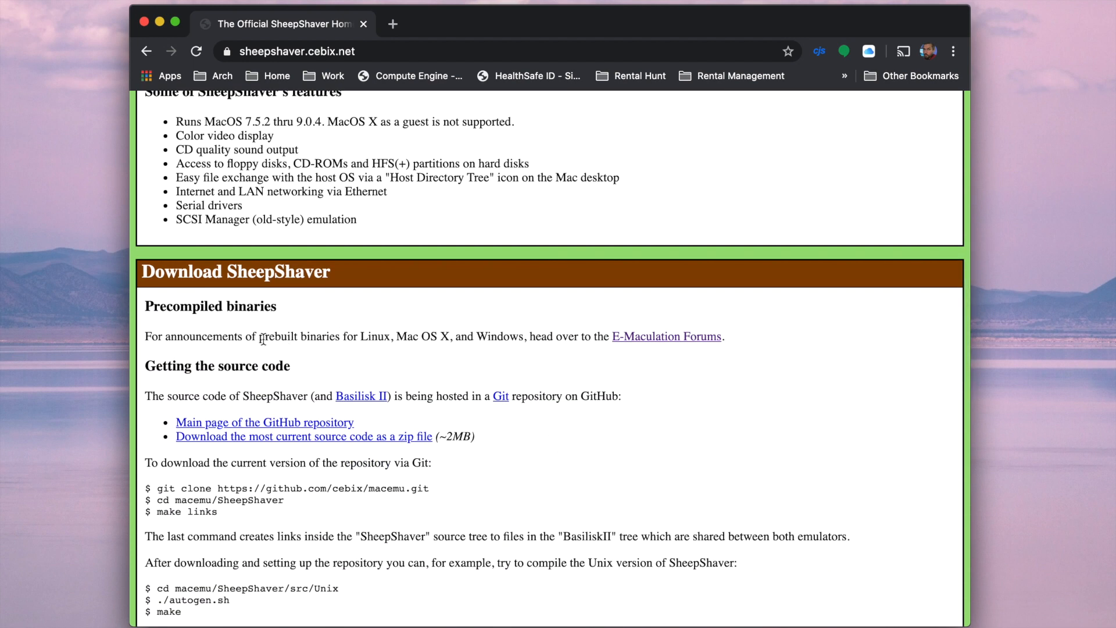
{"action": "double_click", "coordinate": [319, 336]}
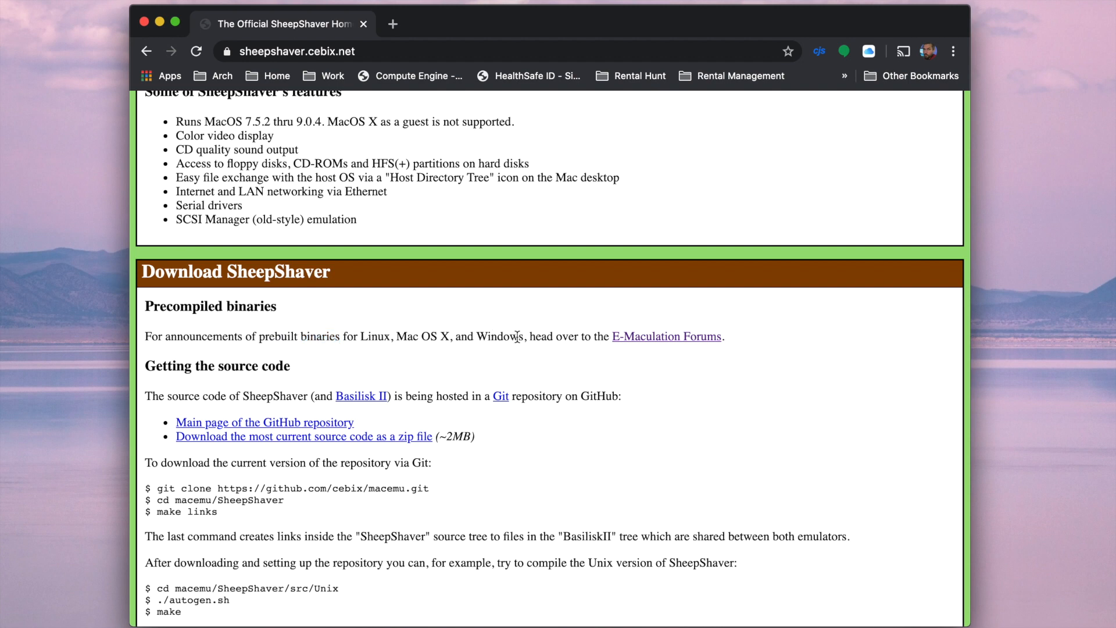
{"action": "mouse_move", "coordinate": [303, 365]}
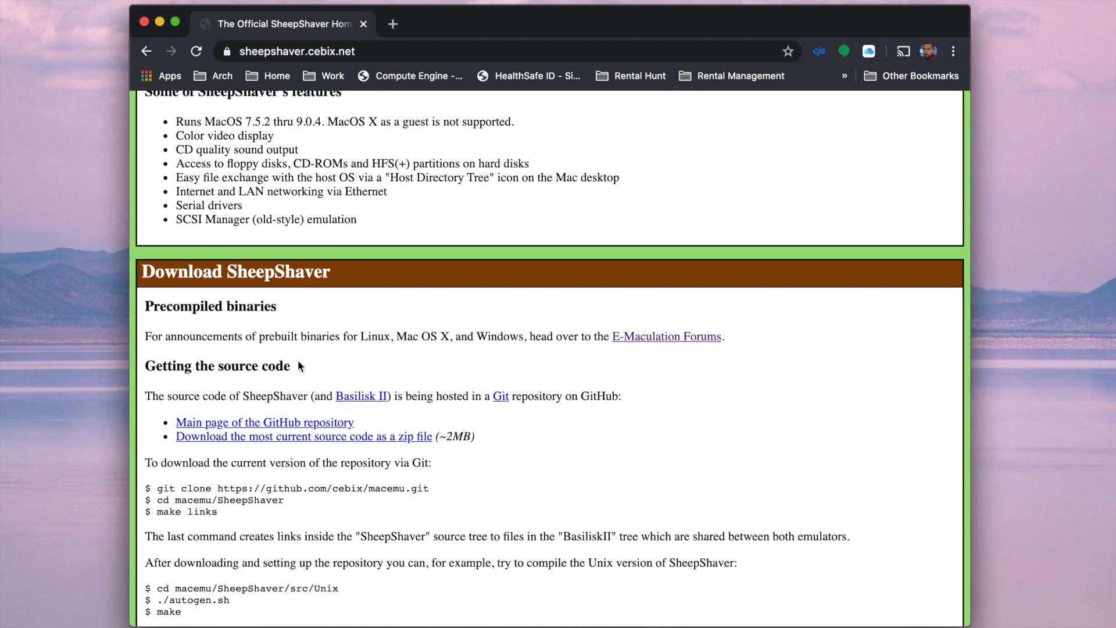
{"action": "scroll", "scroll_direction": "down", "scroll_amount": 3}
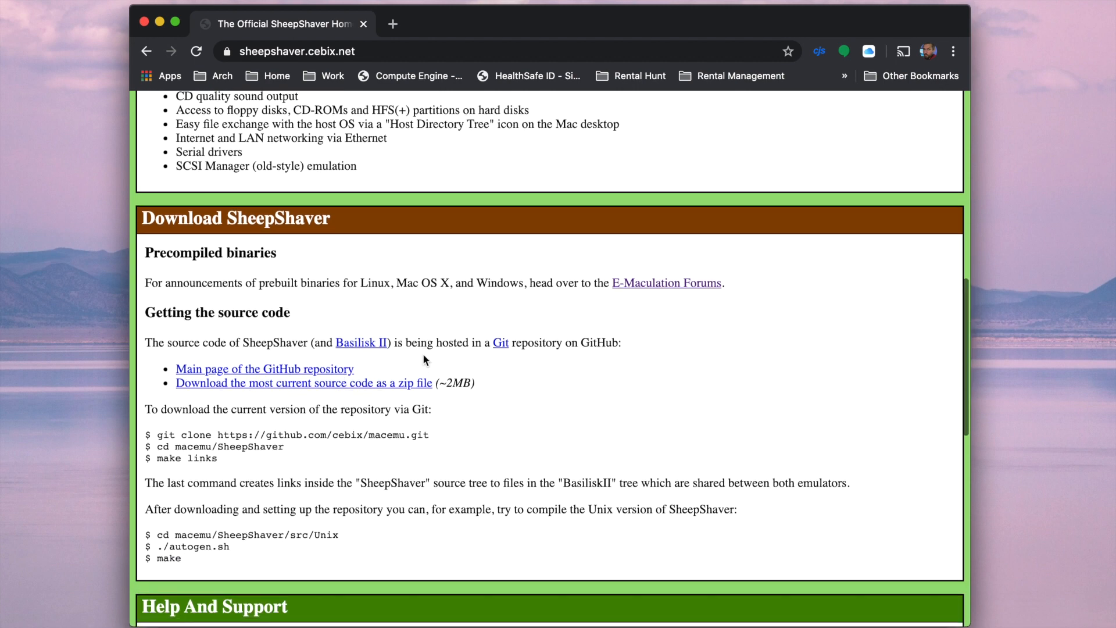
{"action": "scroll", "scroll_direction": "down", "scroll_amount": 3}
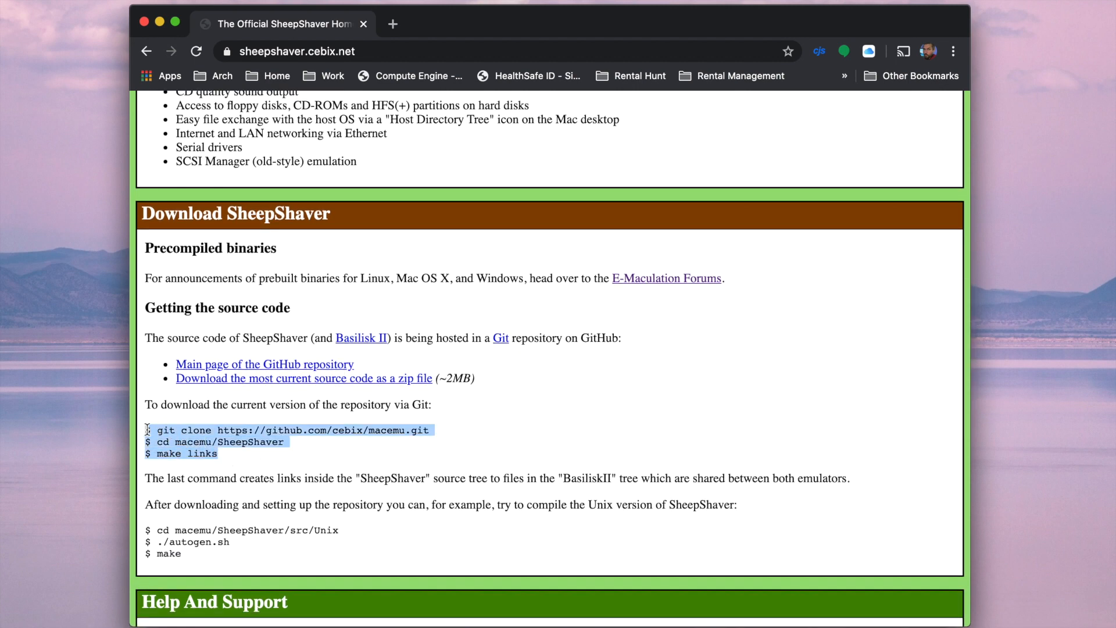
{"action": "left_click", "coordinate": [351, 453]}
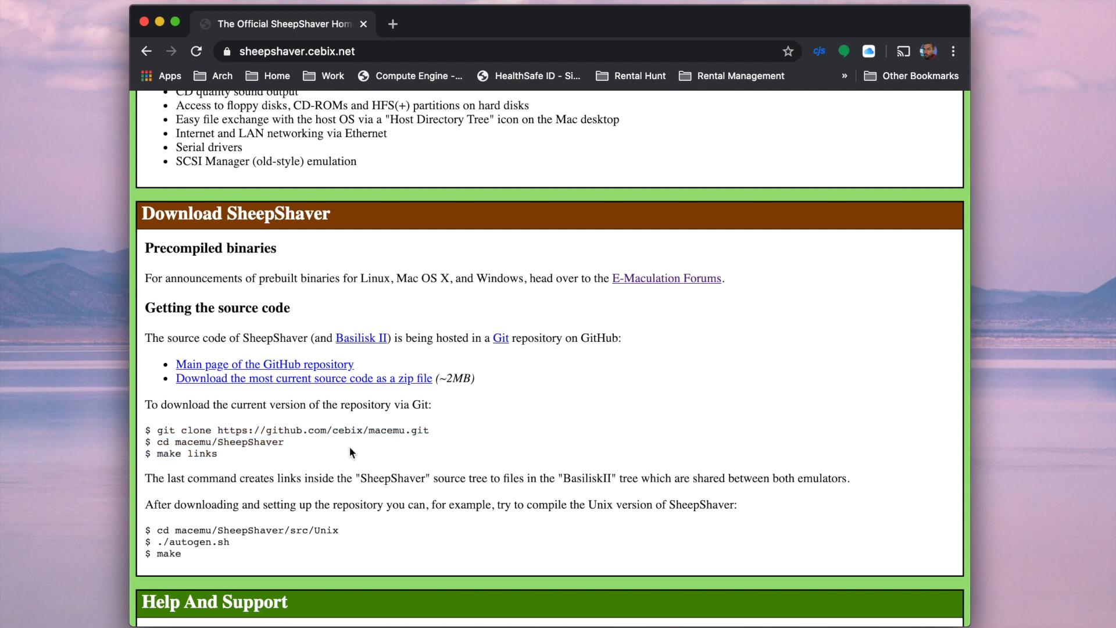
{"action": "mouse_move", "coordinate": [469, 445]}
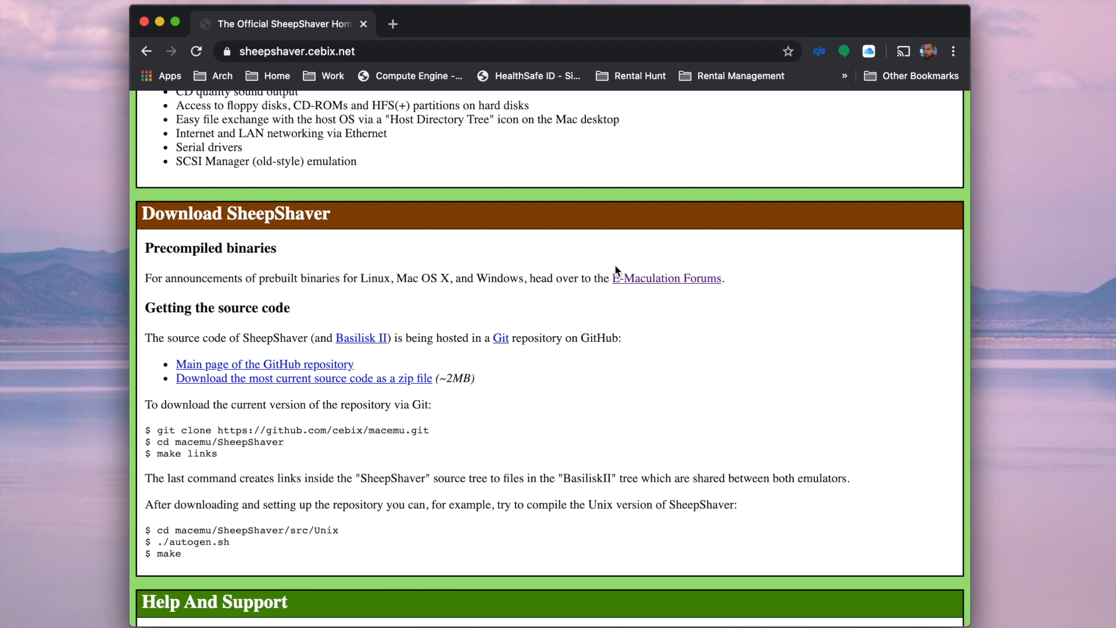
{"action": "left_click", "coordinate": [666, 279]}
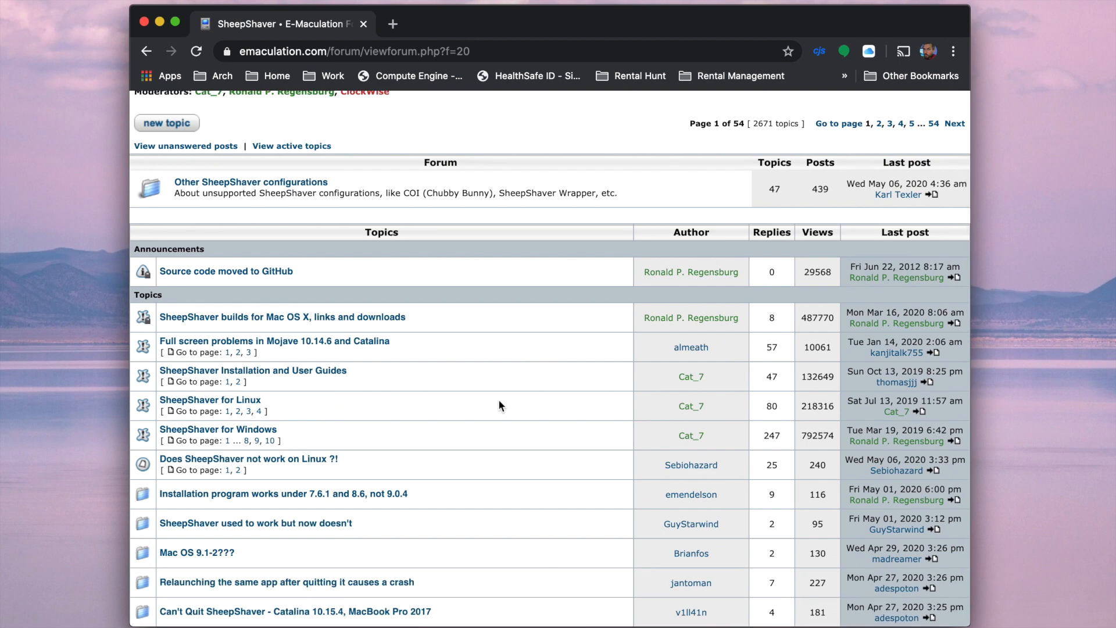
{"action": "mouse_move", "coordinate": [217, 321]}
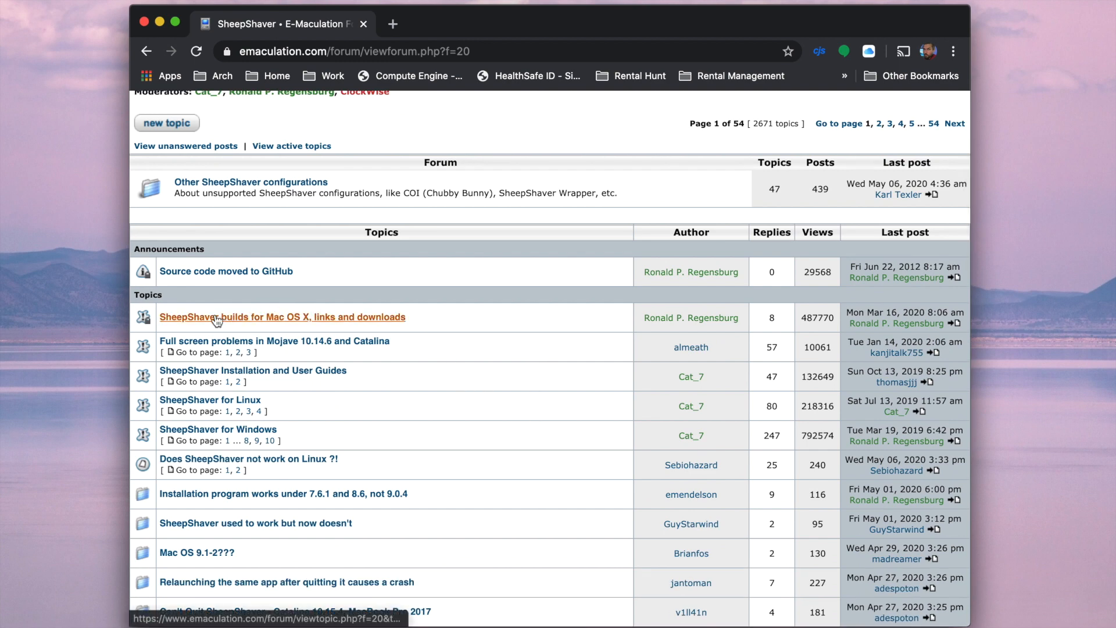
Open the 'SheepShaver builds for Mac OS X' topic and highlight its supported-versions and download notes.
{"action": "left_click", "coordinate": [282, 317]}
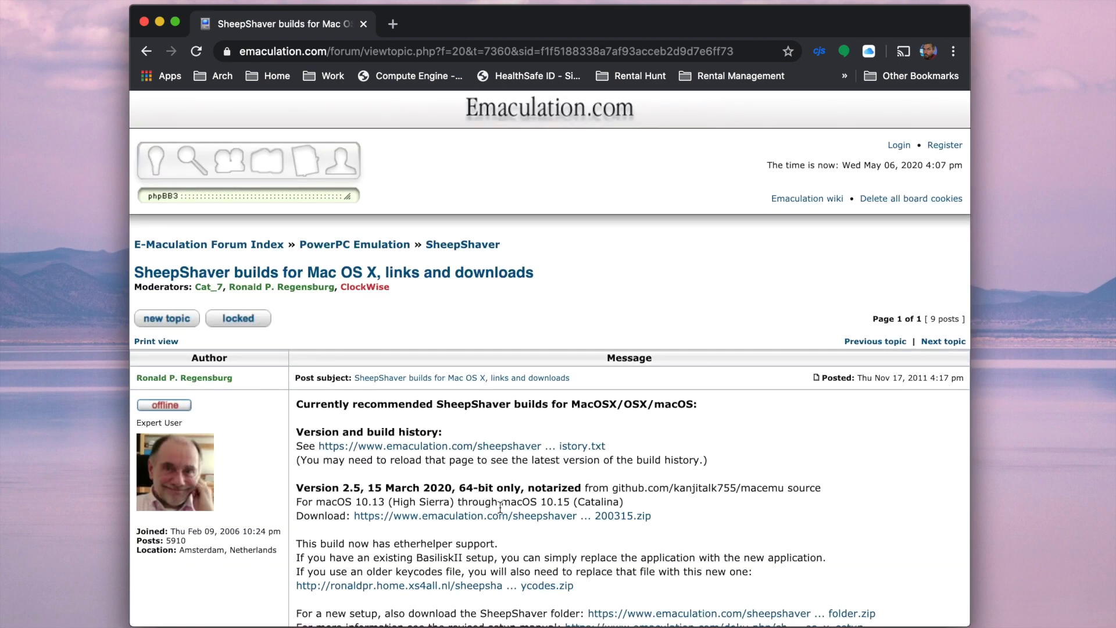
{"action": "scroll", "scroll_direction": "down", "scroll_amount": 3}
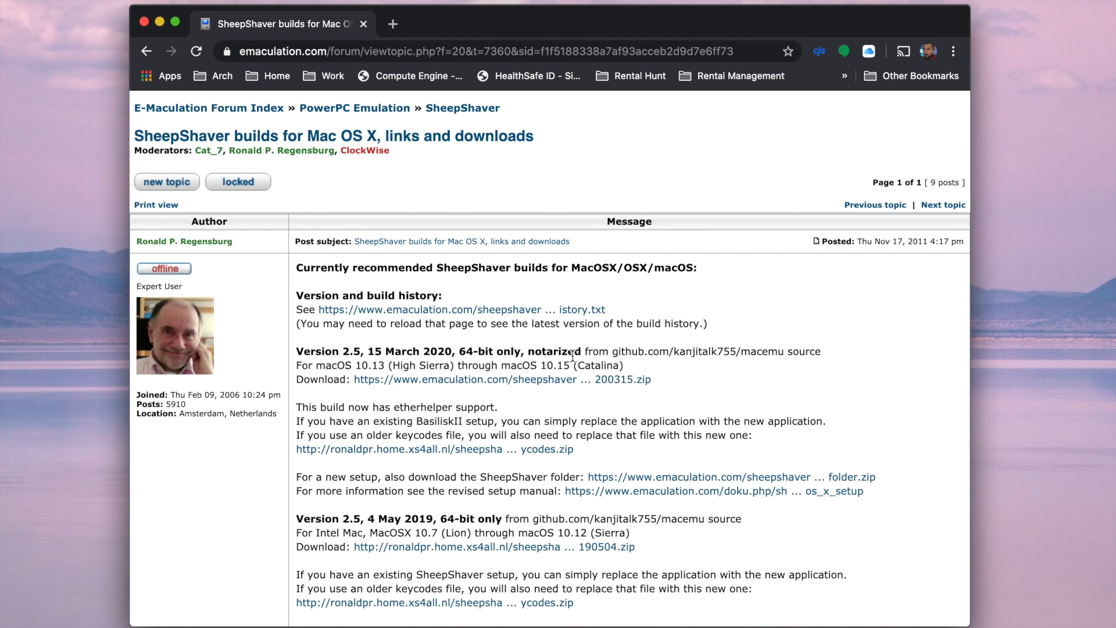
{"action": "left_click_drag", "start_coordinate": [459, 365], "coordinate": [623, 365]}
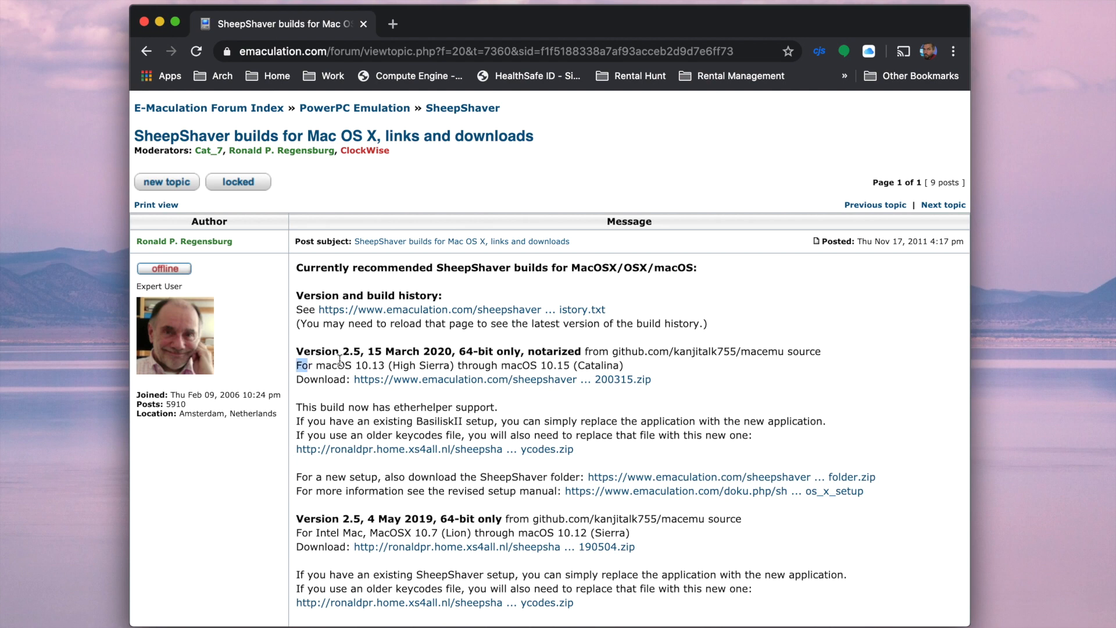
{"action": "left_click_drag", "start_coordinate": [297, 365], "coordinate": [622, 365]}
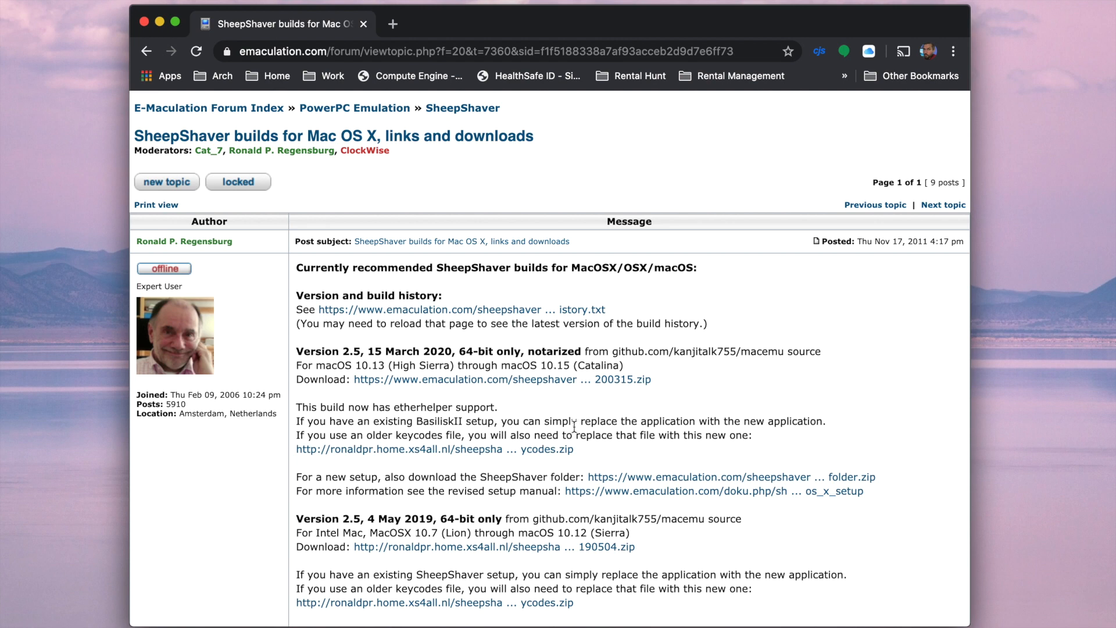
{"action": "scroll", "scroll_direction": "down", "scroll_amount": 3}
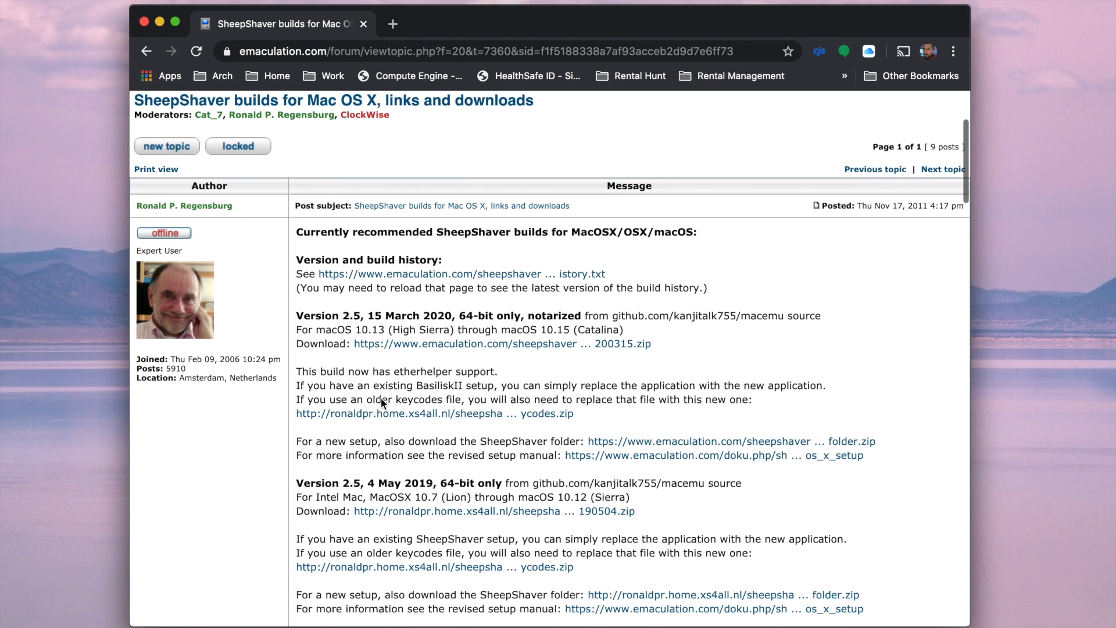
{"action": "scroll", "scroll_direction": "down", "scroll_amount": 3}
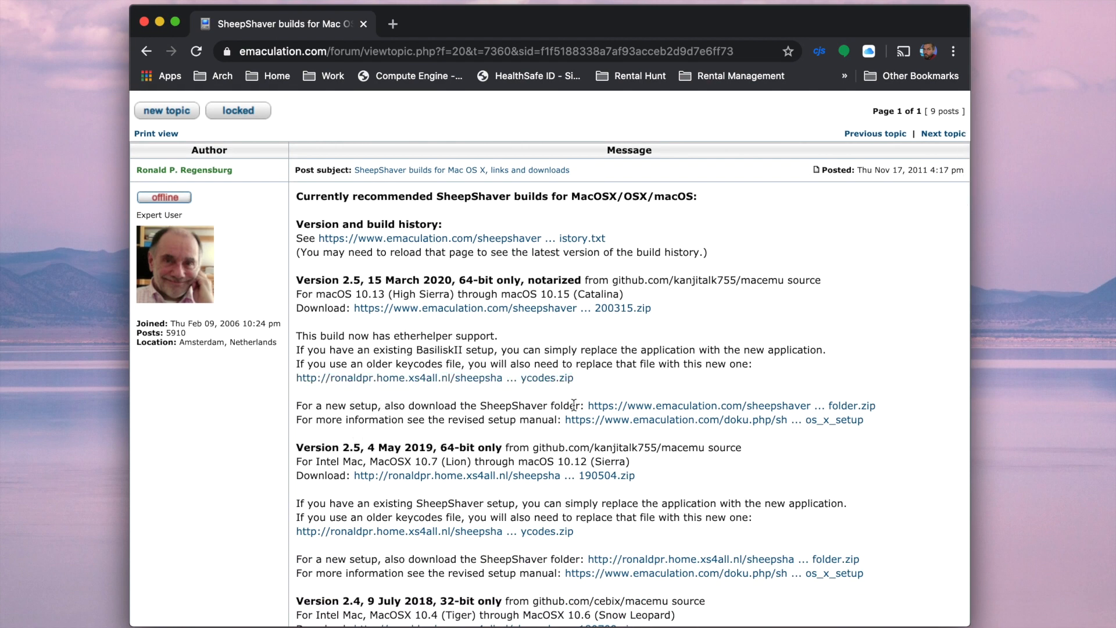
{"action": "left_click_drag", "start_coordinate": [310, 405], "coordinate": [583, 406]}
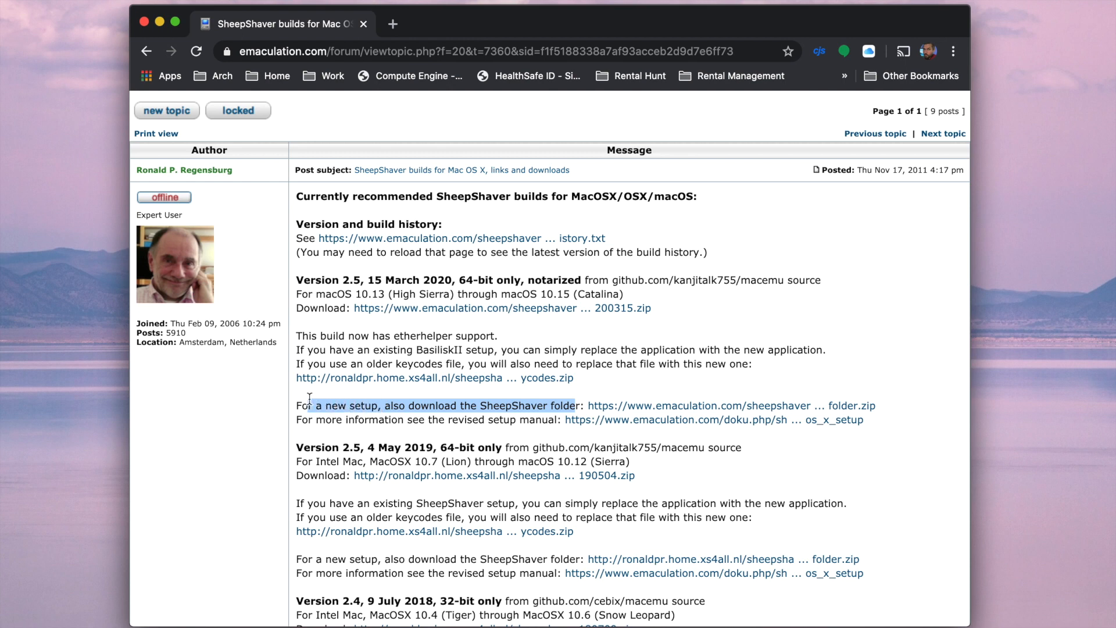
{"action": "mouse_move", "coordinate": [523, 404]}
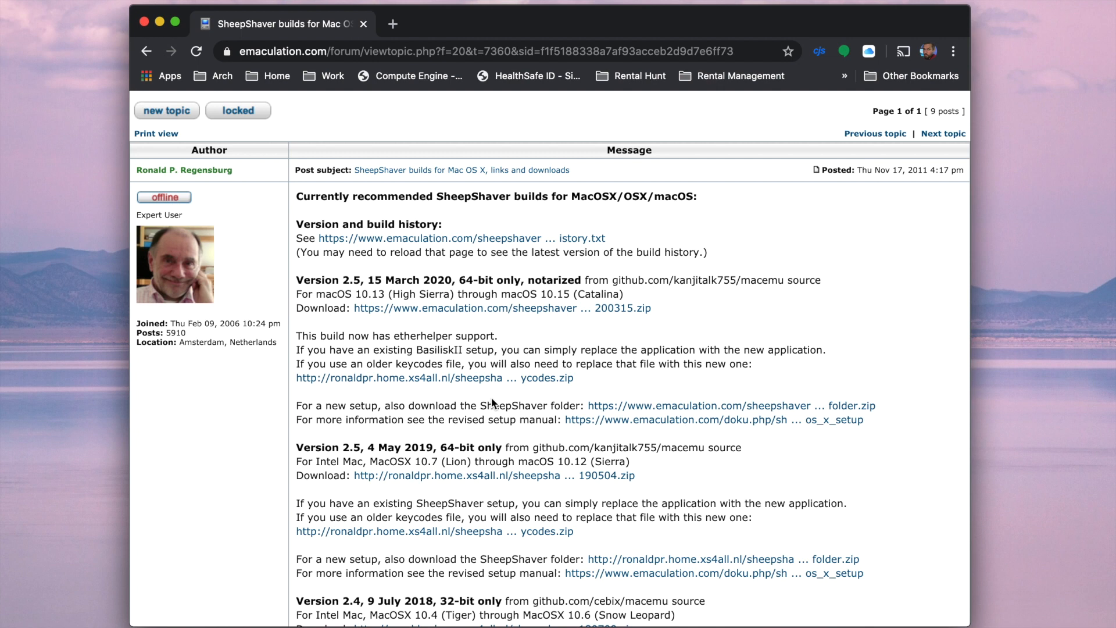
{"action": "mouse_move", "coordinate": [484, 401]}
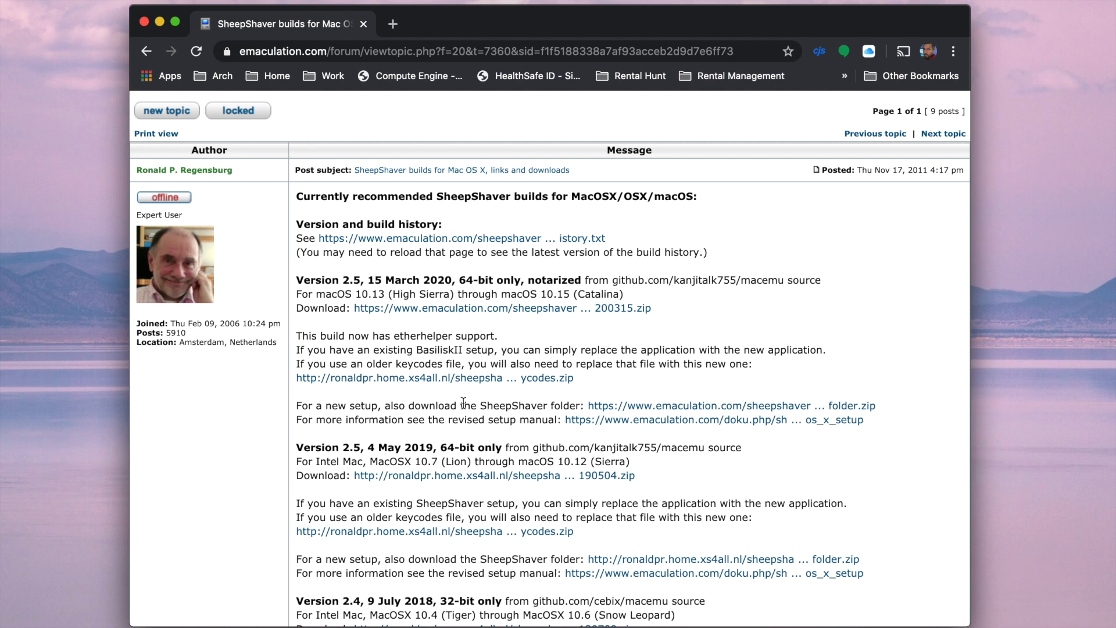
{"action": "mouse_move", "coordinate": [462, 435]}
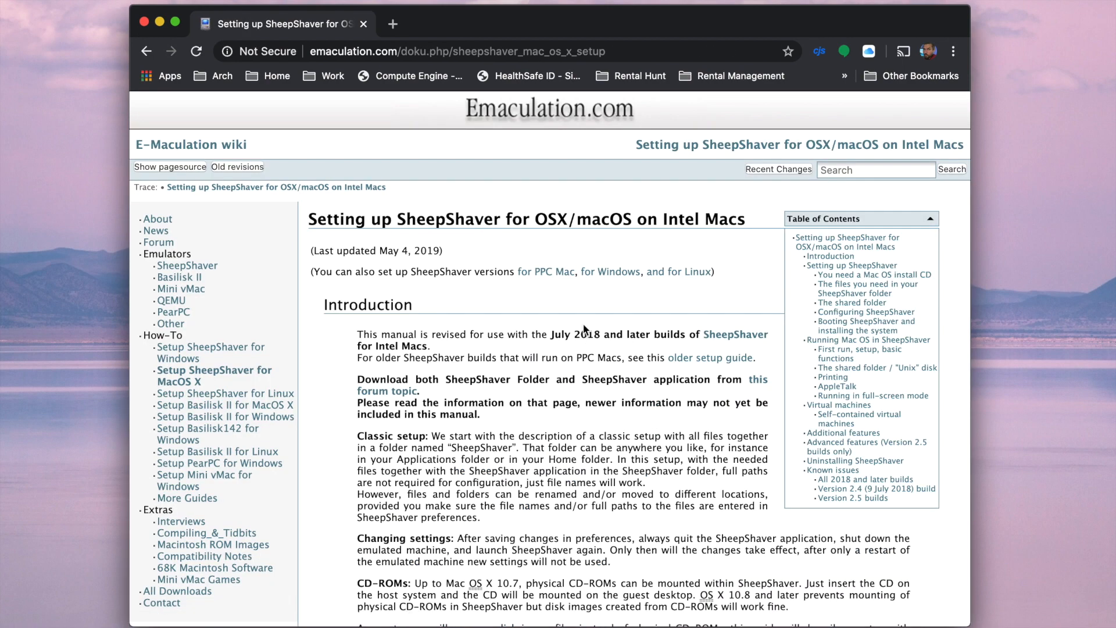
Scroll the guide and switch back to the SheepShaver setup guide tab.
{"action": "scroll", "scroll_direction": "down", "scroll_amount": 3}
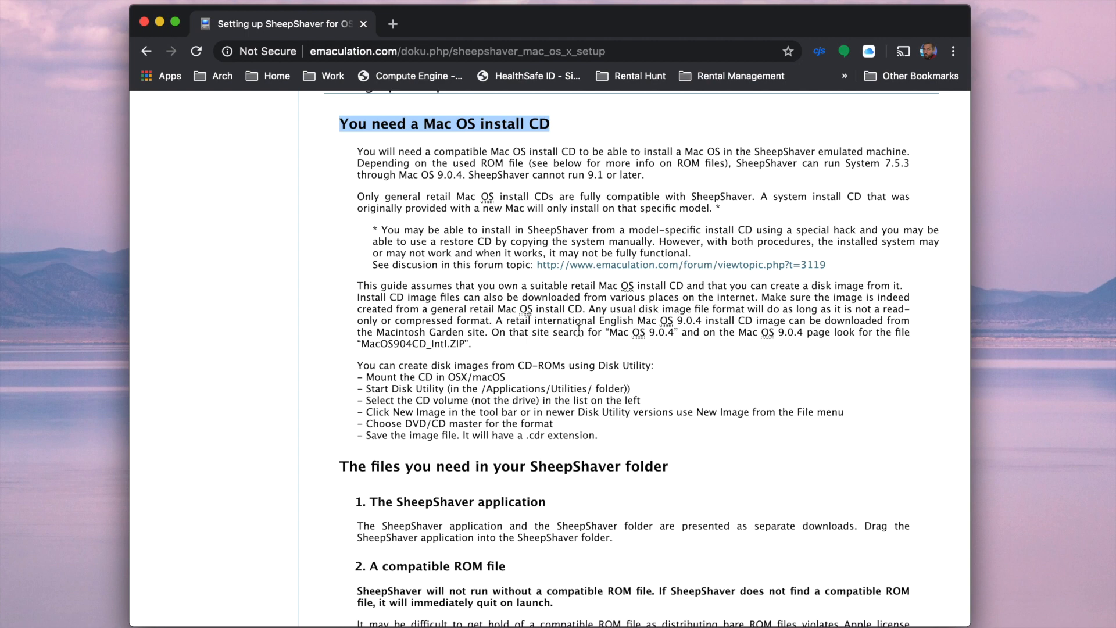
{"action": "mouse_move", "coordinate": [654, 214]}
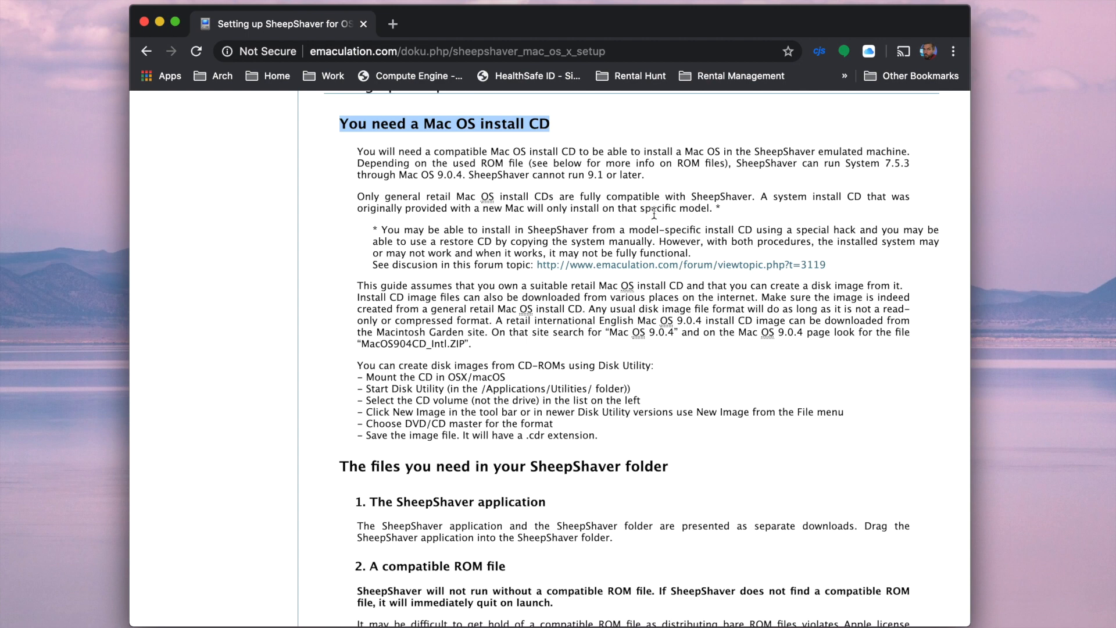
{"action": "mouse_move", "coordinate": [429, 226]}
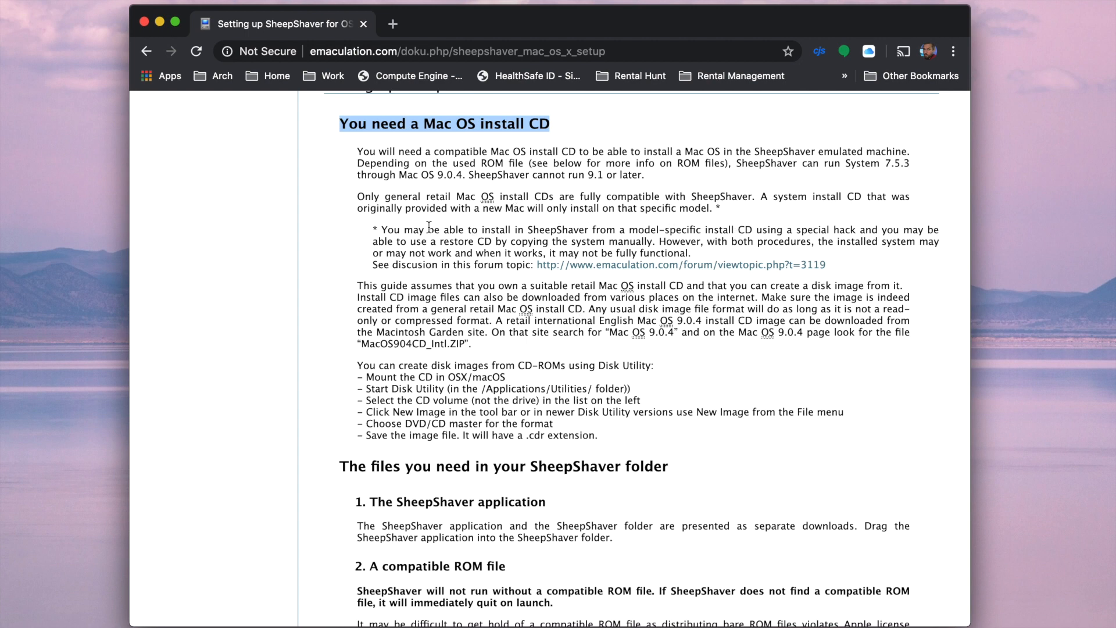
{"action": "mouse_move", "coordinate": [362, 284]}
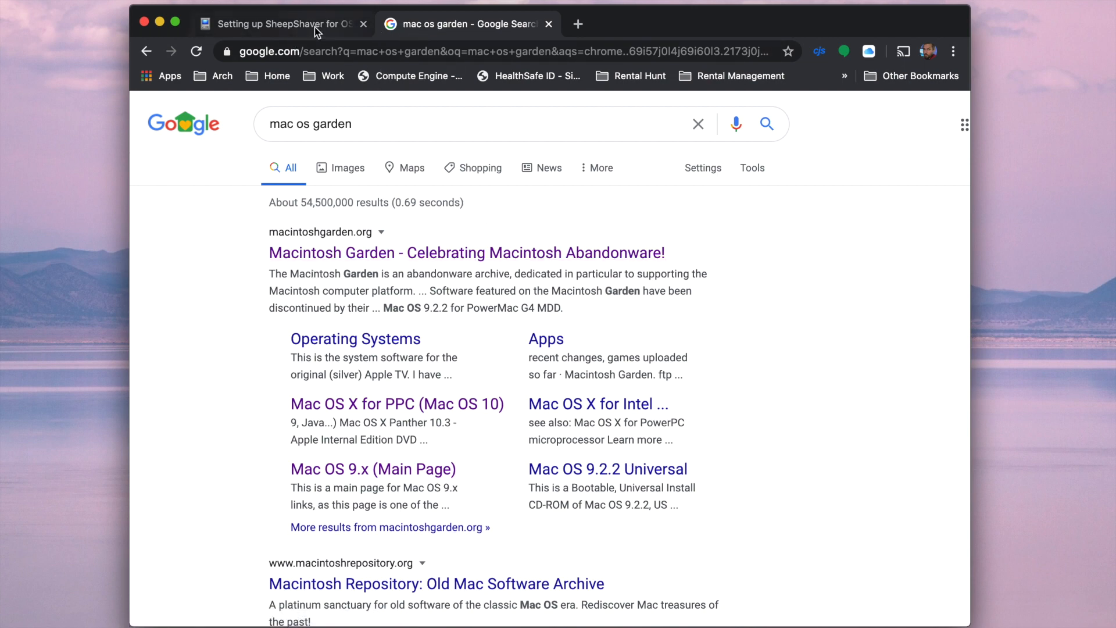
{"action": "left_click", "coordinate": [283, 24]}
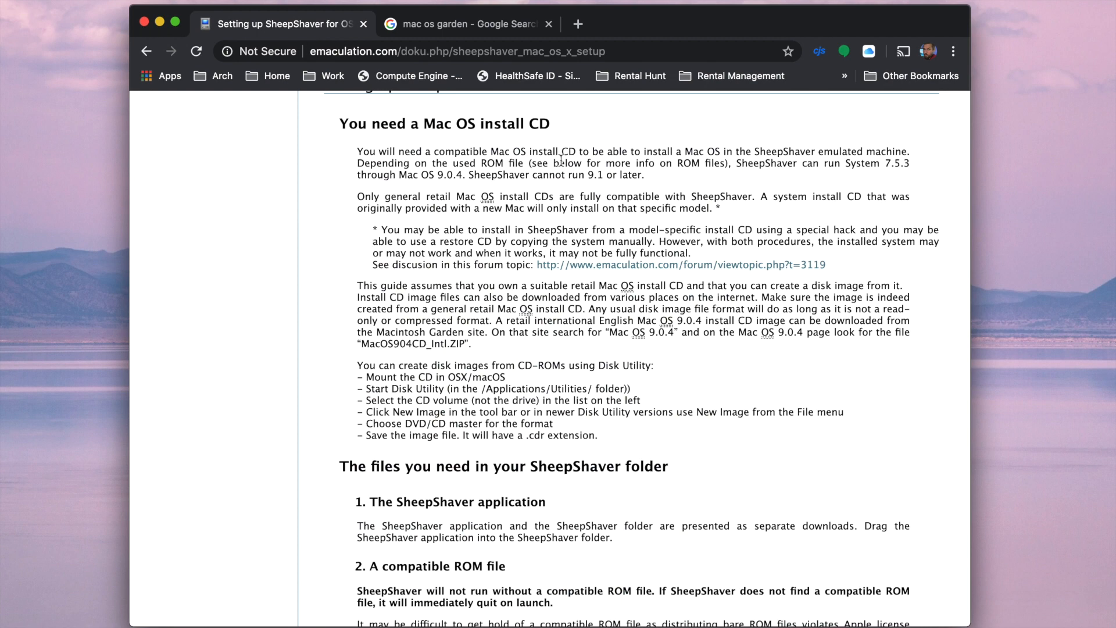
{"action": "mouse_move", "coordinate": [445, 257]}
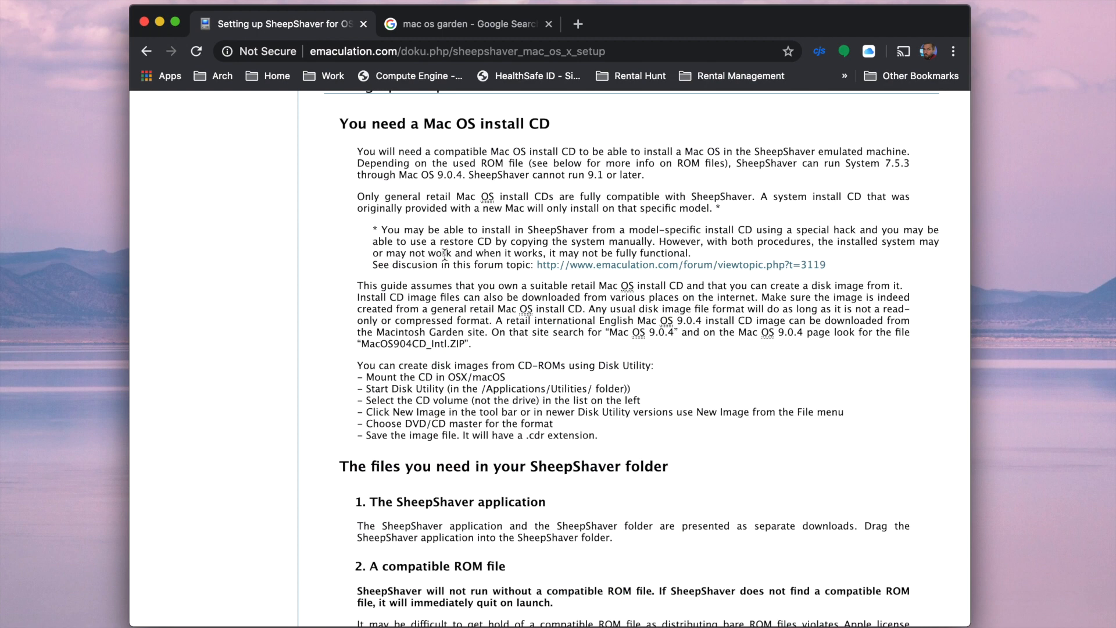
Highlight the '2. A compatible ROM file' heading and scroll through that section.
{"action": "scroll", "scroll_direction": "down", "scroll_amount": 3}
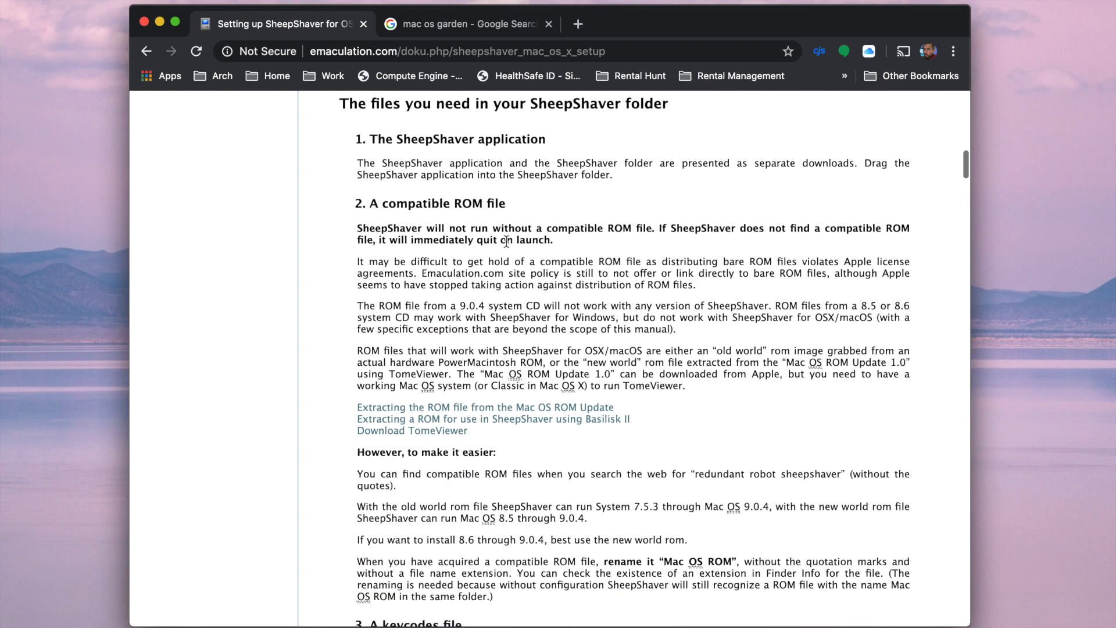
{"action": "double_click", "coordinate": [418, 204]}
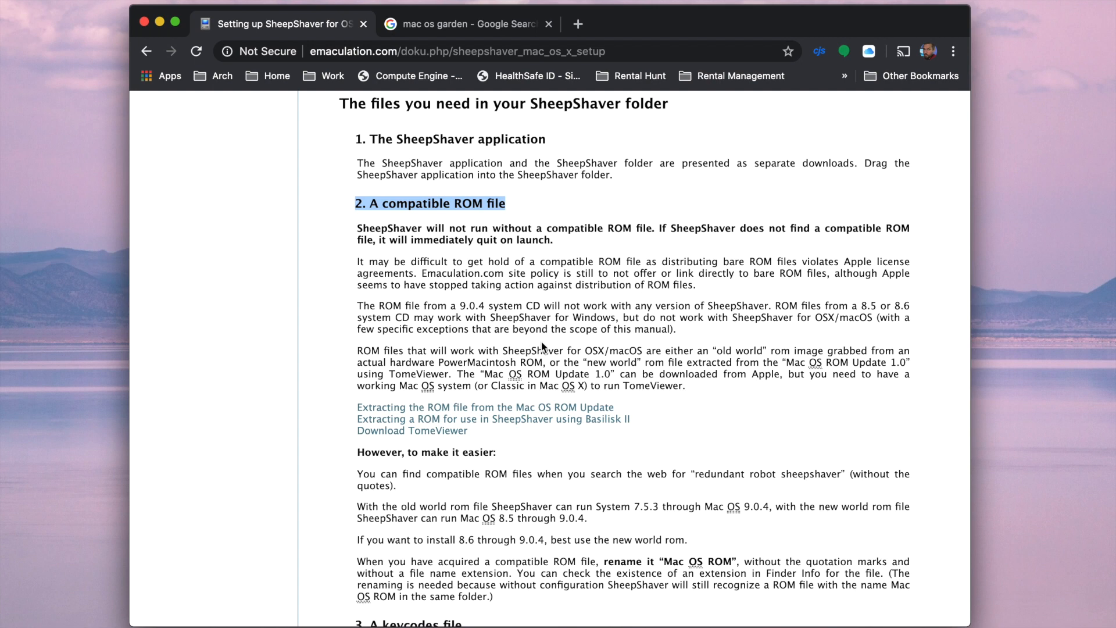
{"action": "mouse_move", "coordinate": [625, 351]}
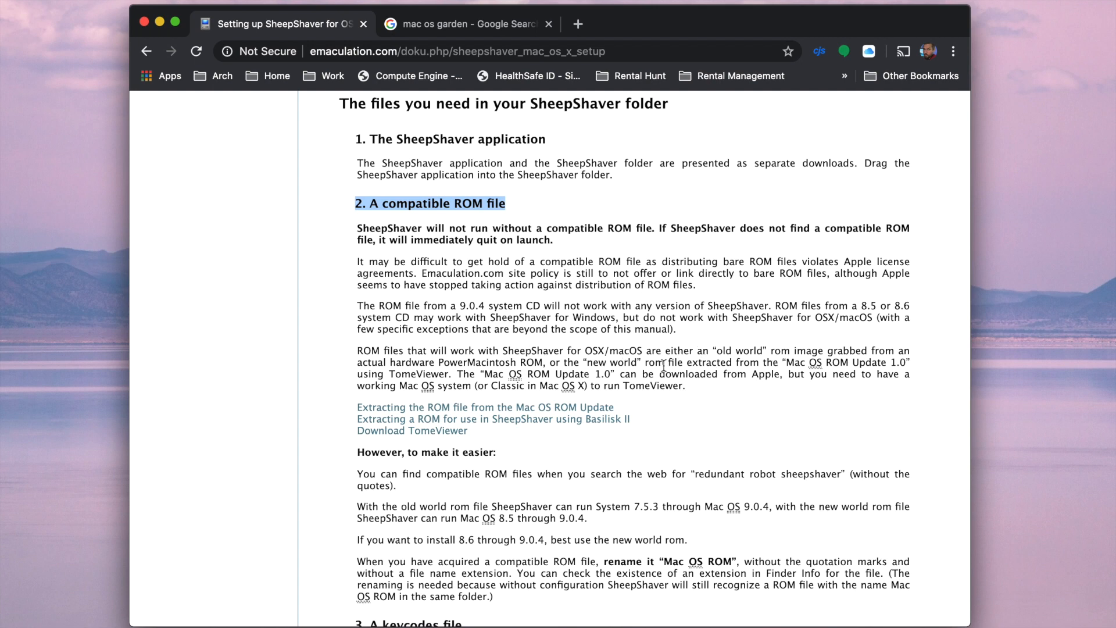
{"action": "double_click", "coordinate": [616, 362]}
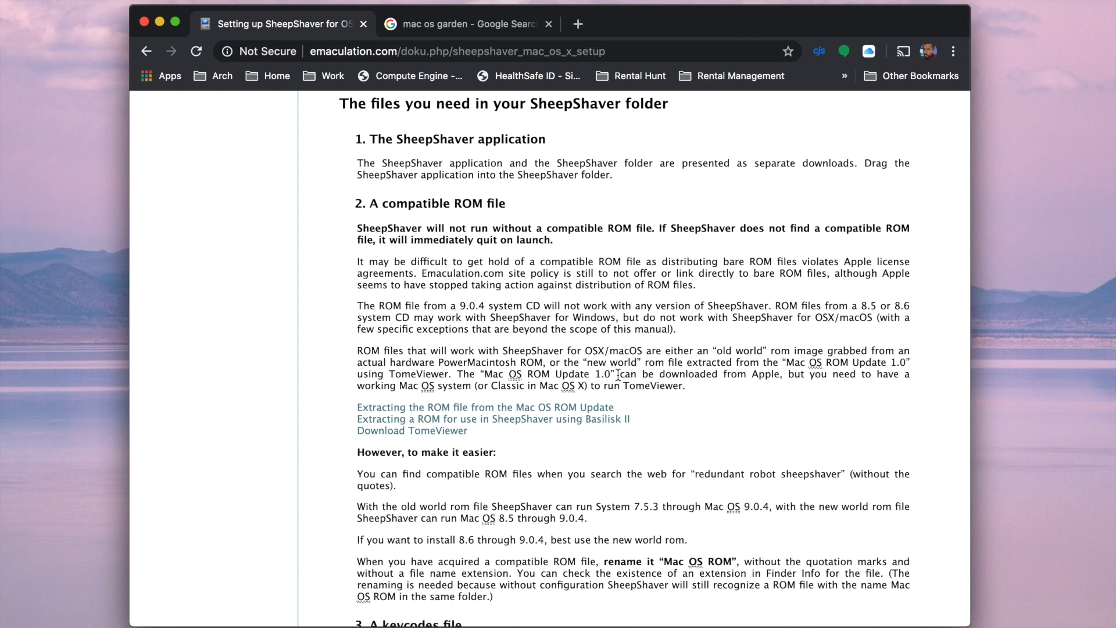
{"action": "mouse_move", "coordinate": [608, 375]}
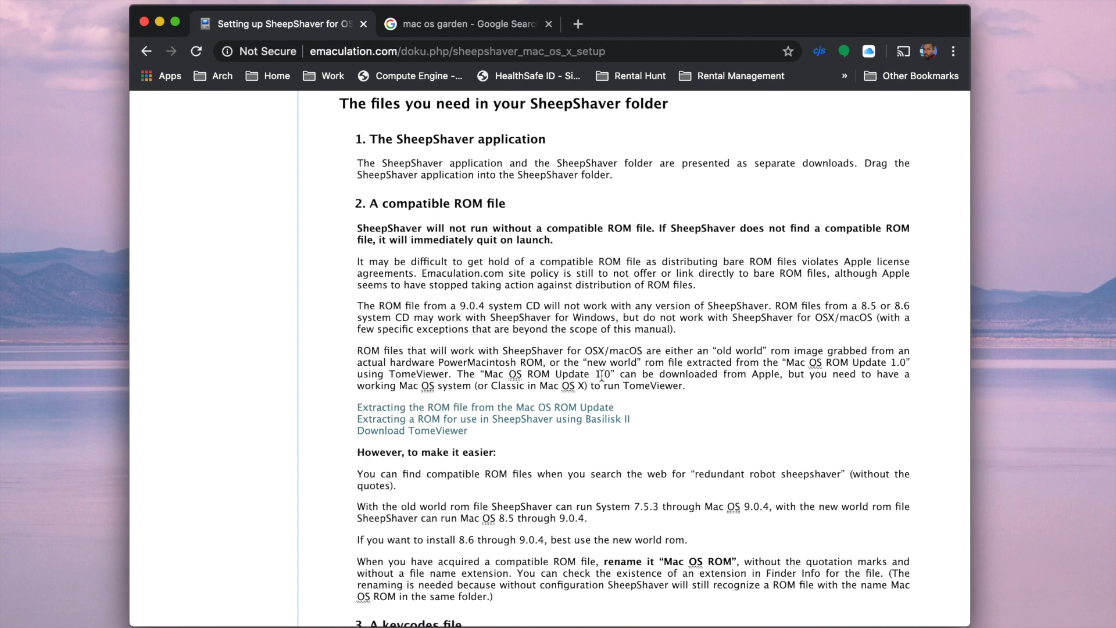
{"action": "mouse_move", "coordinate": [520, 372]}
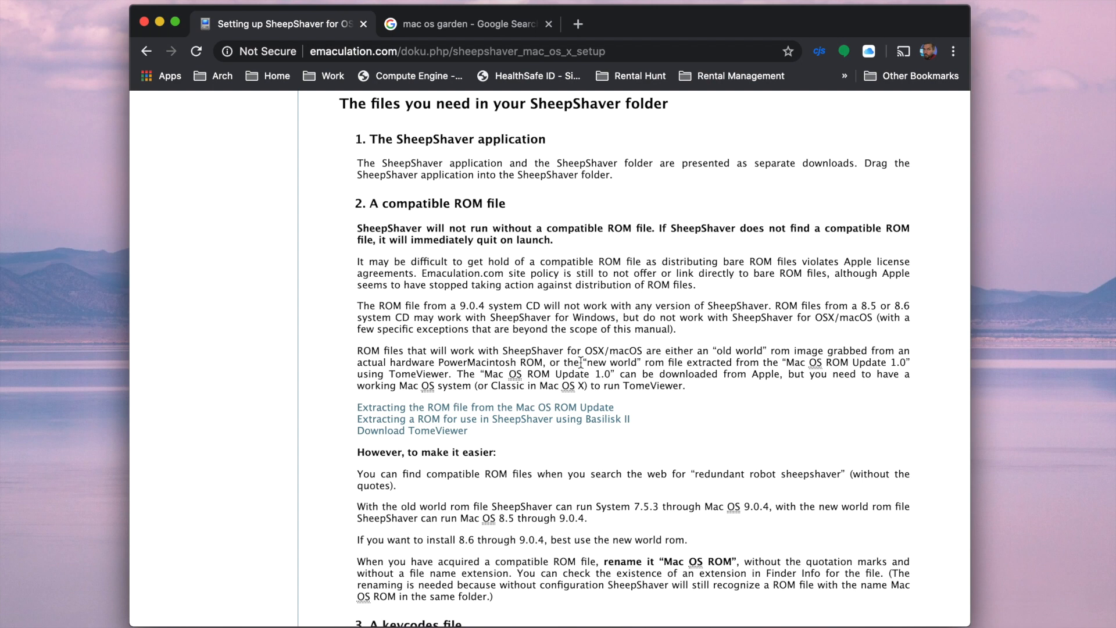
{"action": "mouse_move", "coordinate": [436, 351]}
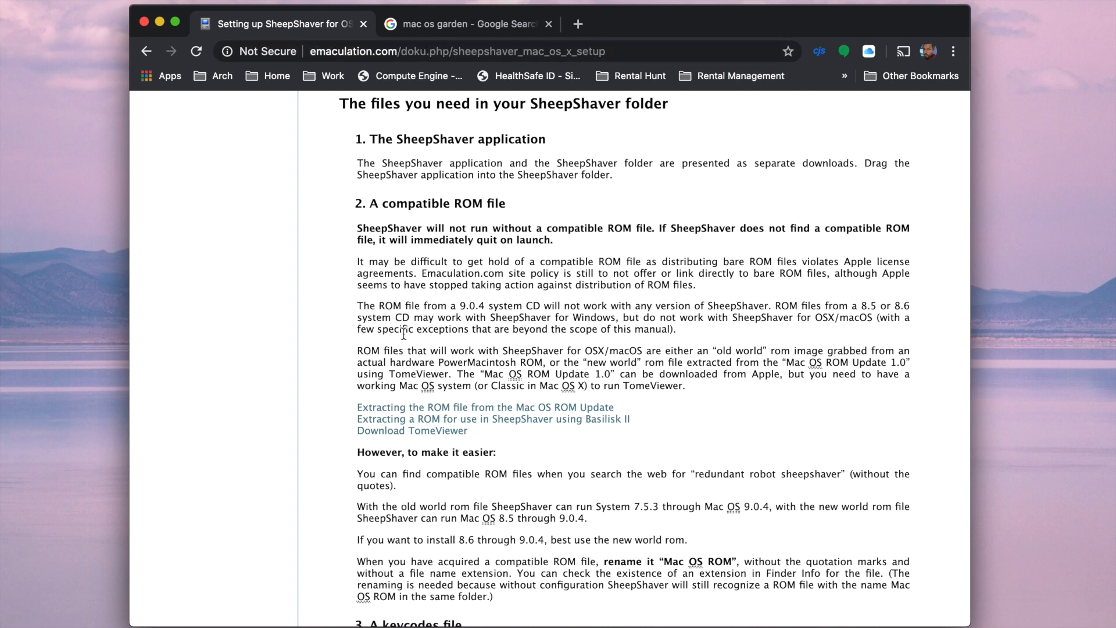
{"action": "scroll", "scroll_direction": "down", "scroll_amount": 3}
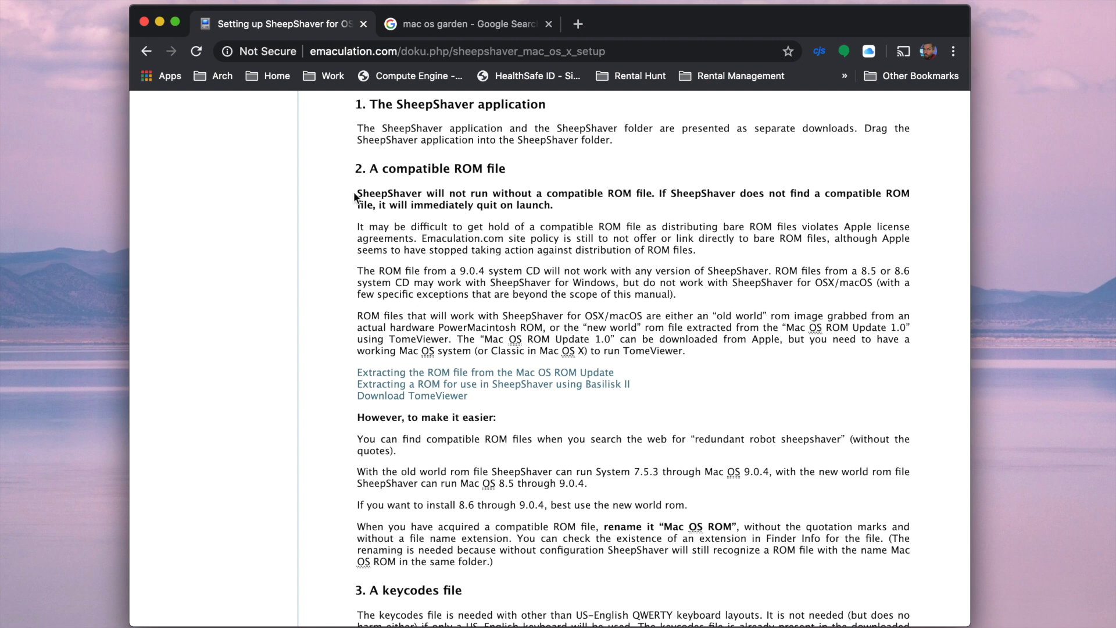
{"action": "scroll", "scroll_direction": "down", "scroll_amount": 3}
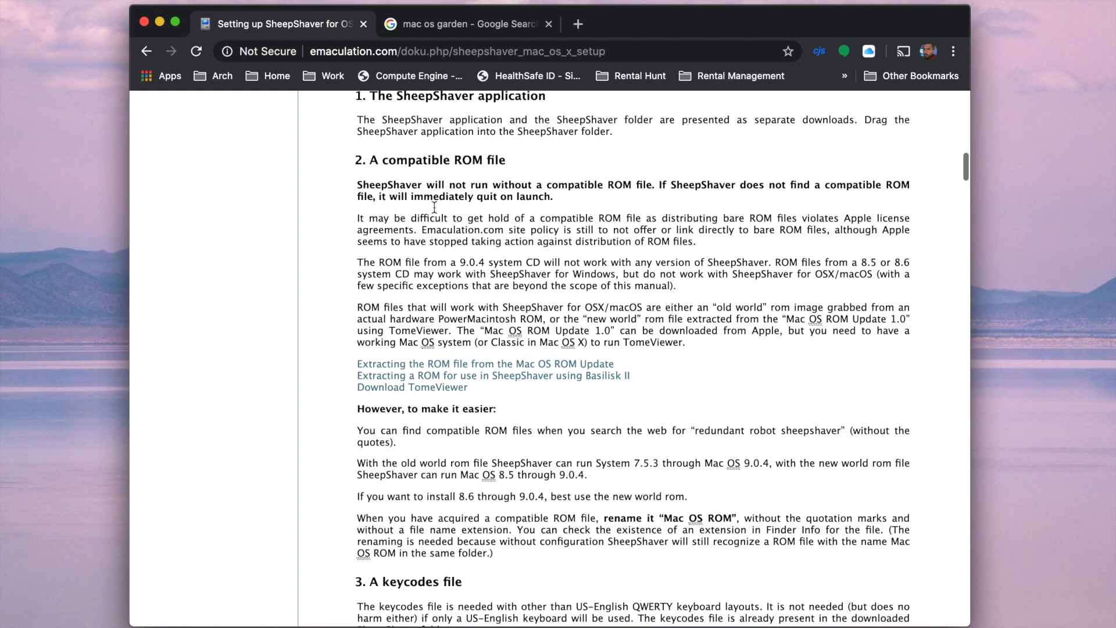
{"action": "scroll", "scroll_direction": "down", "scroll_amount": 3}
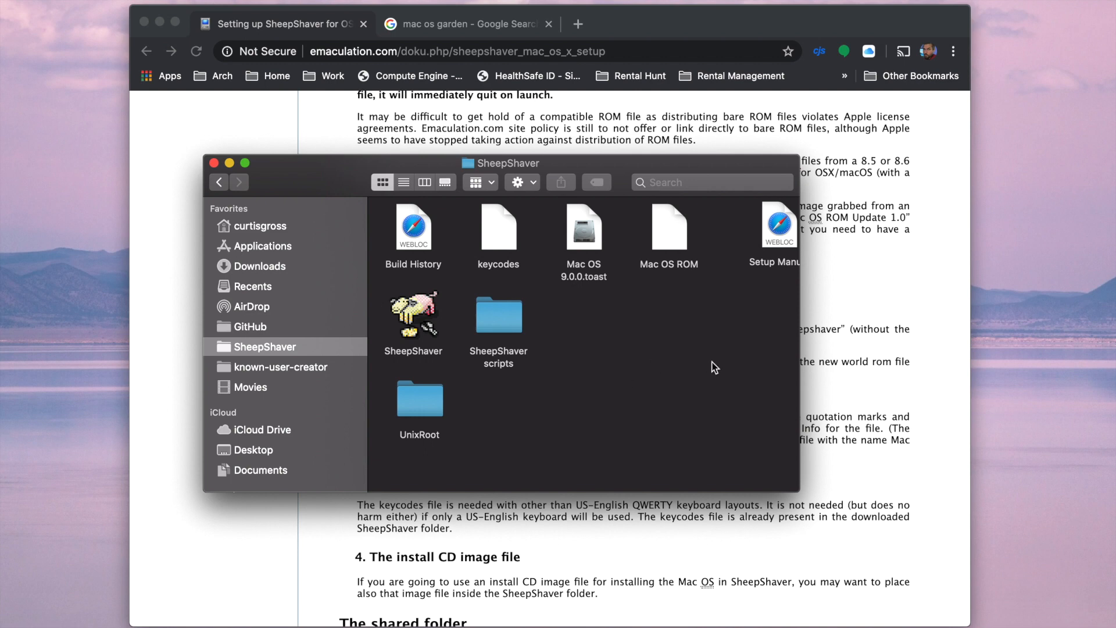
{"action": "mouse_move", "coordinate": [802, 498]}
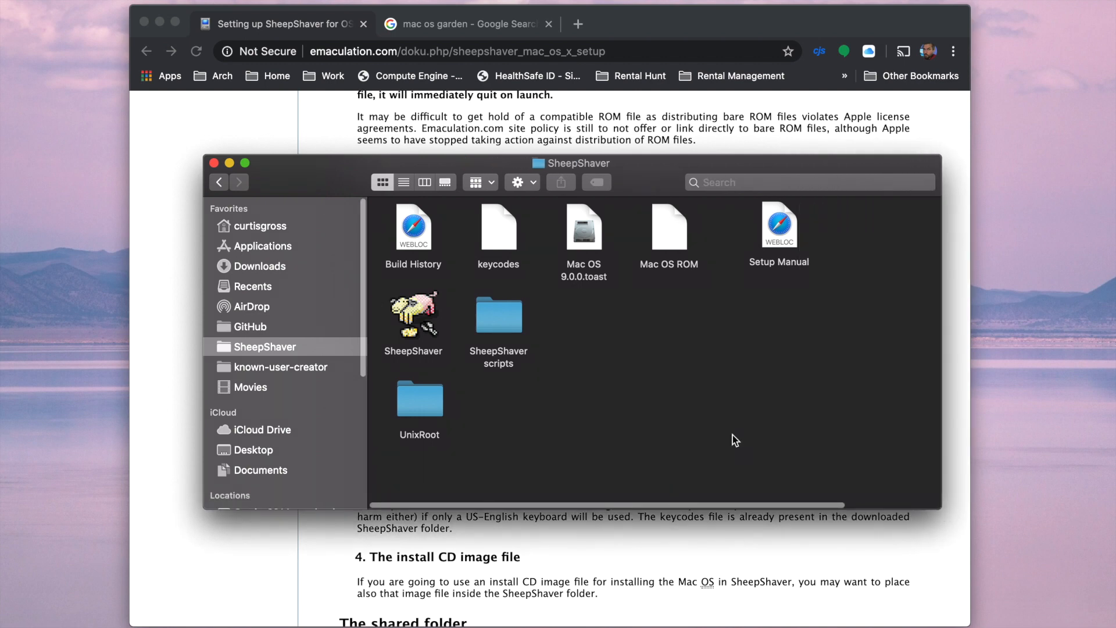
Select the scripts folder, Mac OS 9.0.0.toast, Mac OS ROM, keycodes and UnixRoot items.
{"action": "left_click", "coordinate": [498, 316]}
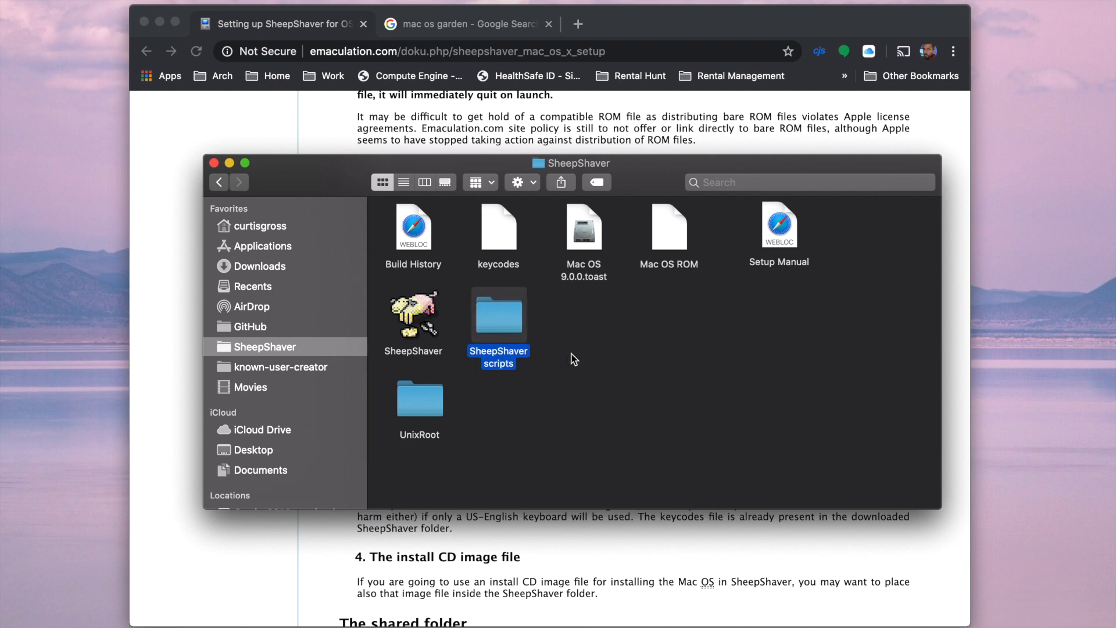
{"action": "left_click", "coordinate": [584, 227]}
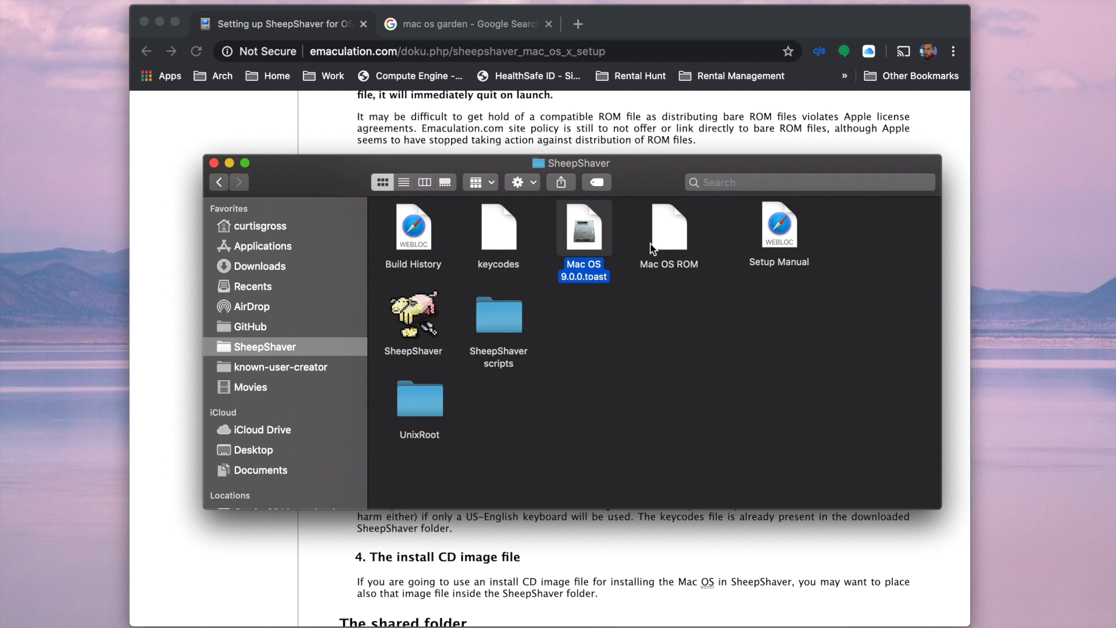
{"action": "left_click", "coordinate": [669, 224]}
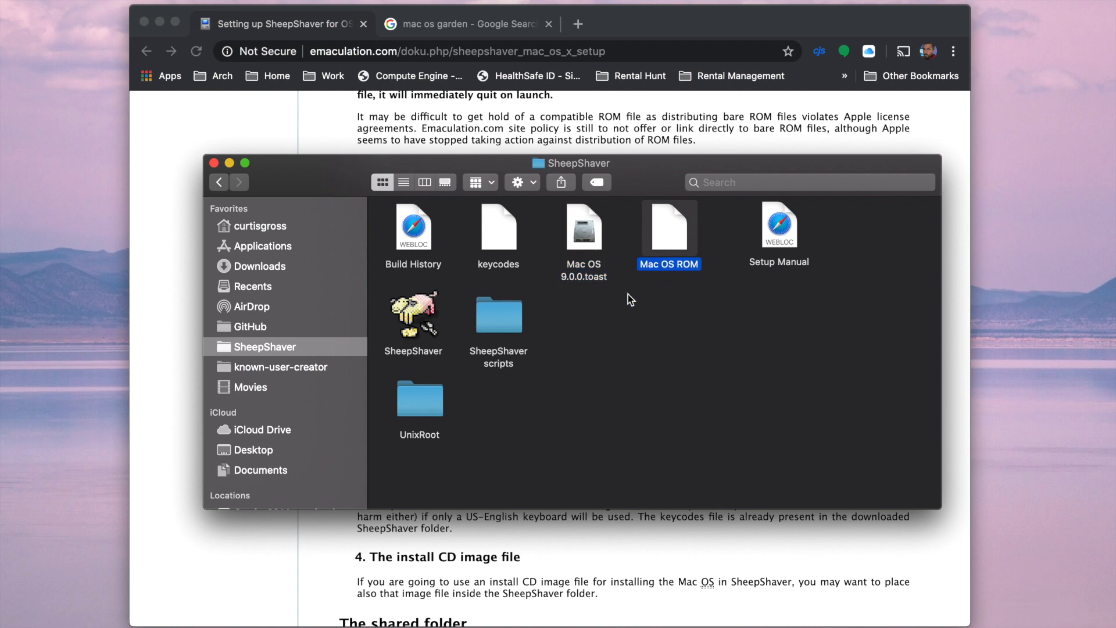
{"action": "mouse_move", "coordinate": [428, 352]}
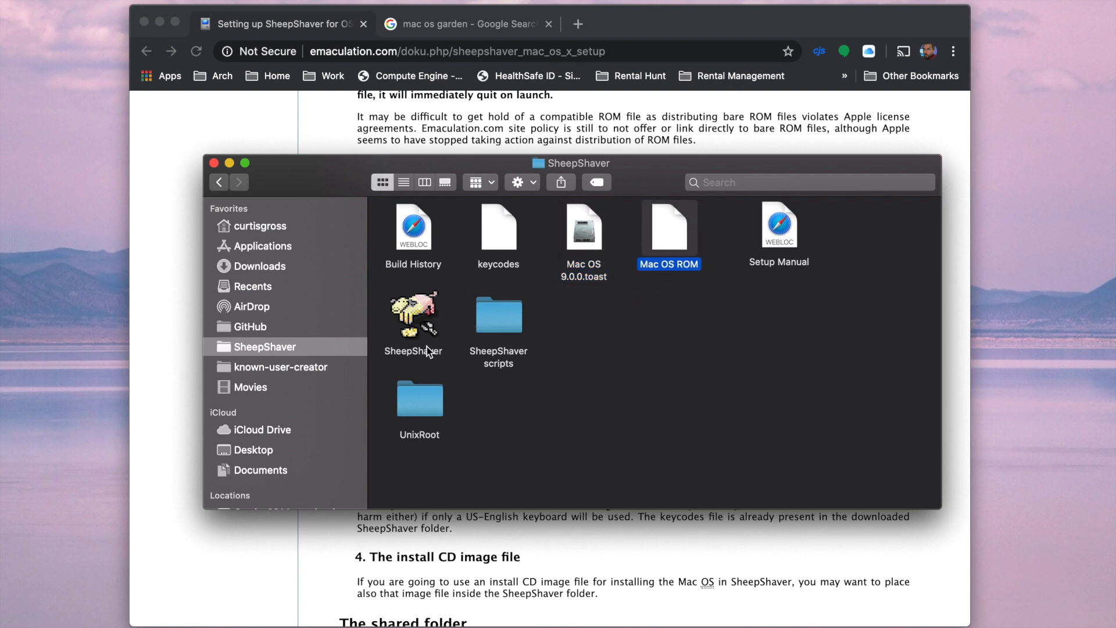
{"action": "mouse_move", "coordinate": [475, 308]}
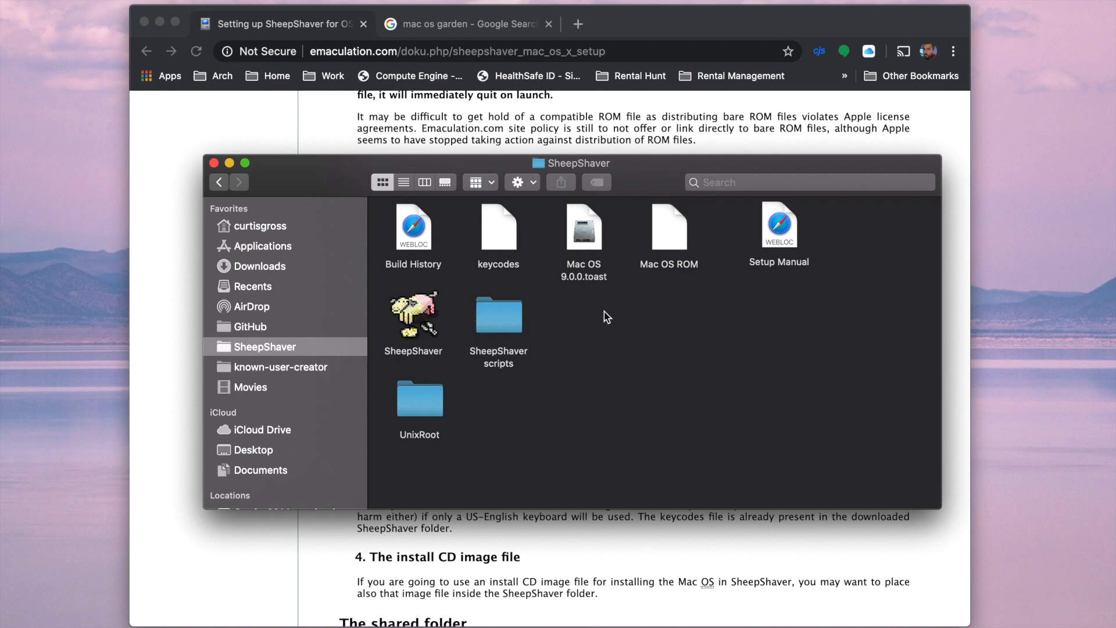
{"action": "left_click", "coordinate": [498, 228]}
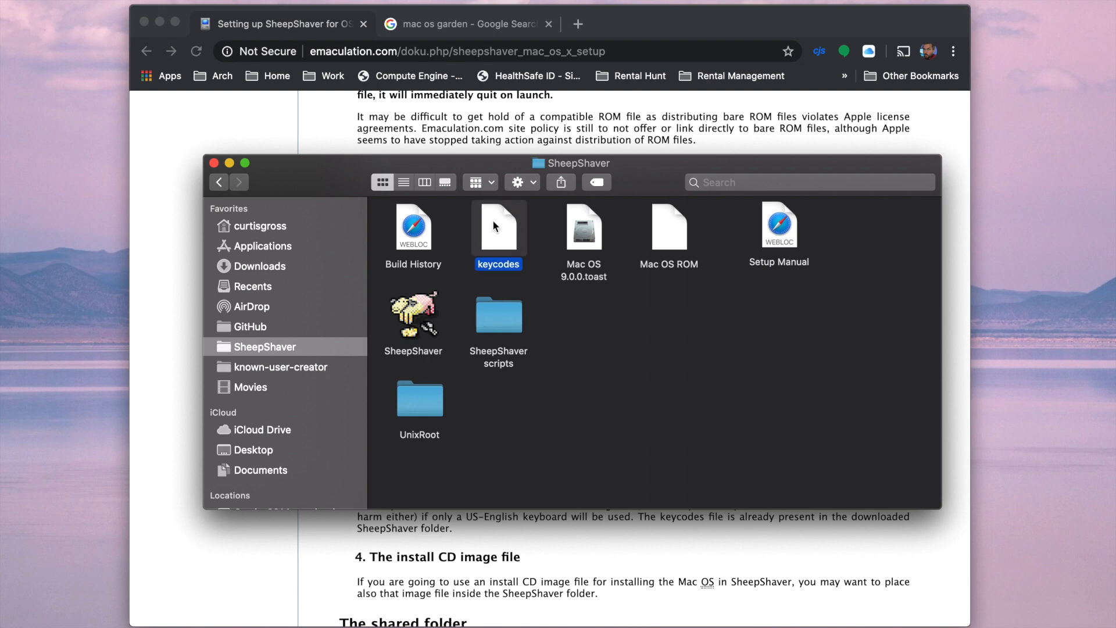
{"action": "mouse_move", "coordinate": [402, 328]}
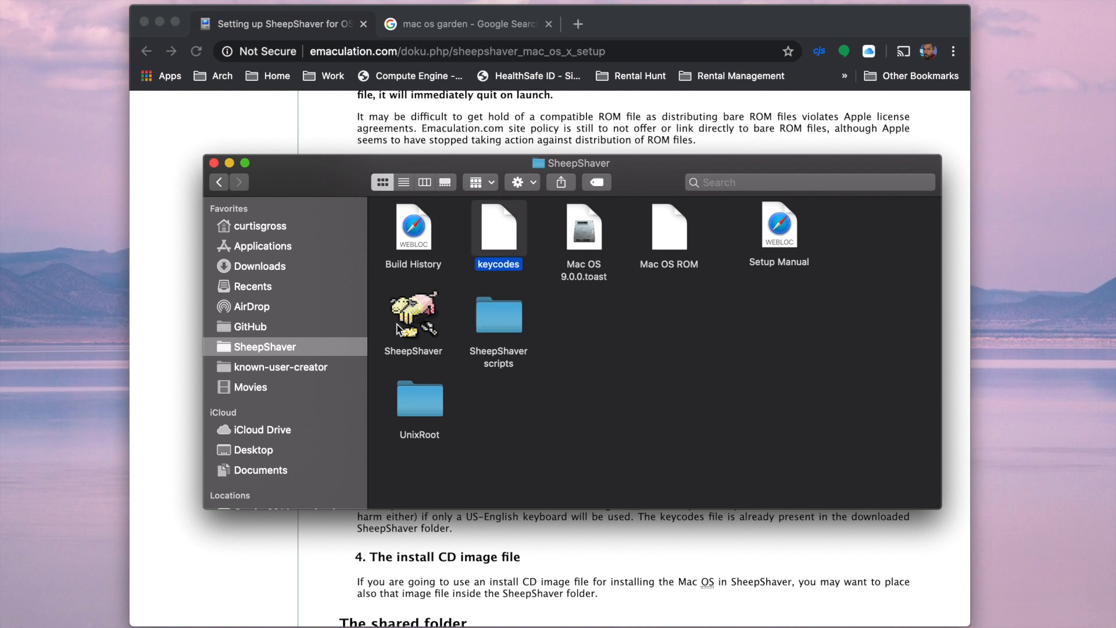
{"action": "mouse_move", "coordinate": [510, 251]}
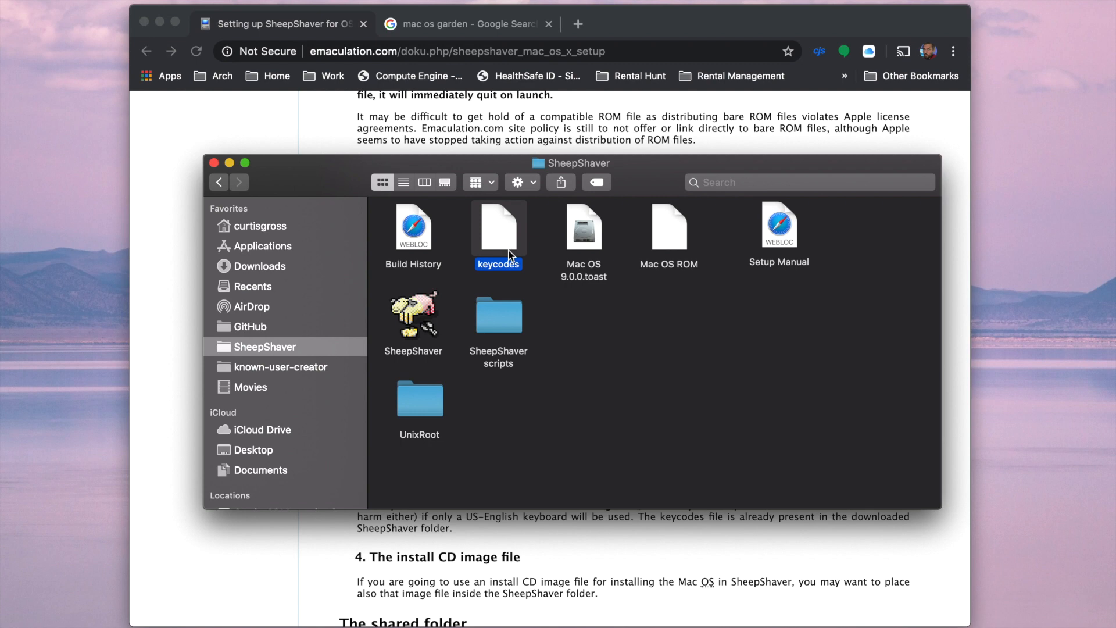
{"action": "right_click", "coordinate": [413, 316]}
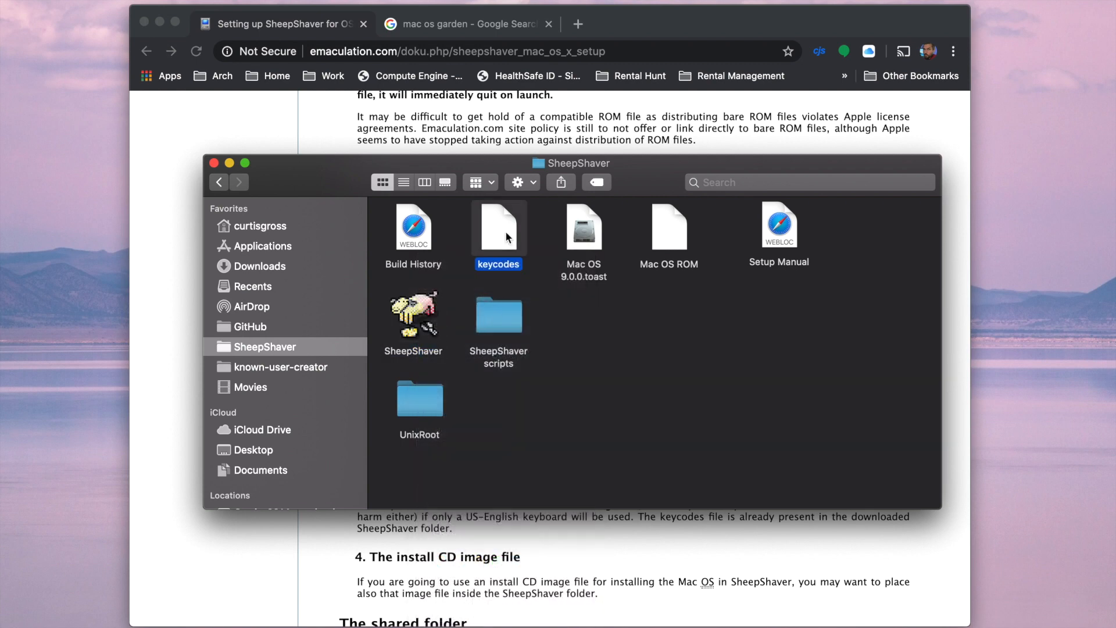
{"action": "left_click", "coordinate": [419, 399]}
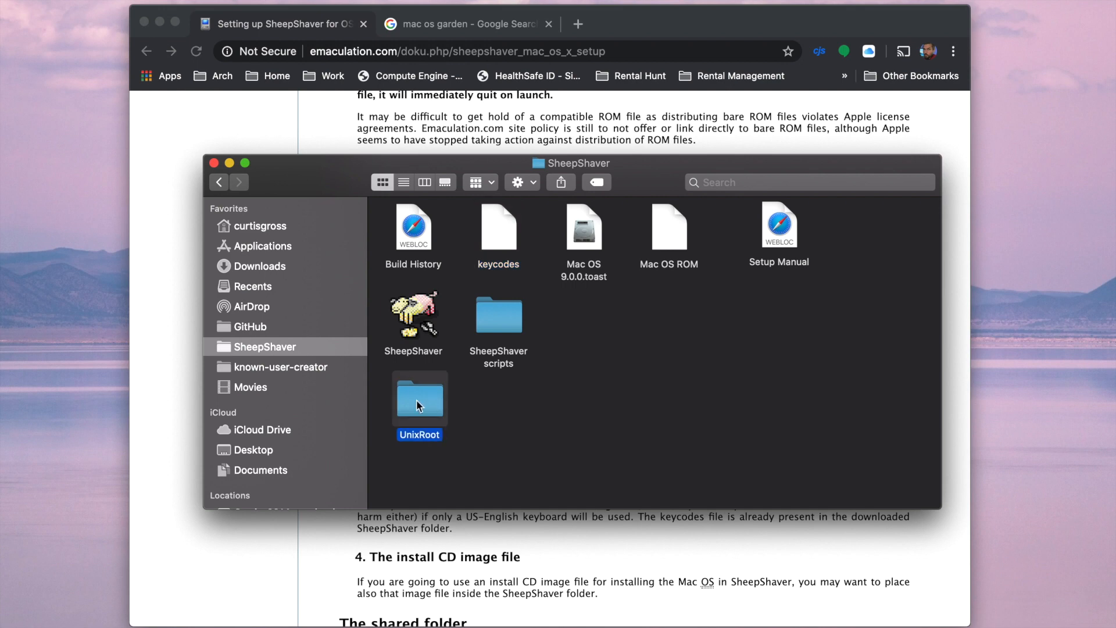
{"action": "mouse_move", "coordinate": [443, 420]}
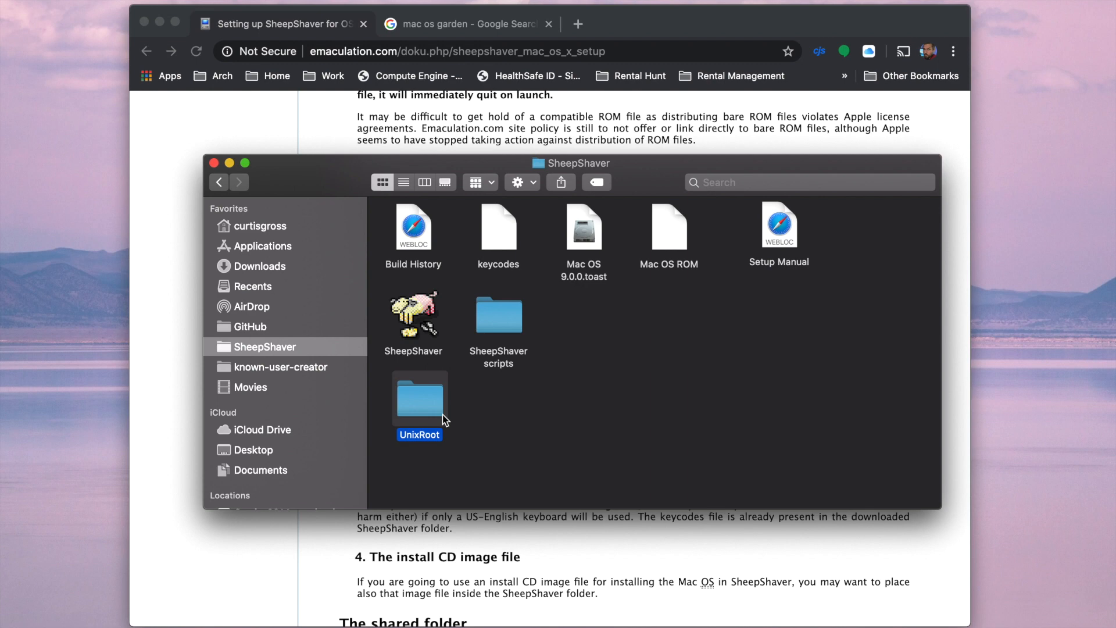
Launch the SheepShaver application from its folder.
{"action": "left_click", "coordinate": [413, 316]}
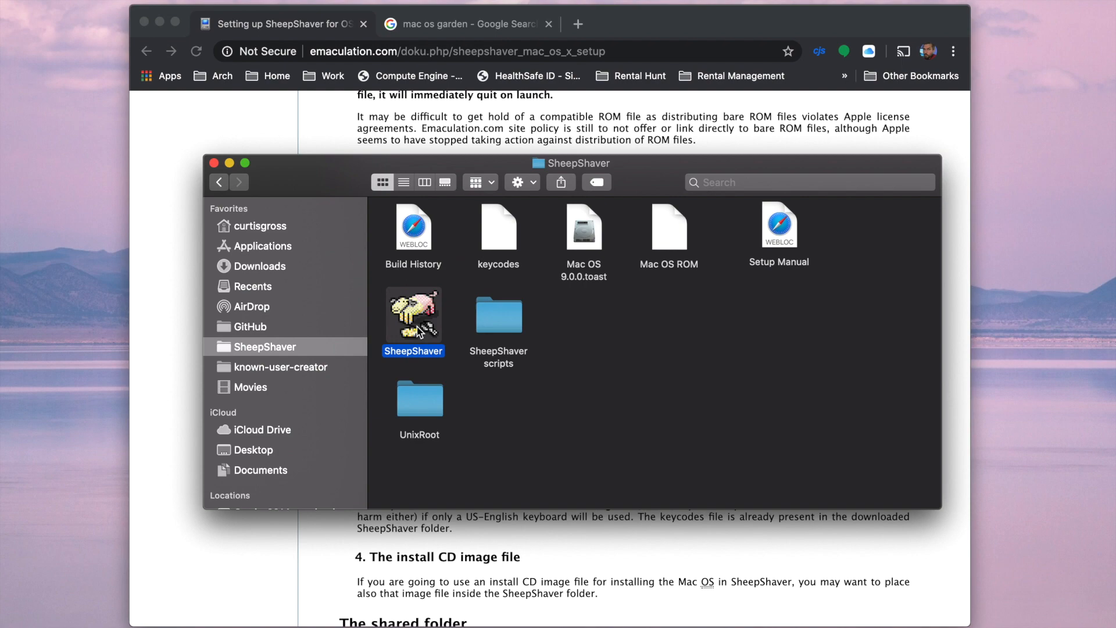
{"action": "left_click", "coordinate": [288, 24]}
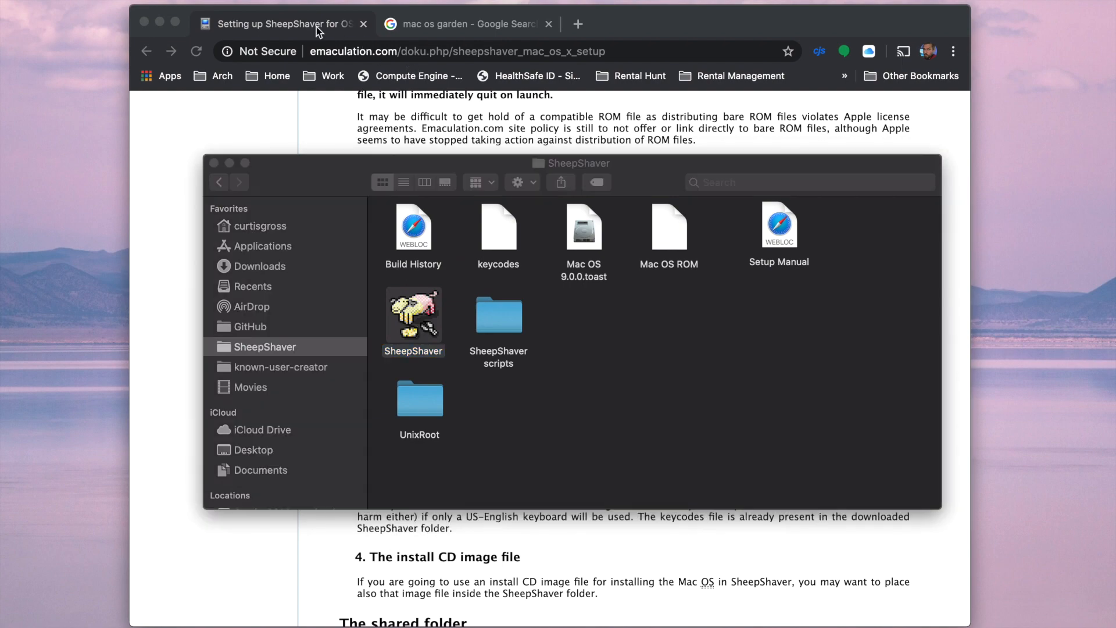
{"action": "double_click", "coordinate": [414, 315]}
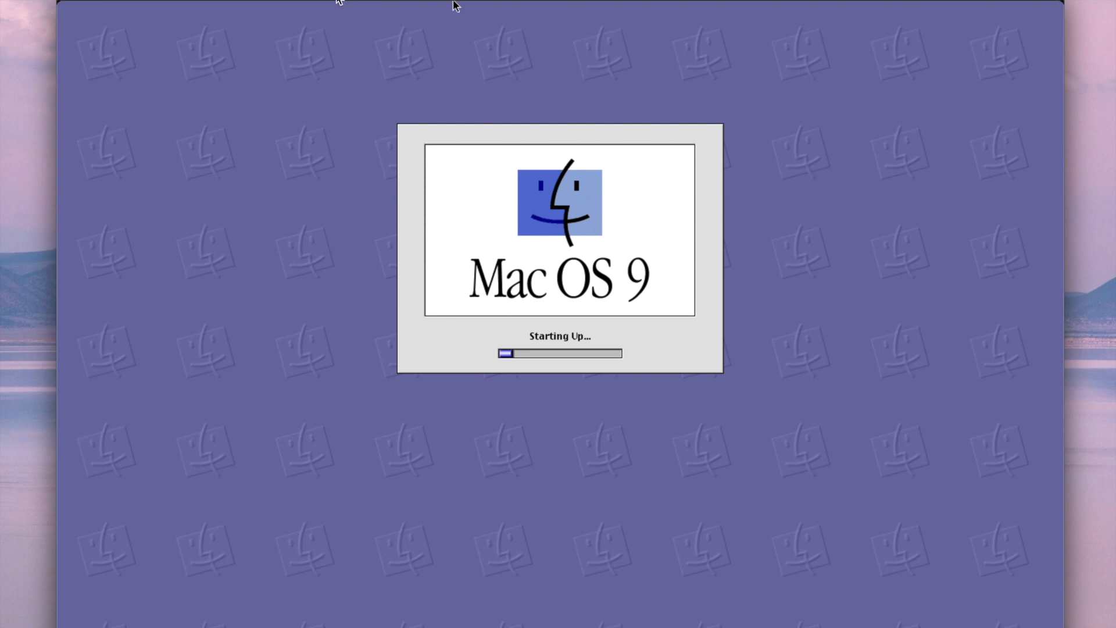
{"action": "mouse_move", "coordinate": [207, 6]}
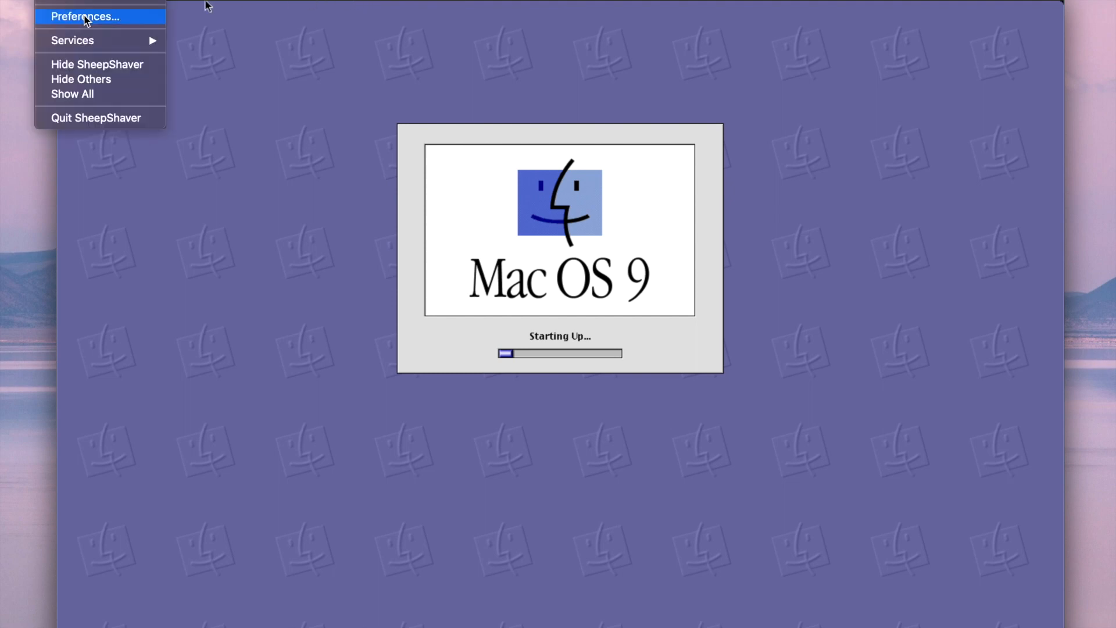
Choose Preferences from the SheepShaver menu while Mac OS 9 boots.
{"action": "left_click", "coordinate": [88, 17]}
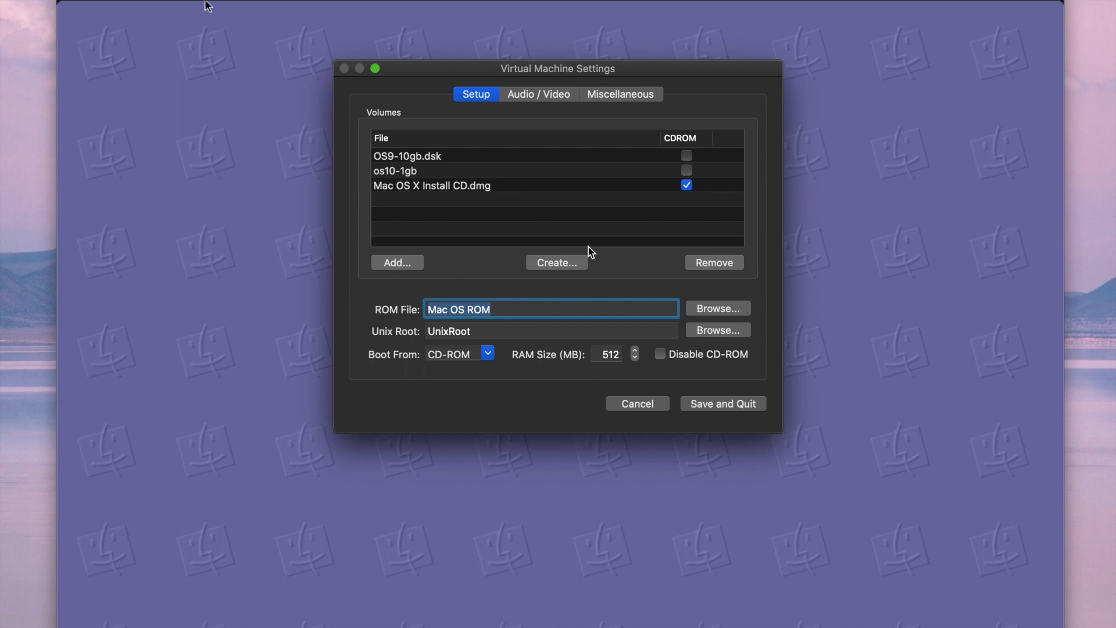
{"action": "mouse_move", "coordinate": [543, 263]}
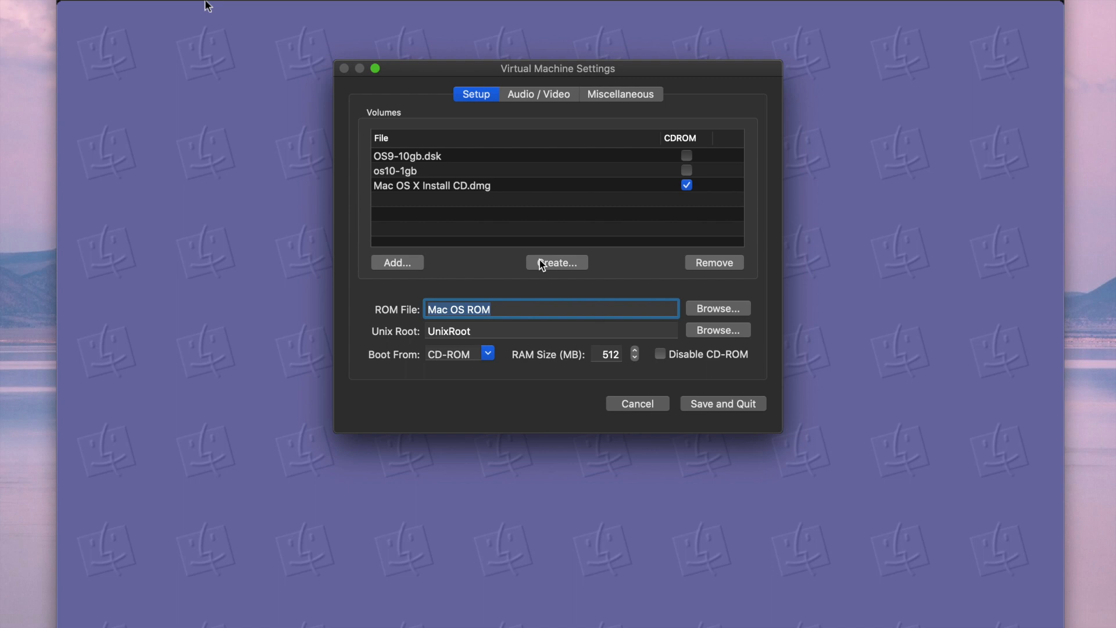
{"action": "mouse_move", "coordinate": [596, 359]}
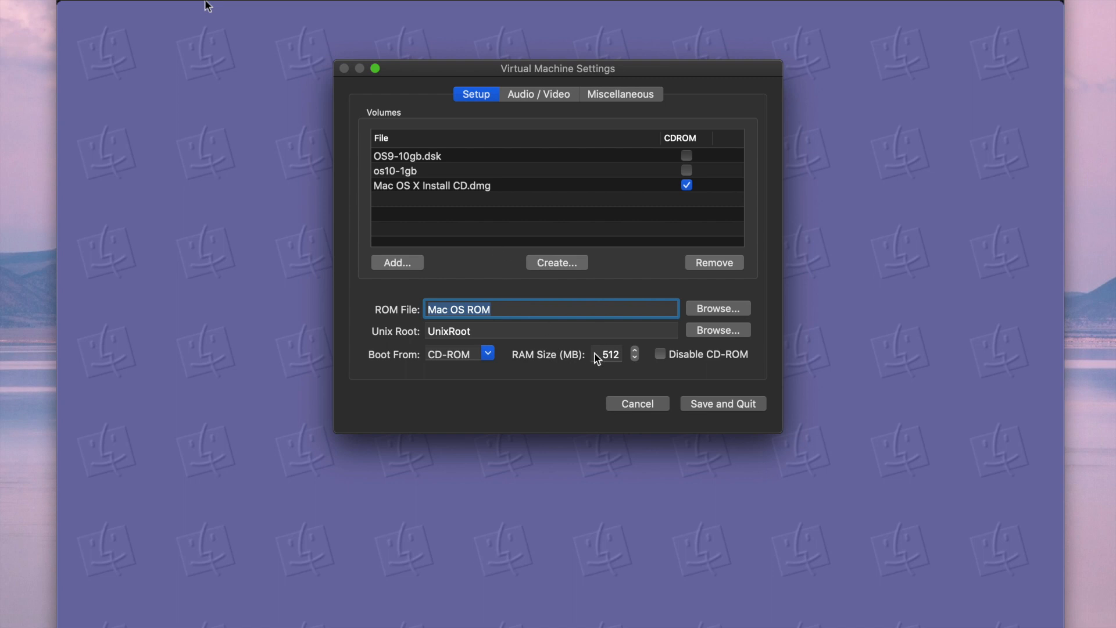
{"action": "mouse_move", "coordinate": [456, 384]}
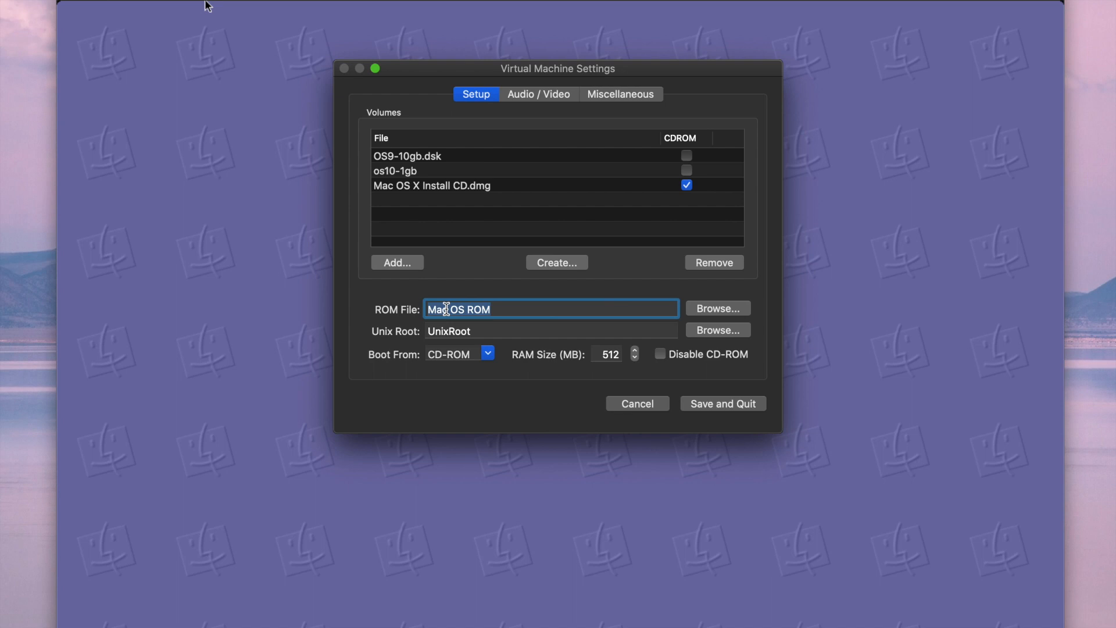
After checking the Setup tab, switch to the Audio / Video settings tab.
{"action": "left_click", "coordinate": [538, 94]}
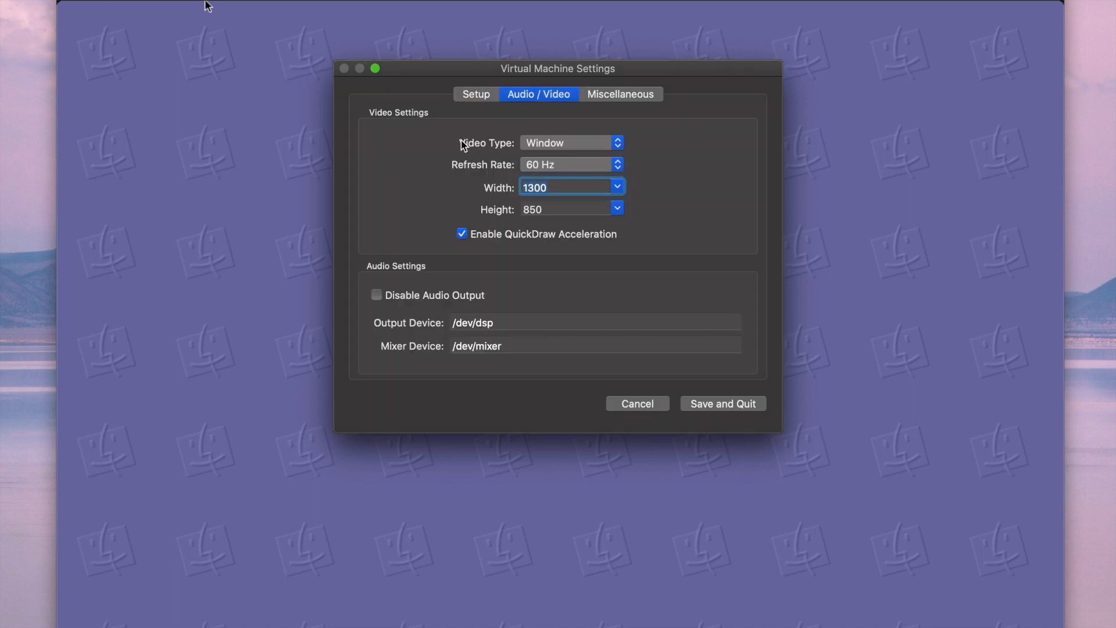
{"action": "mouse_move", "coordinate": [598, 149]}
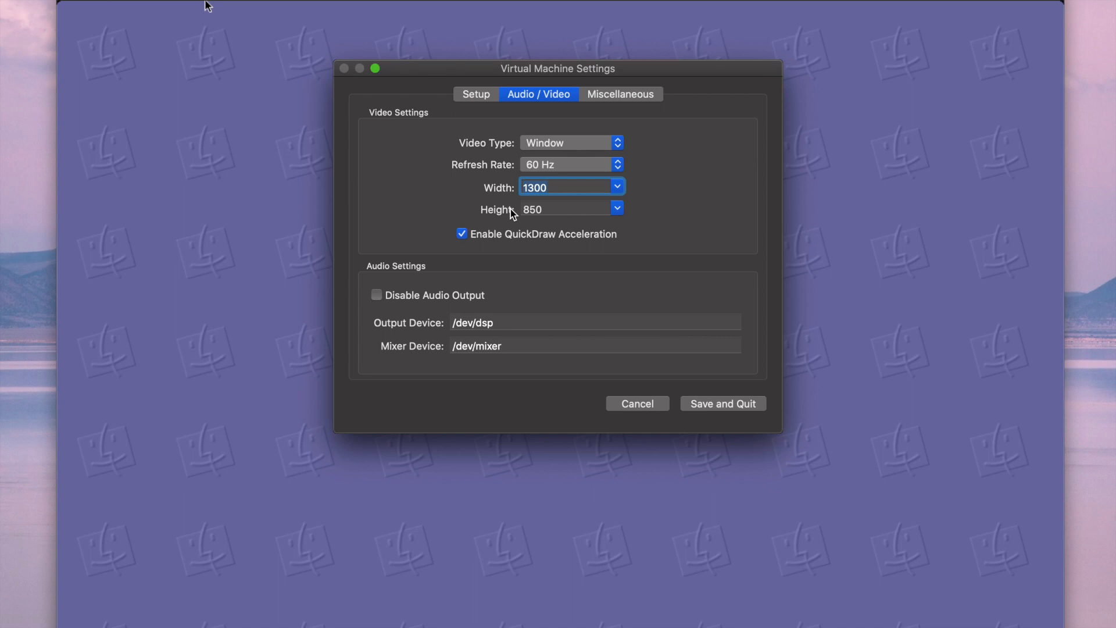
{"action": "mouse_move", "coordinate": [564, 295]}
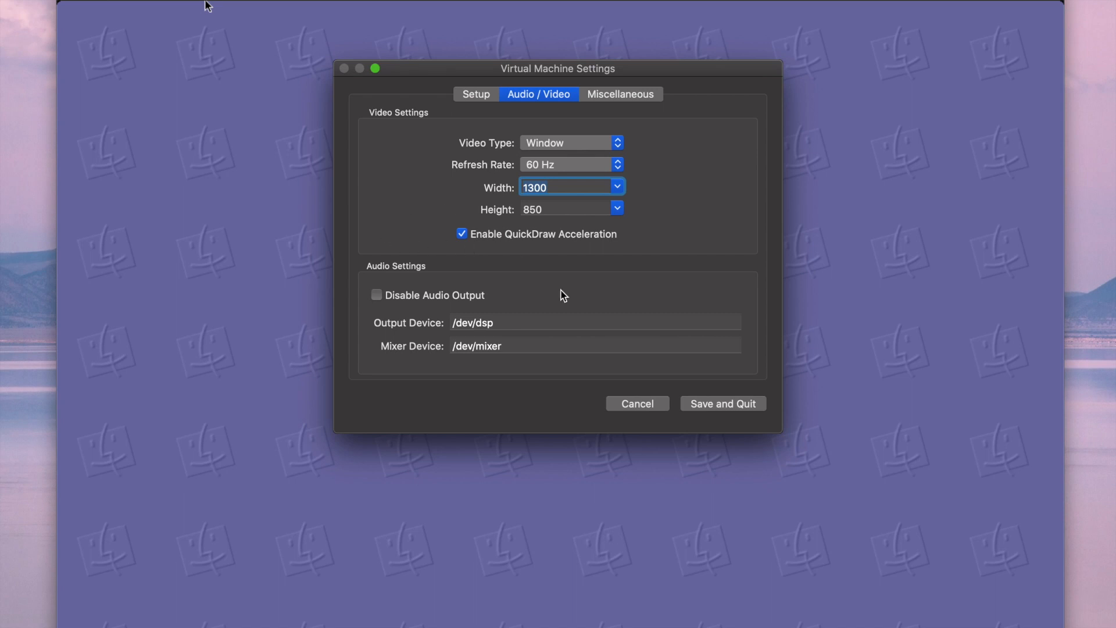
{"action": "mouse_move", "coordinate": [283, 94]}
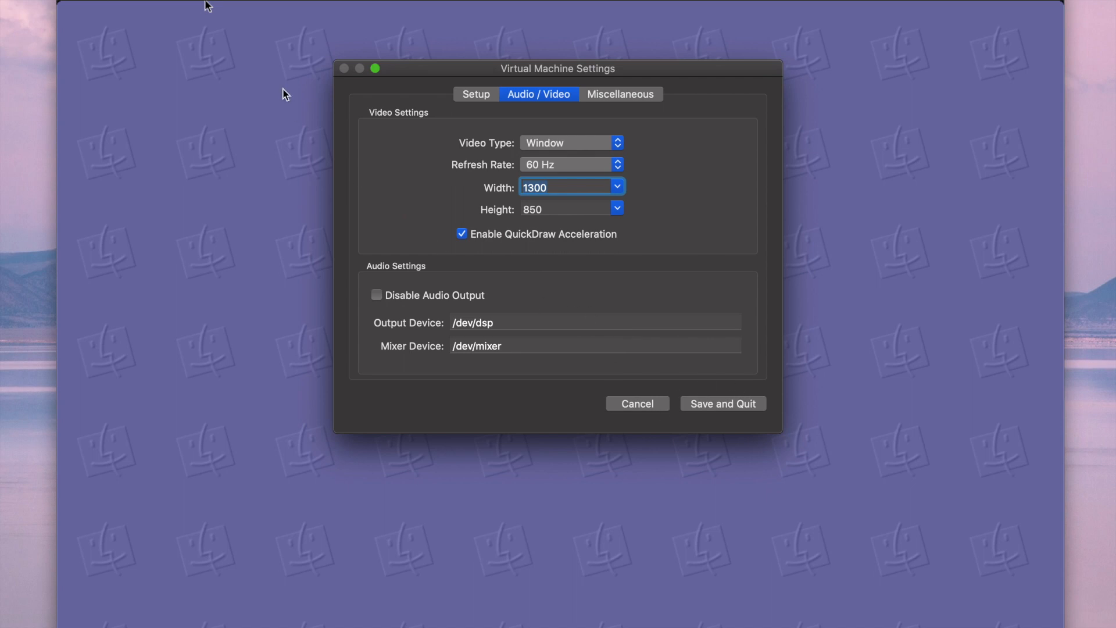
{"action": "mouse_move", "coordinate": [138, 30]}
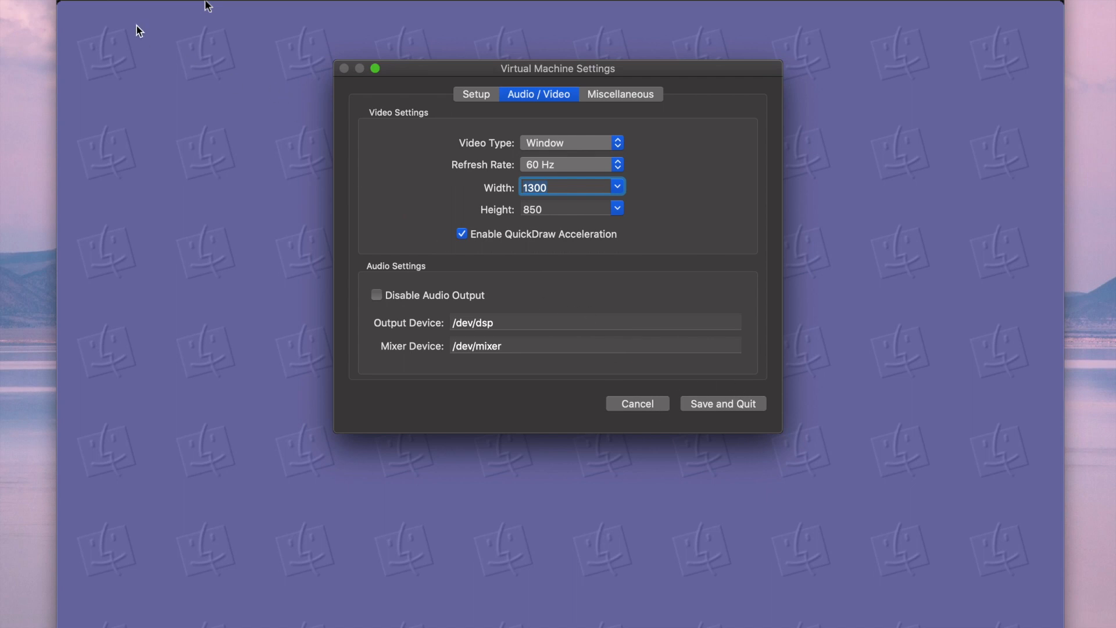
{"action": "mouse_move", "coordinate": [201, 41]}
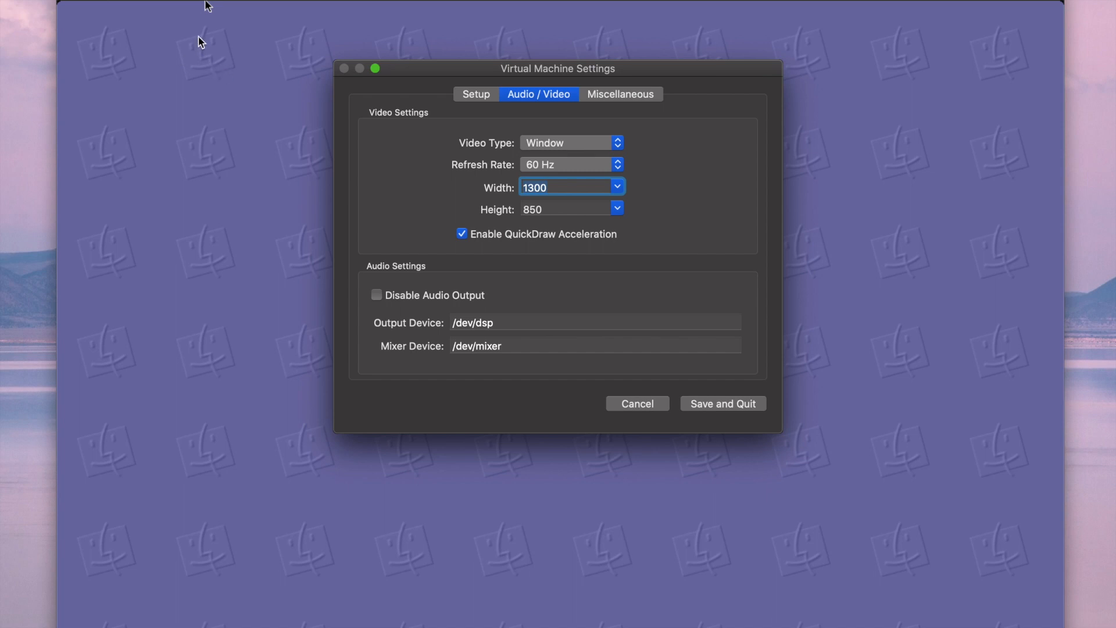
{"action": "mouse_move", "coordinate": [167, 53]}
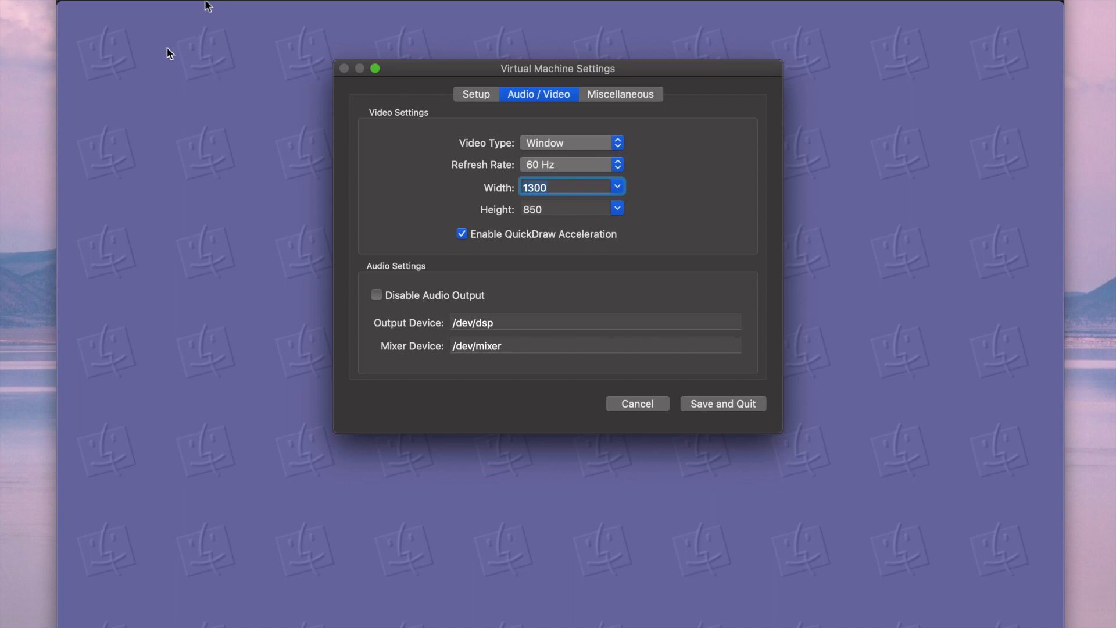
{"action": "mouse_move", "coordinate": [235, 136]}
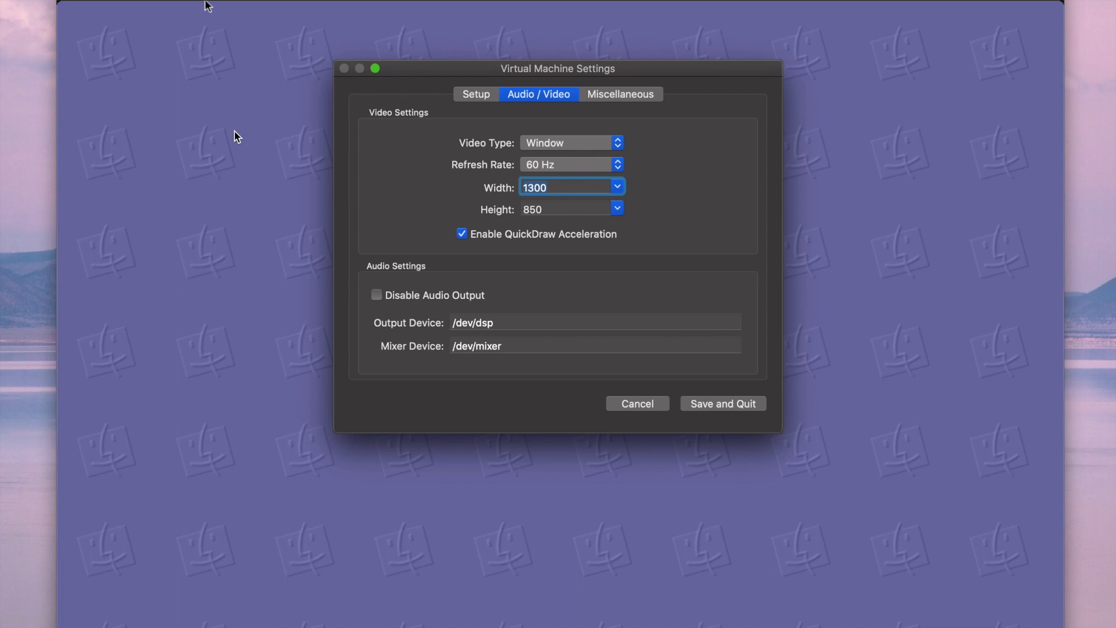
{"action": "mouse_move", "coordinate": [395, 291]}
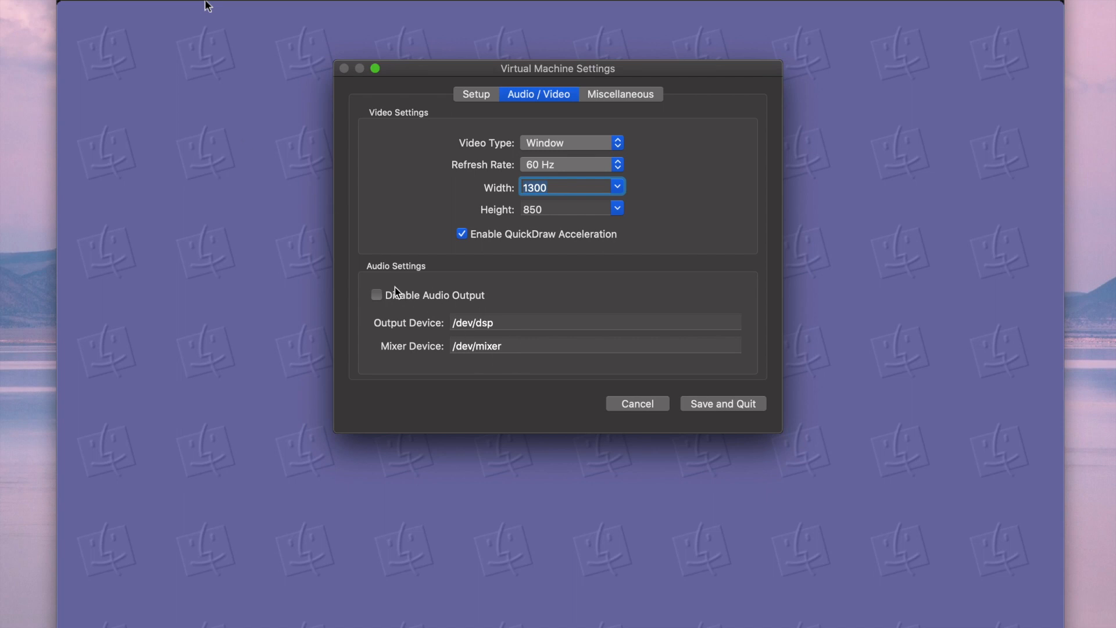
{"action": "mouse_move", "coordinate": [592, 153]}
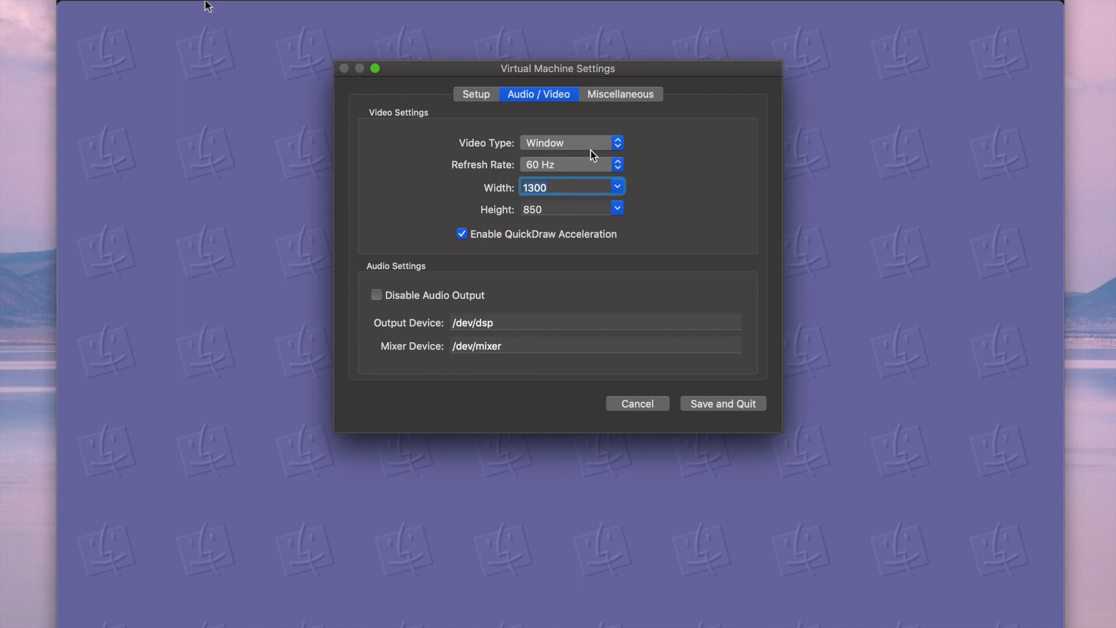
Check the Miscellaneous tab's CPU and network options, then Save and Quit.
{"action": "left_click", "coordinate": [621, 94]}
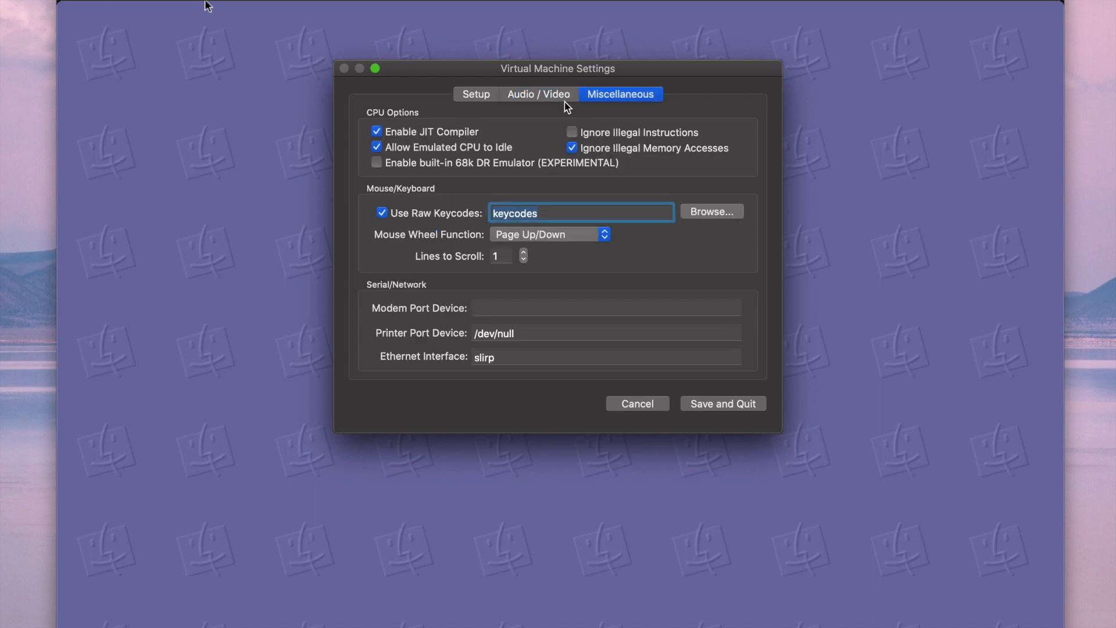
{"action": "mouse_move", "coordinate": [504, 147]}
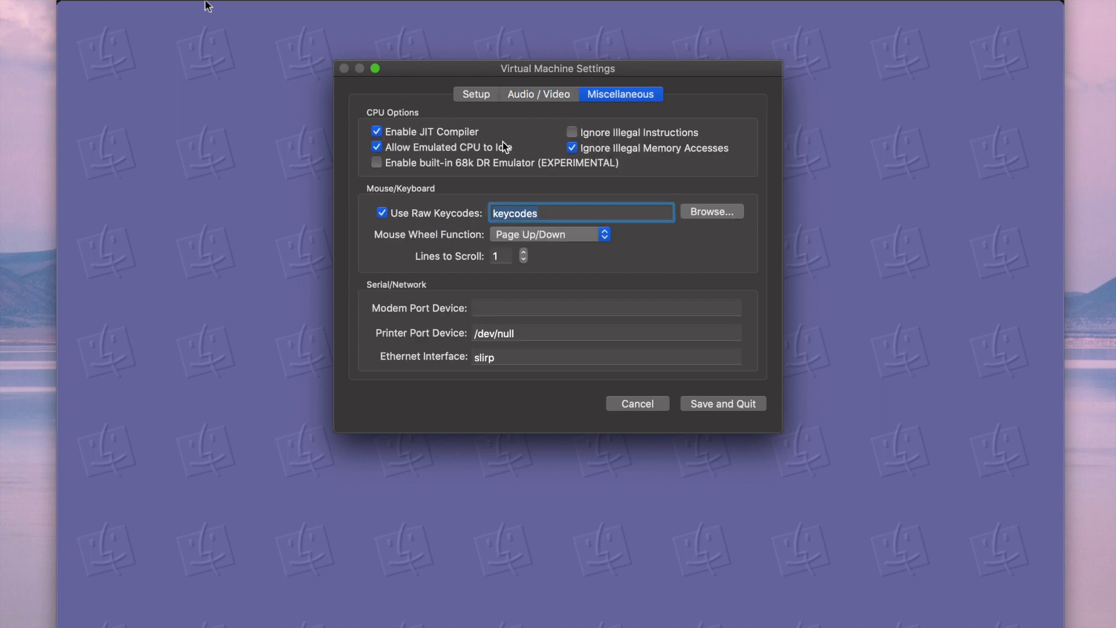
{"action": "mouse_move", "coordinate": [434, 73]}
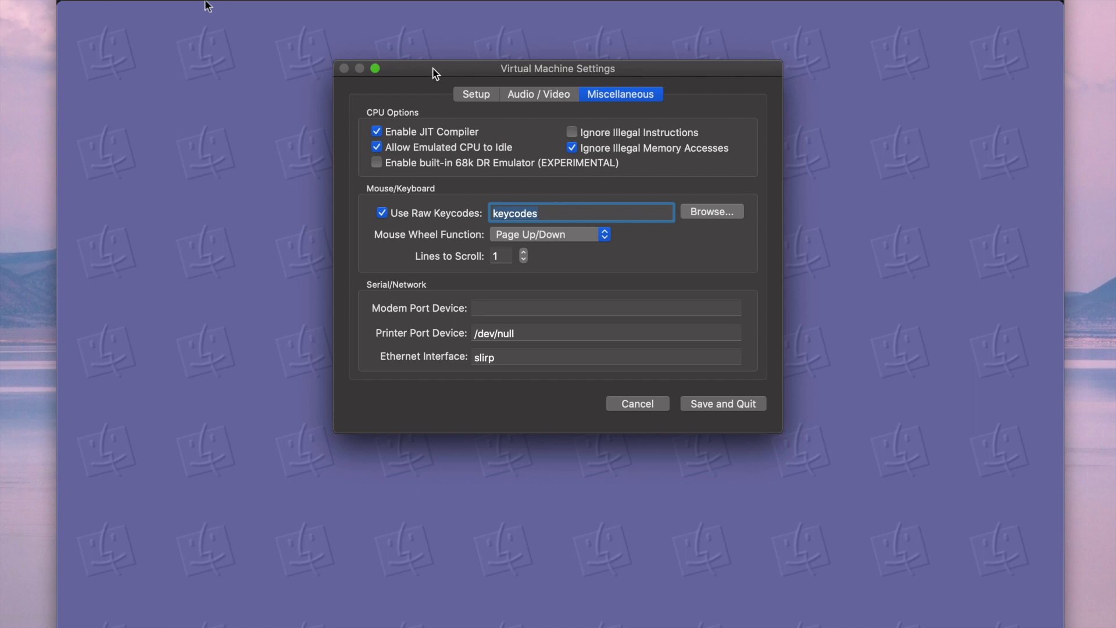
{"action": "mouse_move", "coordinate": [690, 168]}
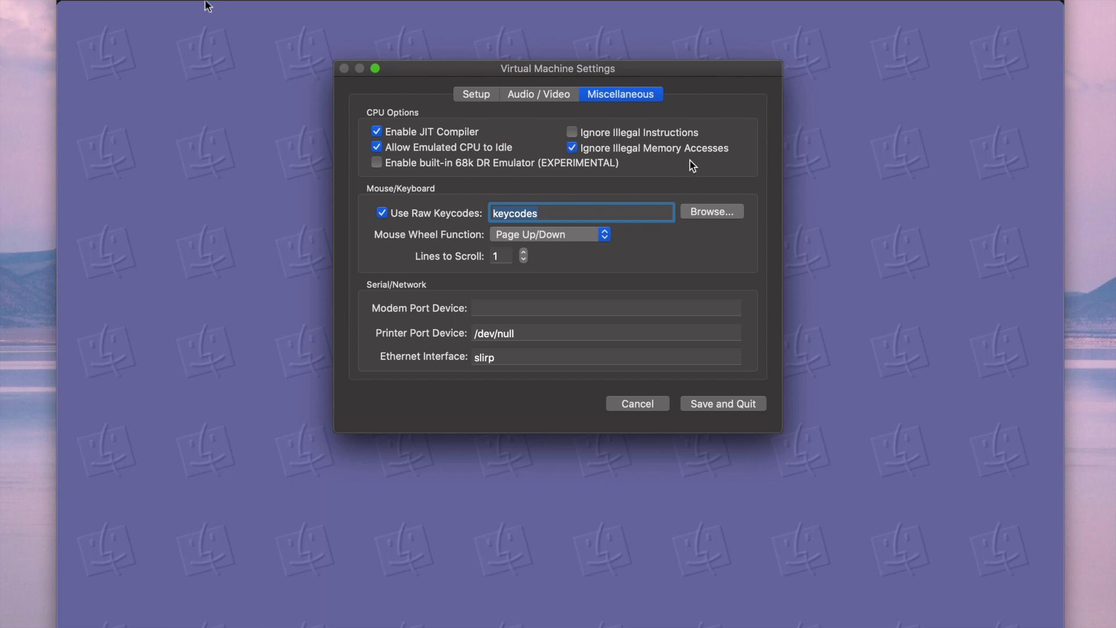
{"action": "left_click", "coordinate": [533, 214]}
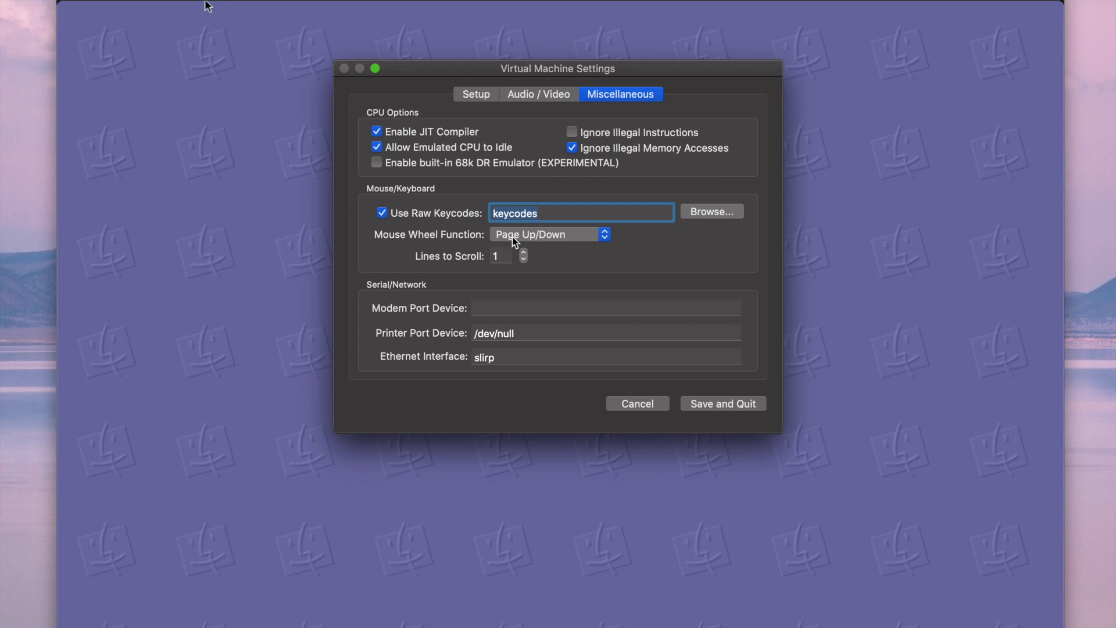
{"action": "mouse_move", "coordinate": [451, 263]}
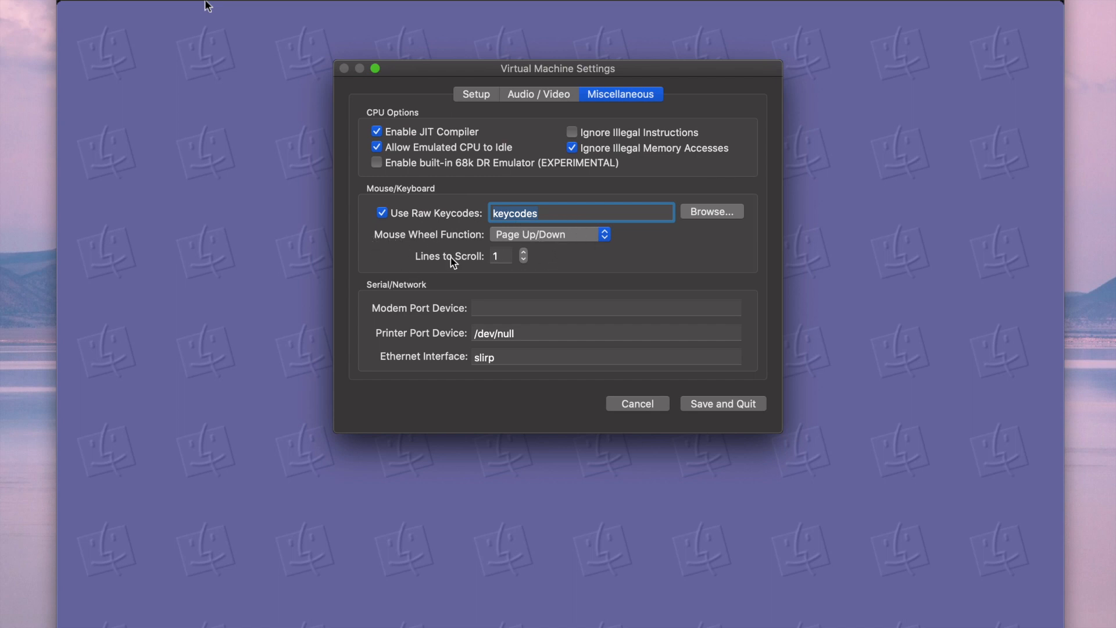
{"action": "mouse_move", "coordinate": [484, 279]}
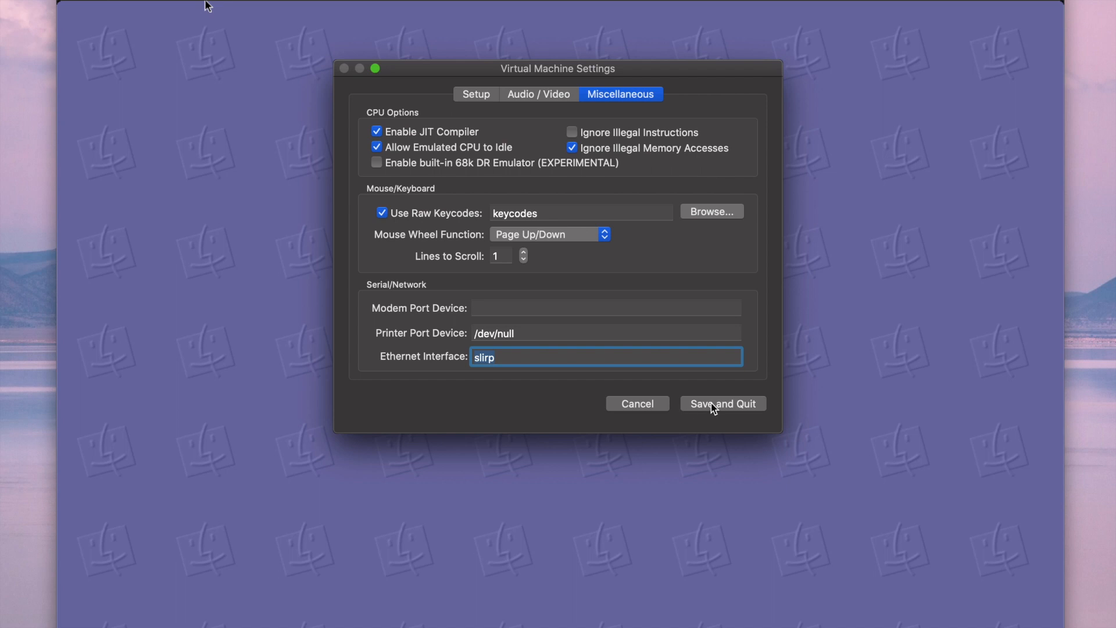
{"action": "left_click", "coordinate": [723, 404]}
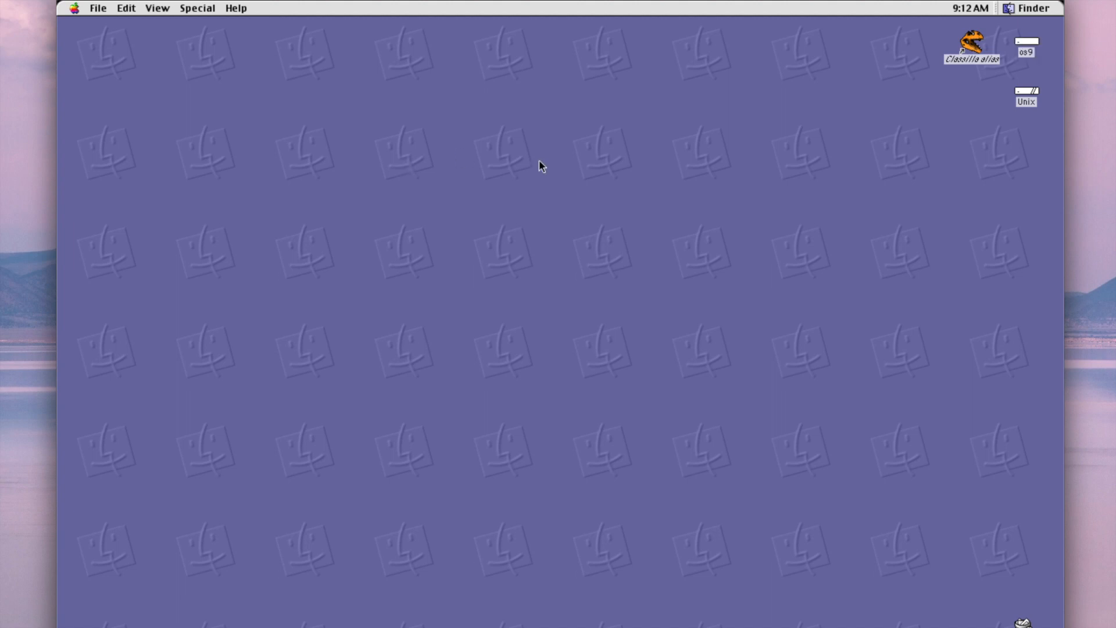
{"action": "mouse_move", "coordinate": [491, 320]}
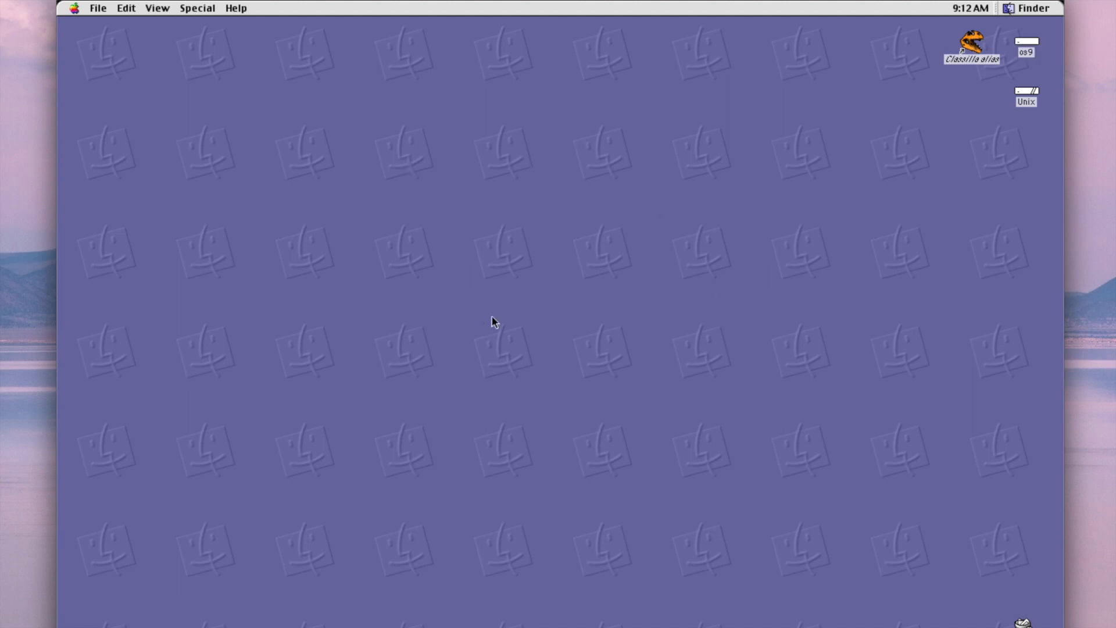
{"action": "mouse_move", "coordinate": [230, 75]}
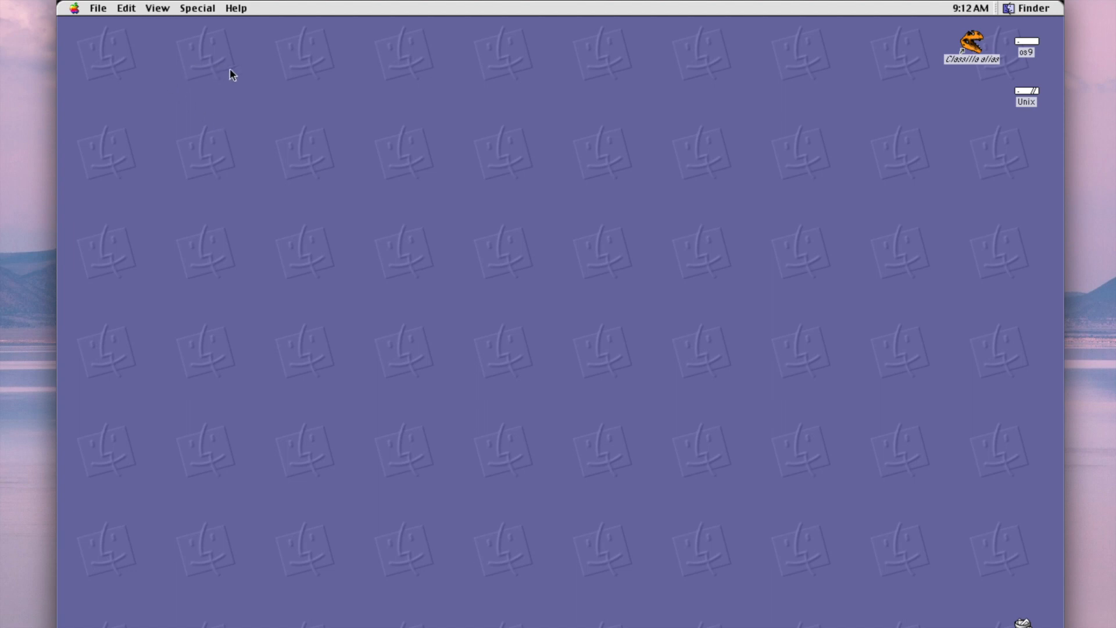
{"action": "mouse_move", "coordinate": [1024, 13]}
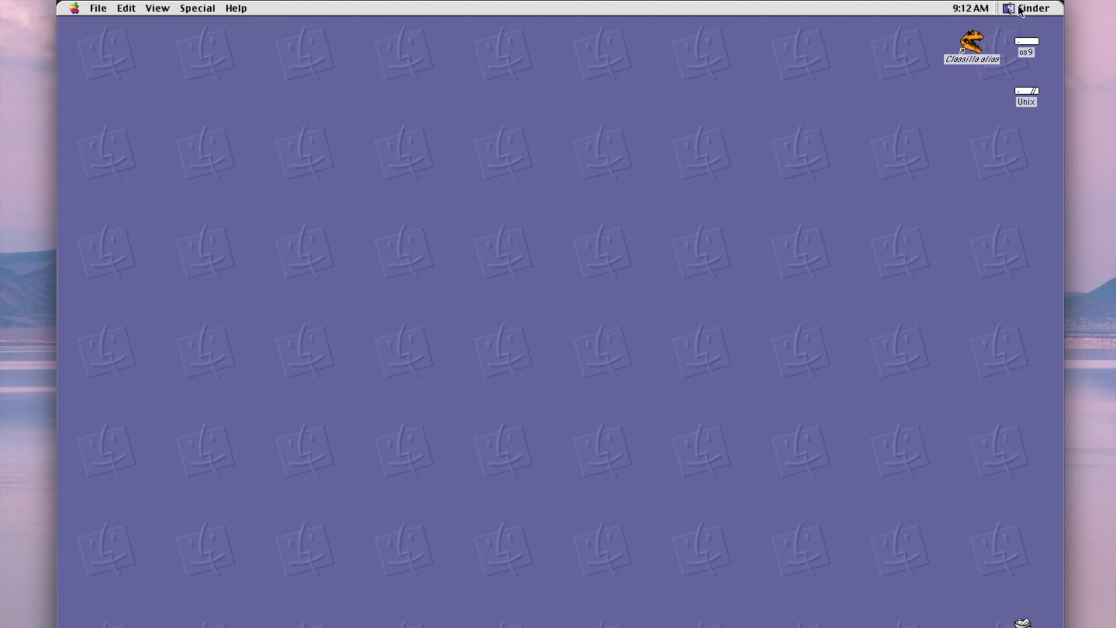
Glance at the Finder's File menu, then open the Apple menu of accessories.
{"action": "left_click", "coordinate": [1030, 9]}
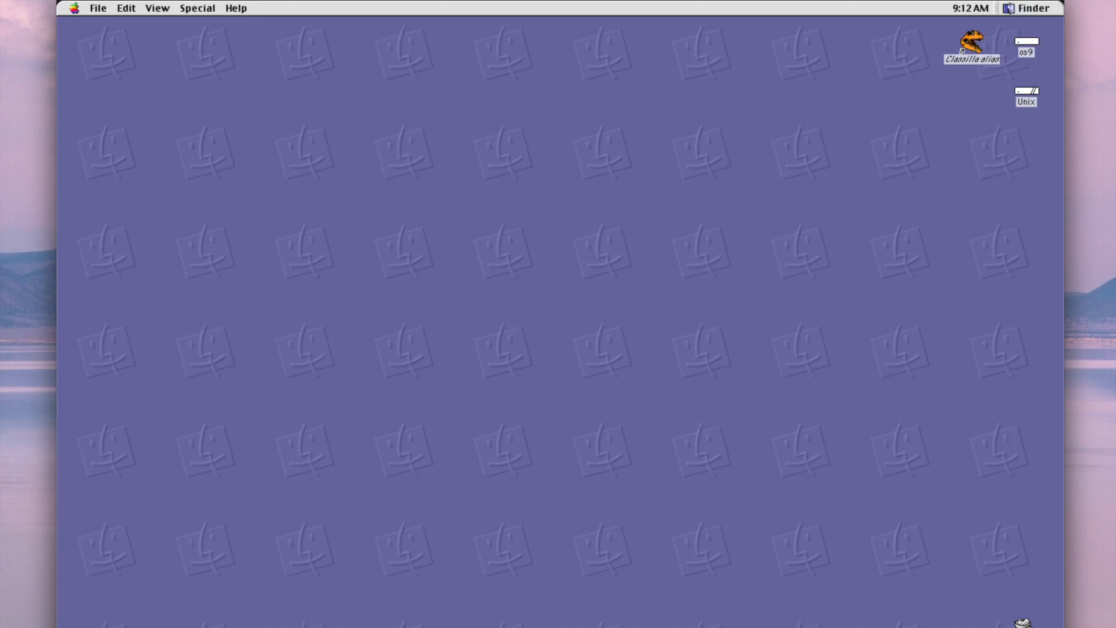
{"action": "mouse_move", "coordinate": [793, 6]}
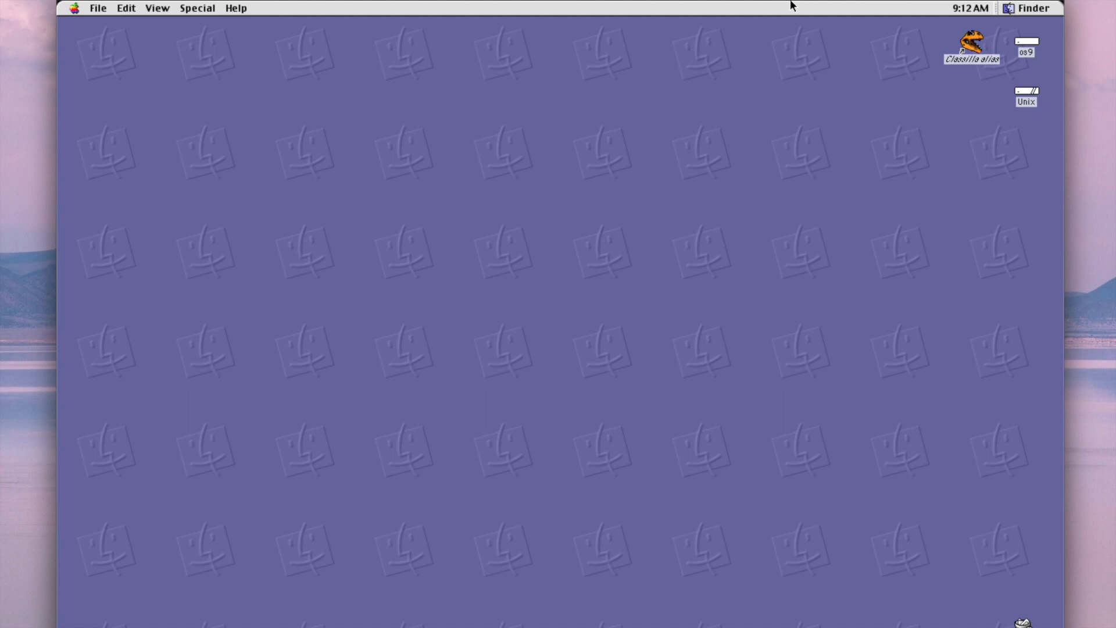
{"action": "mouse_move", "coordinate": [710, 5]}
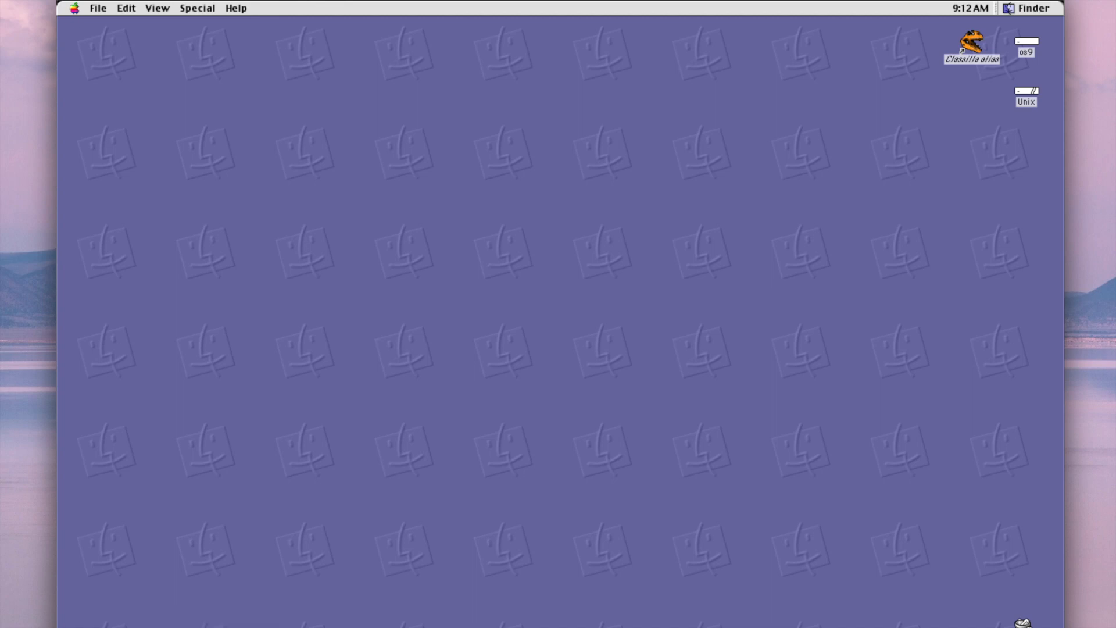
{"action": "mouse_move", "coordinate": [89, 24]}
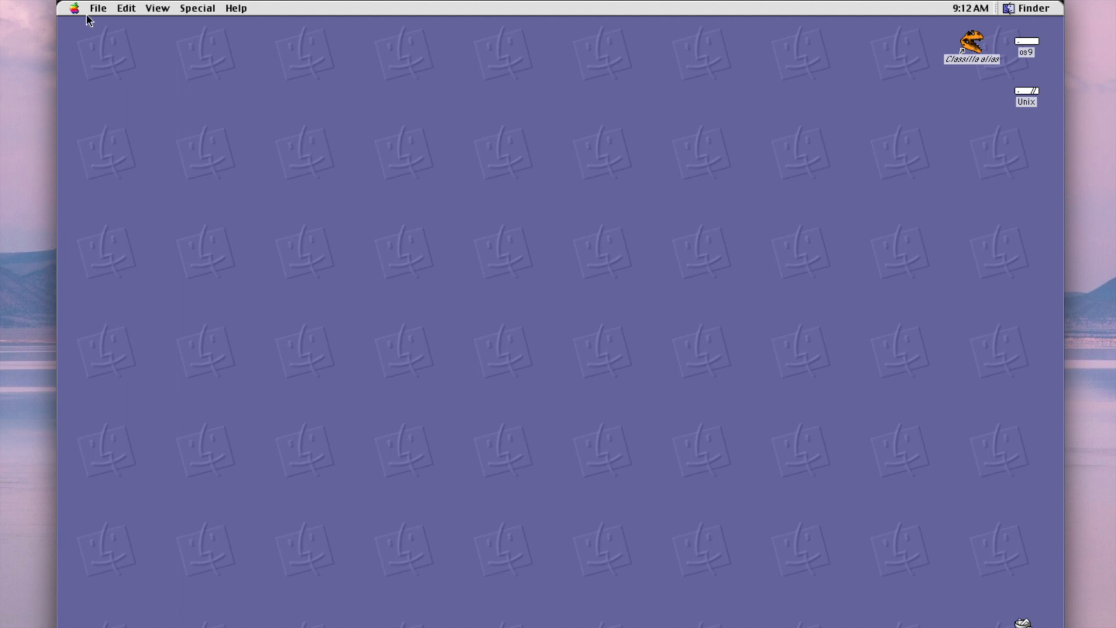
{"action": "left_click", "coordinate": [99, 8]}
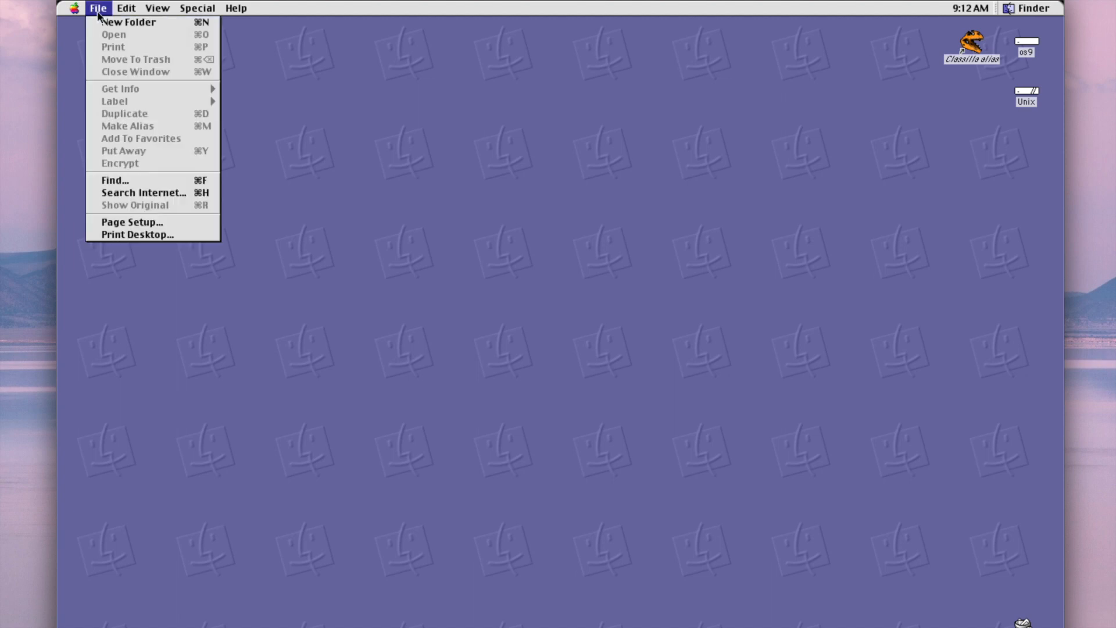
{"action": "left_click", "coordinate": [73, 8]}
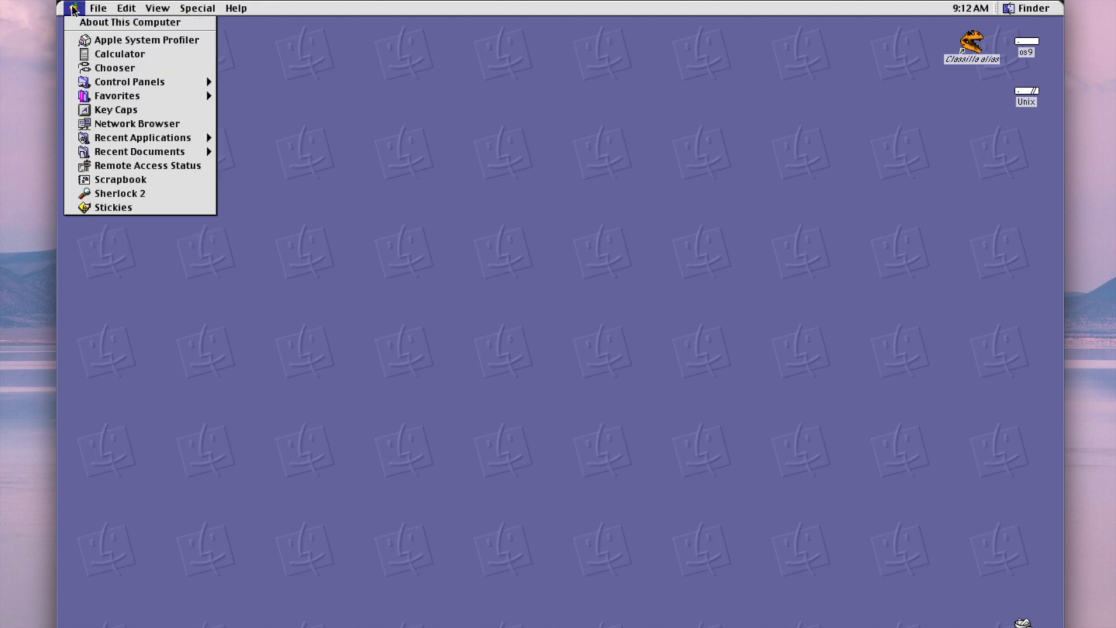
{"action": "mouse_move", "coordinate": [132, 201]}
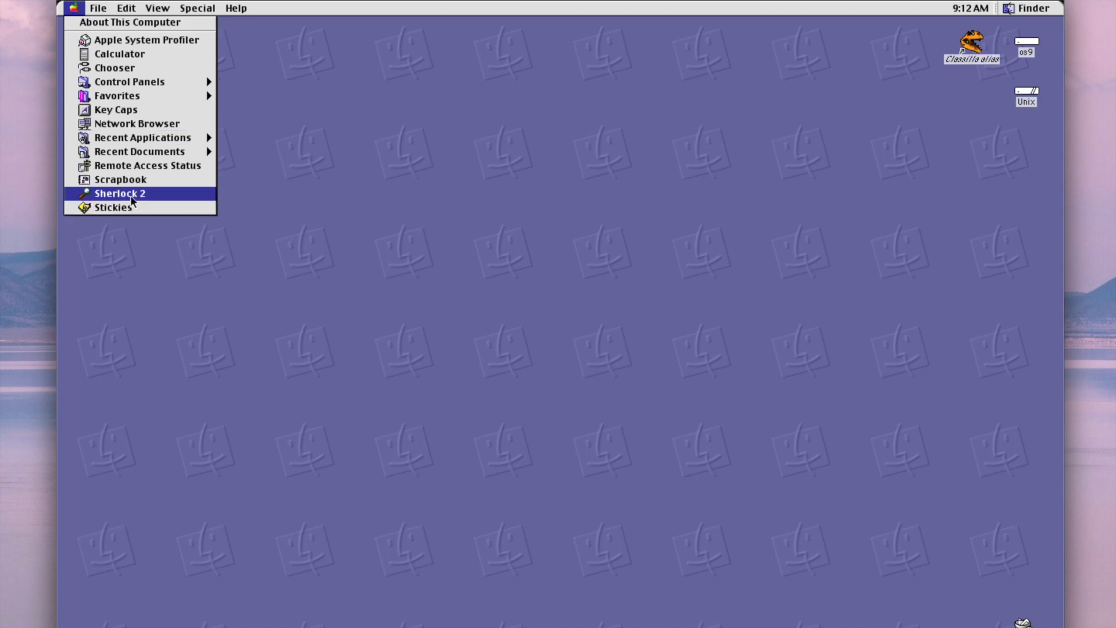
Launch Sherlock 2 from the Apple menu and view its Files search channel.
{"action": "left_click", "coordinate": [121, 193]}
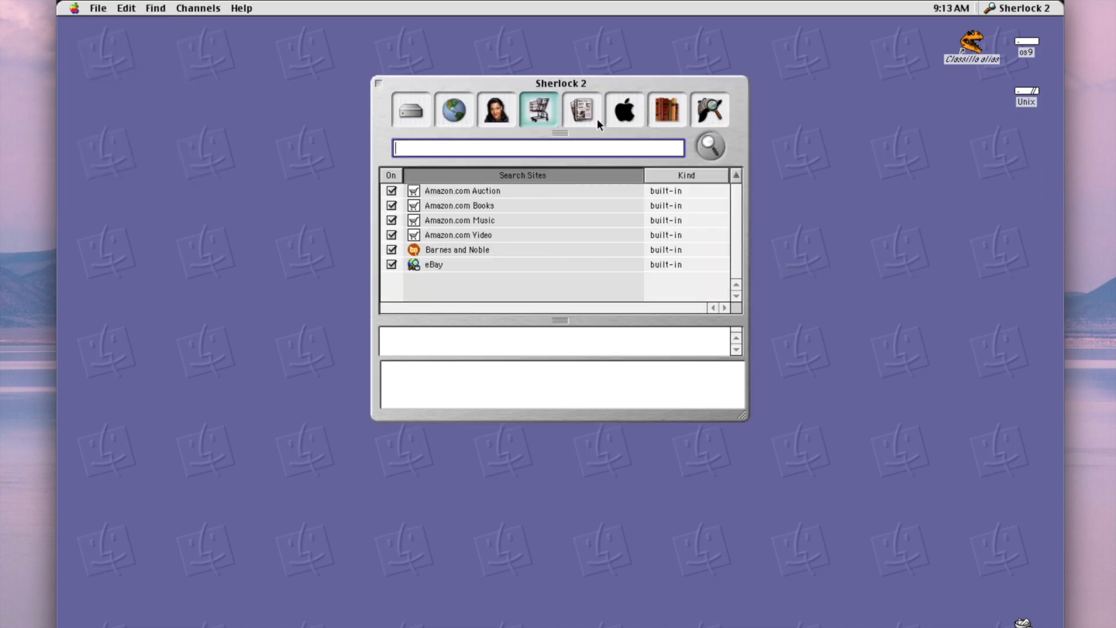
{"action": "mouse_move", "coordinate": [570, 89]}
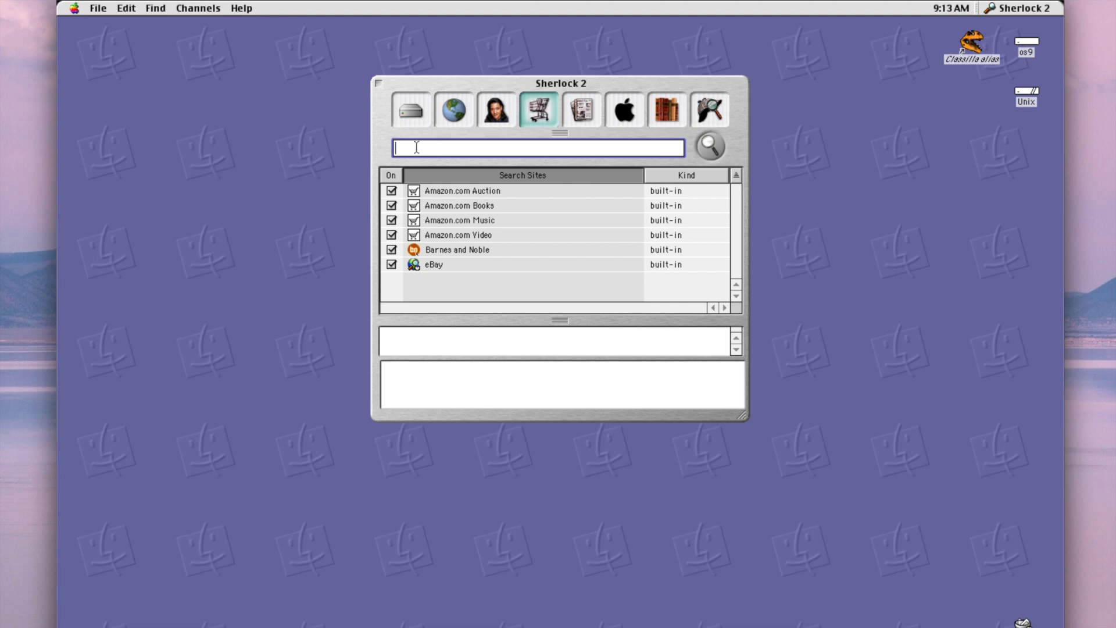
{"action": "left_click", "coordinate": [411, 109]}
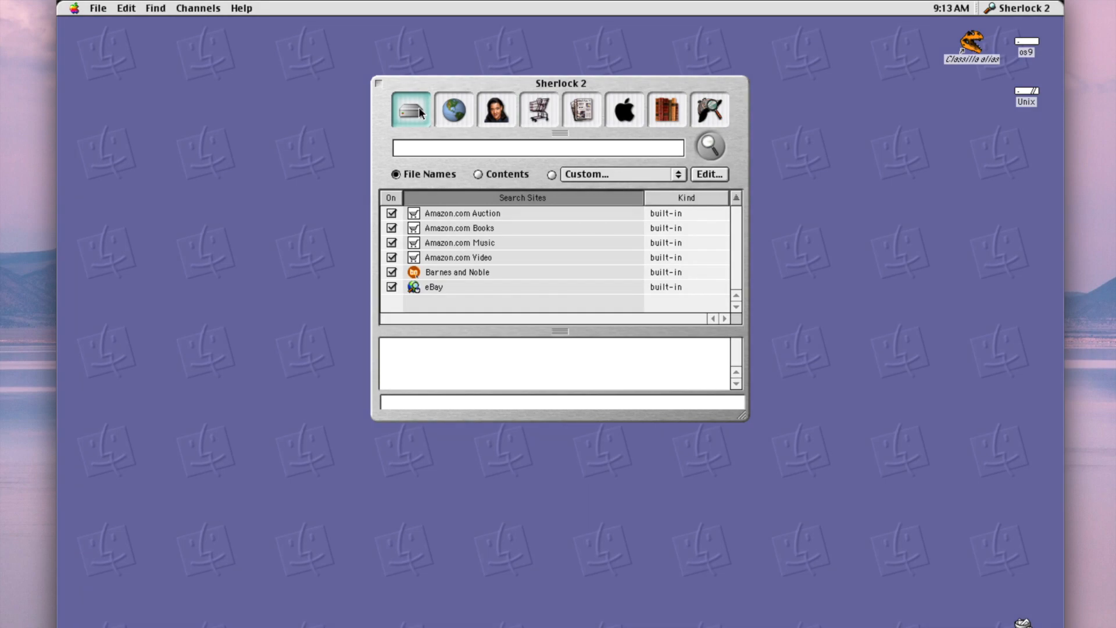
{"action": "left_click", "coordinate": [410, 110]}
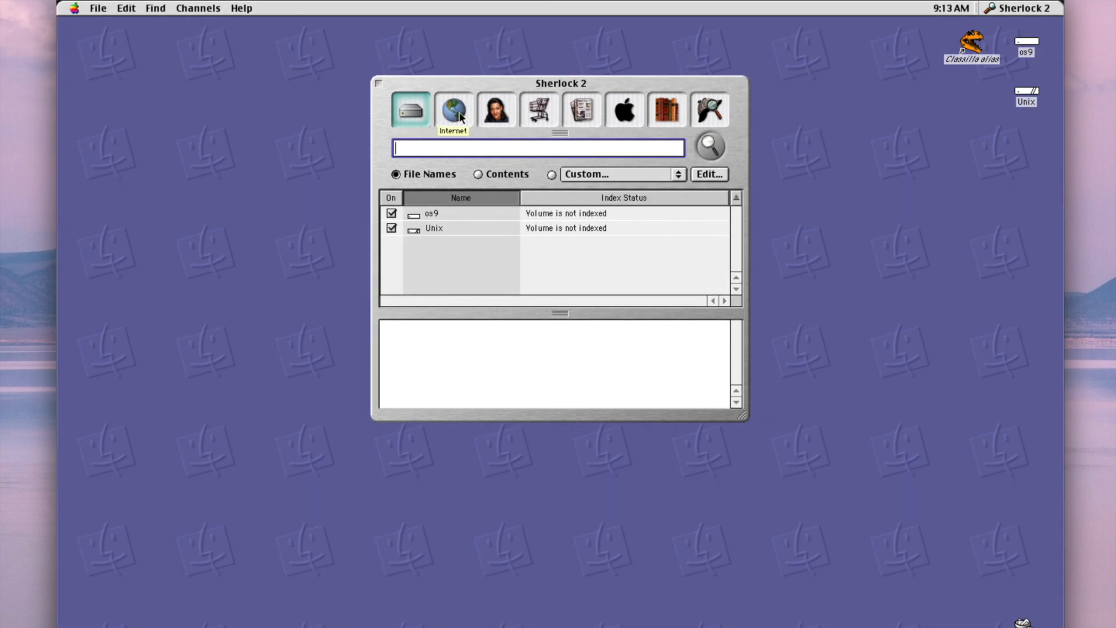
Browse Sherlock's Internet, People, Shopping and Apple search channels.
{"action": "left_click", "coordinate": [453, 109]}
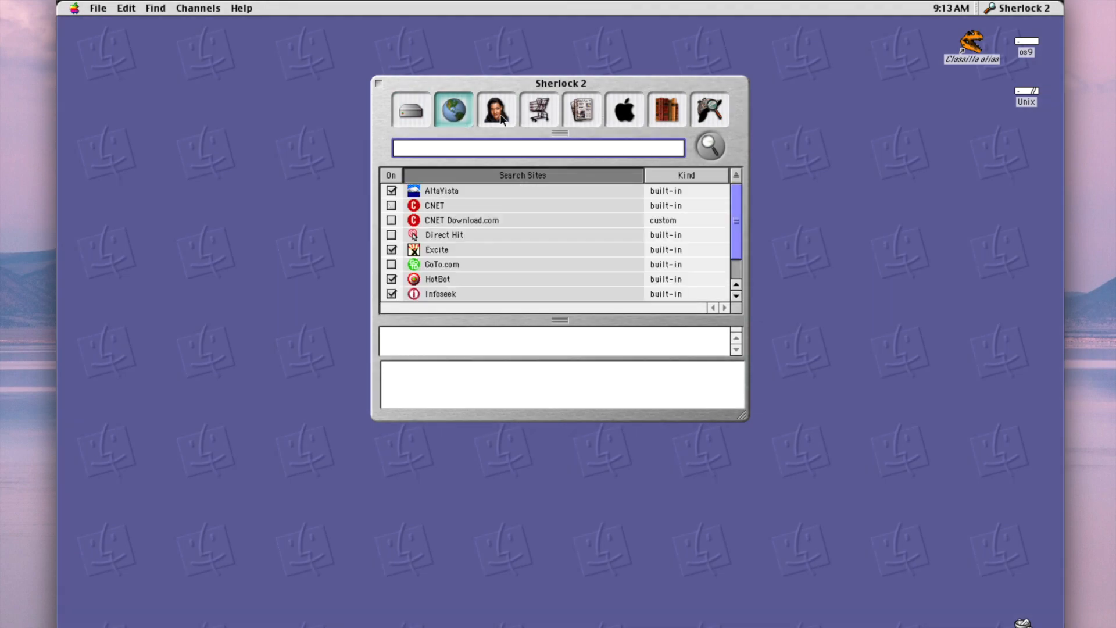
{"action": "mouse_move", "coordinate": [496, 117]}
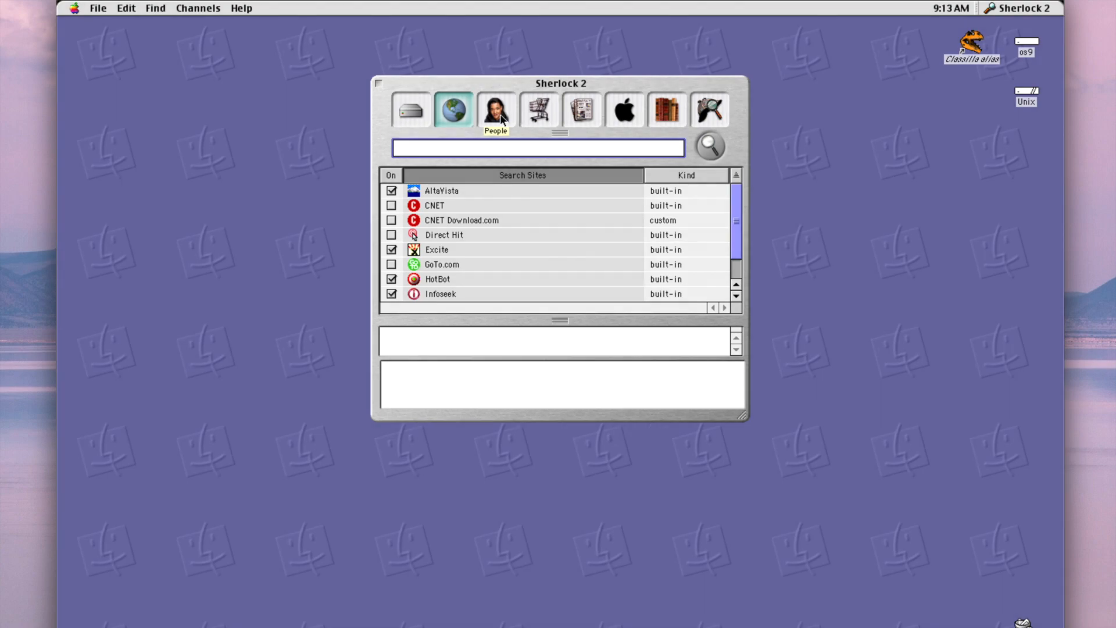
{"action": "left_click", "coordinate": [495, 109]}
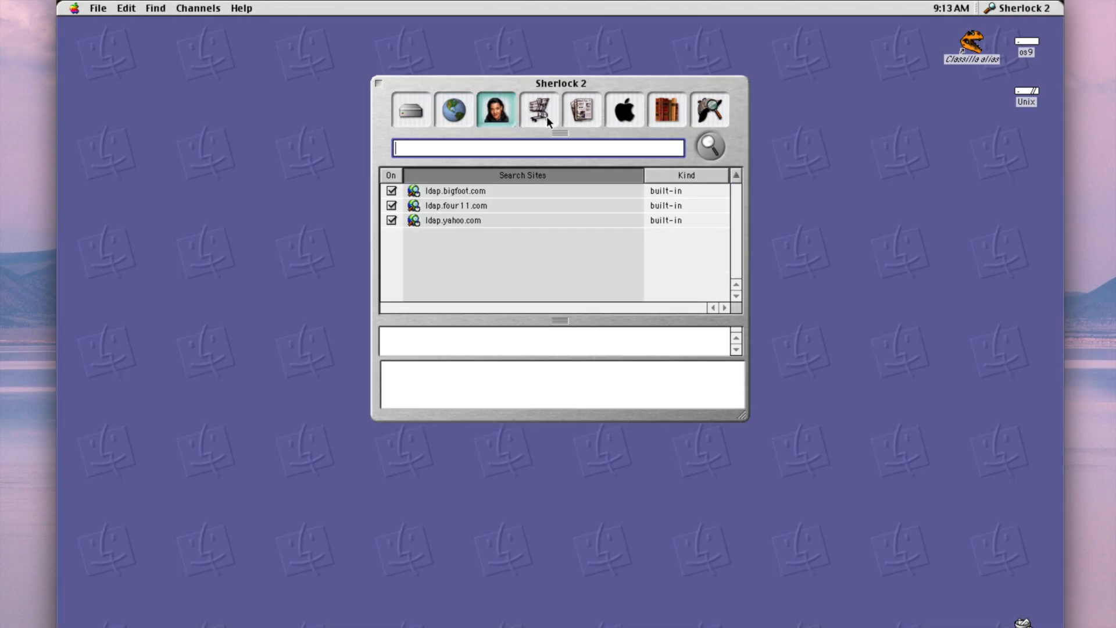
{"action": "left_click", "coordinate": [539, 110]}
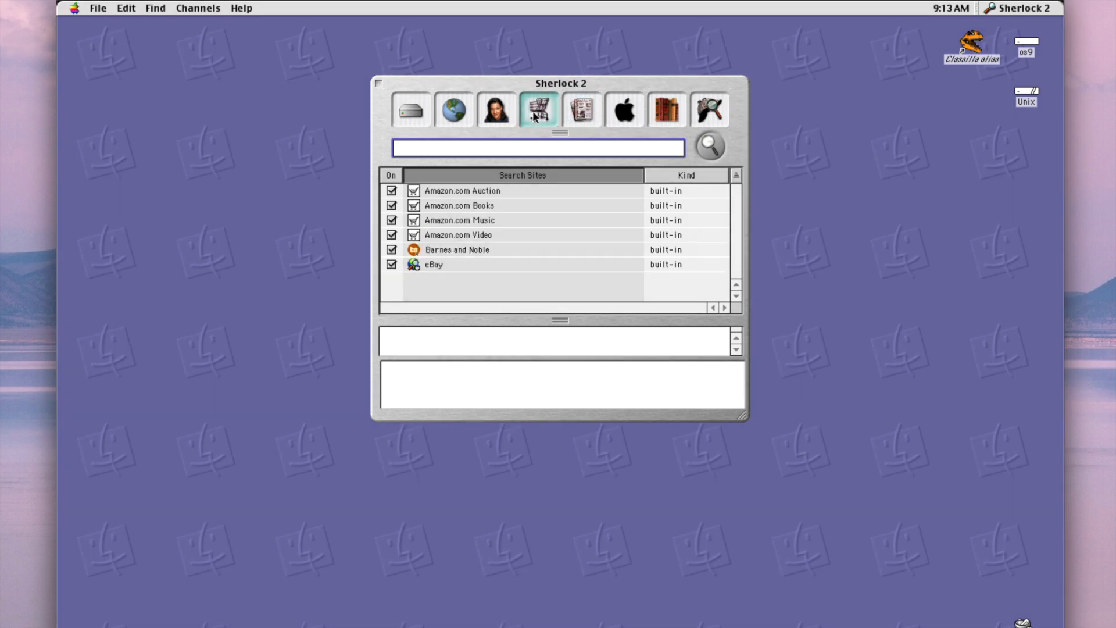
{"action": "mouse_move", "coordinate": [535, 116]}
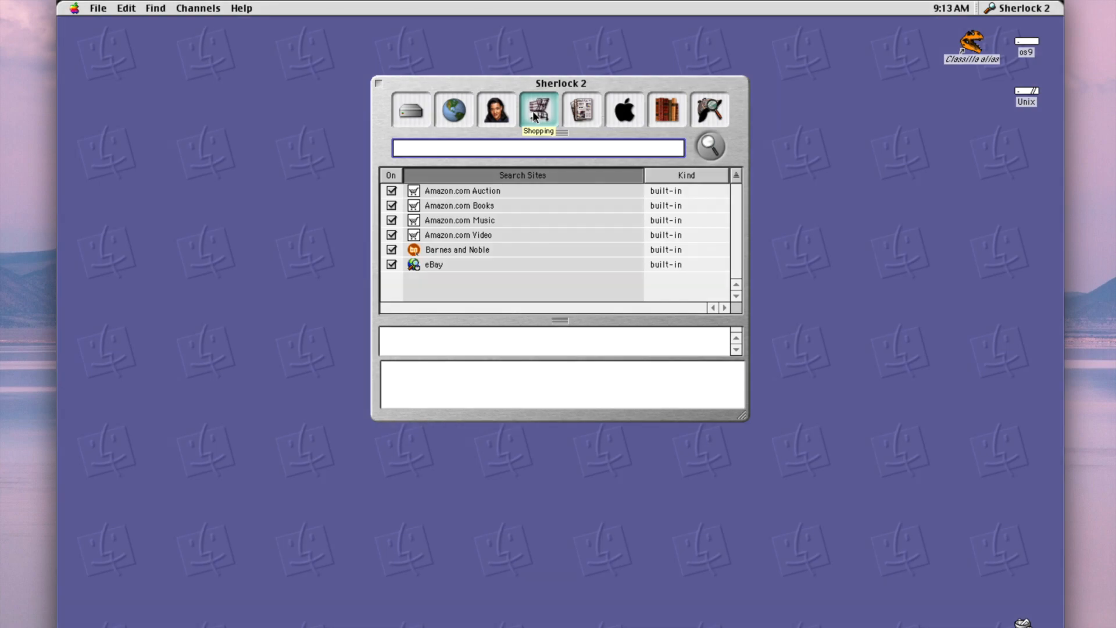
{"action": "mouse_move", "coordinate": [594, 107]}
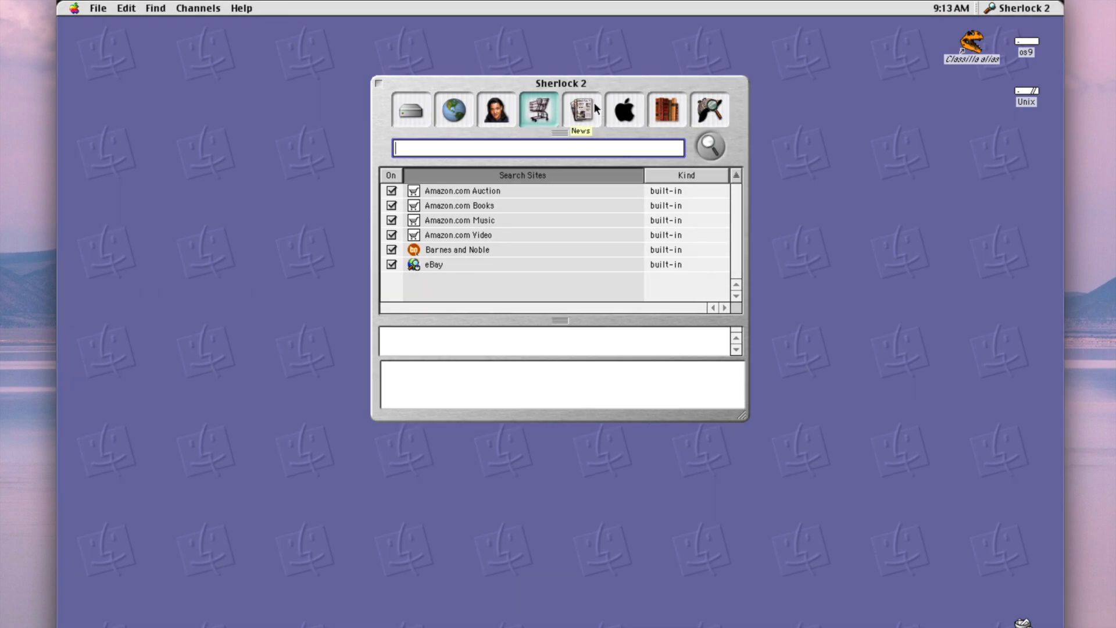
{"action": "left_click", "coordinate": [624, 110]}
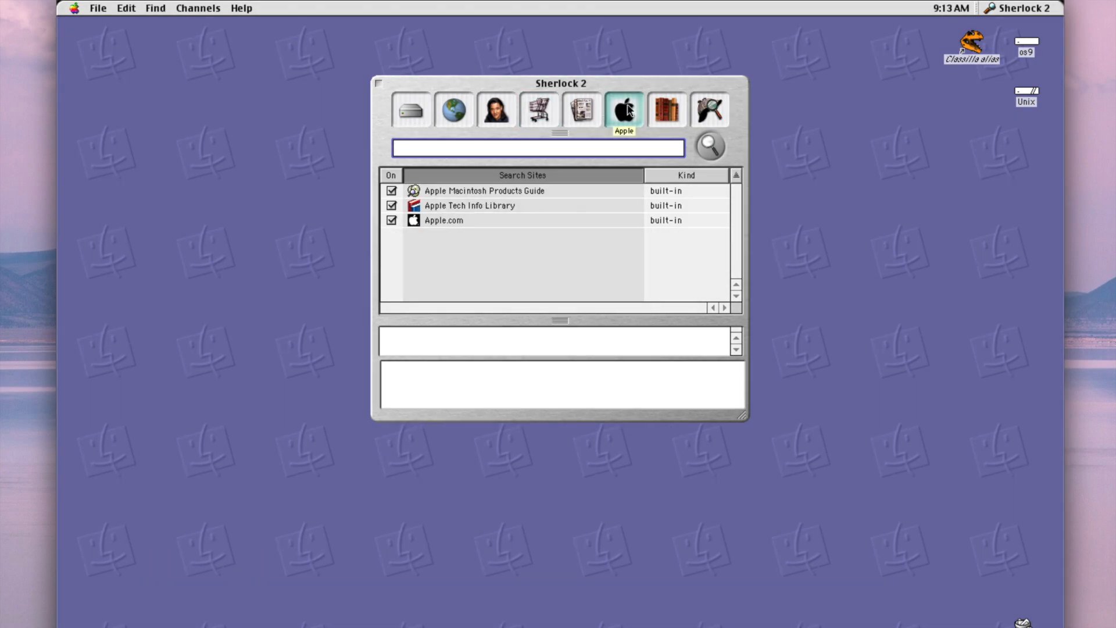
{"action": "left_click", "coordinate": [667, 109]}
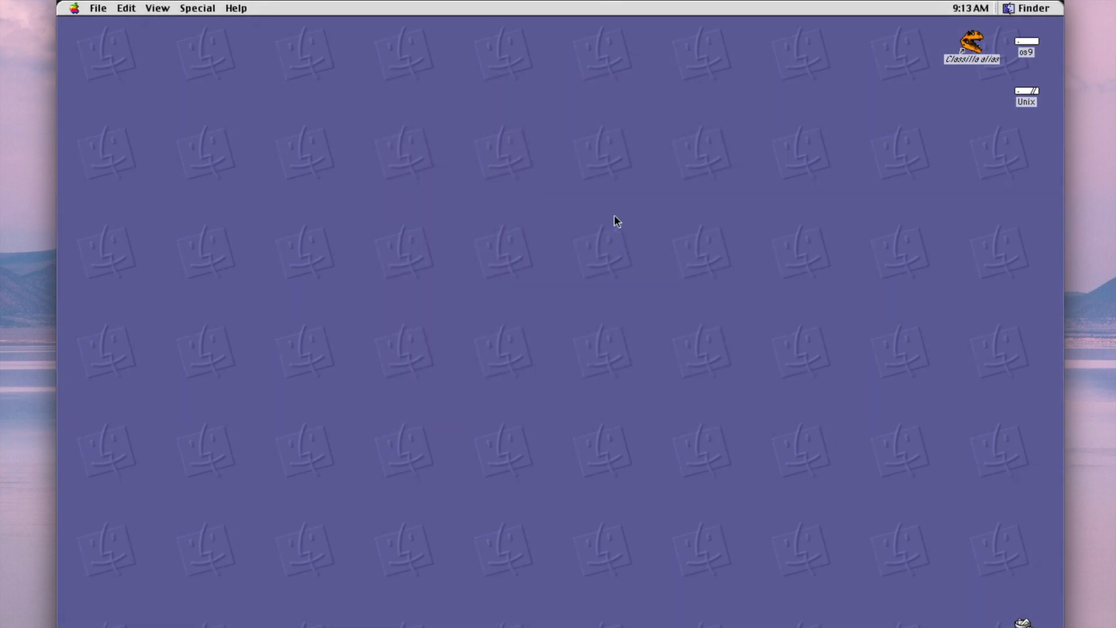
{"action": "mouse_move", "coordinate": [1034, 92]}
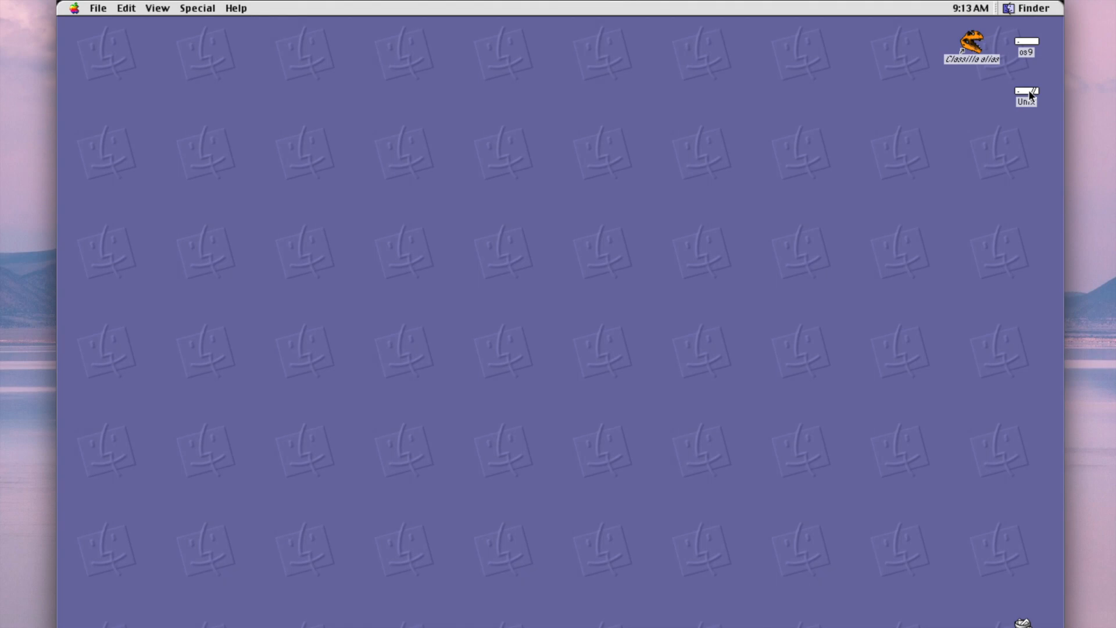
{"action": "double_click", "coordinate": [1028, 93]}
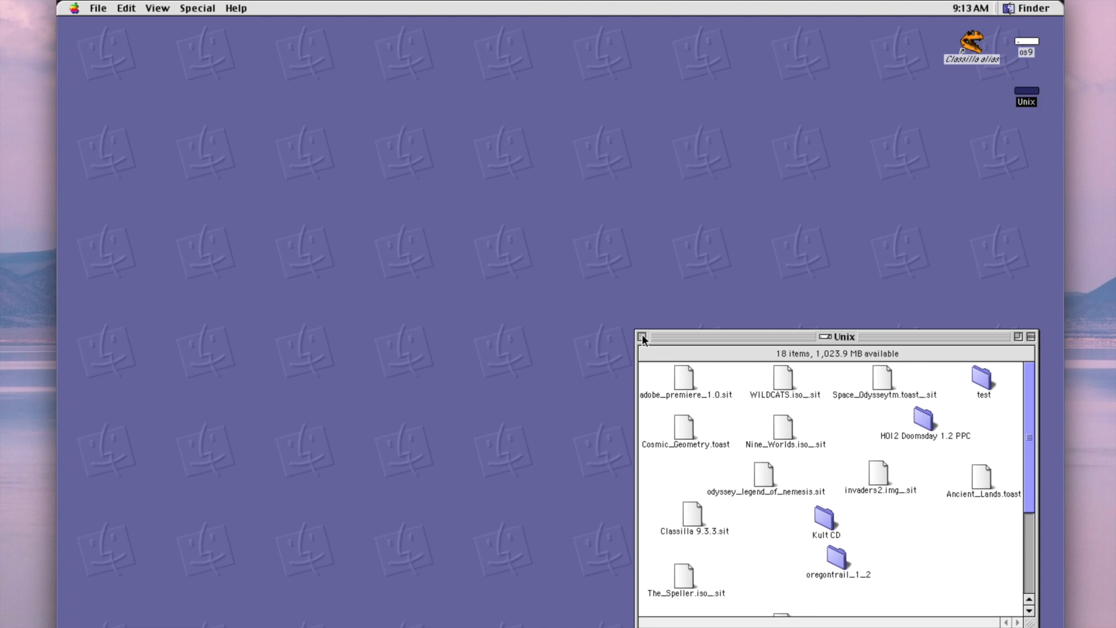
{"action": "mouse_move", "coordinate": [699, 395]}
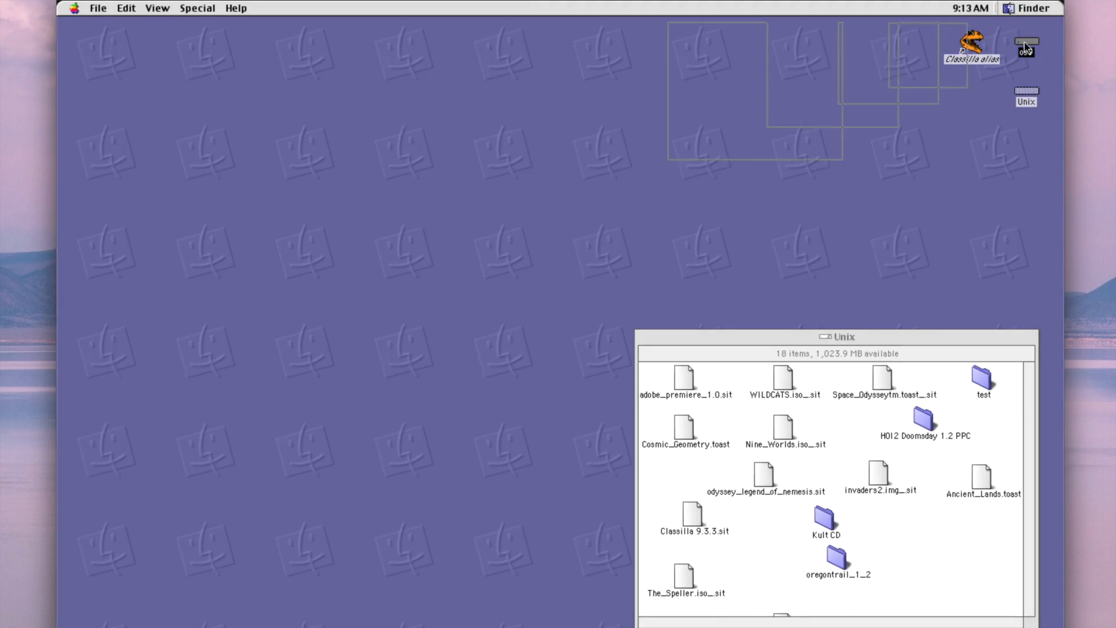
{"action": "double_click", "coordinate": [1025, 45]}
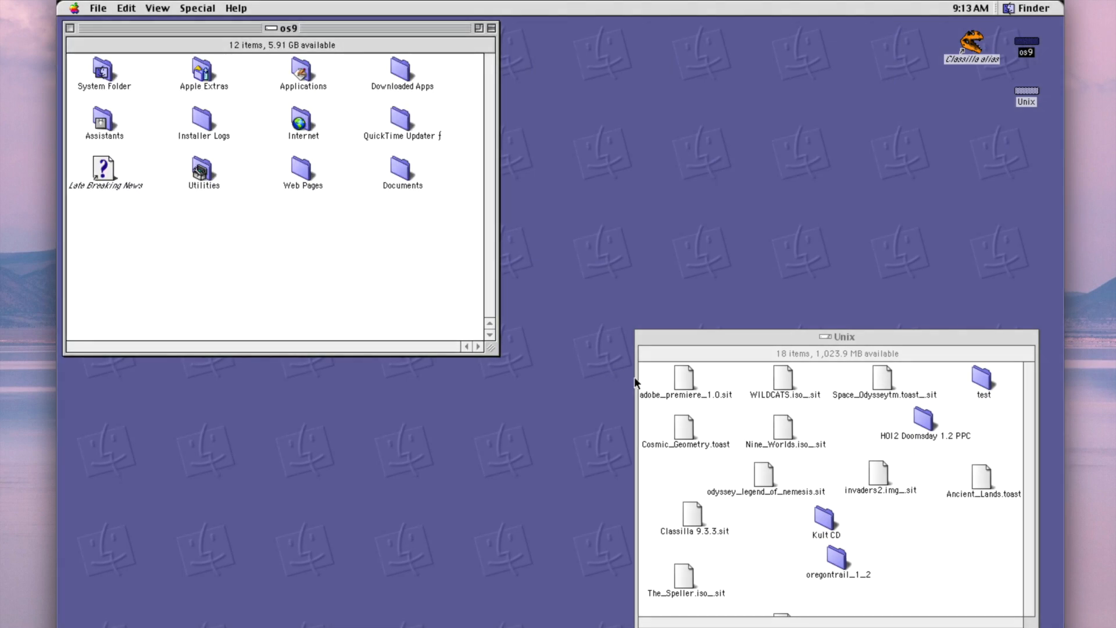
{"action": "mouse_move", "coordinate": [630, 370]}
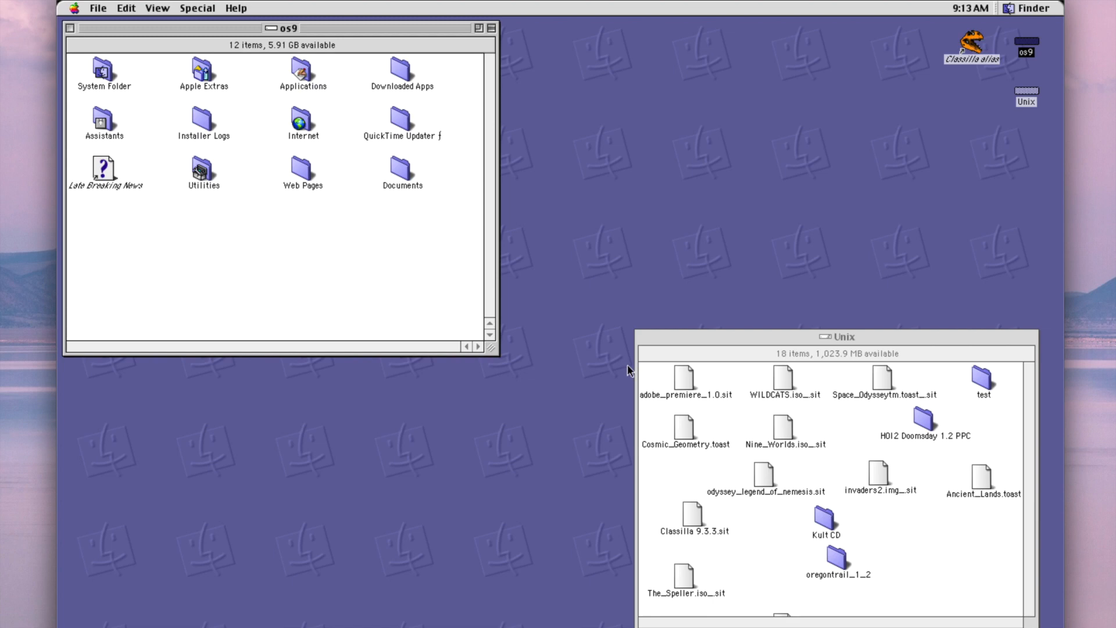
{"action": "mouse_move", "coordinate": [707, 465]}
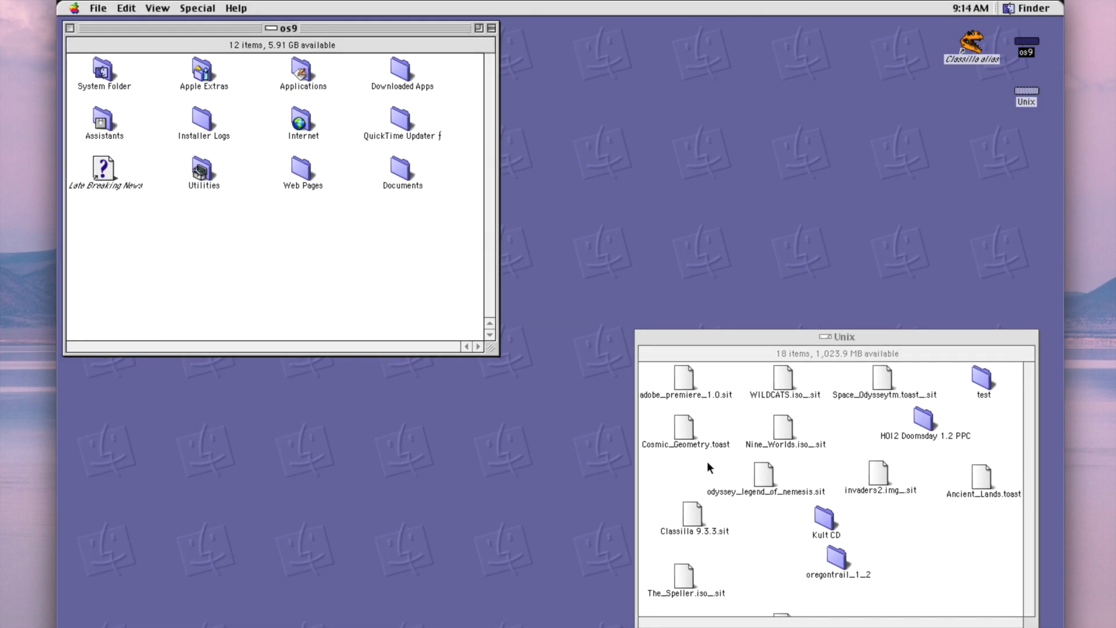
{"action": "mouse_move", "coordinate": [674, 395]}
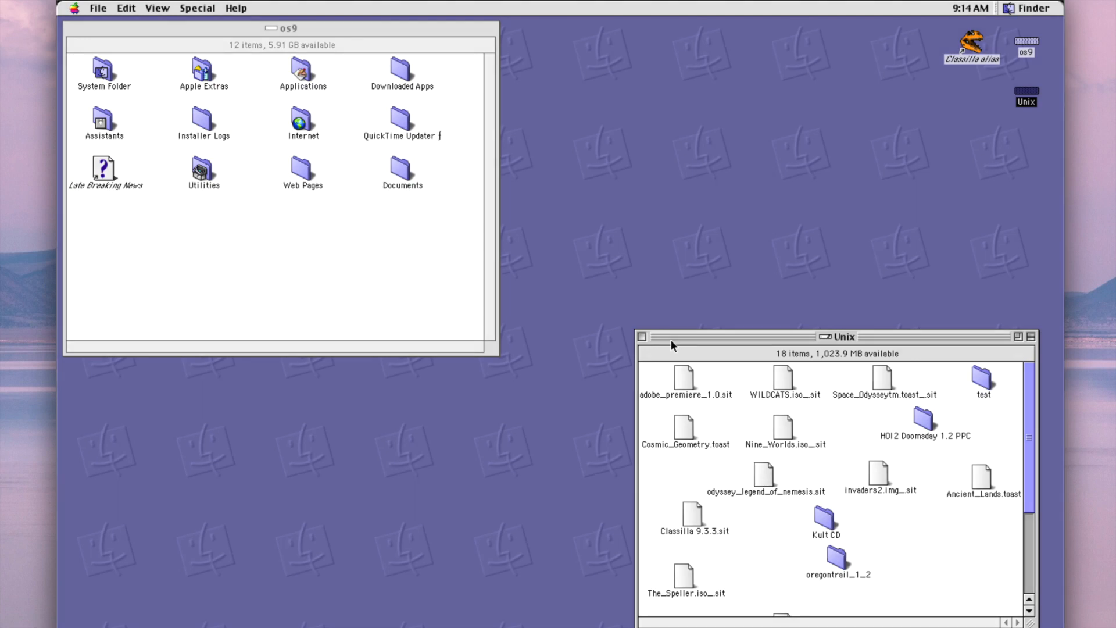
{"action": "mouse_move", "coordinate": [677, 365]}
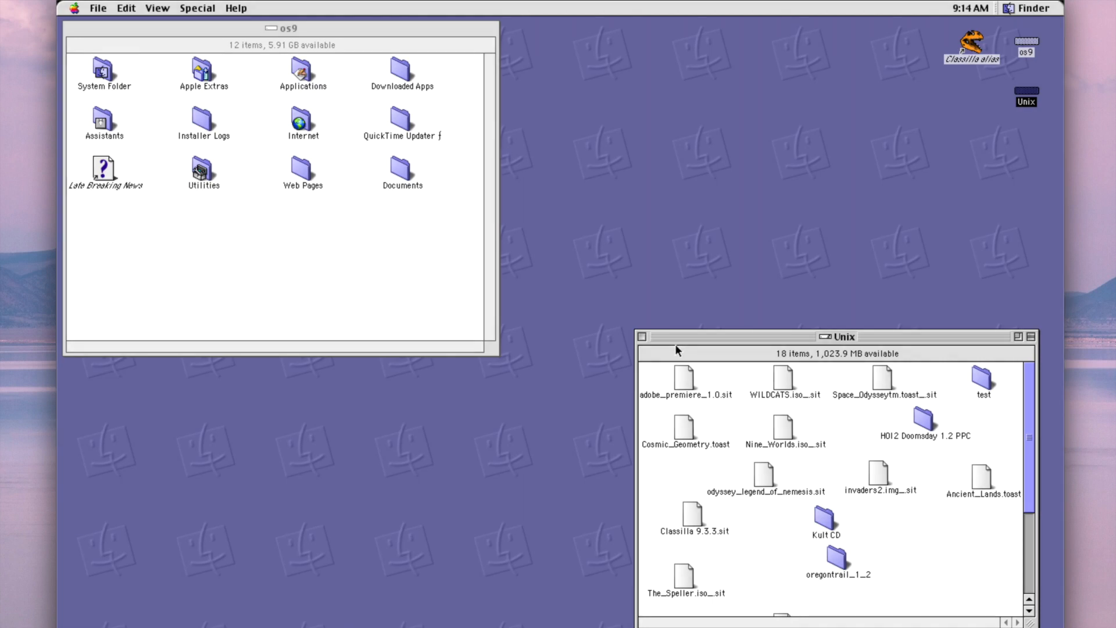
{"action": "mouse_move", "coordinate": [779, 540]}
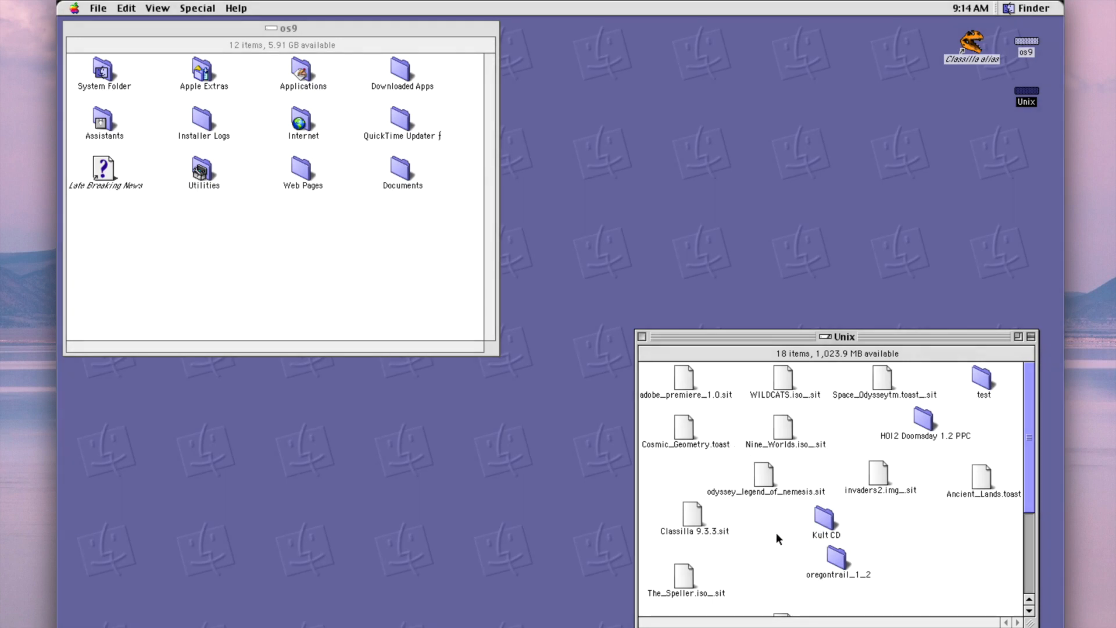
{"action": "scroll", "scroll_direction": "down", "scroll_amount": 3}
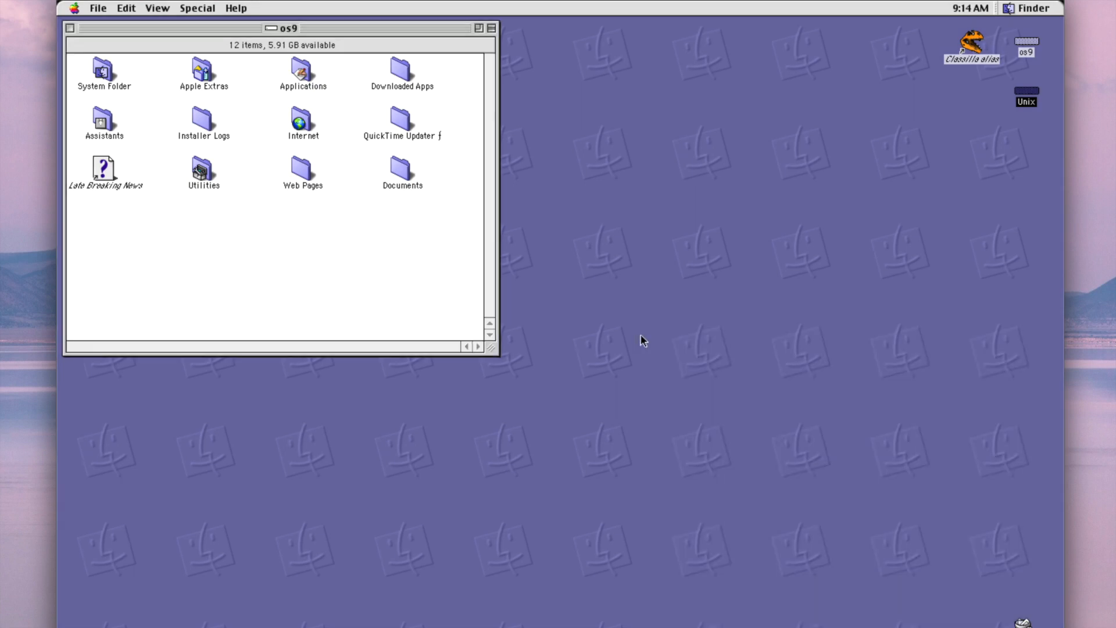
{"action": "double_click", "coordinate": [402, 71]}
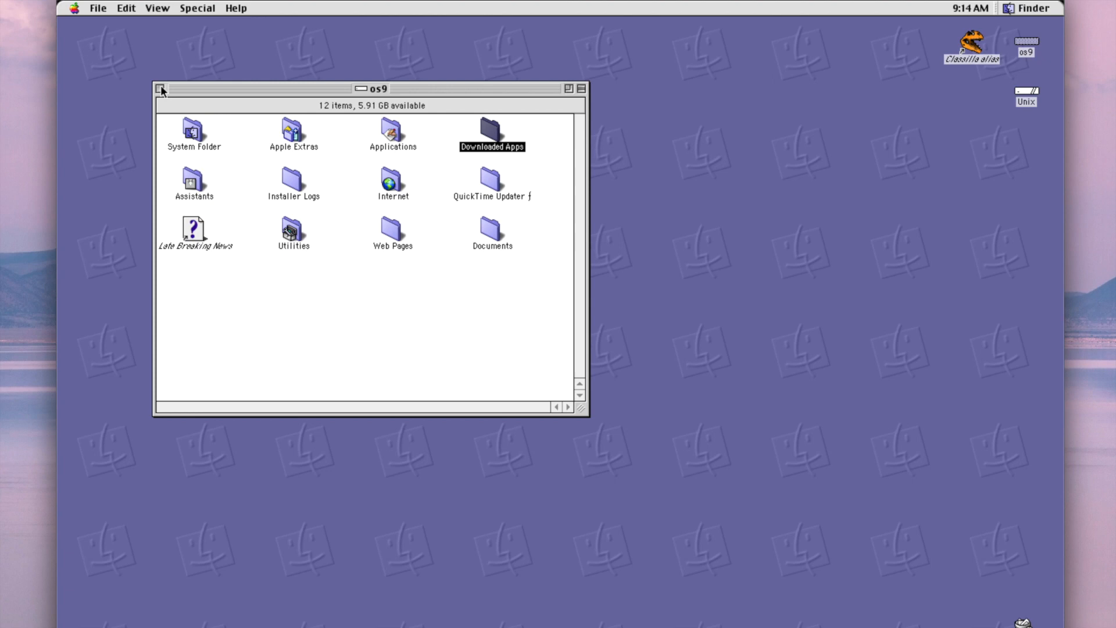
{"action": "left_click", "coordinate": [162, 88]}
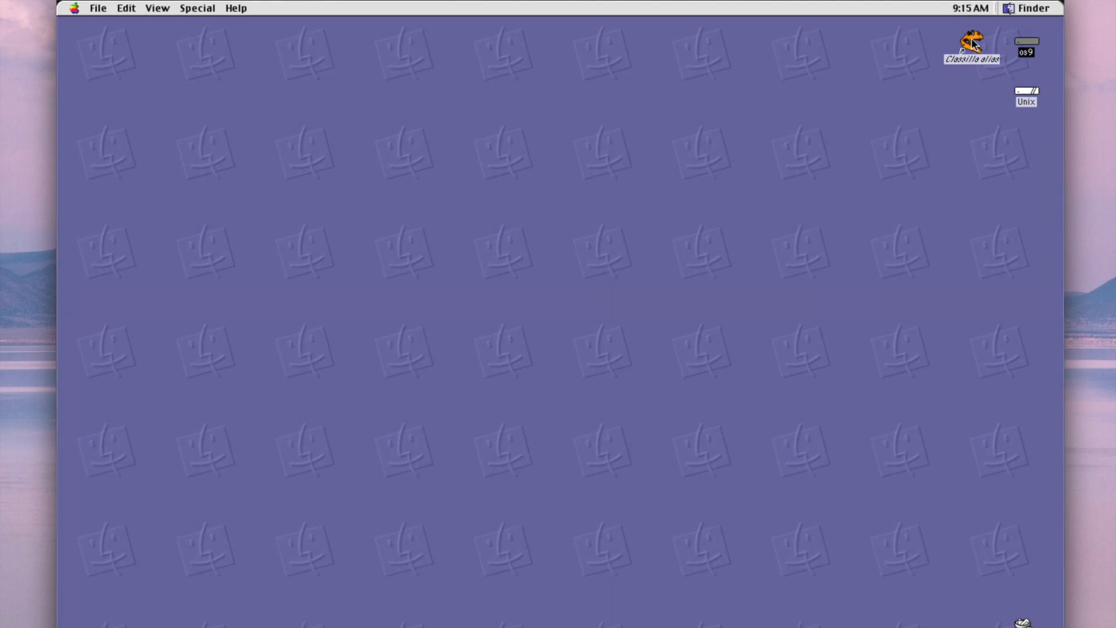
Launch Classilla, dismiss the encrypted-page security warning, and start typing old.reddit.com.
{"action": "left_click", "coordinate": [971, 39]}
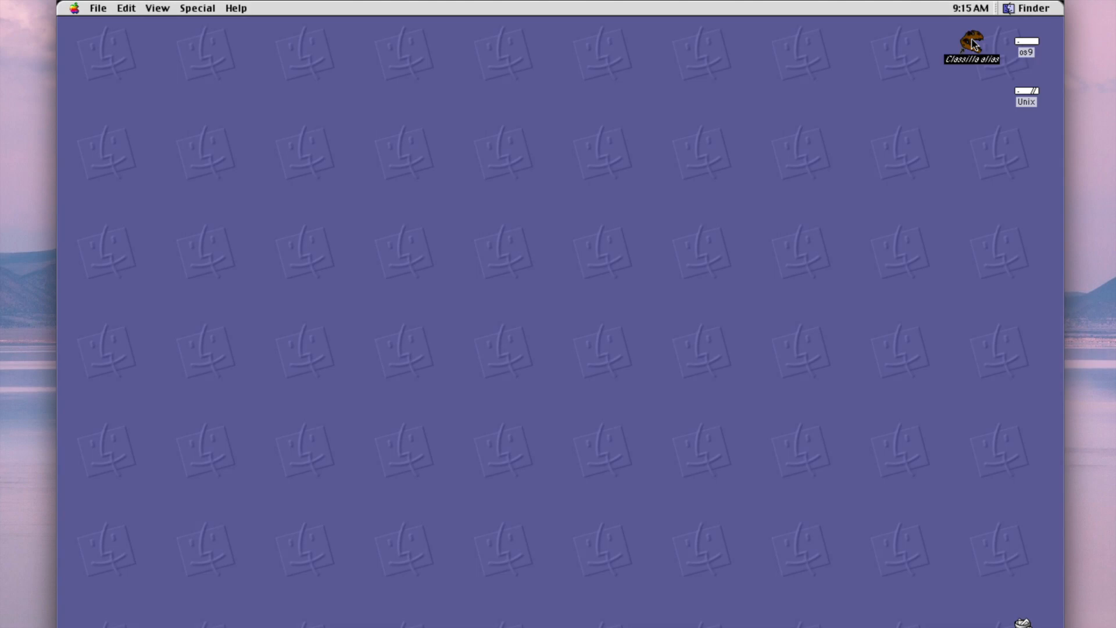
{"action": "double_click", "coordinate": [972, 42]}
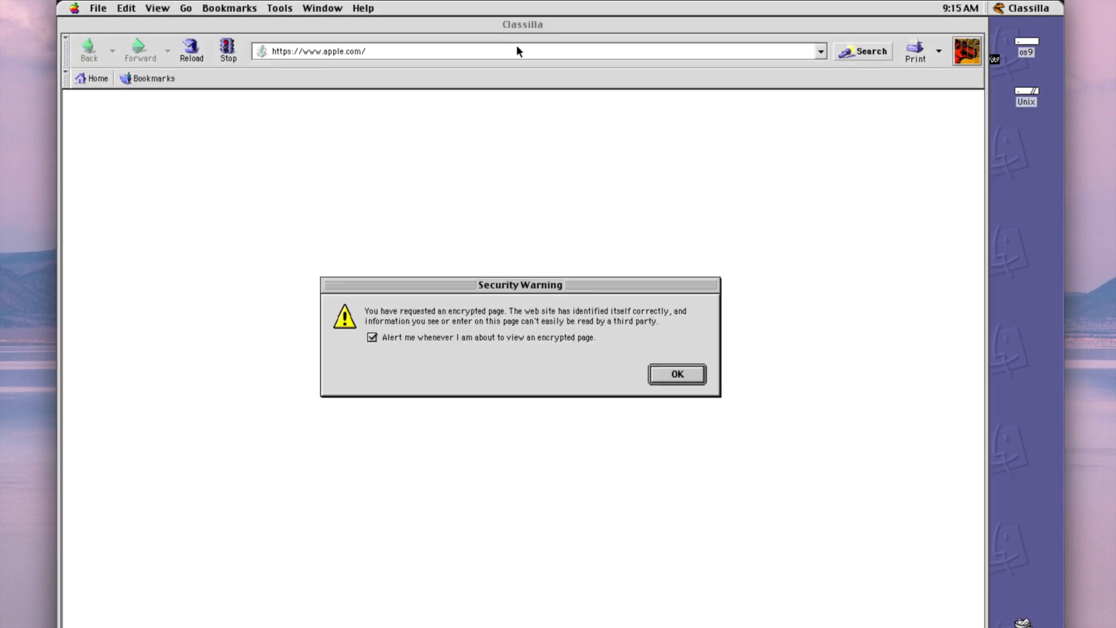
{"action": "left_click", "coordinate": [677, 374]}
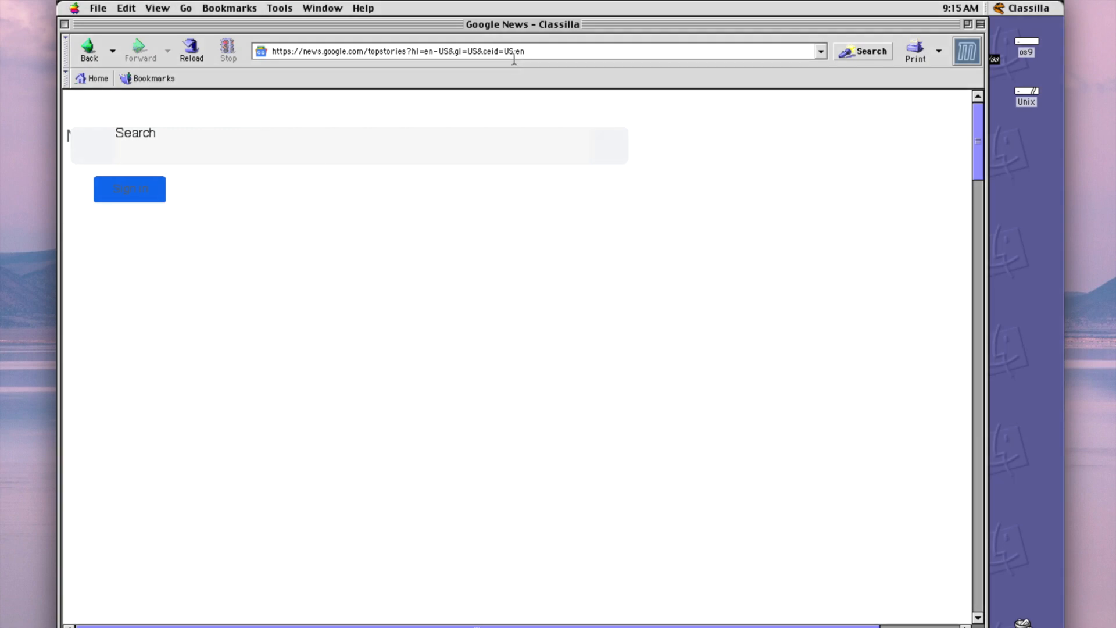
{"action": "type", "text": "old.reddit.com/"}
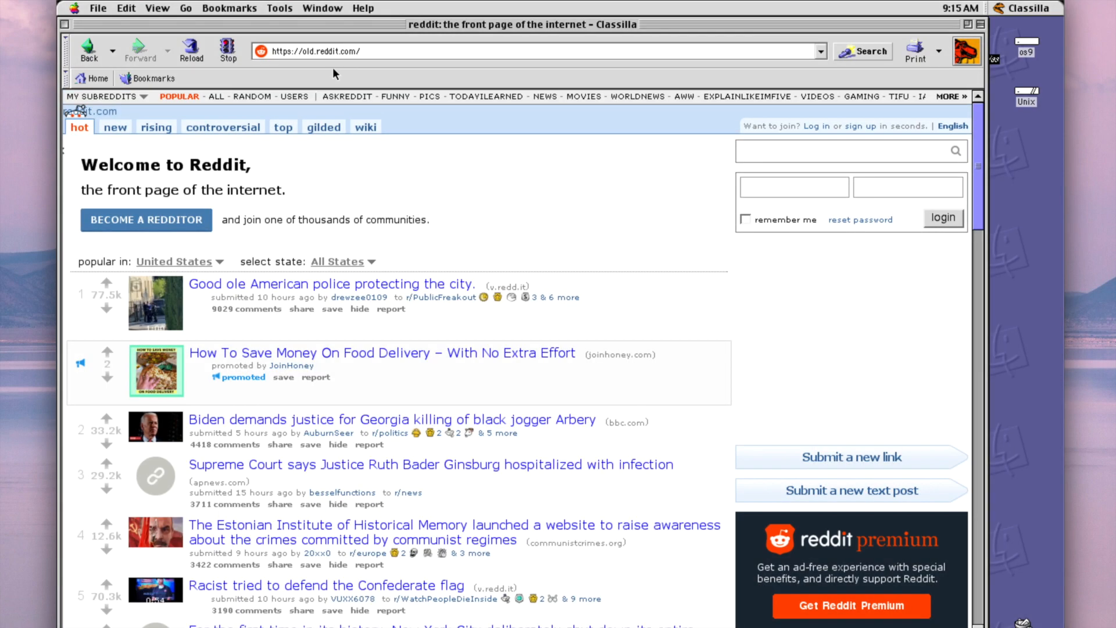
Scroll through the old.reddit.com front page, then close the Classilla window.
{"action": "scroll", "scroll_direction": "down", "scroll_amount": 3}
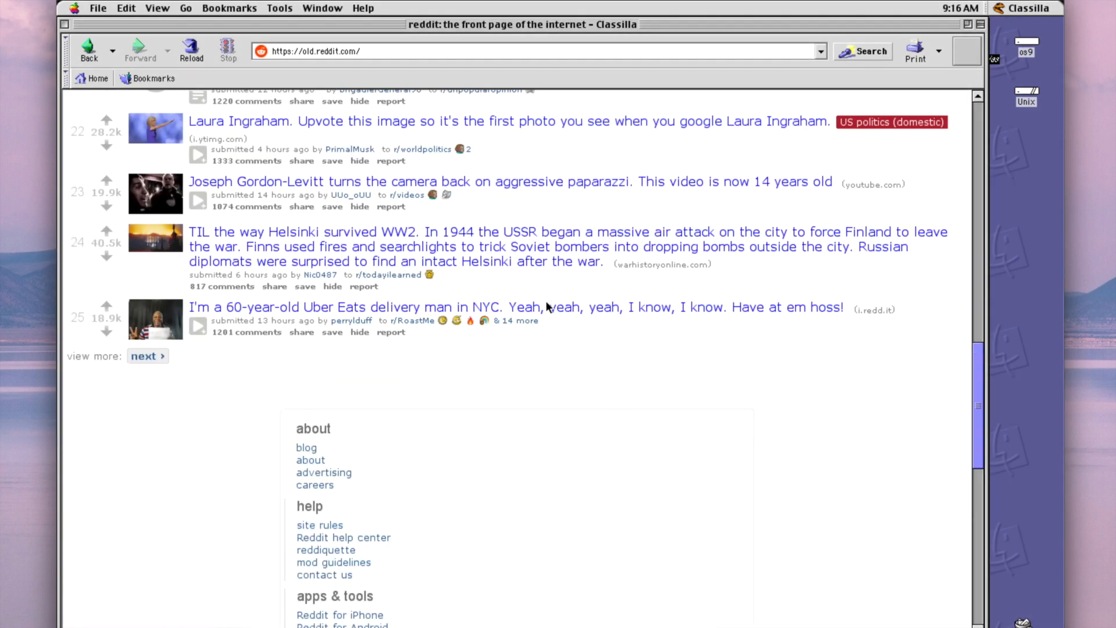
{"action": "scroll", "scroll_direction": "down", "scroll_amount": 3}
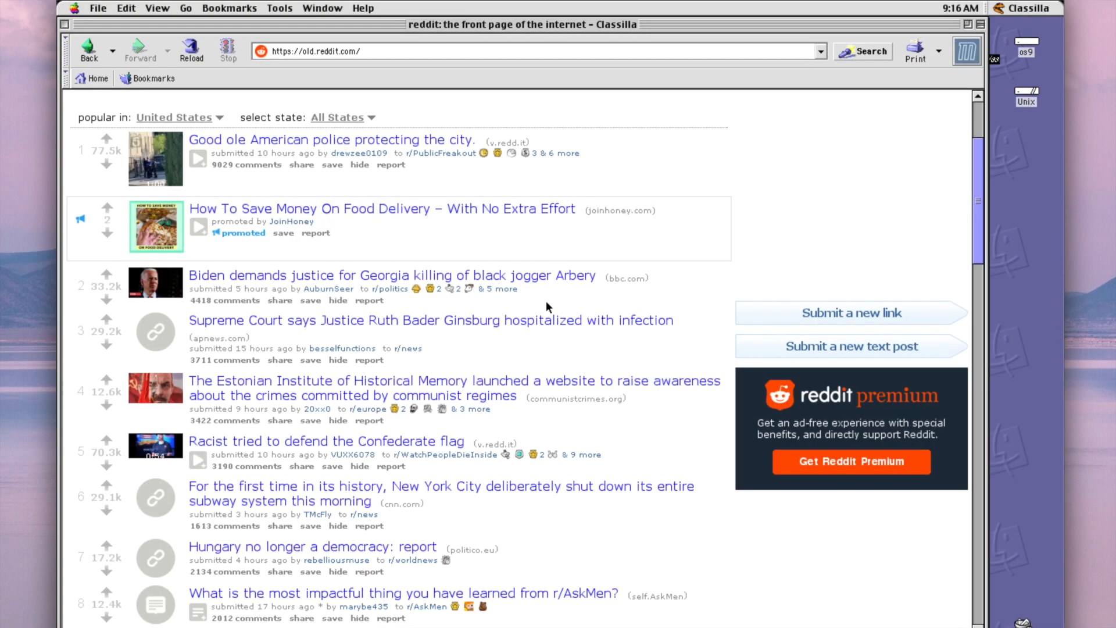
{"action": "scroll", "scroll_direction": "down", "scroll_amount": 3}
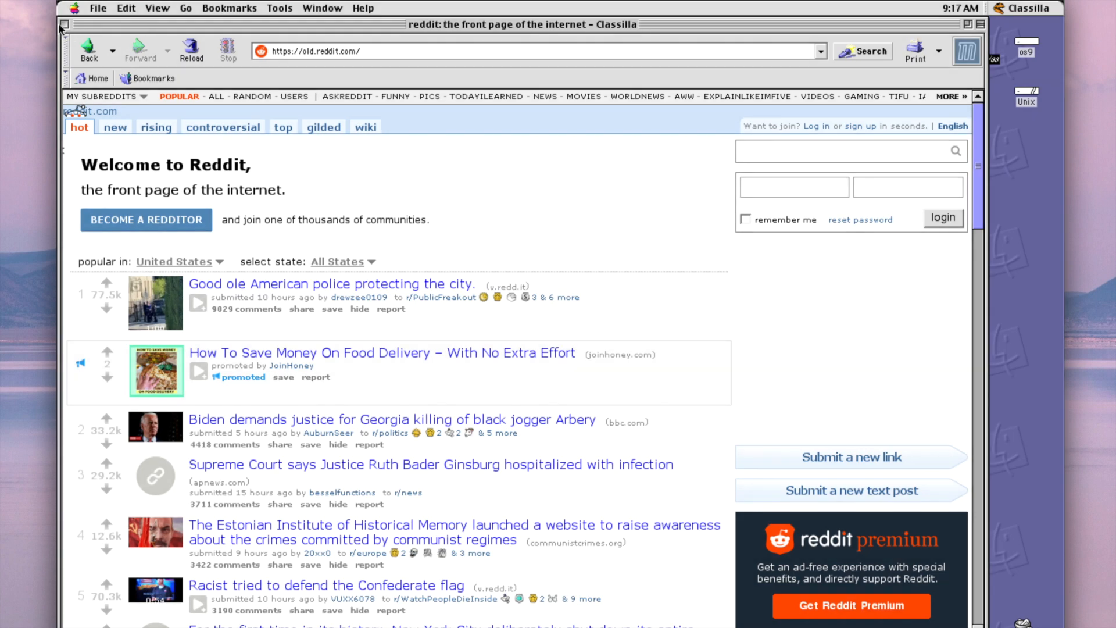
{"action": "left_click", "coordinate": [66, 21]}
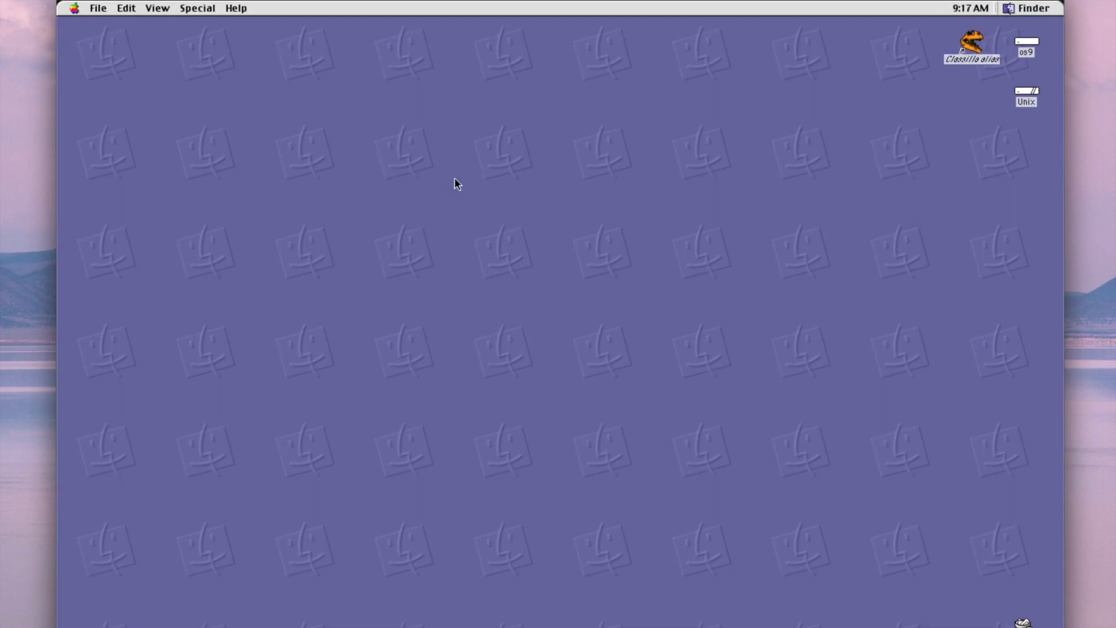
Check the Finder's File menu, then open the Special menu with Shut Down.
{"action": "left_click", "coordinate": [73, 8]}
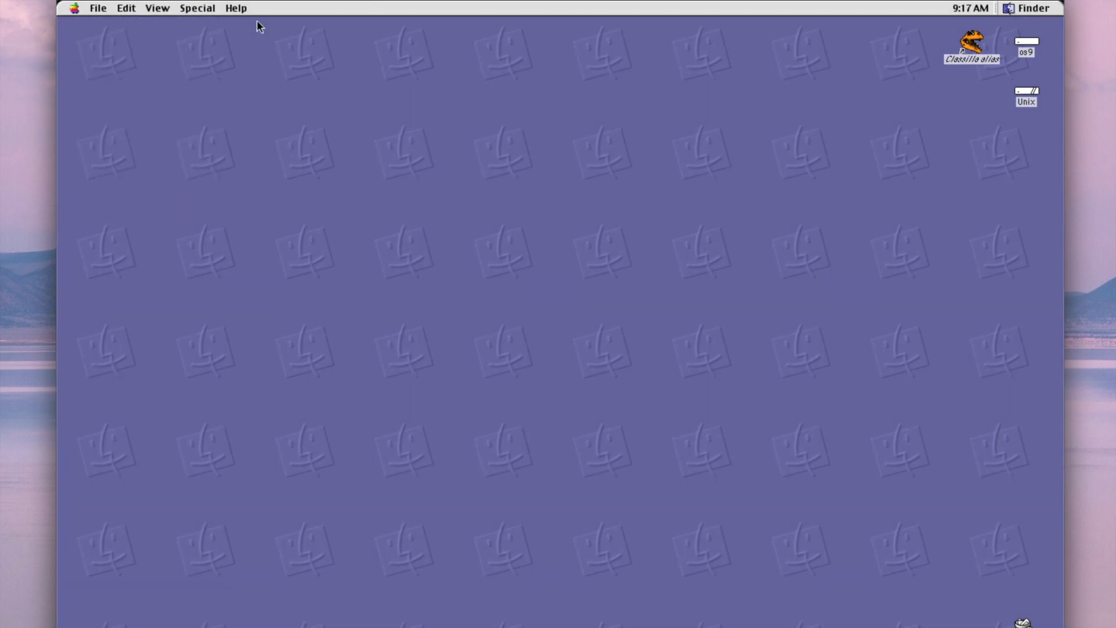
{"action": "left_click", "coordinate": [100, 8]}
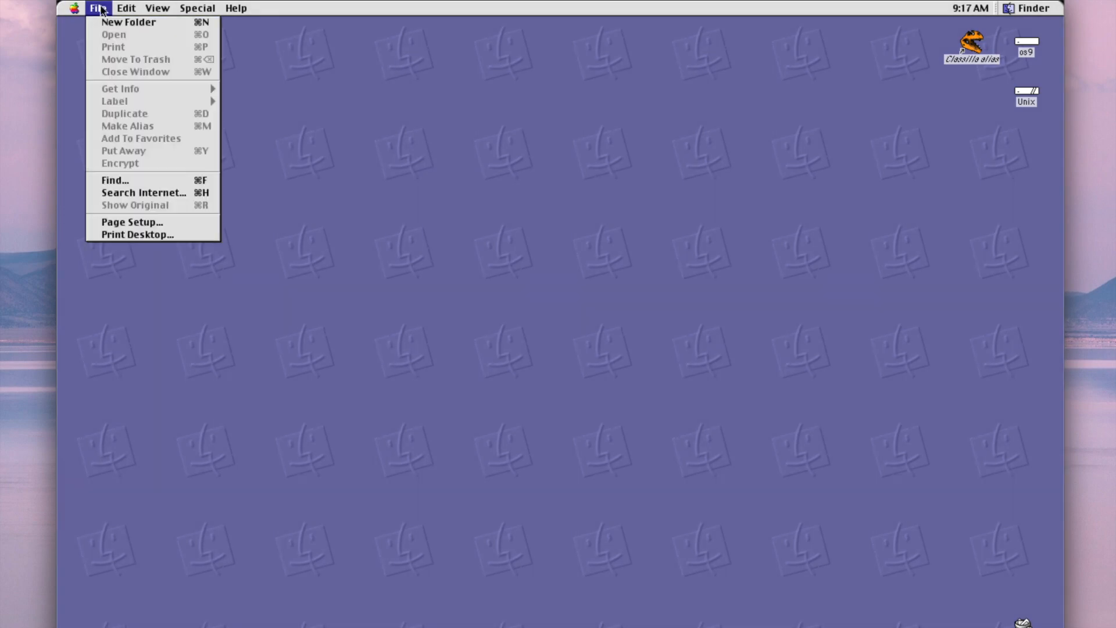
{"action": "left_click", "coordinate": [196, 8]}
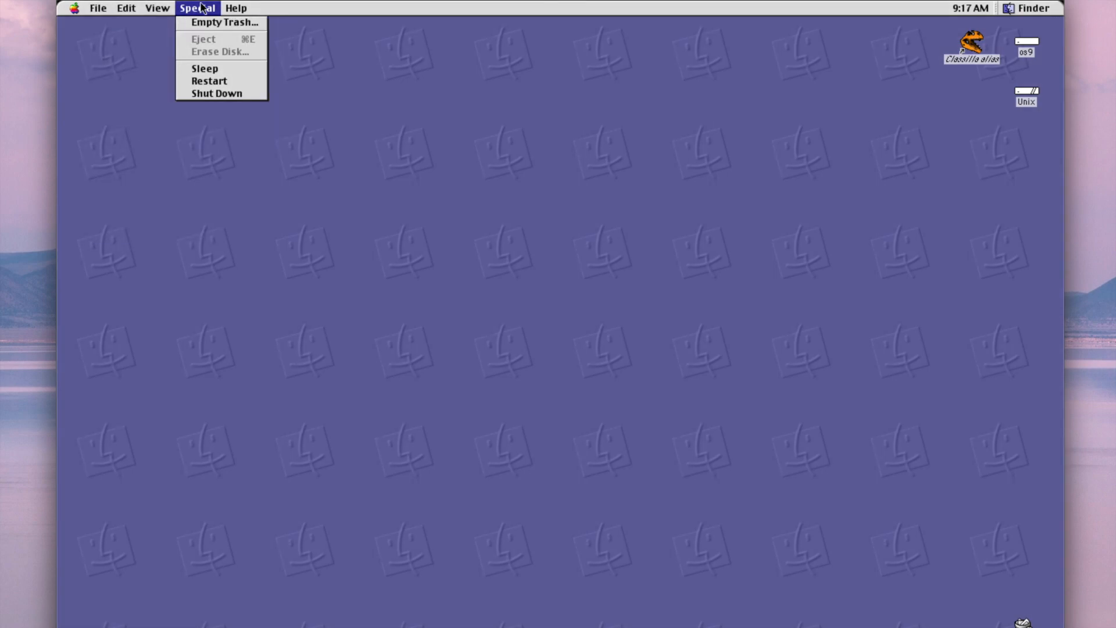
{"action": "mouse_move", "coordinate": [221, 101]}
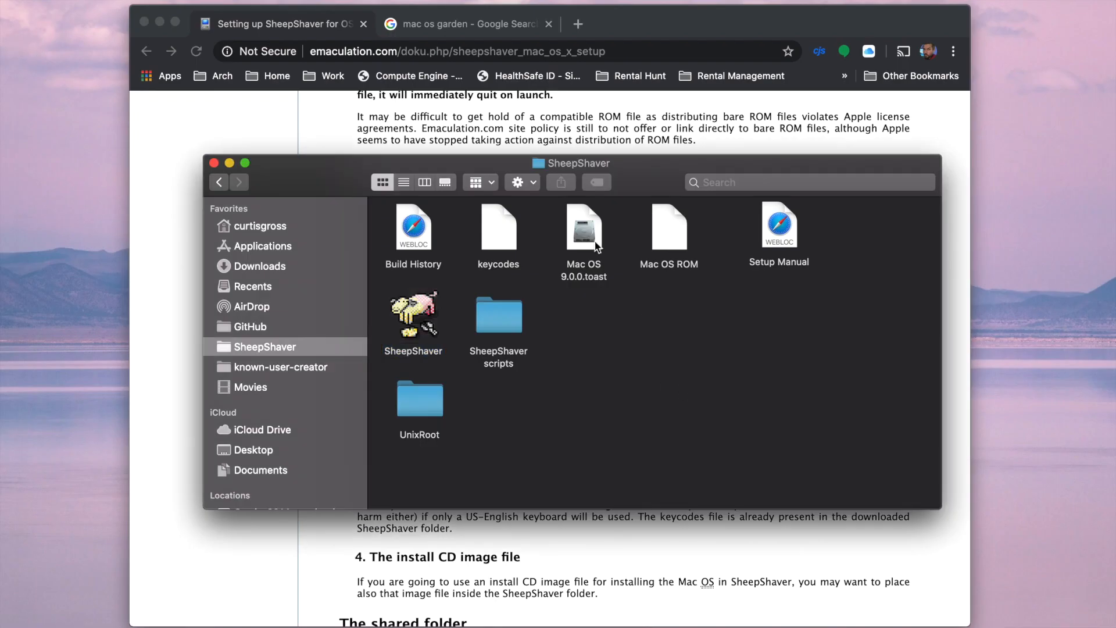
{"action": "mouse_move", "coordinate": [654, 353]}
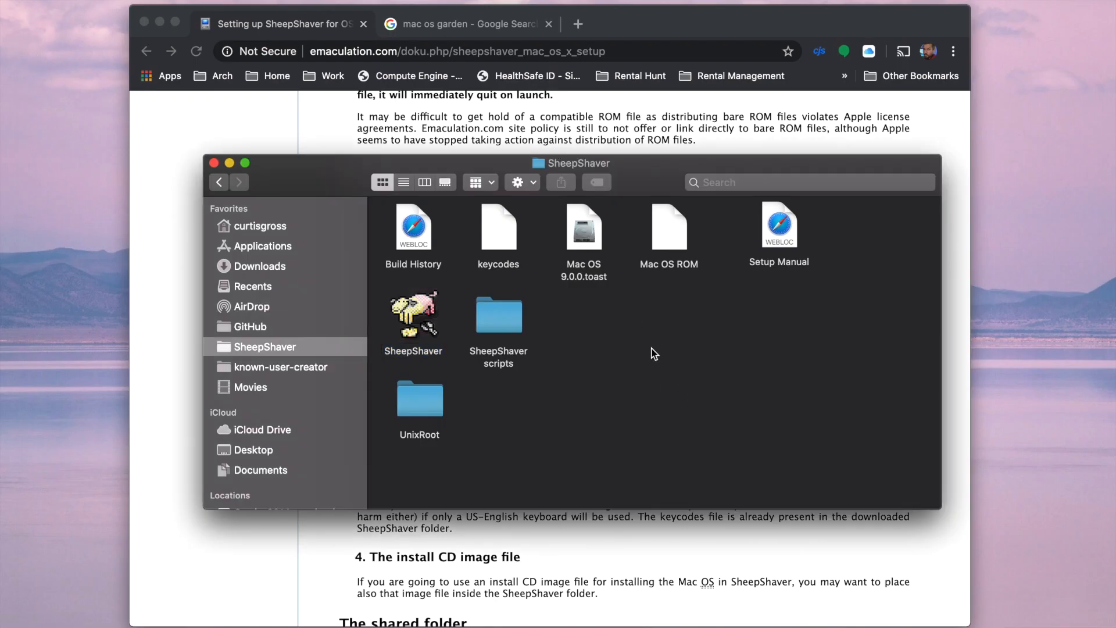